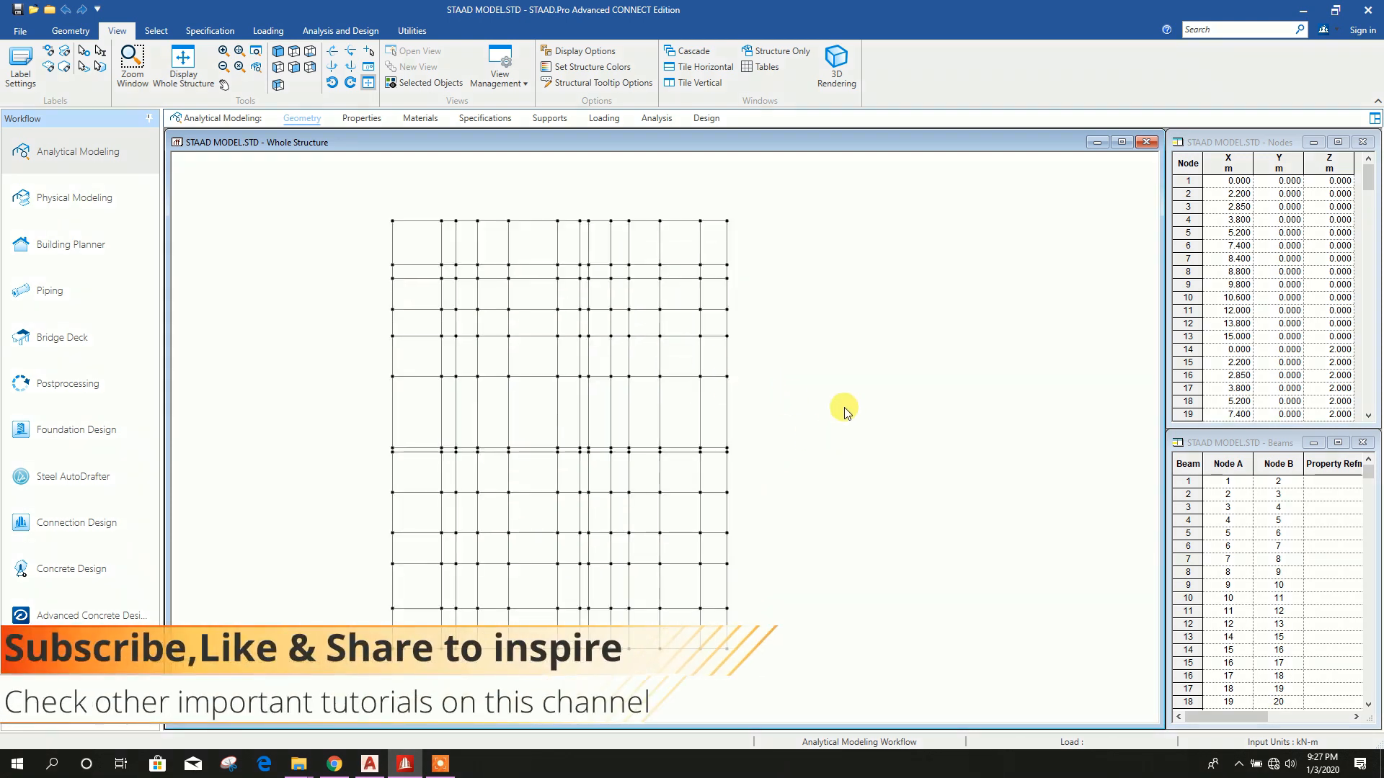
mouse_move(880, 316)
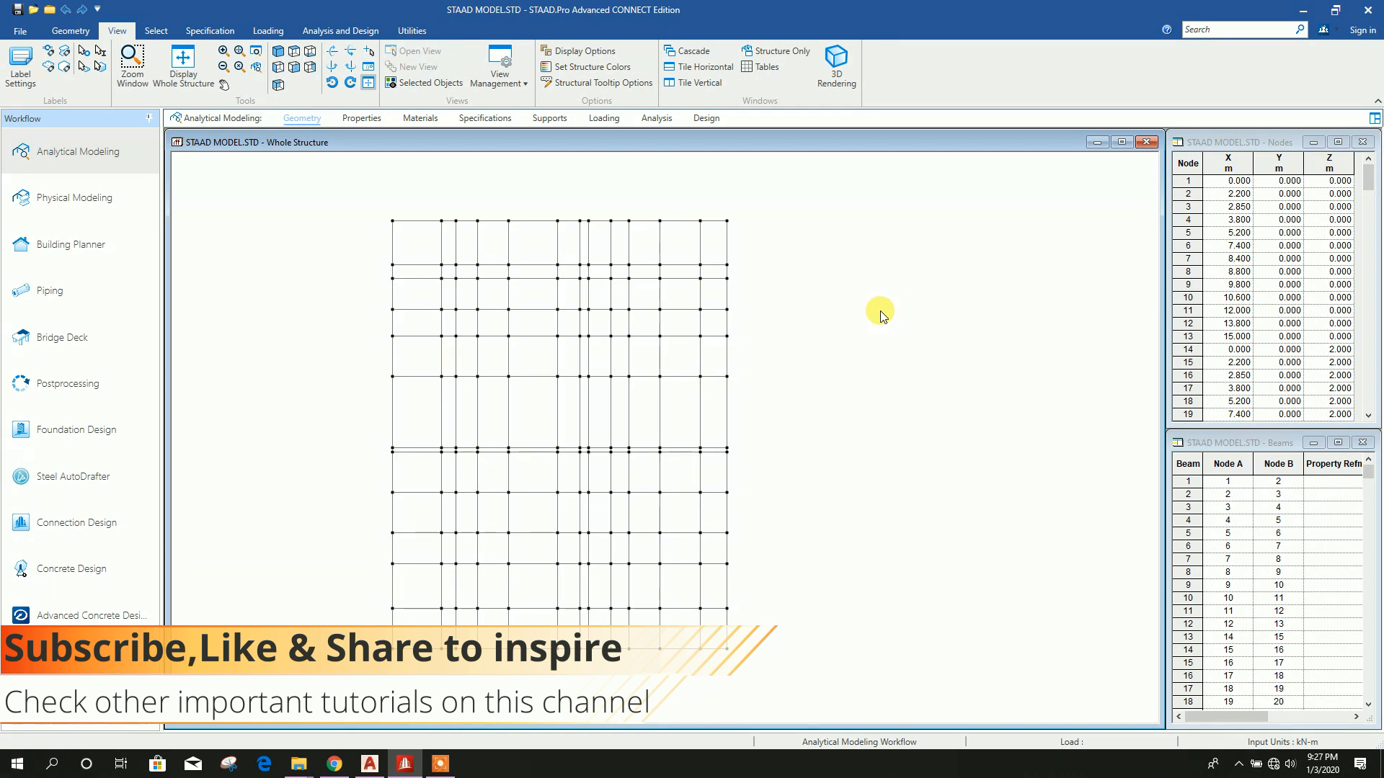
mouse_move(785, 426)
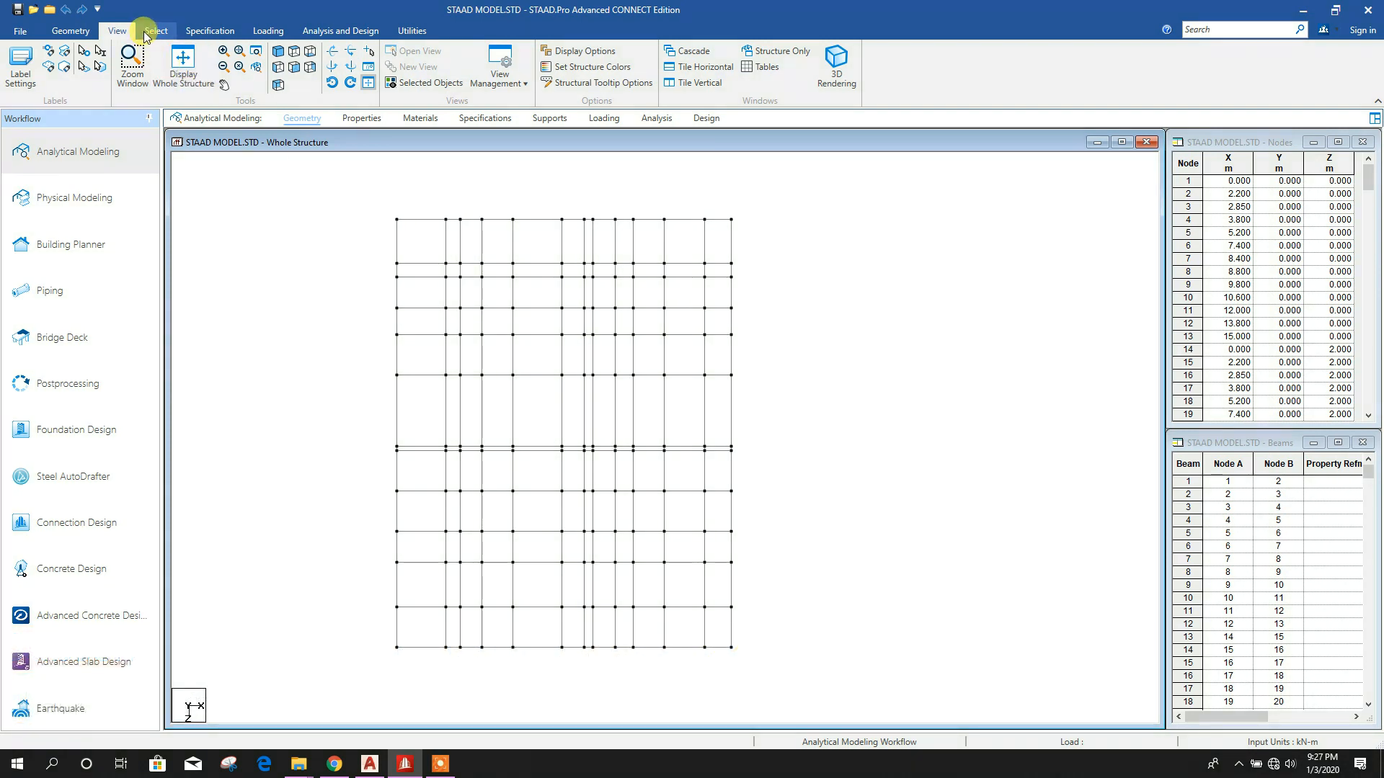
Switch to the Node Cursor with the AutoCAD foundation layout tiled beside STAAD
left_click(156, 31)
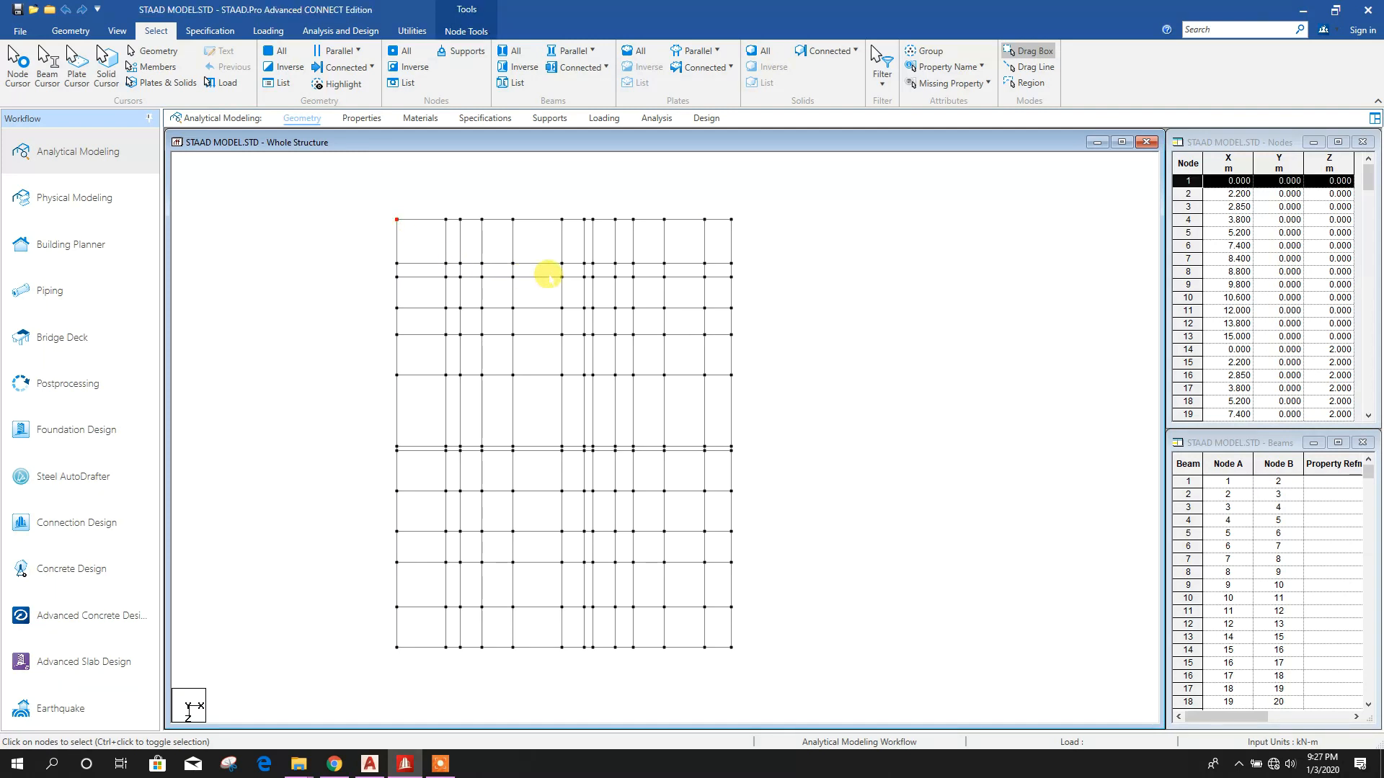
mouse_move(452, 363)
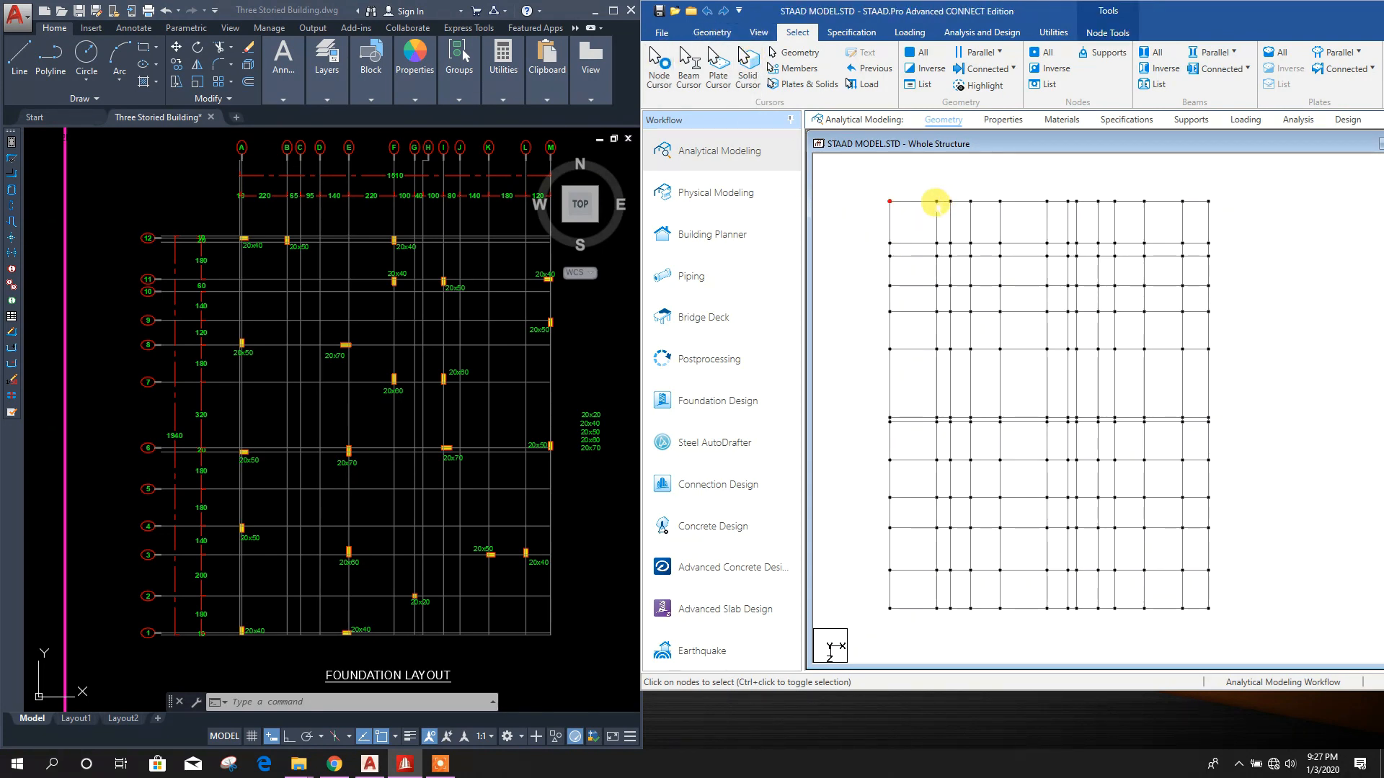
Ctrl-pick the plan-grid nodes at each column location from the foundation layout
left_click(934, 201)
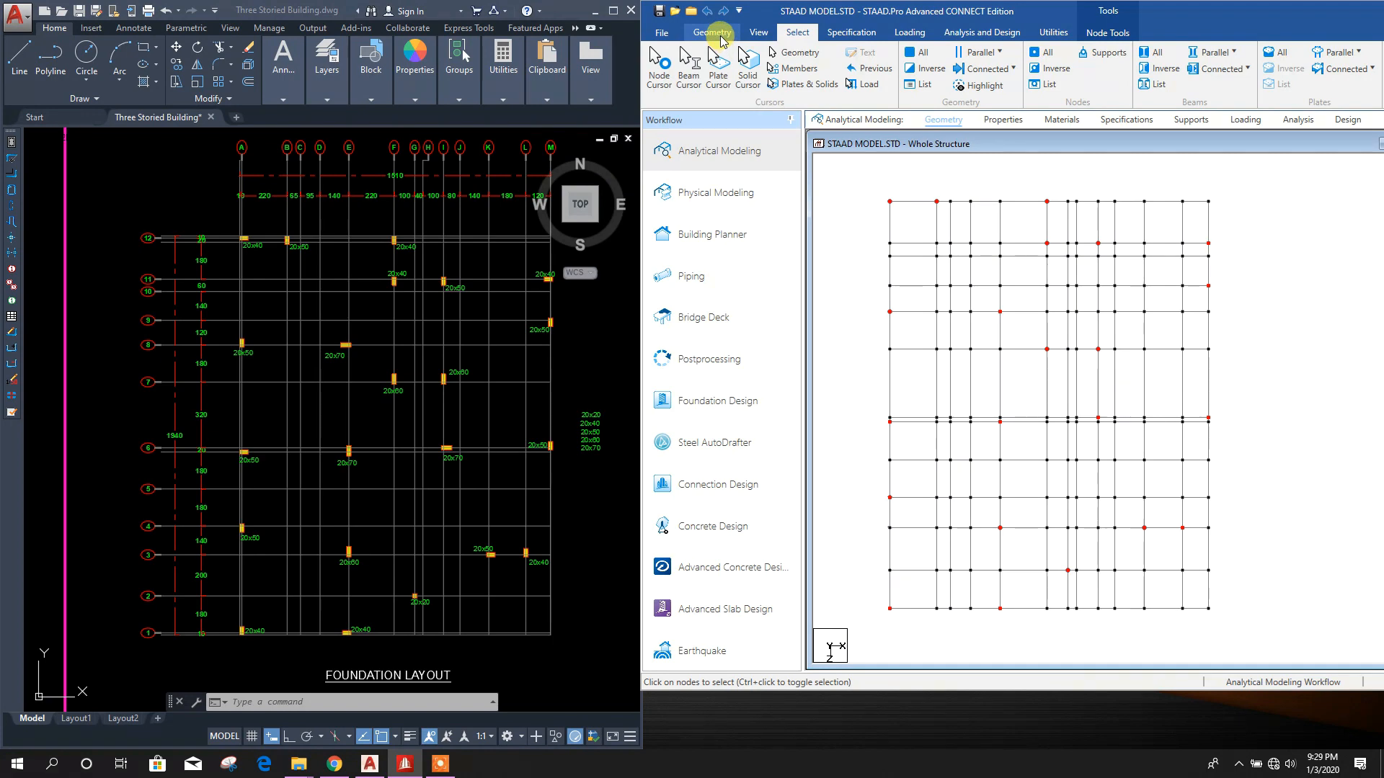
Translationally repeat the base nodes 18 m along global Y with Link Steps enabled
left_click(708, 31)
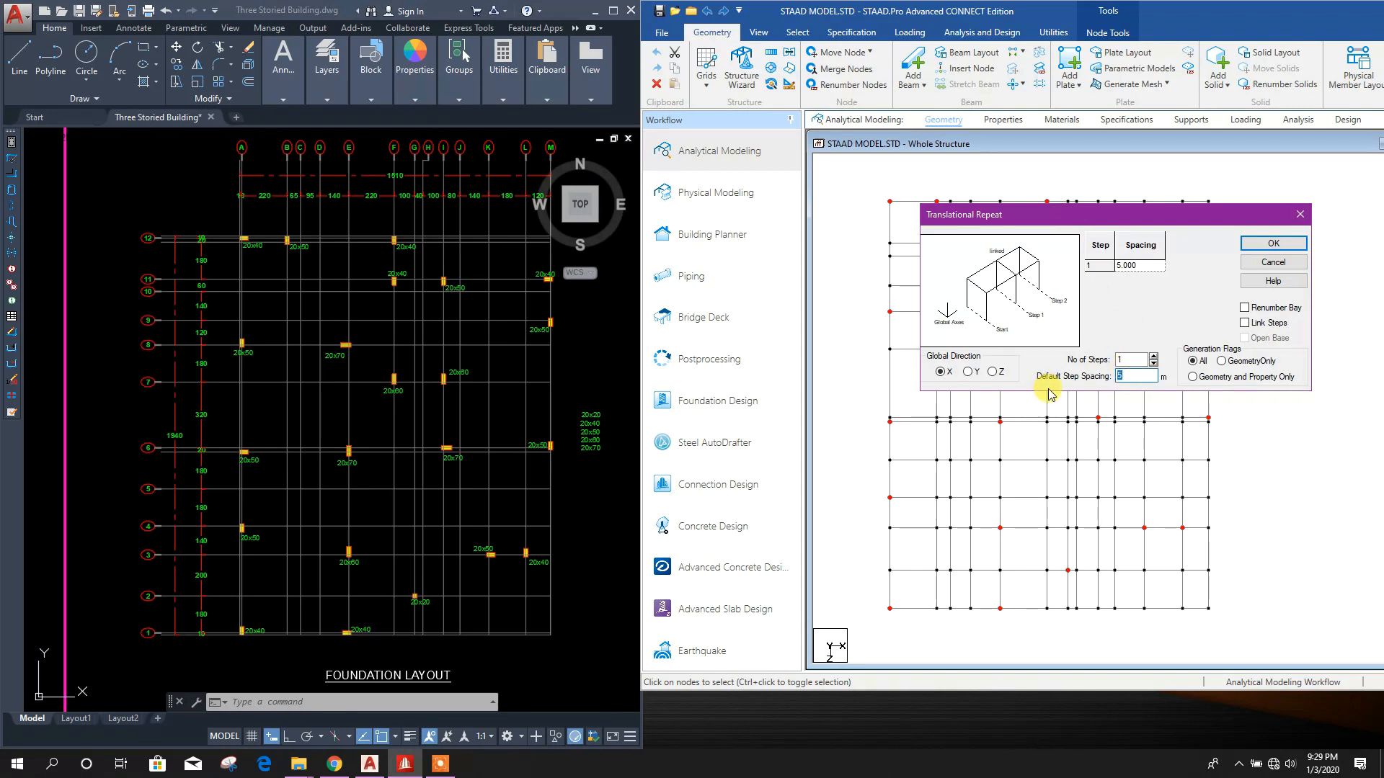
type("18")
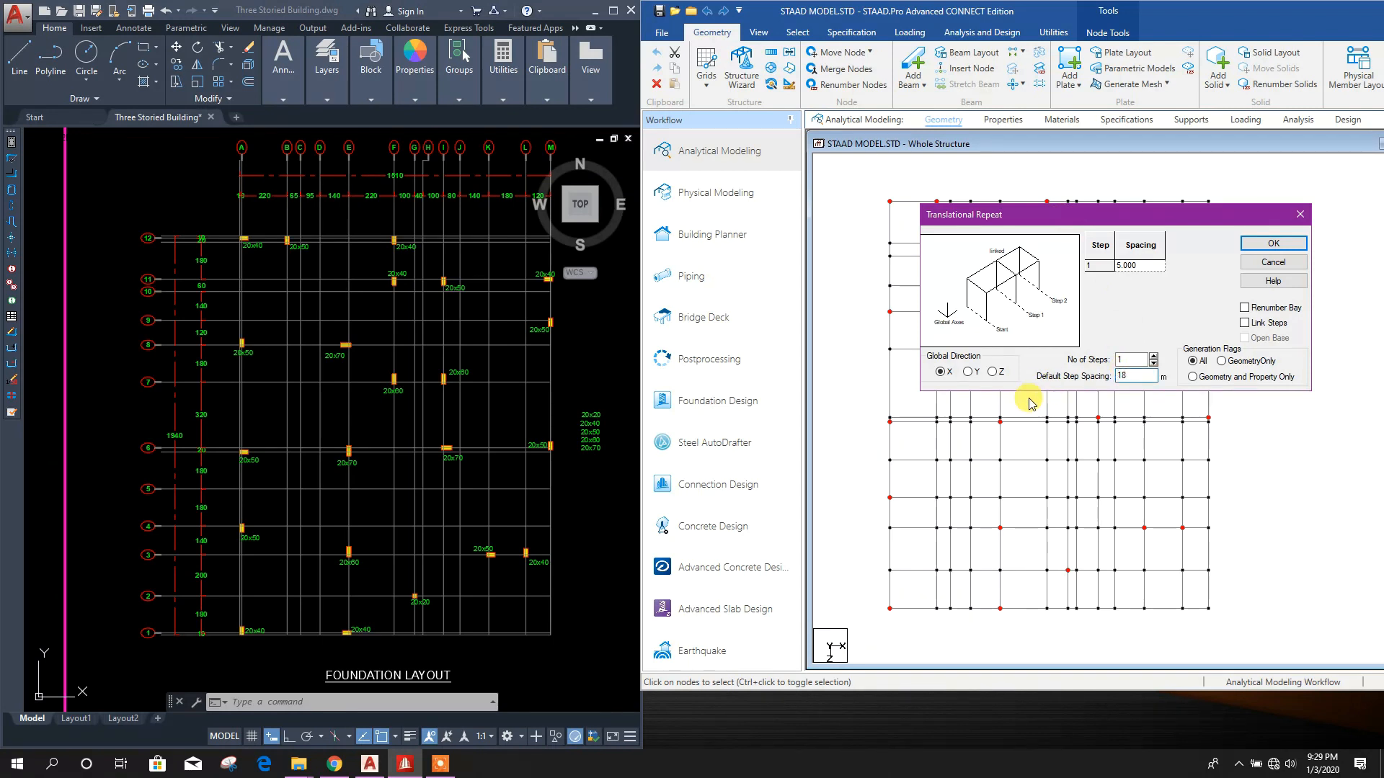
left_click(968, 372)
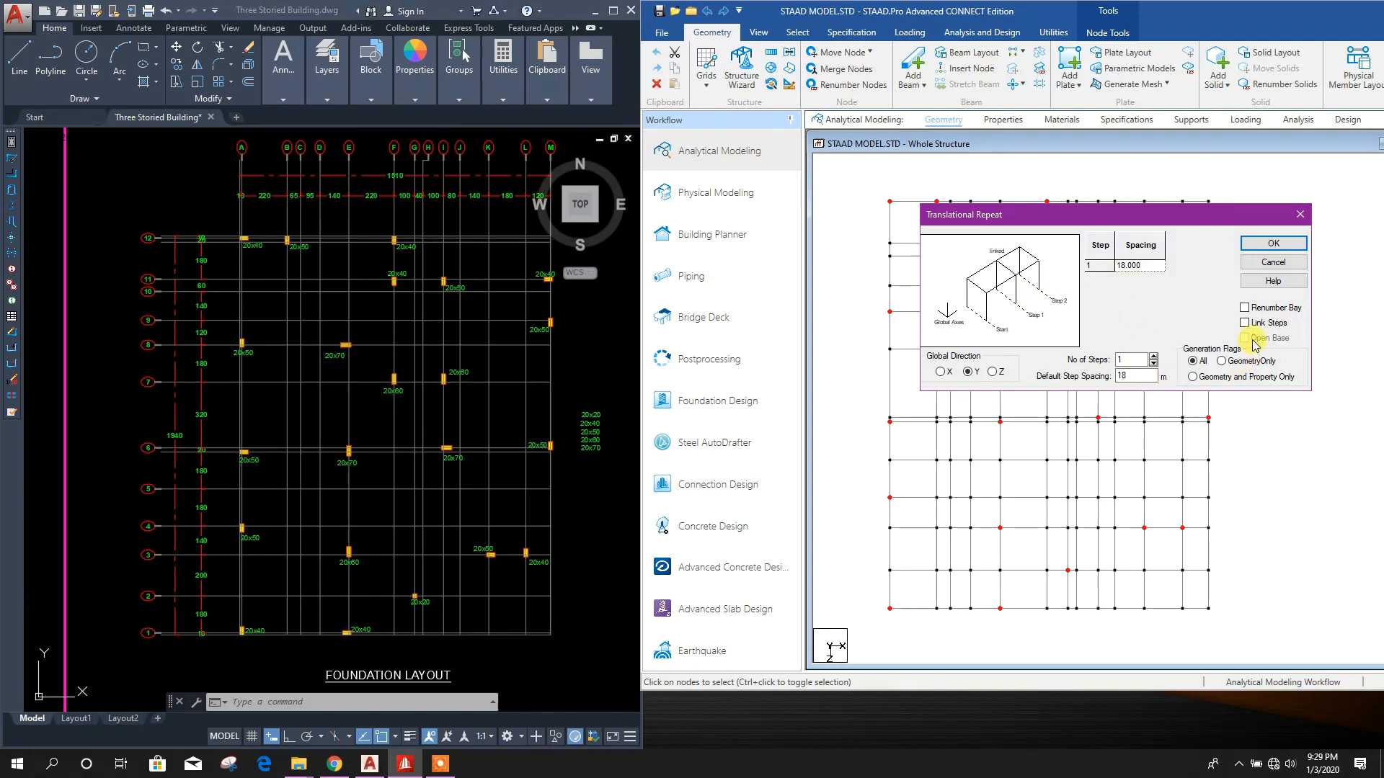
left_click(1246, 322)
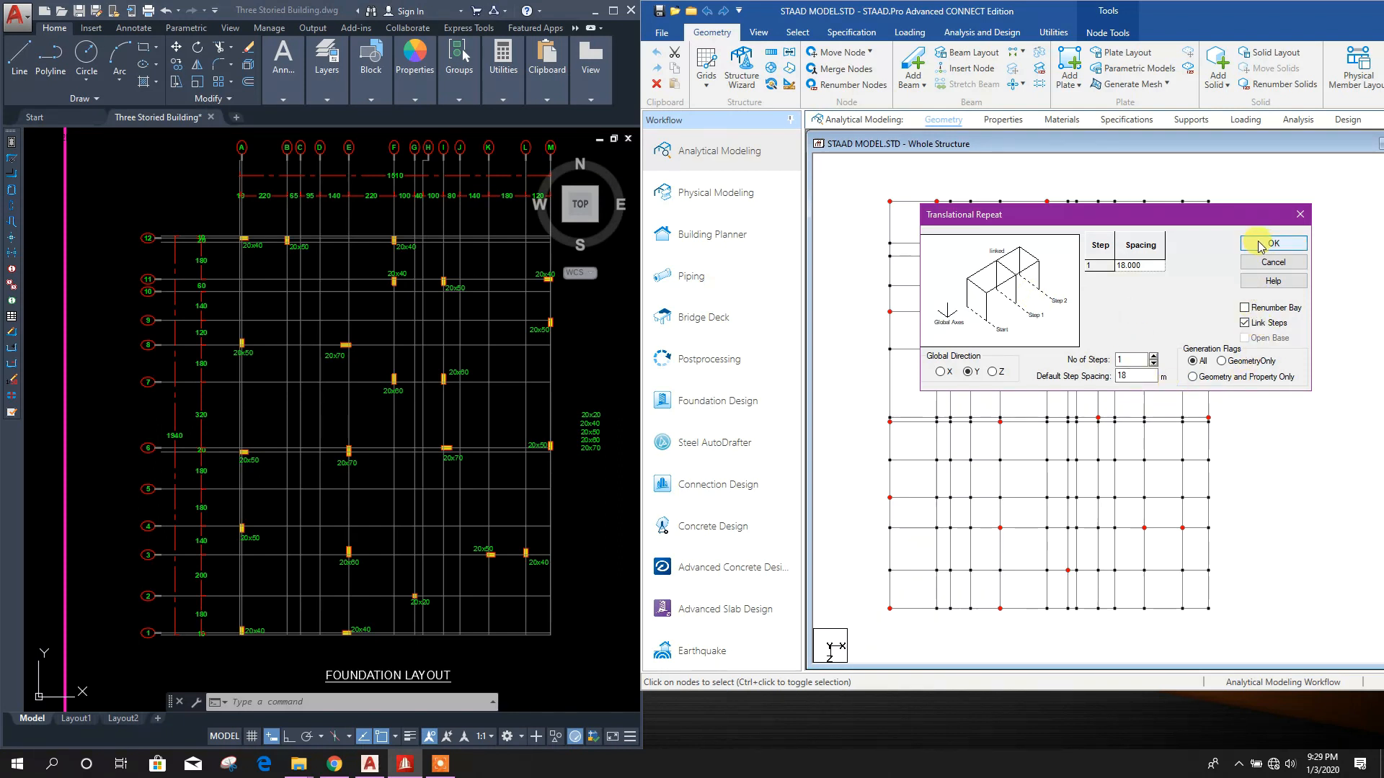
left_click(1271, 243)
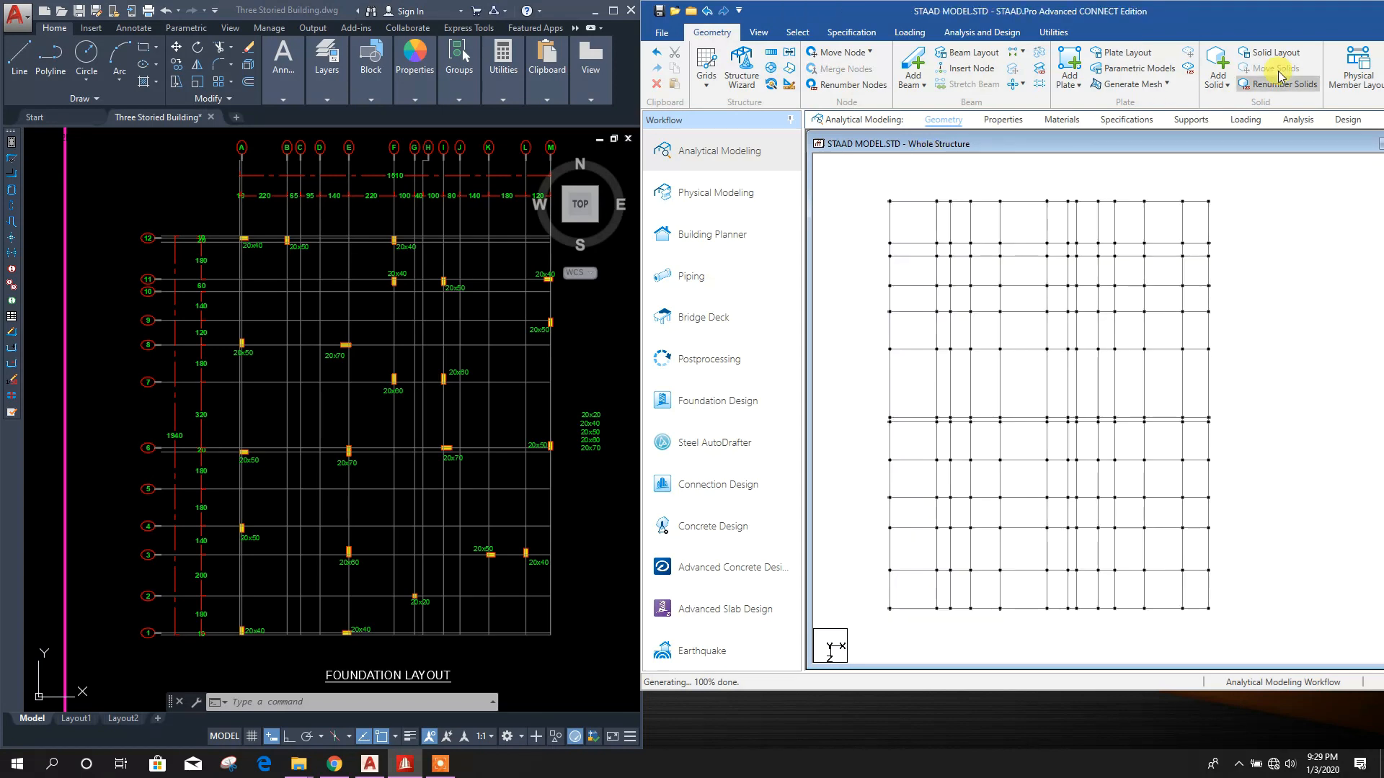
left_click(758, 32)
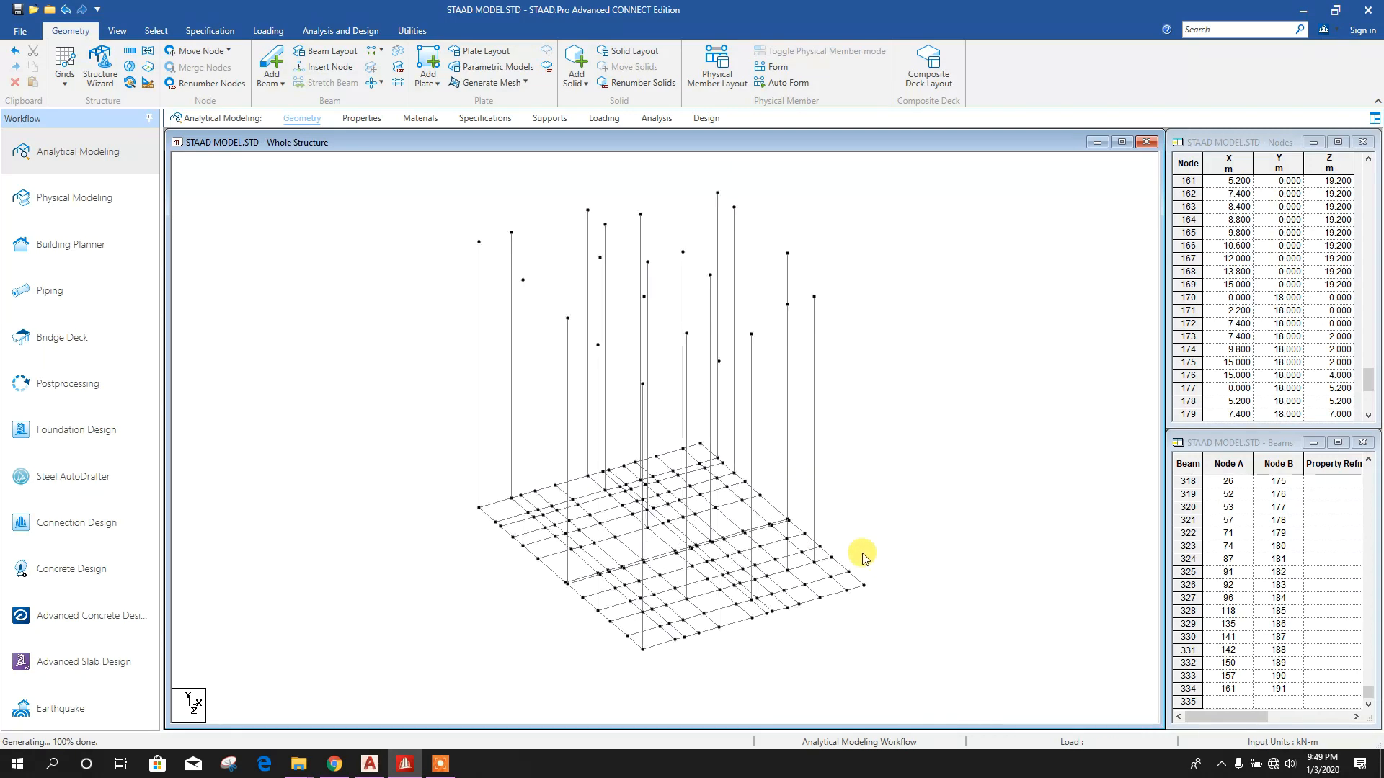
In front elevation, translationally repeat the base beams 1.8 m along global Y
left_click(117, 31)
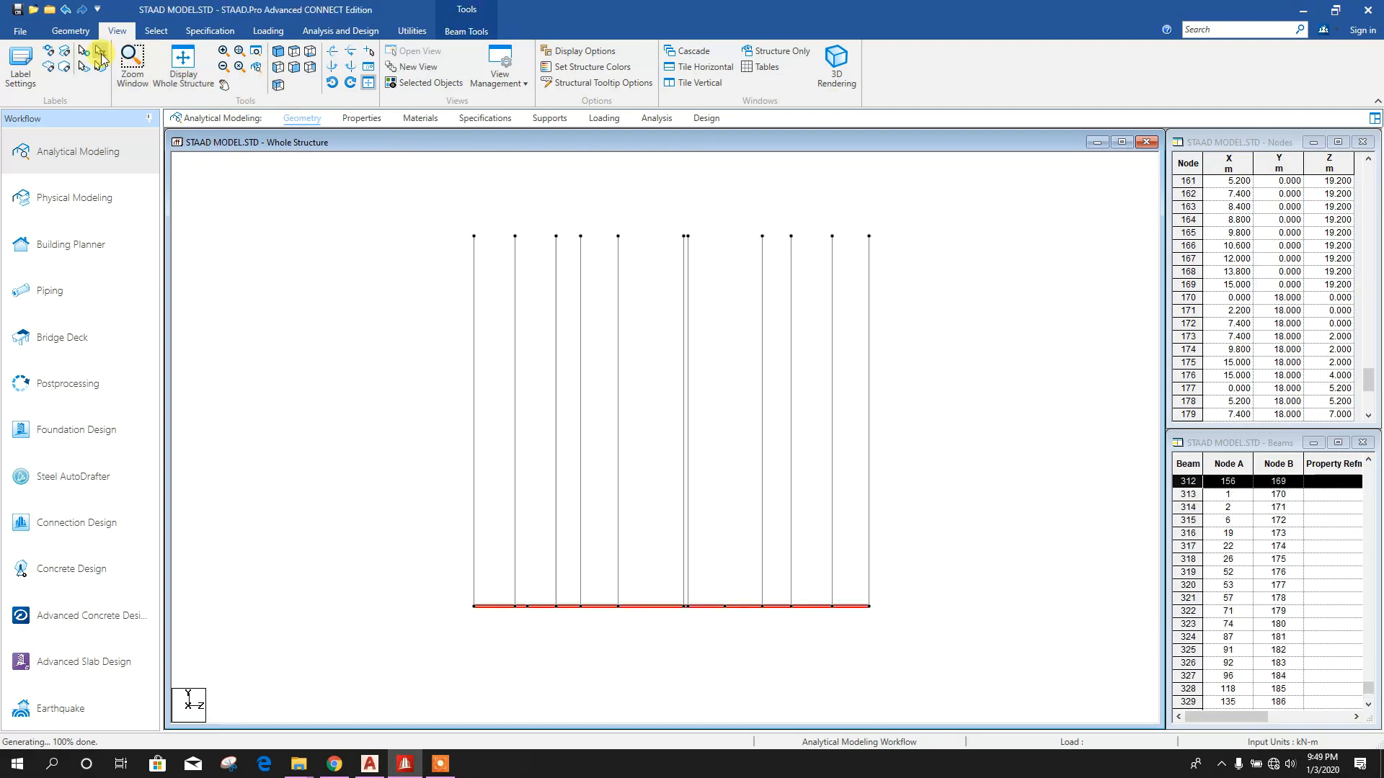
left_click(71, 30)
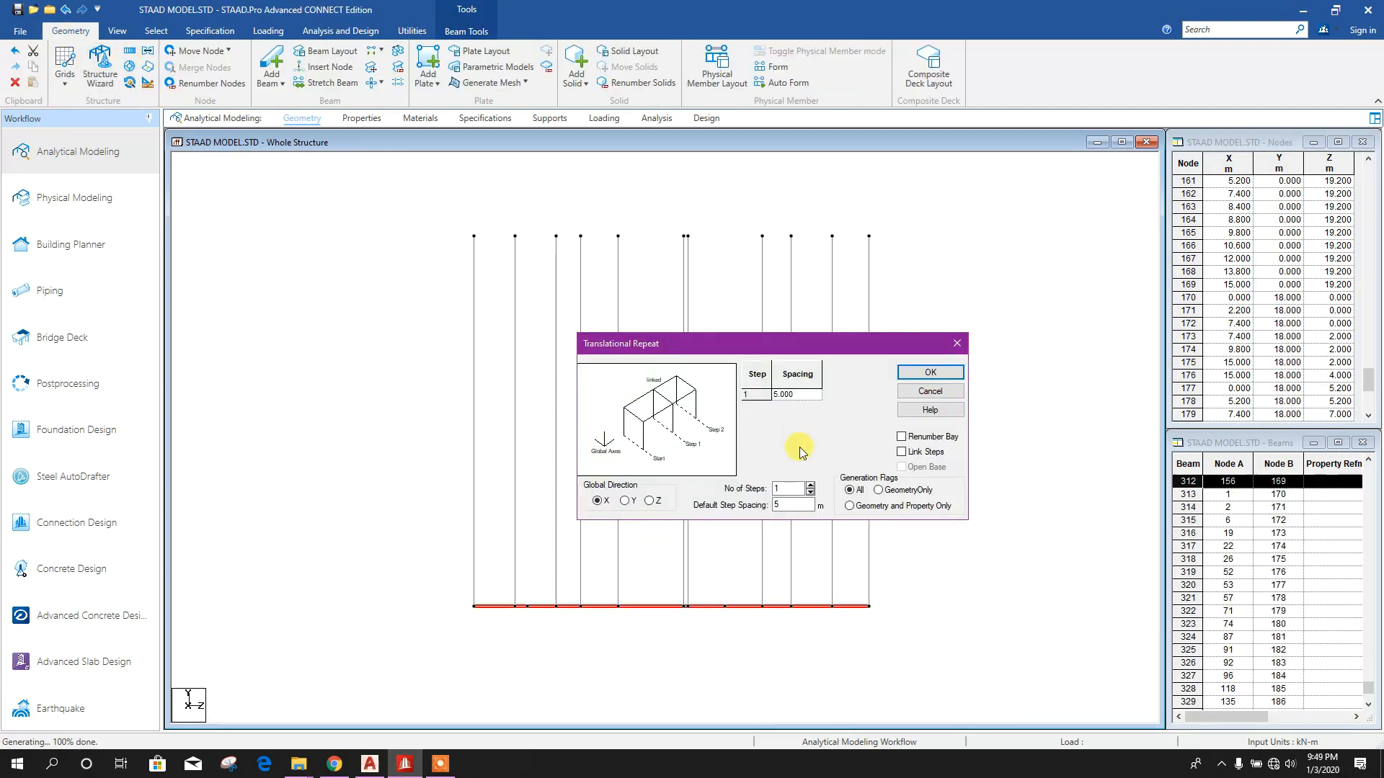
left_click(624, 500)
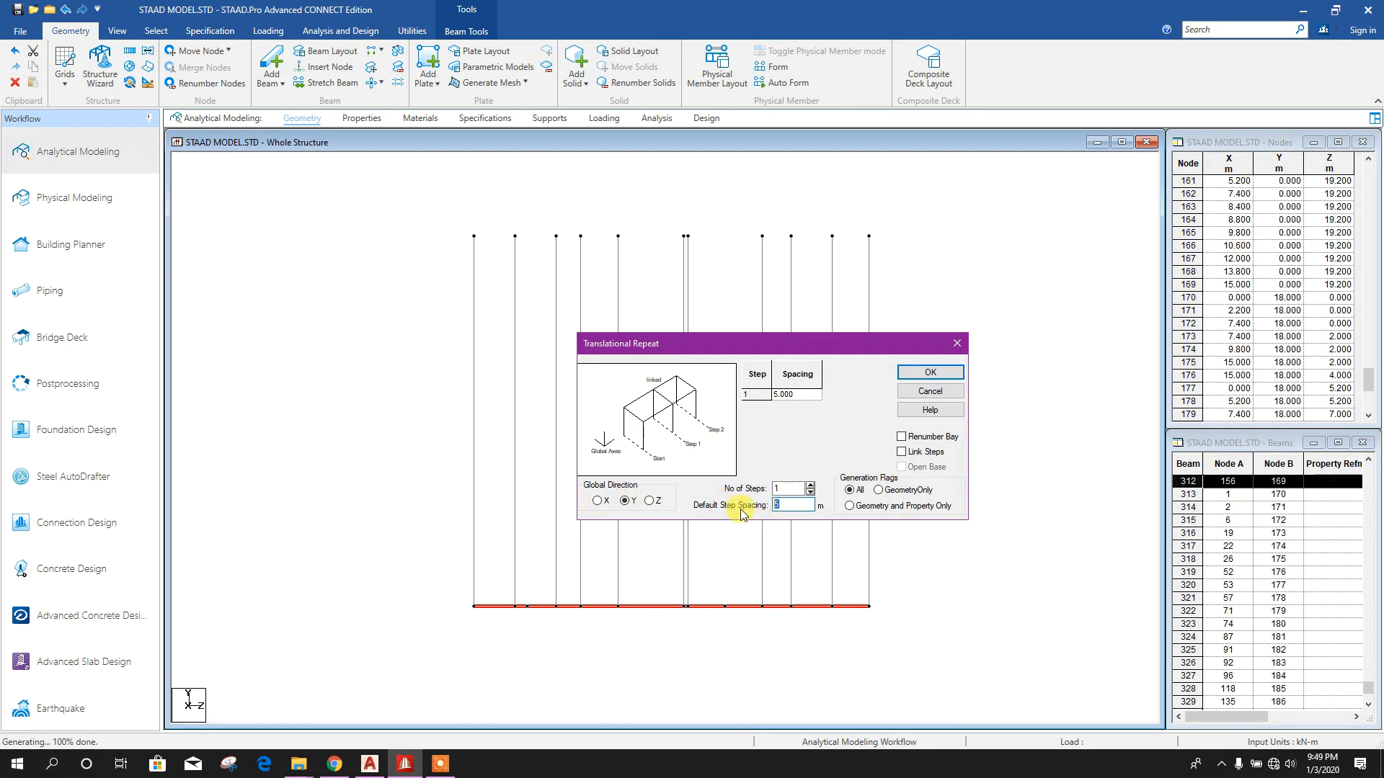
type("1.8")
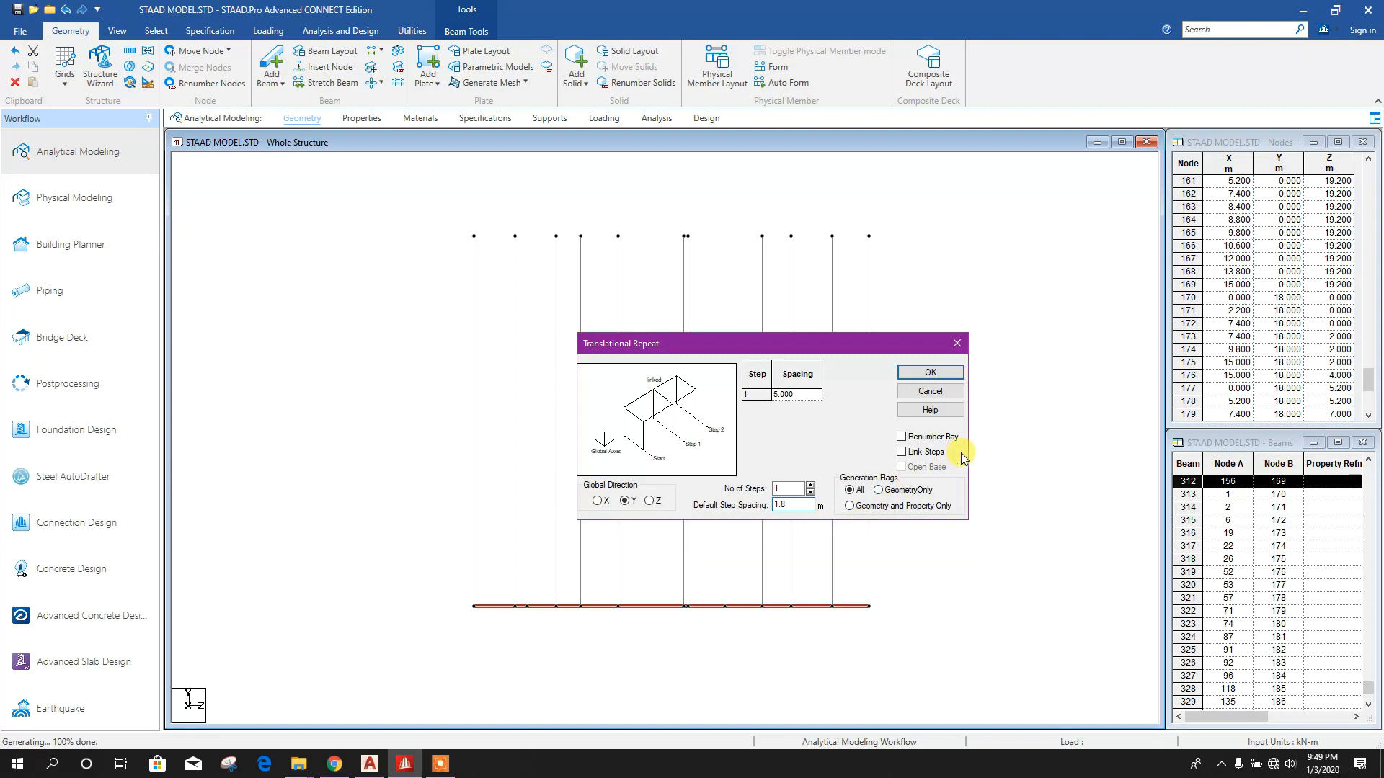
left_click(928, 372)
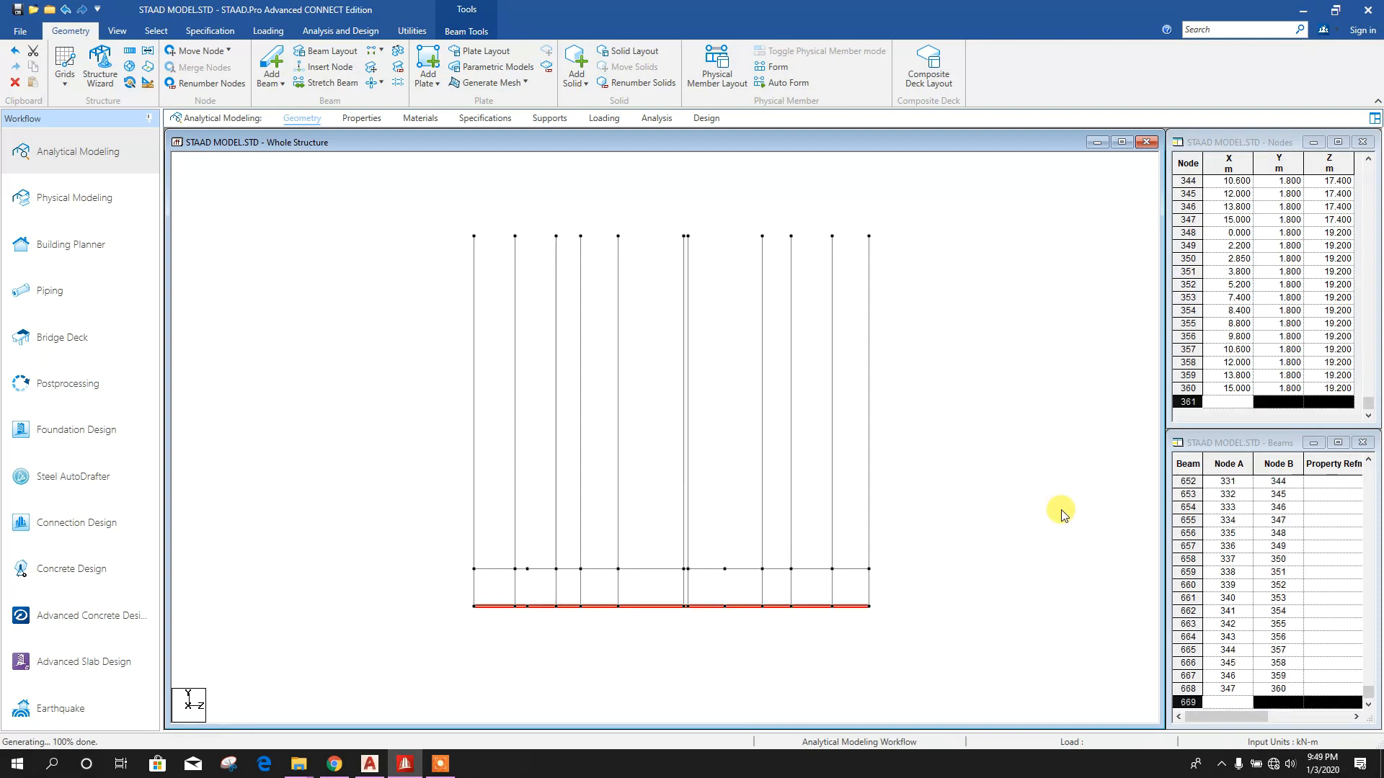
mouse_move(999, 534)
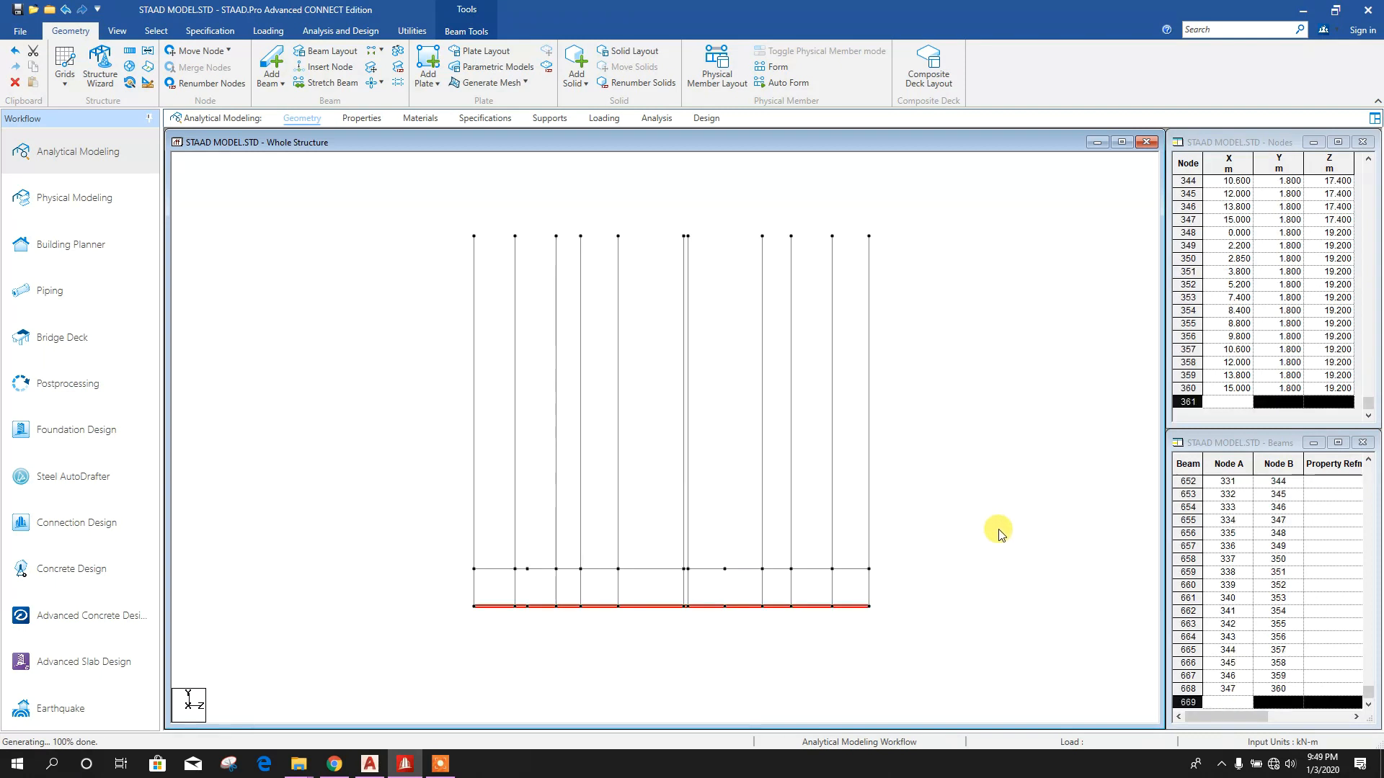
mouse_move(958, 481)
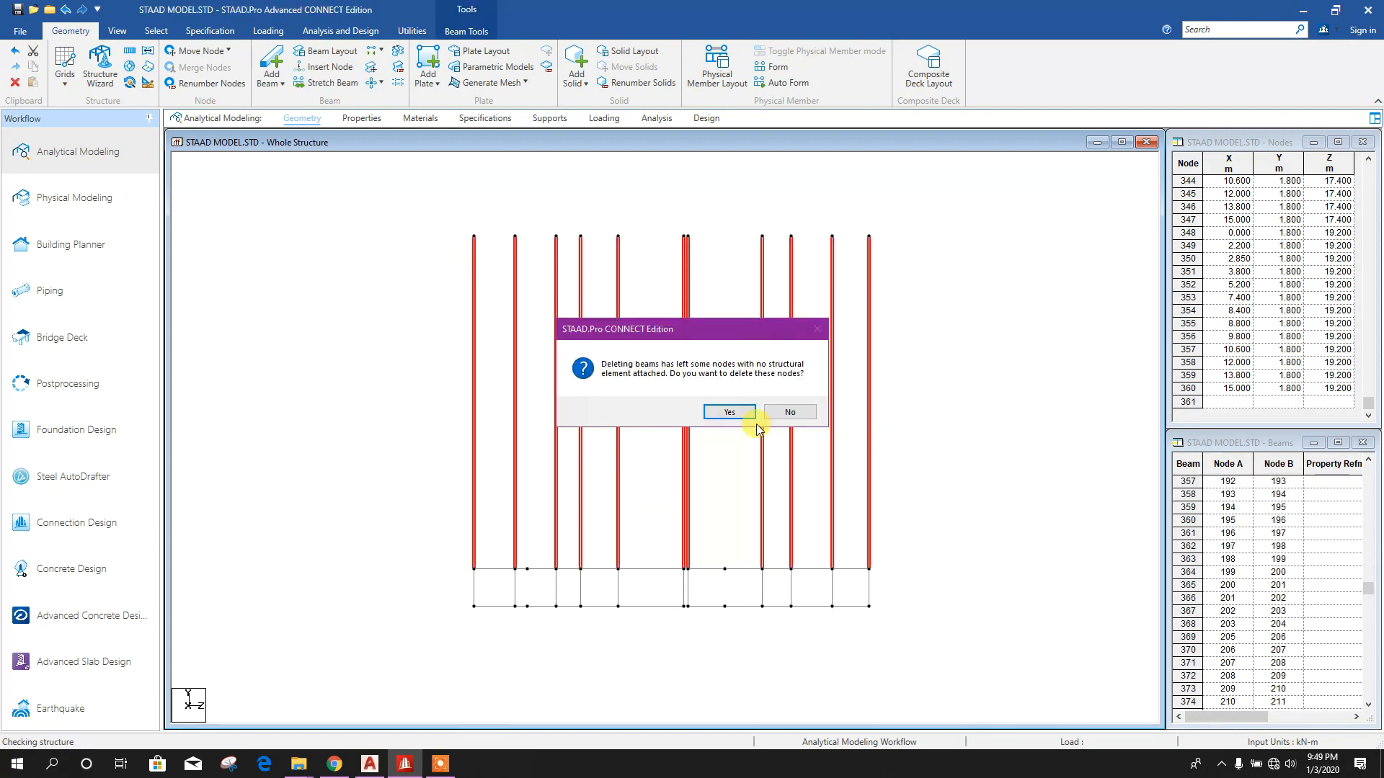
Delete the 18 m columns above the 1.8 m level, confirming orphan node removal
left_click(727, 412)
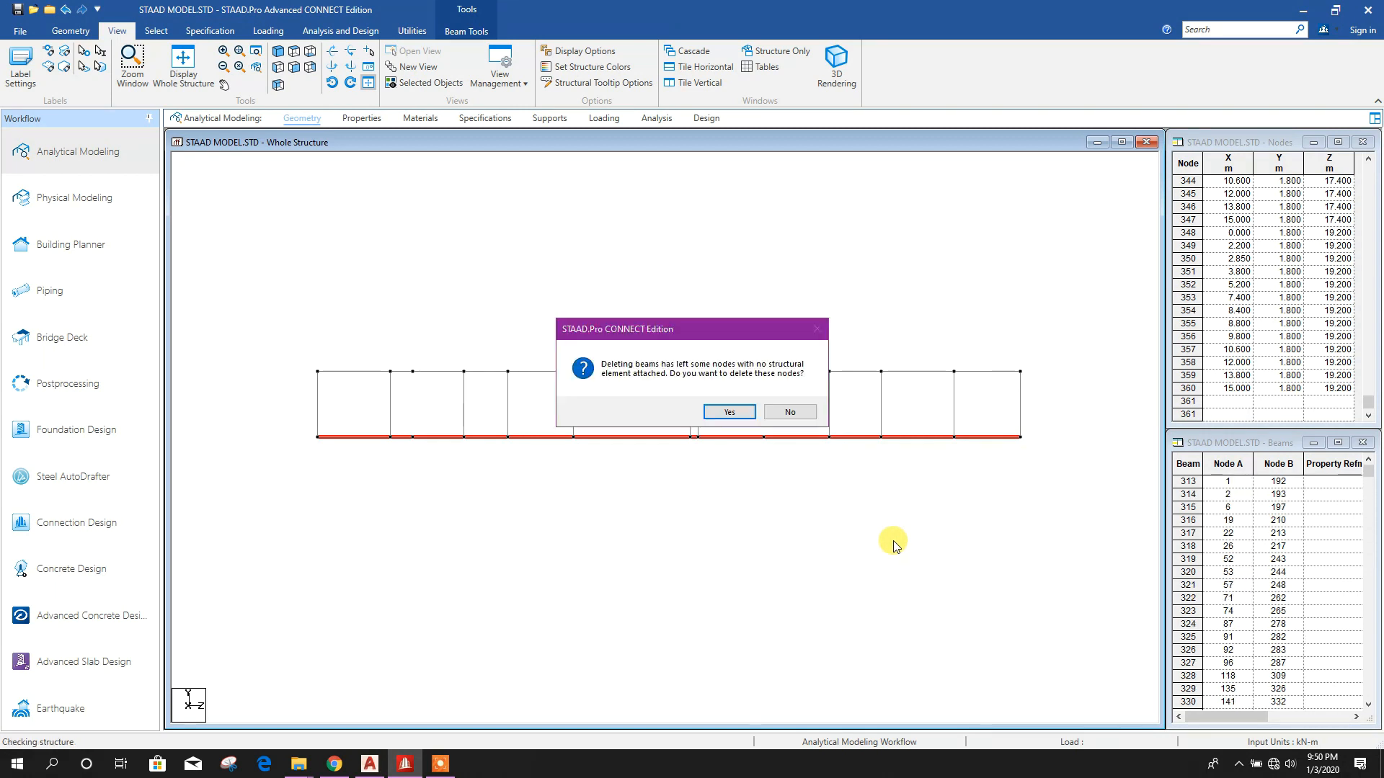
left_click(727, 413)
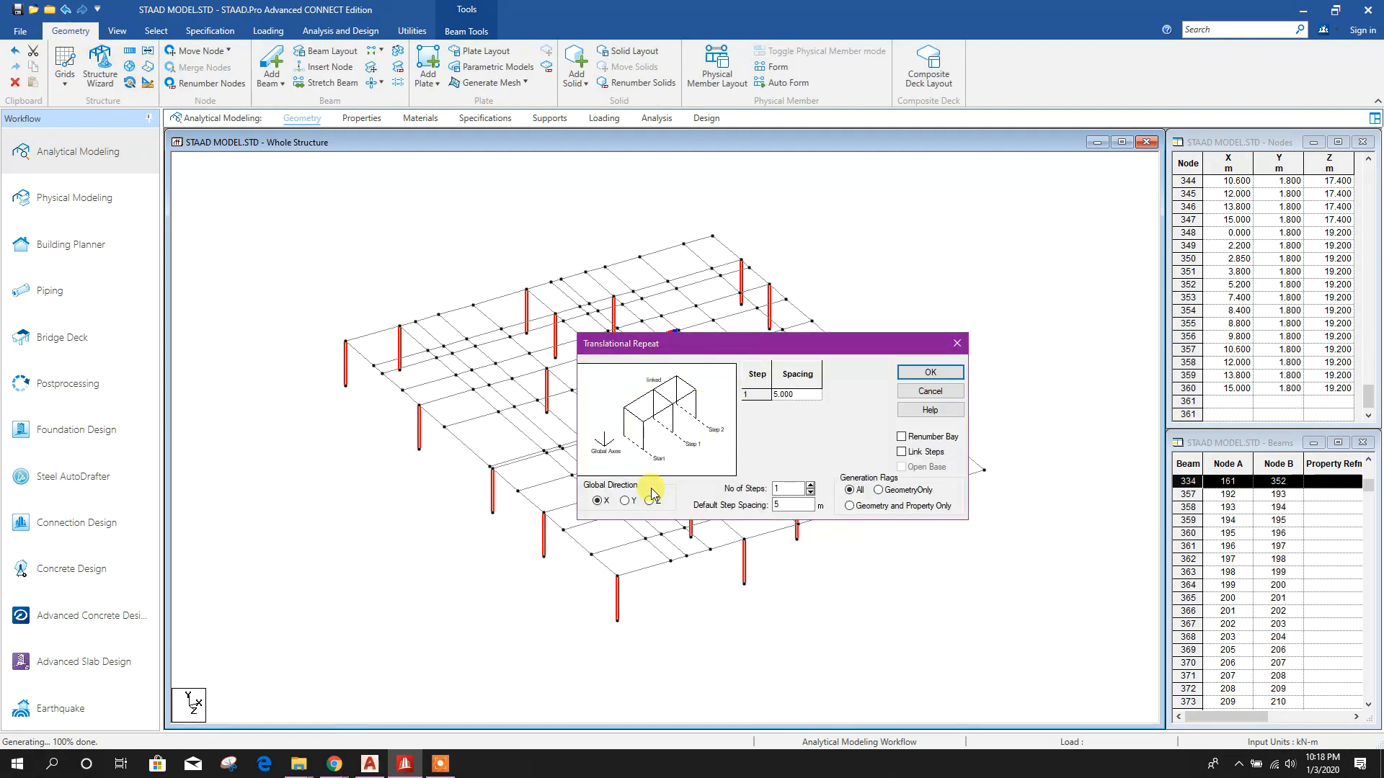
Repeat the short columns 1.8 m along Y to reach 3.6 m, viewed in front elevation
left_click(622, 500)
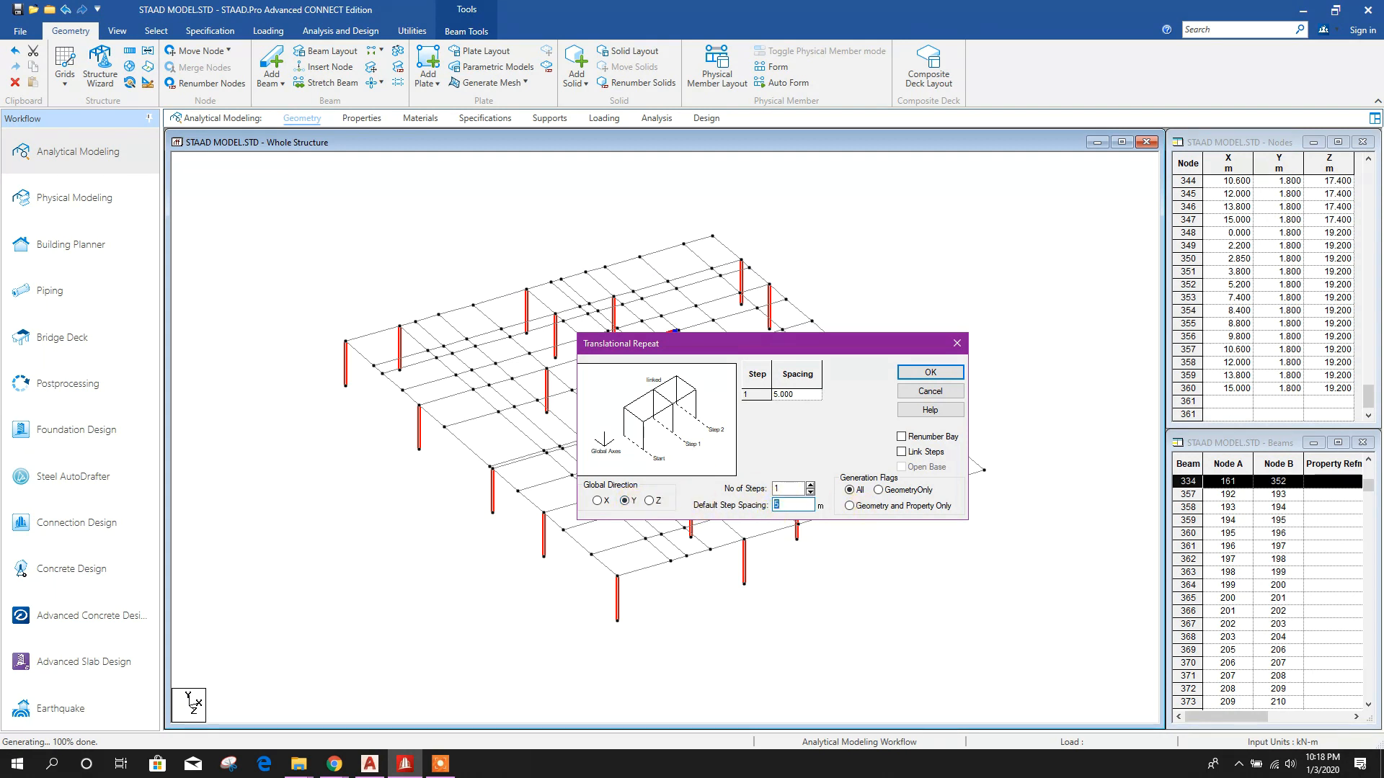
type("1.8")
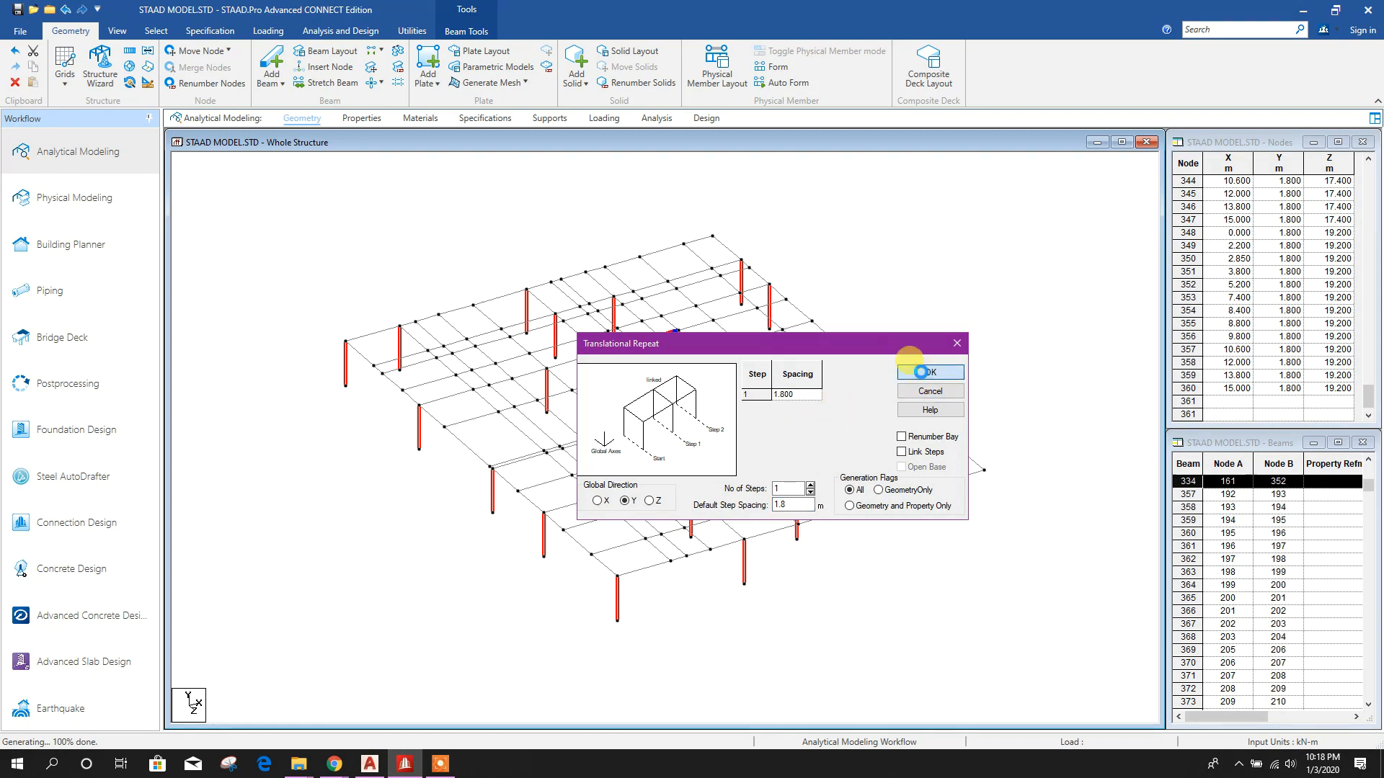
left_click(928, 372)
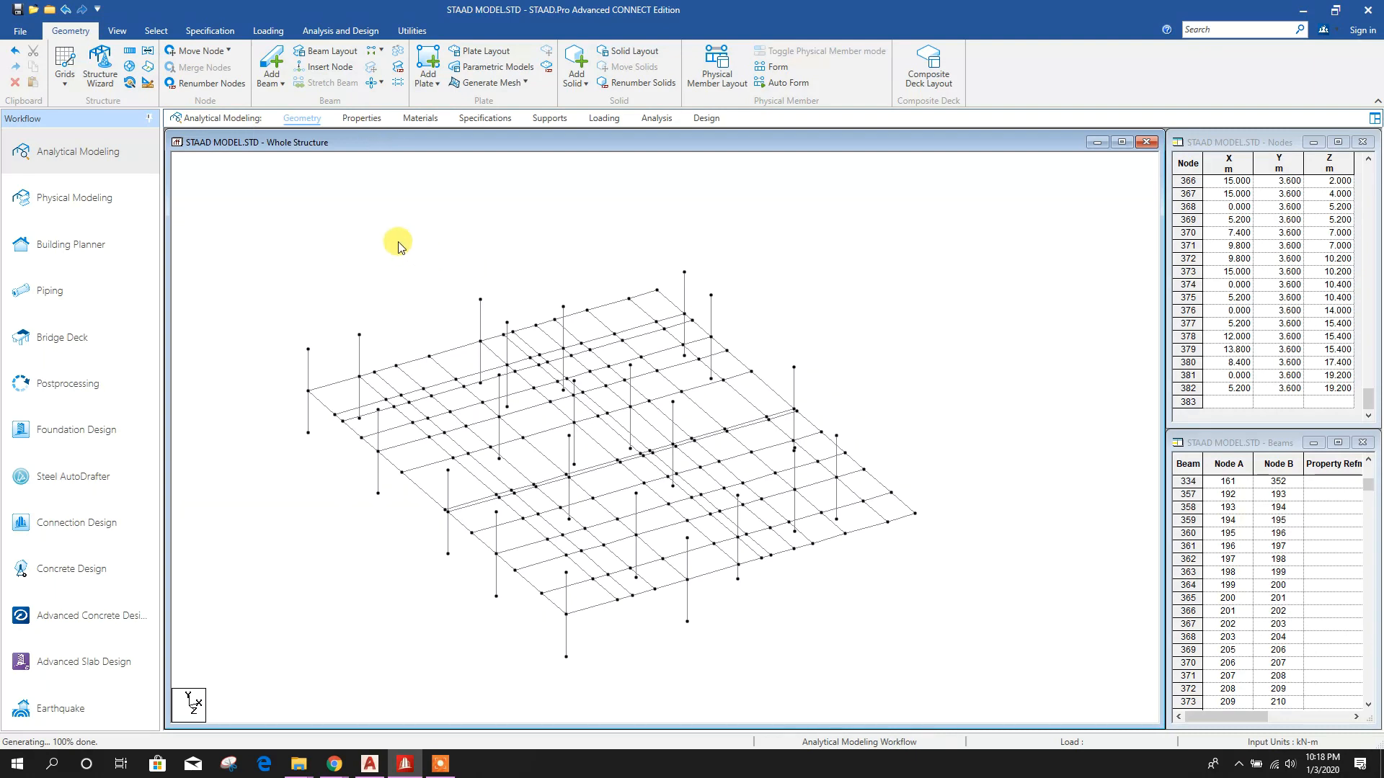
left_click(117, 30)
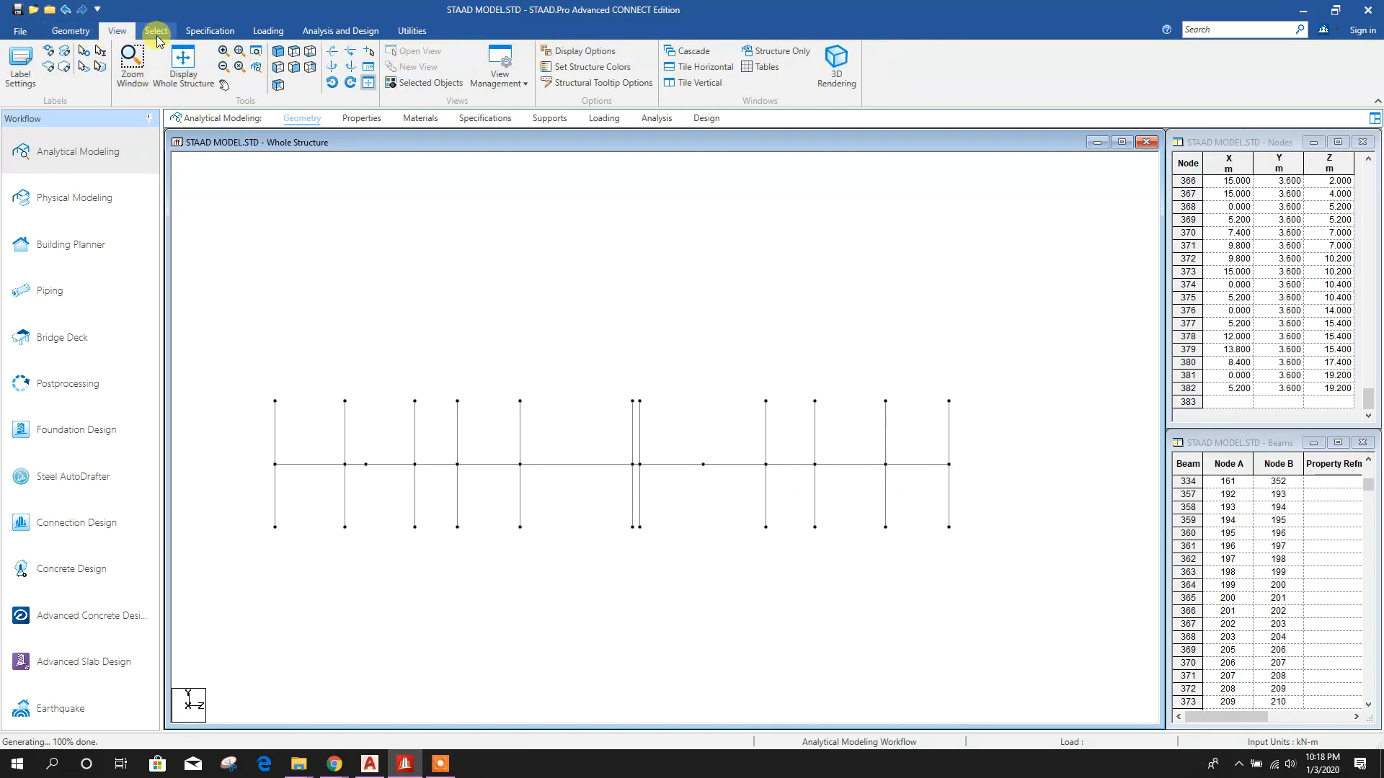
left_click(156, 30)
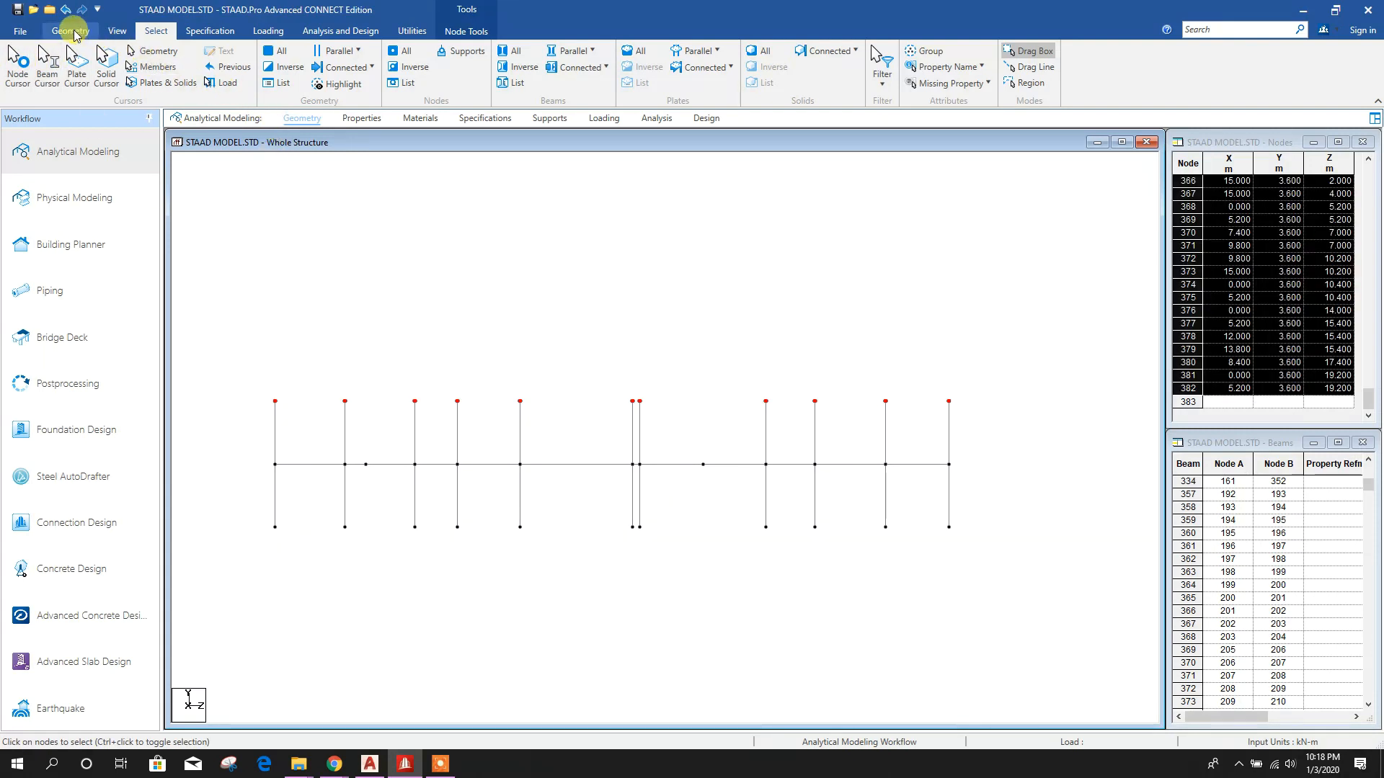
left_click(70, 31)
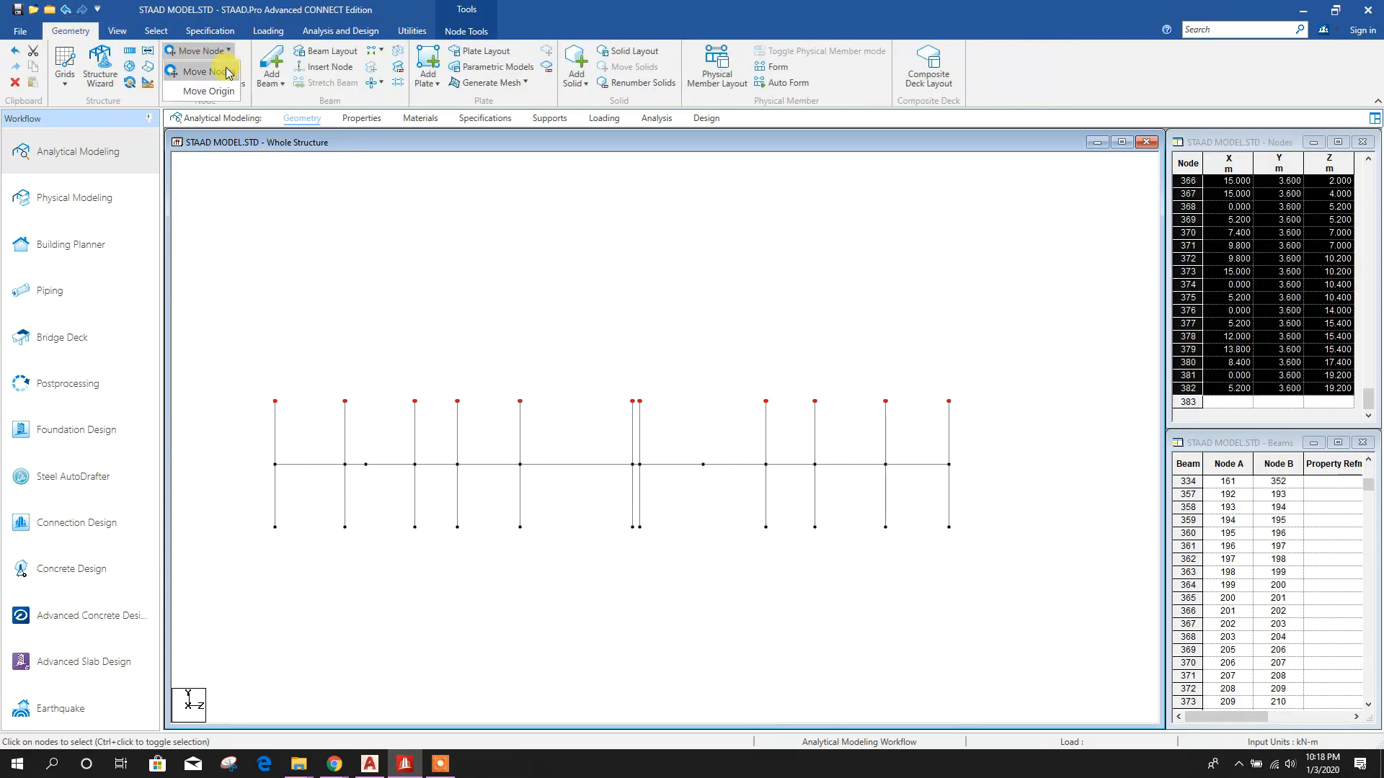
left_click(203, 71)
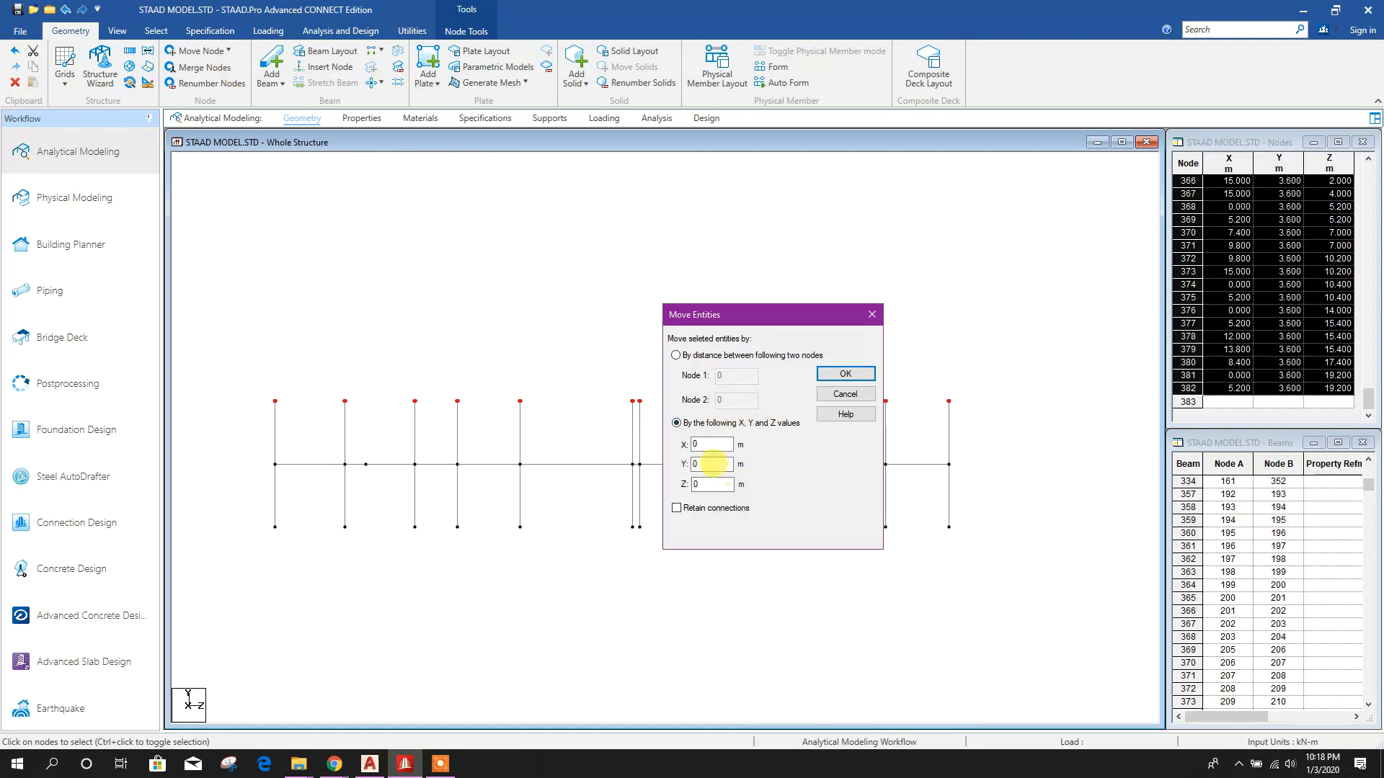
type("1")
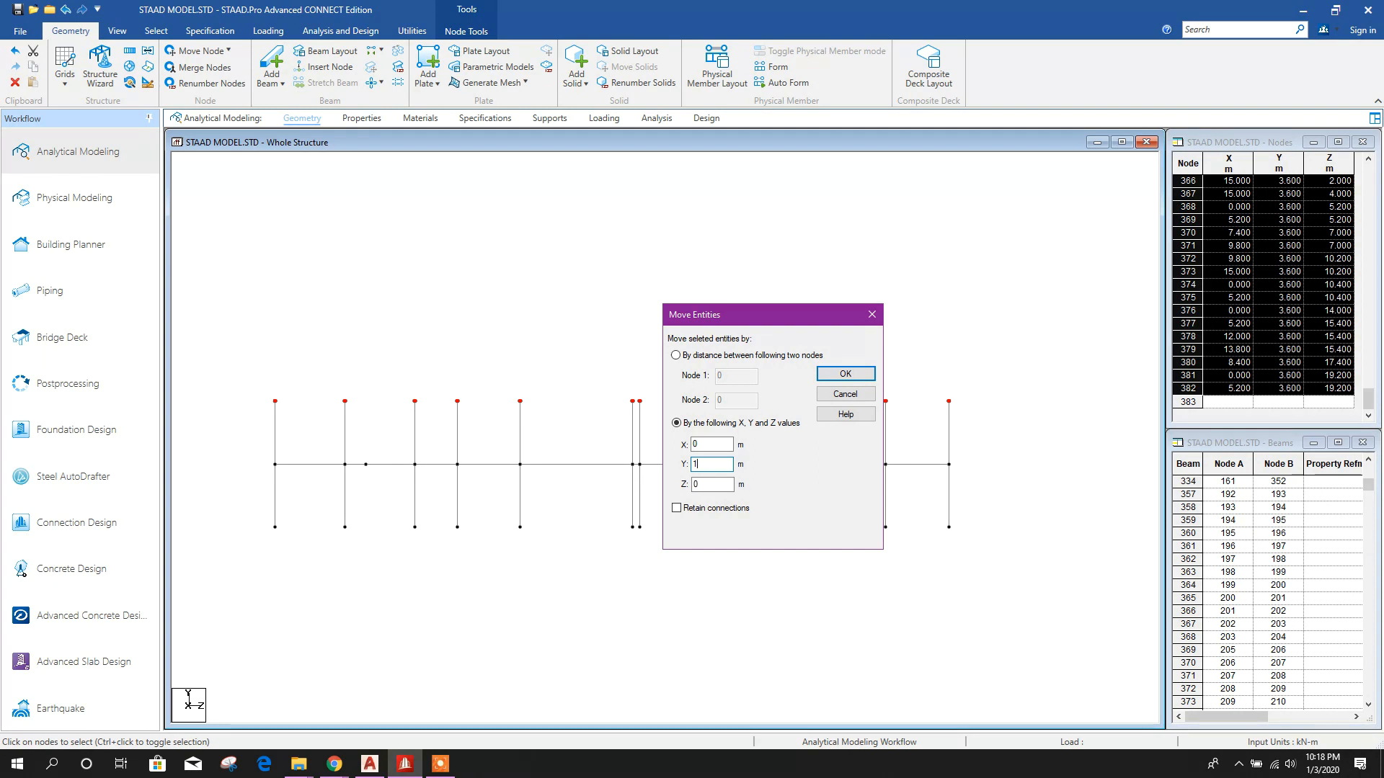
type(".8")
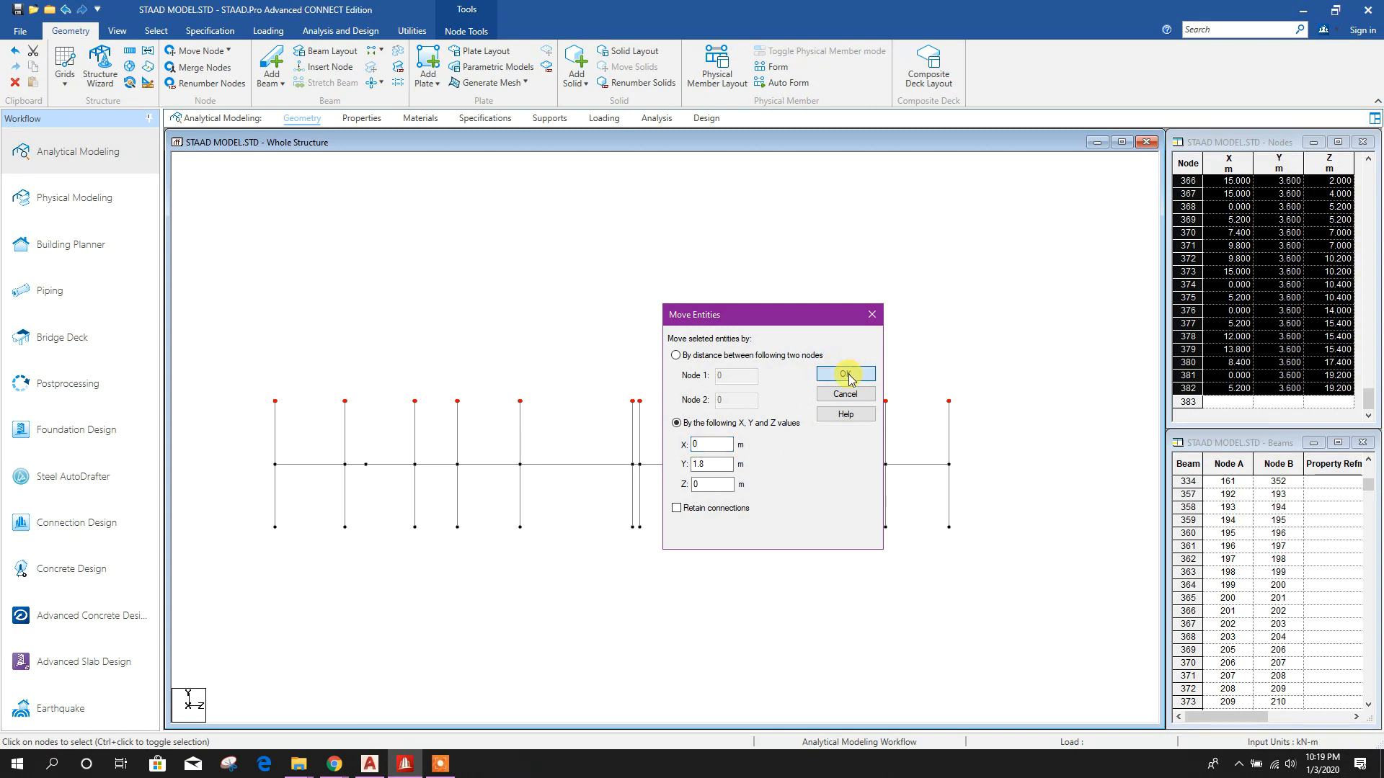
left_click(845, 374)
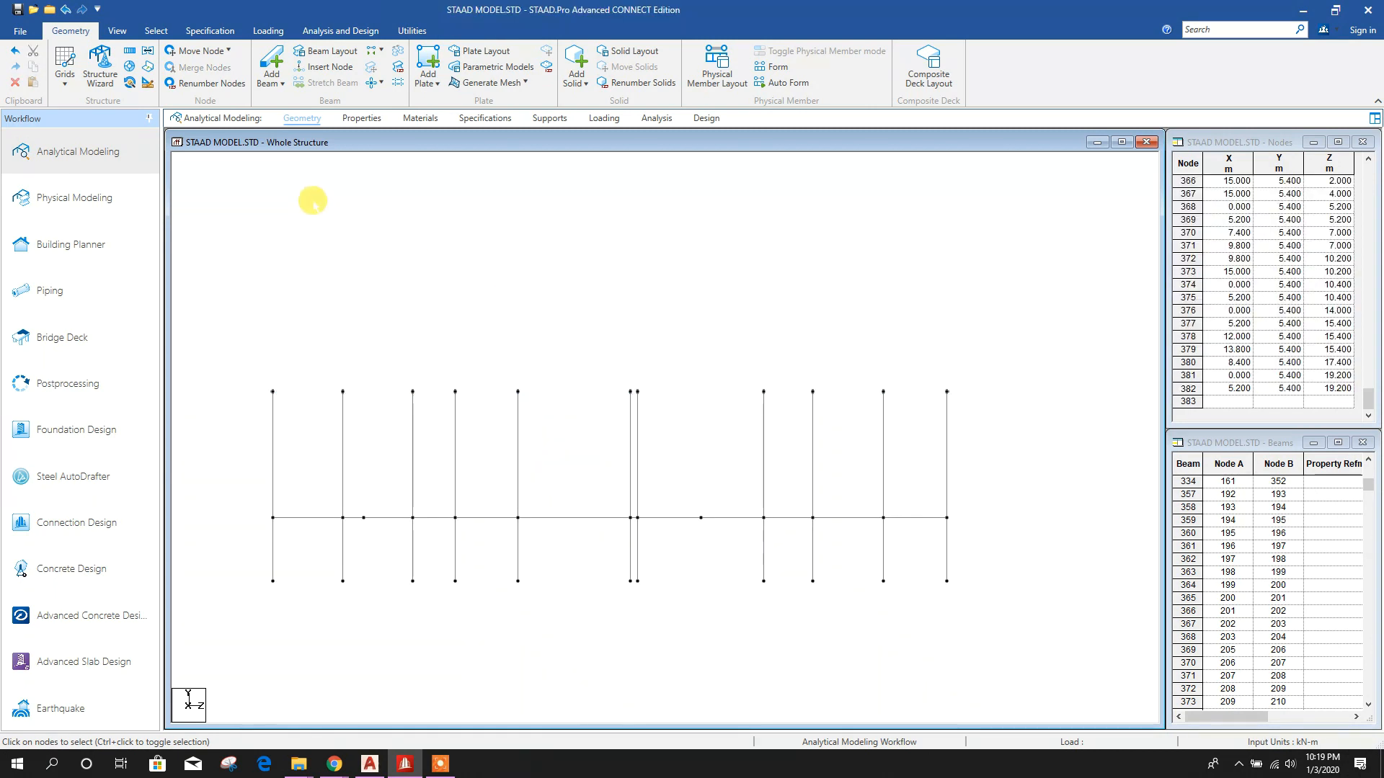
mouse_move(275, 153)
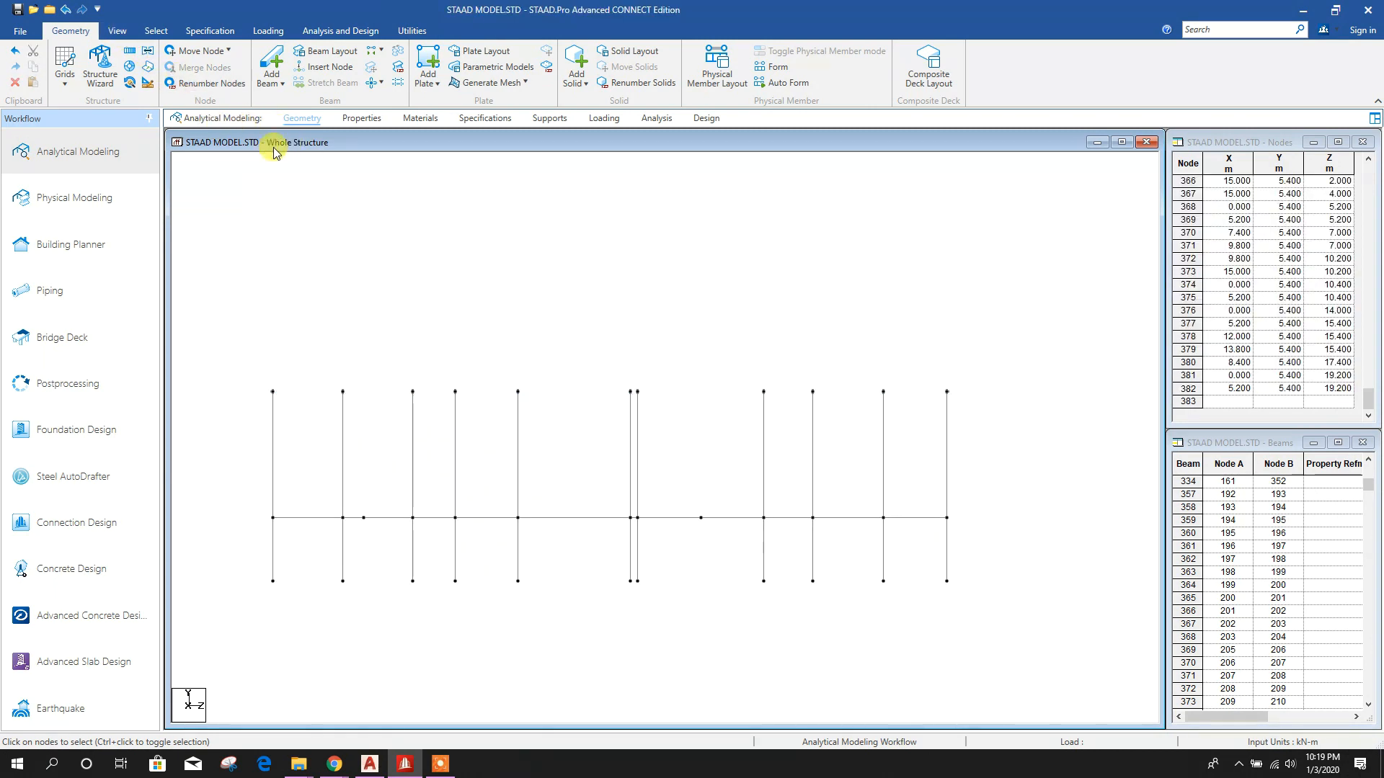
left_click(117, 31)
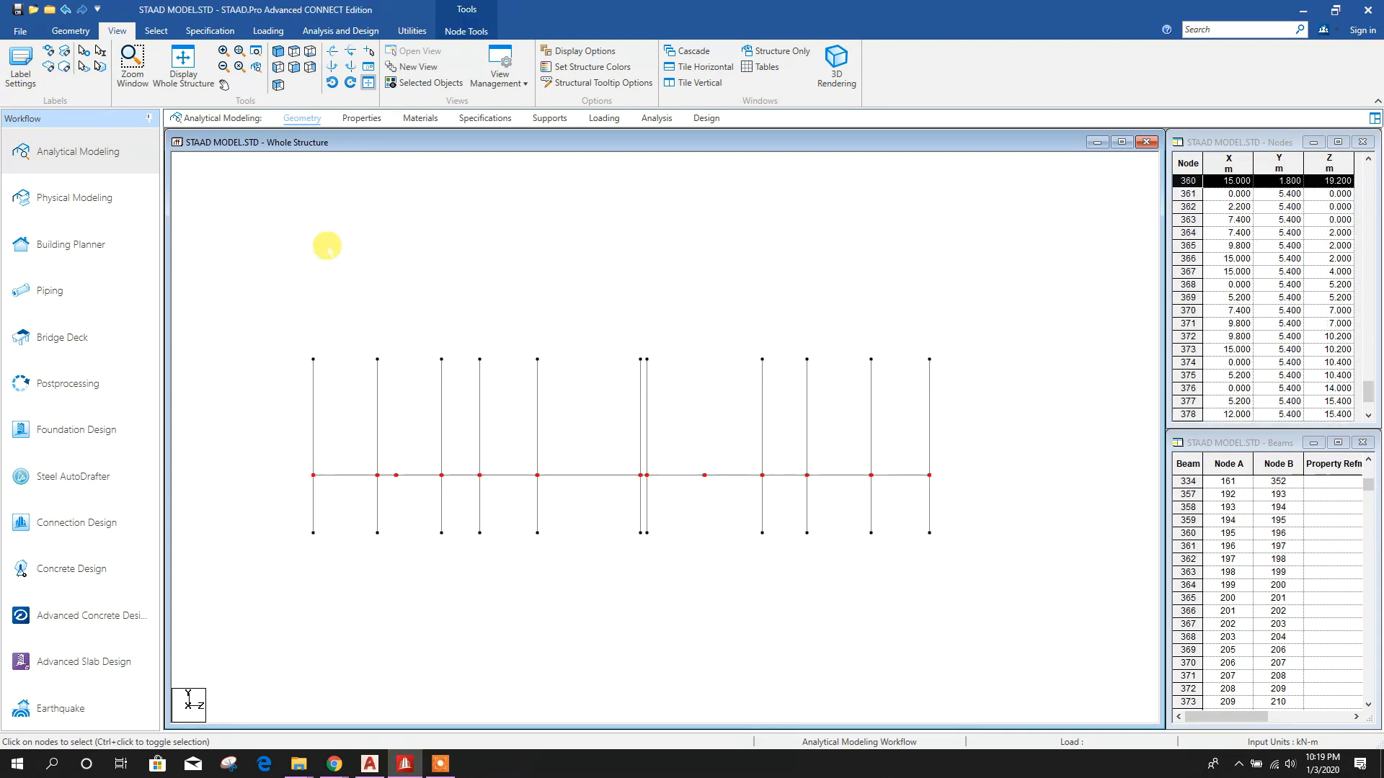
Pick the 1.8 m level beams and repeat them 3.6 m along Y to 5.4 m
left_click(70, 30)
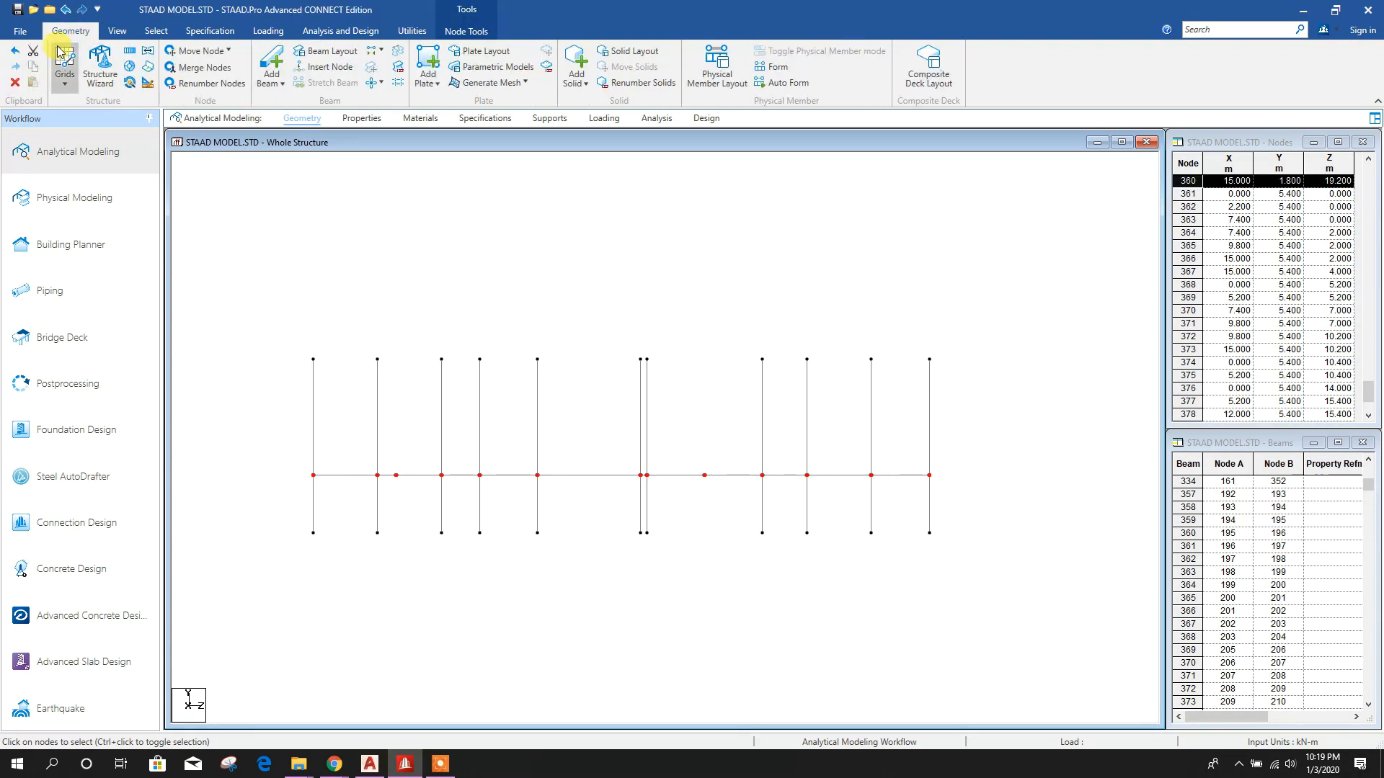
left_click(156, 31)
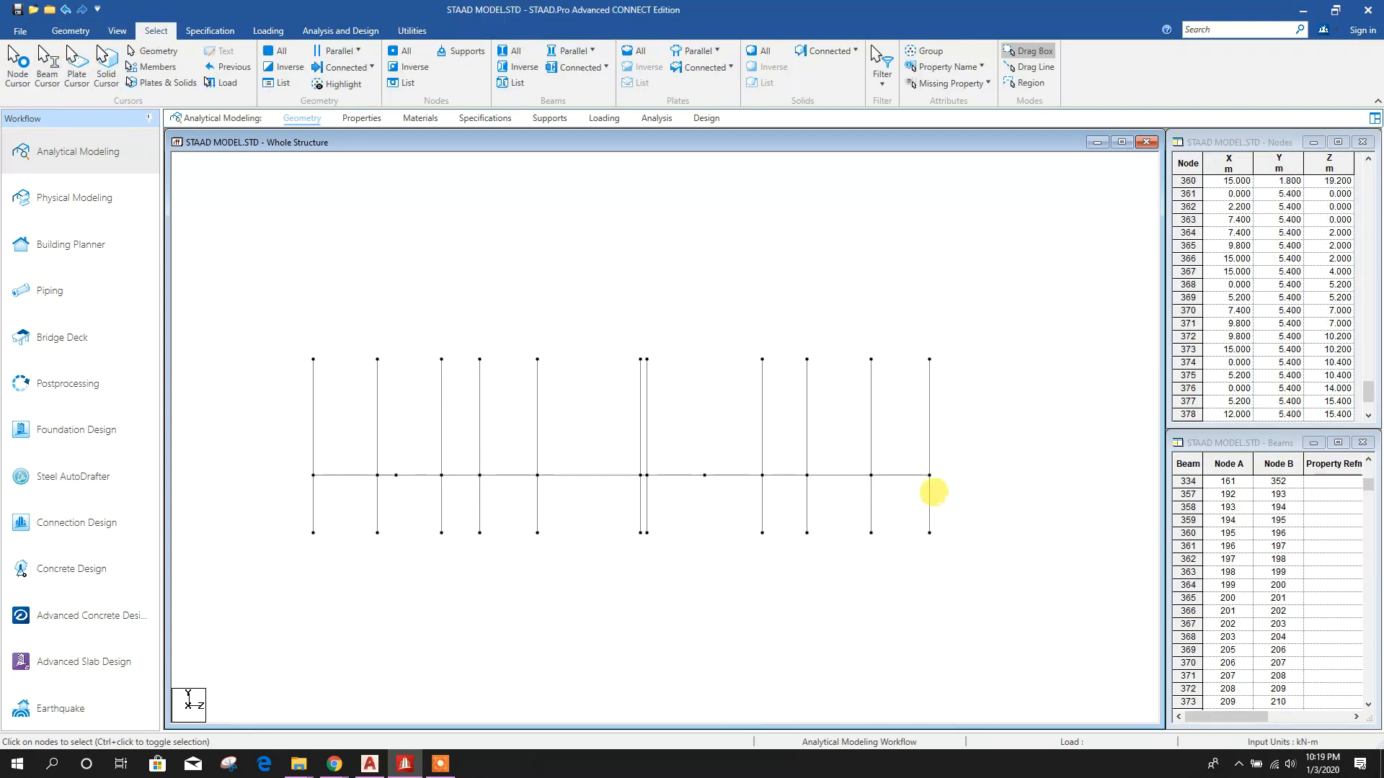
left_click(70, 30)
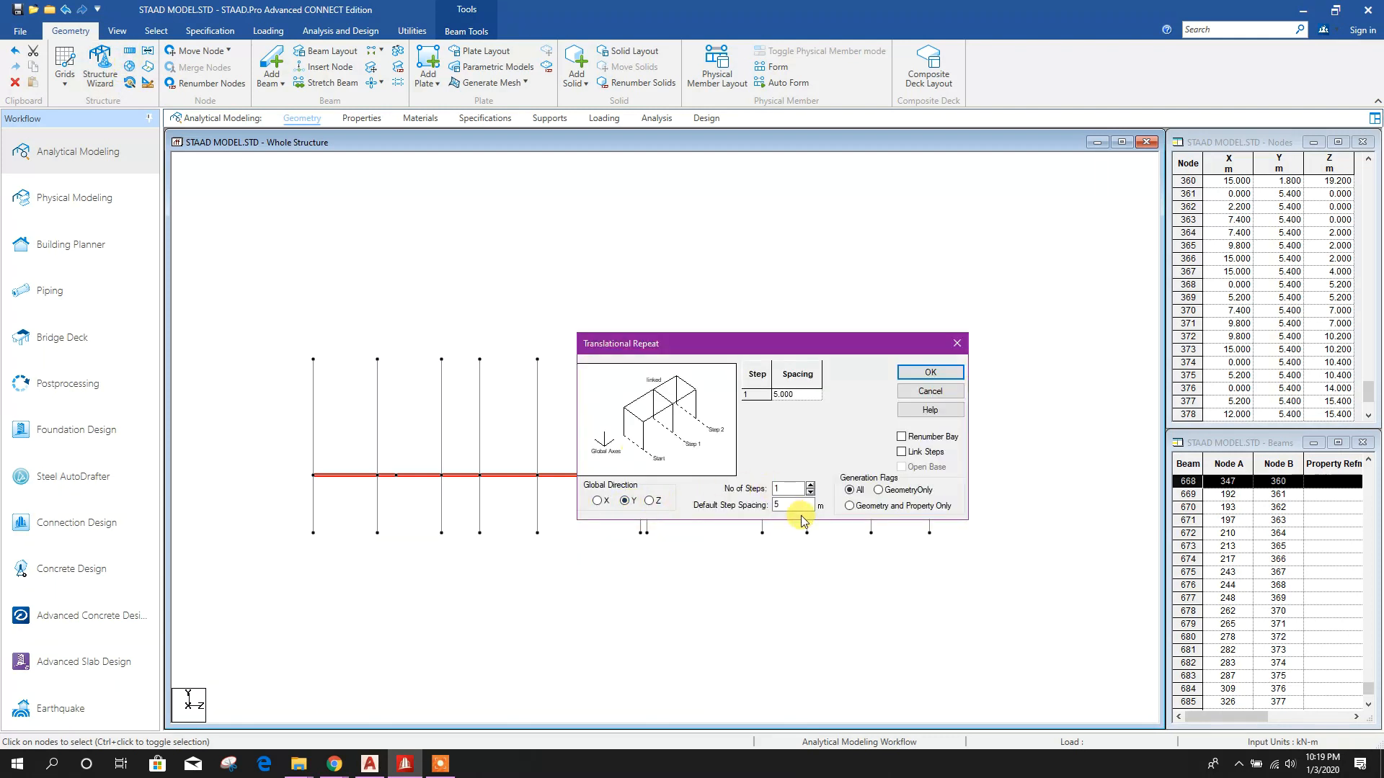
type("3.6")
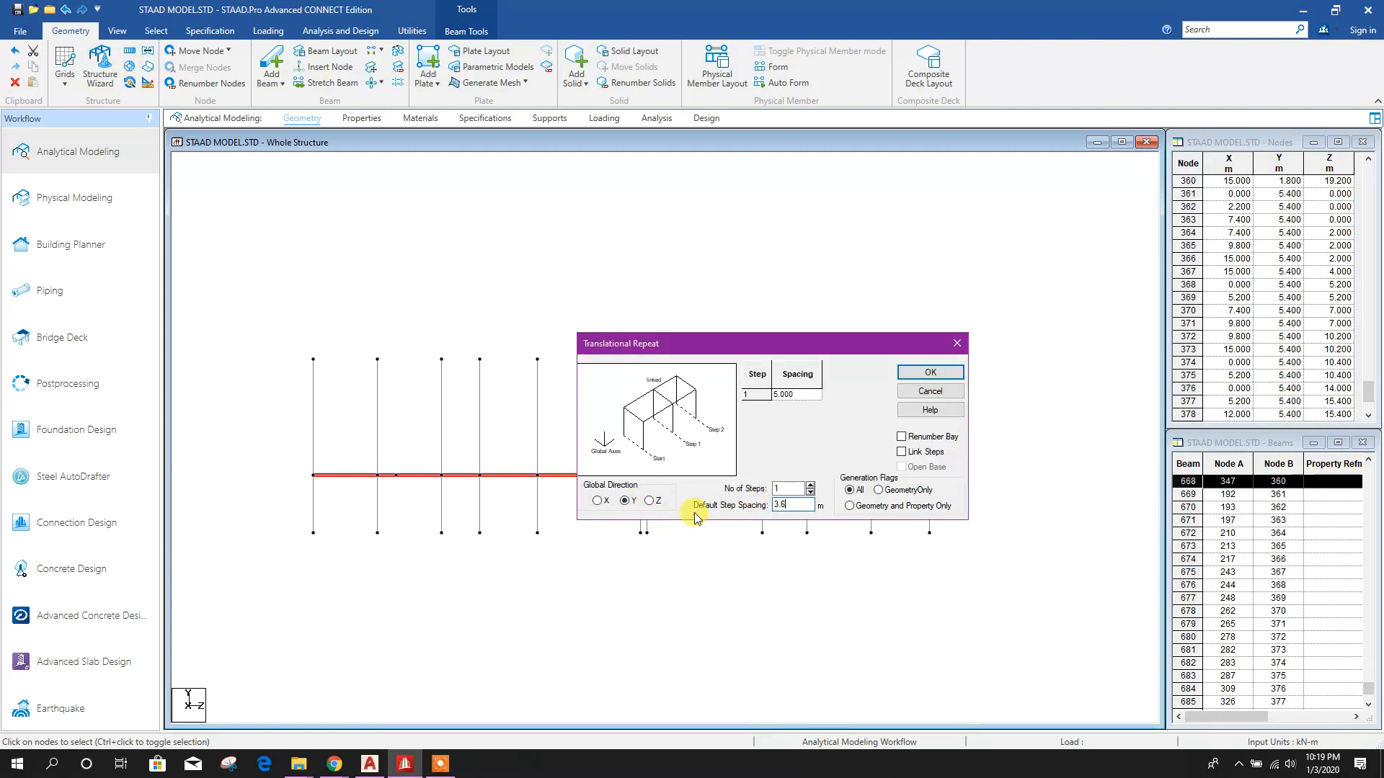
left_click(928, 372)
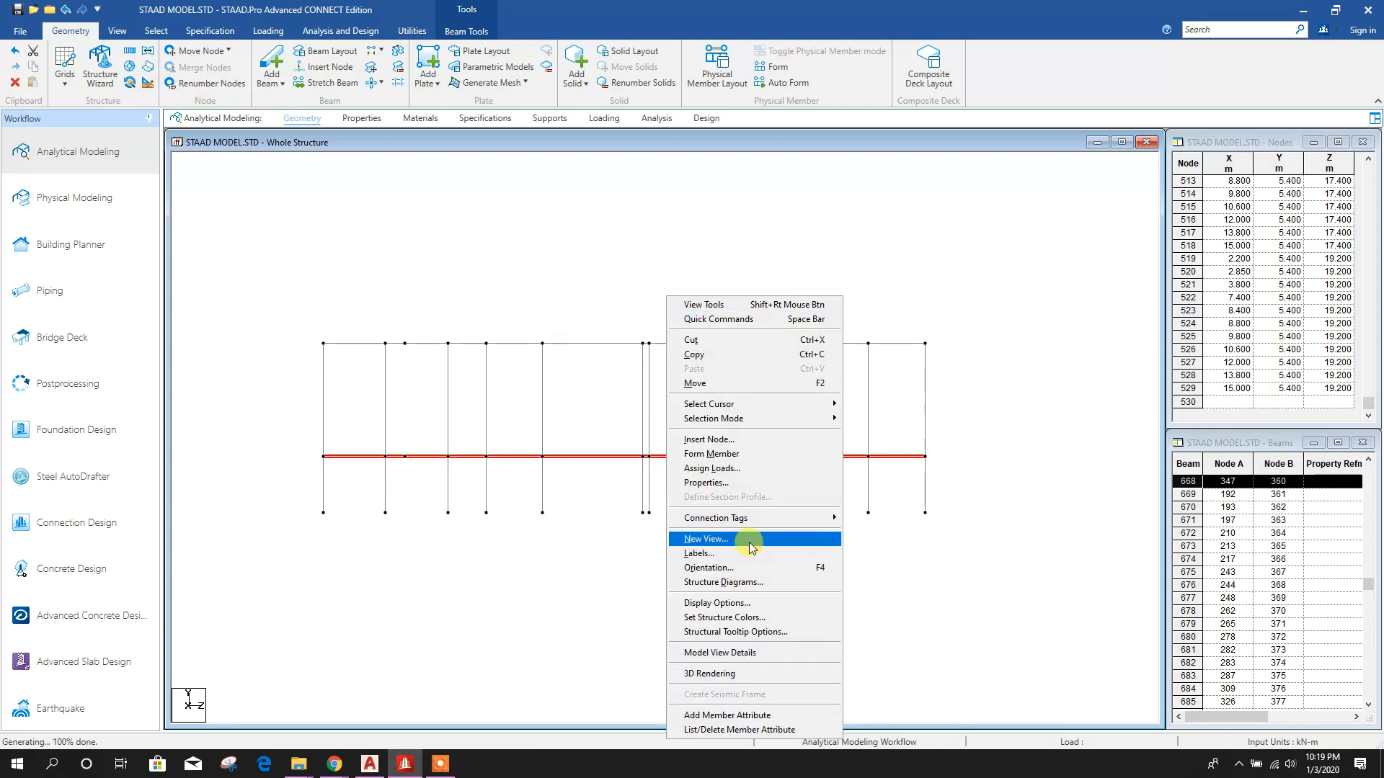
Create a New View containing only the selected floor beams
left_click(705, 539)
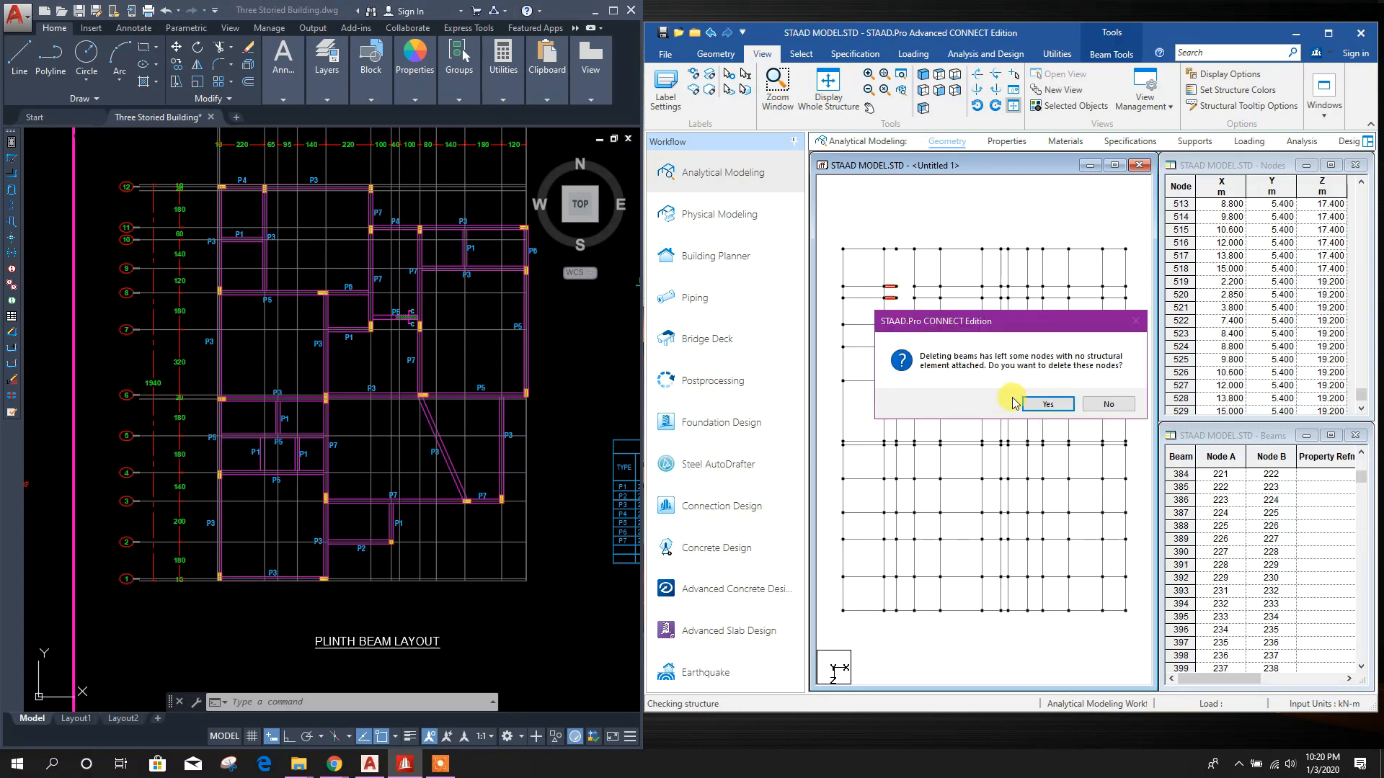
Delete extra beams such as 569, with orphan nodes, to match the plinth beam layout
left_click(1045, 403)
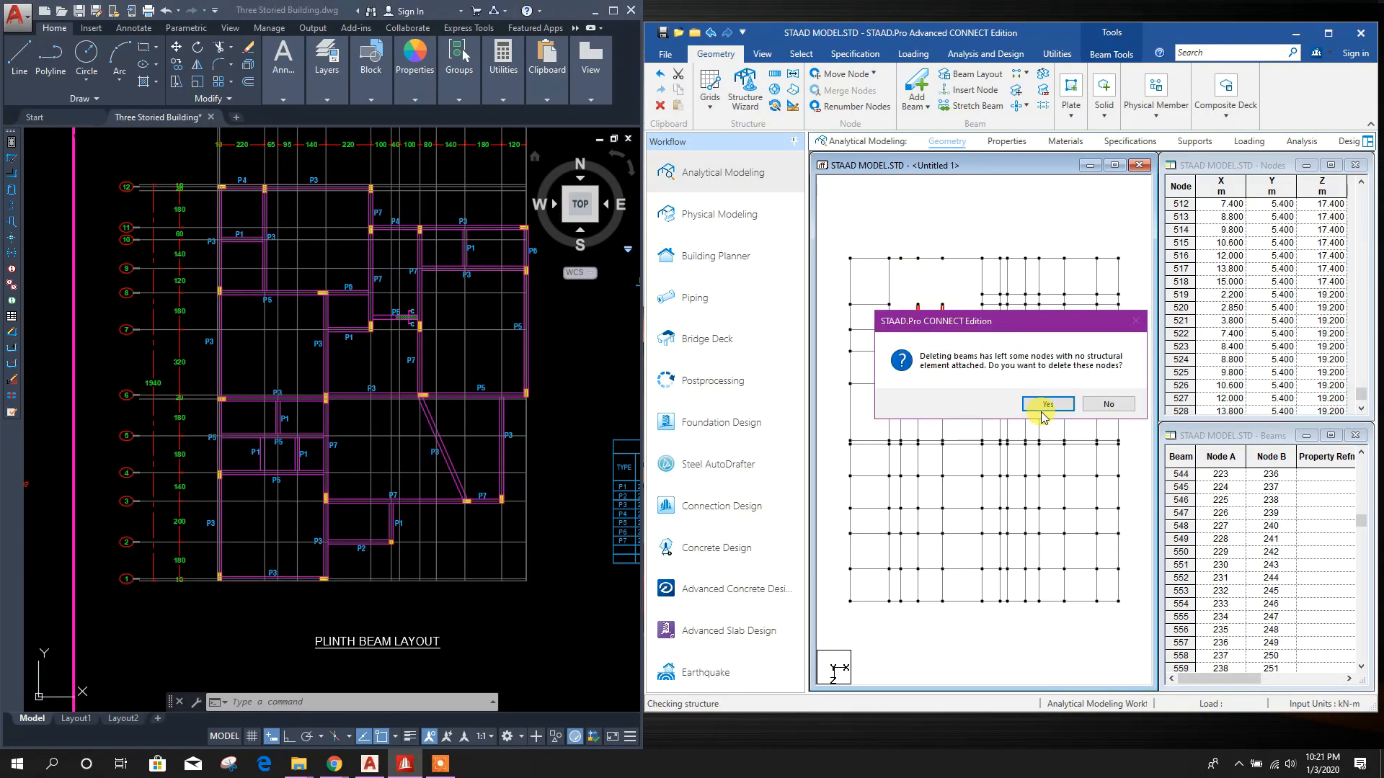
left_click(1046, 404)
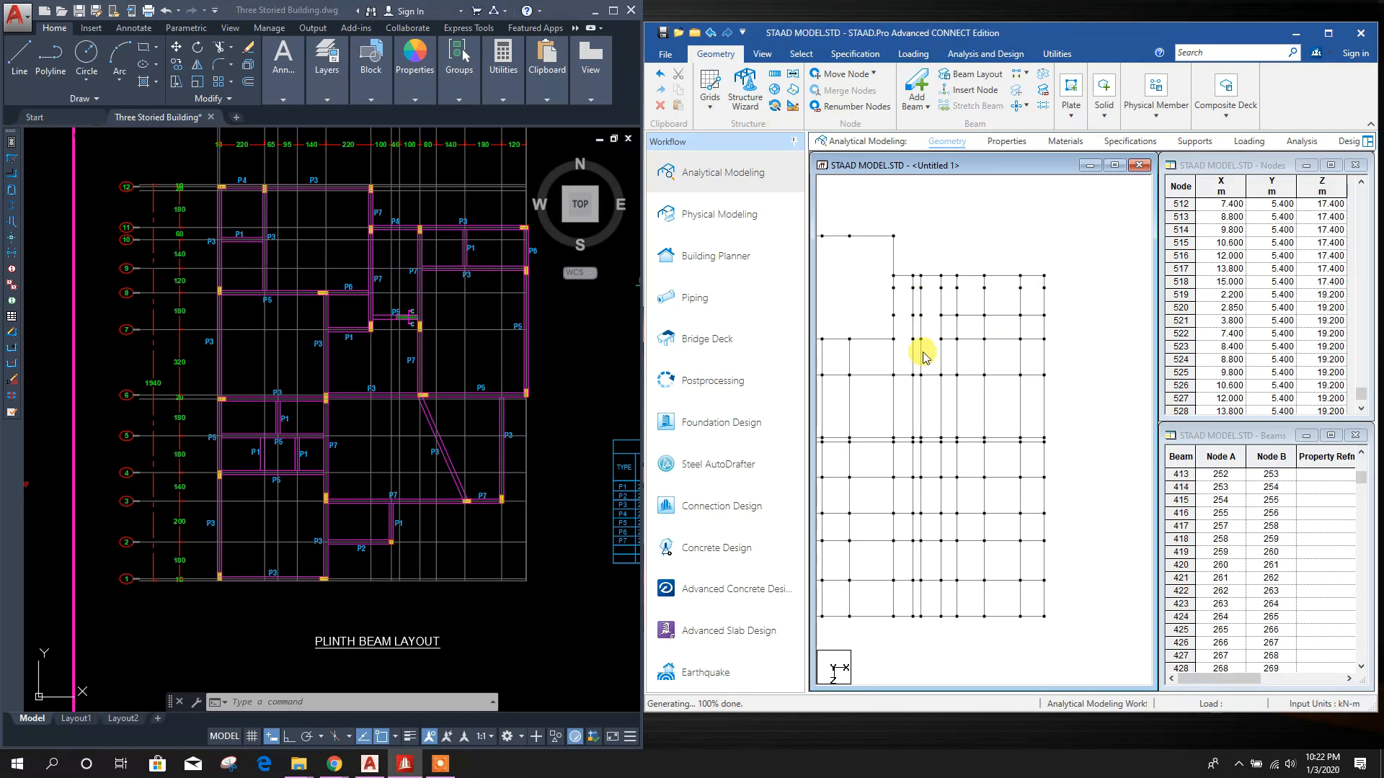
left_click(934, 345)
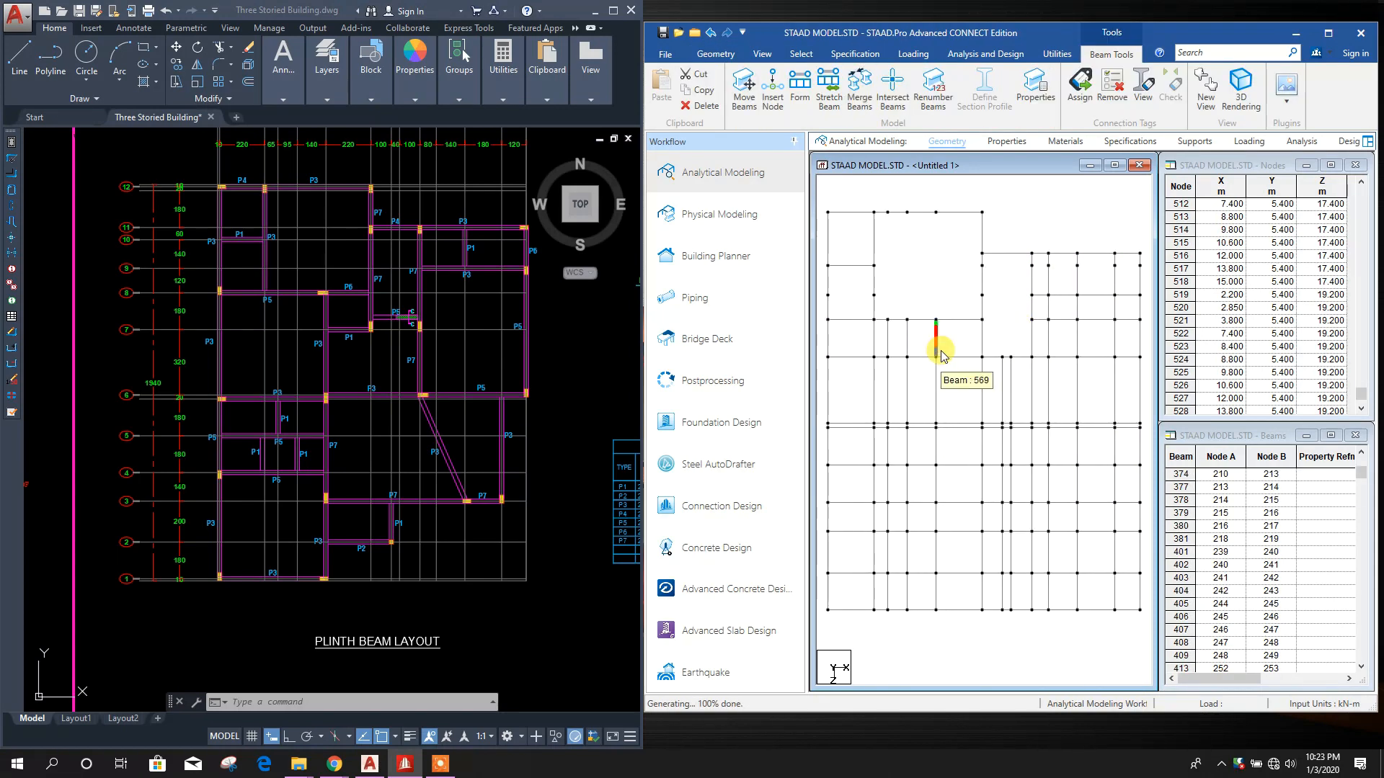
mouse_move(958, 467)
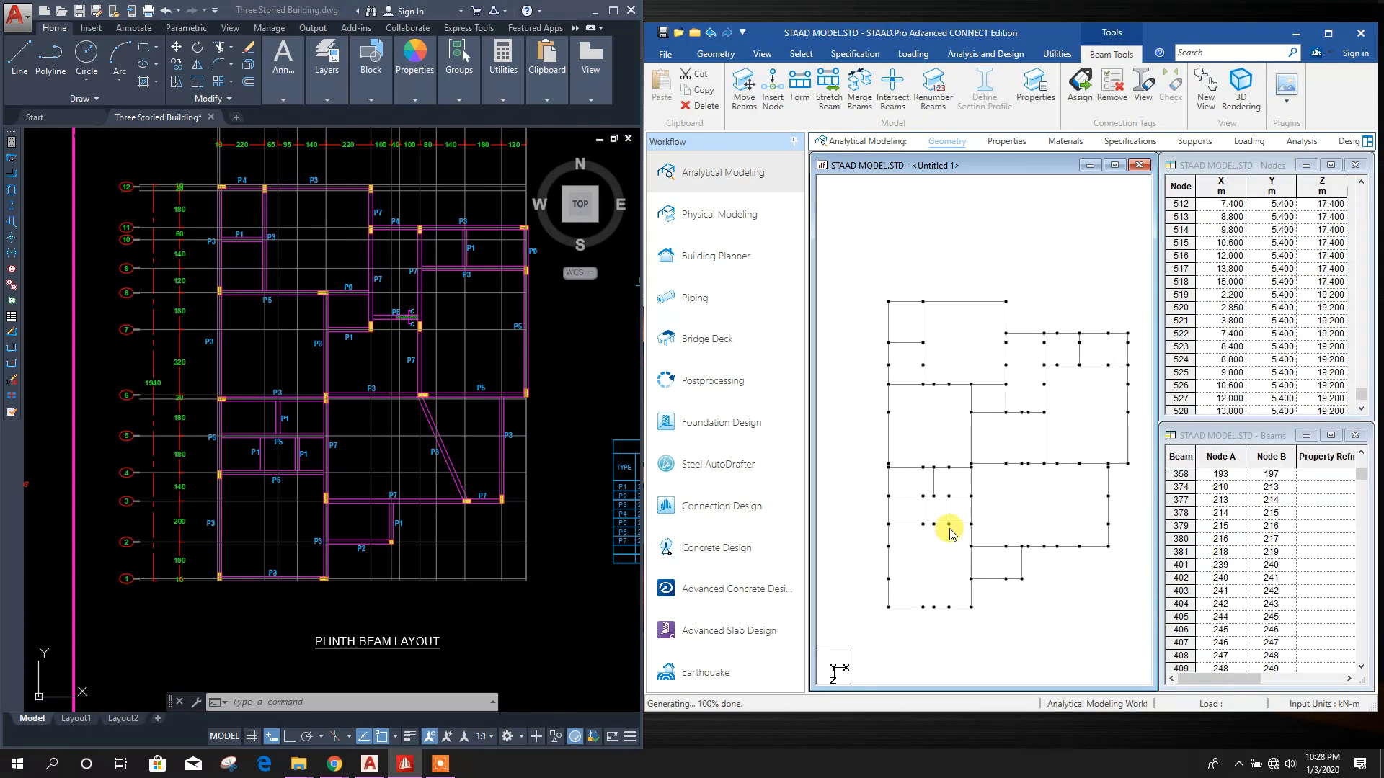
left_click(857, 88)
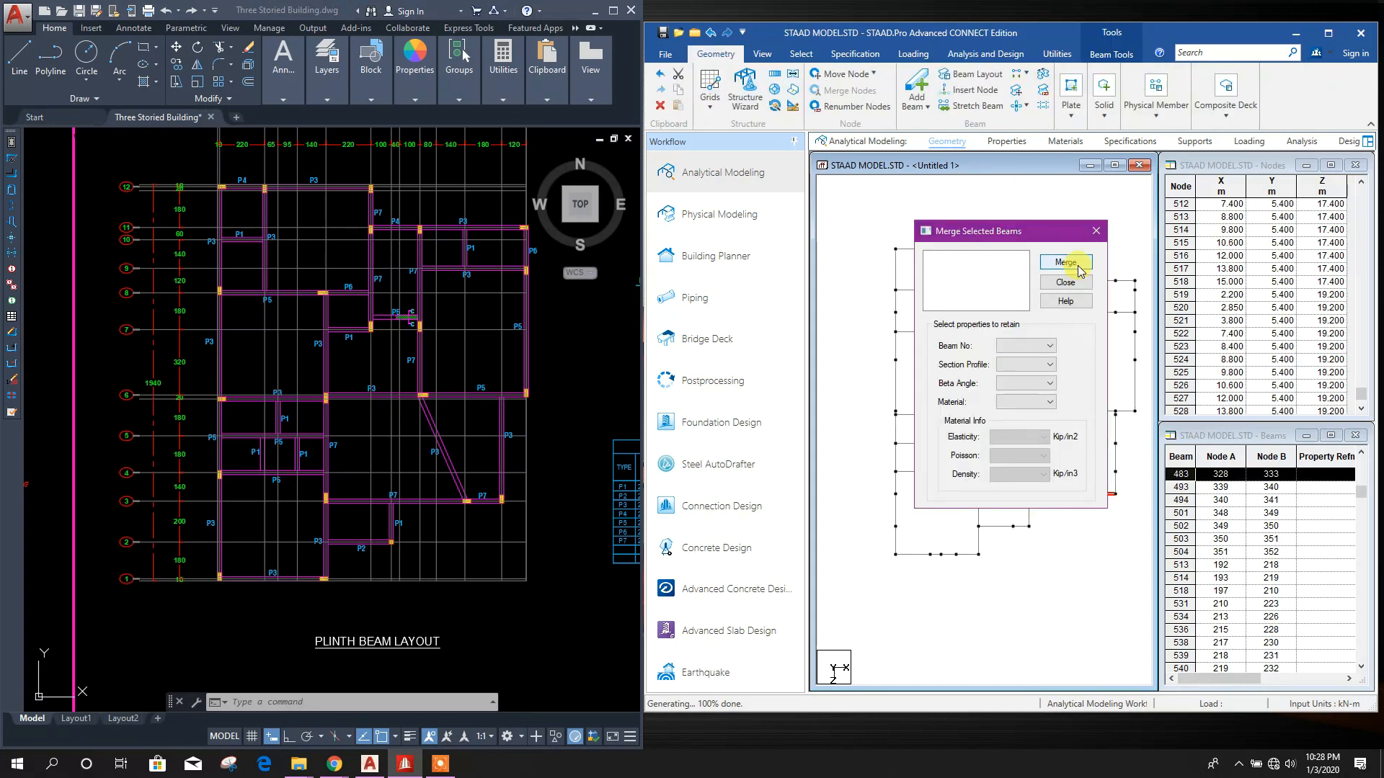
Merge collinear beam pairs such as 493–494 and 379–380 into single members
left_click(1065, 263)
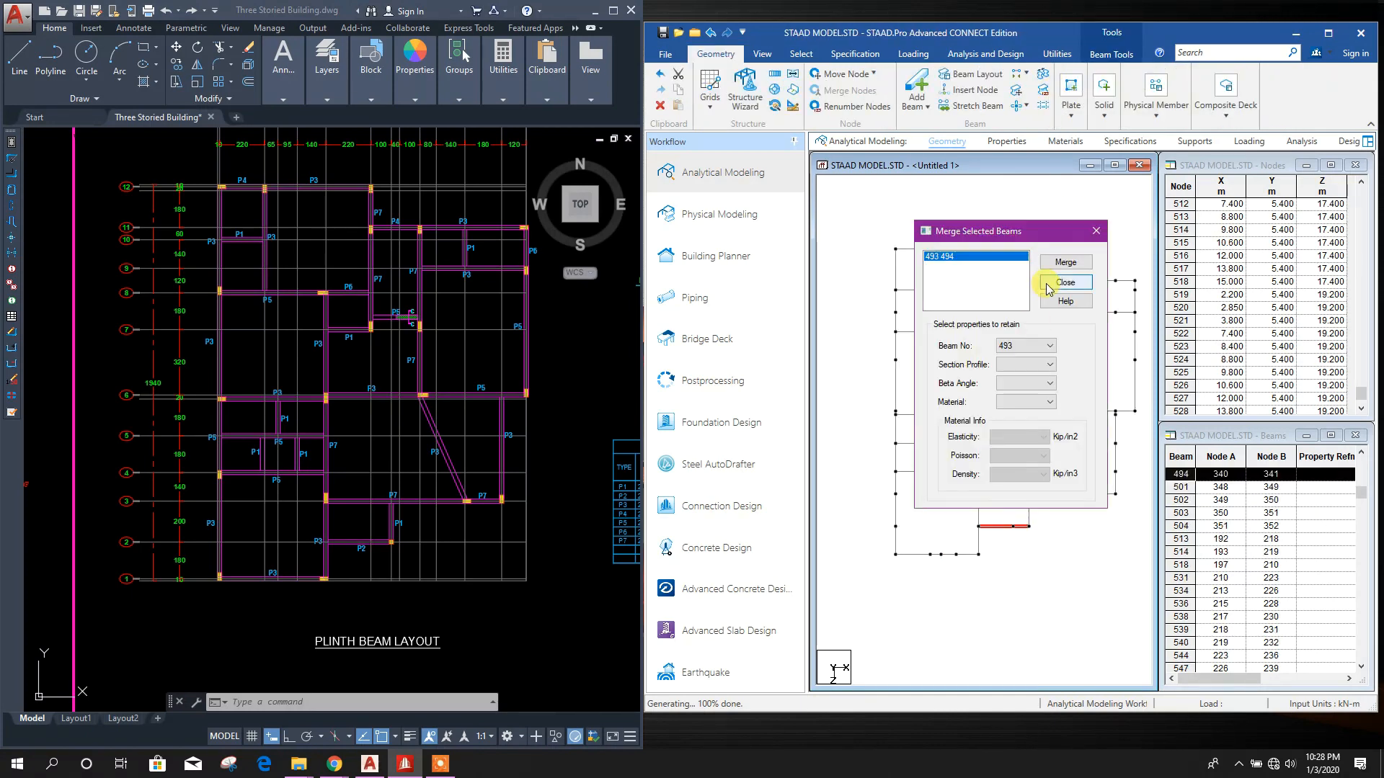
left_click(1065, 282)
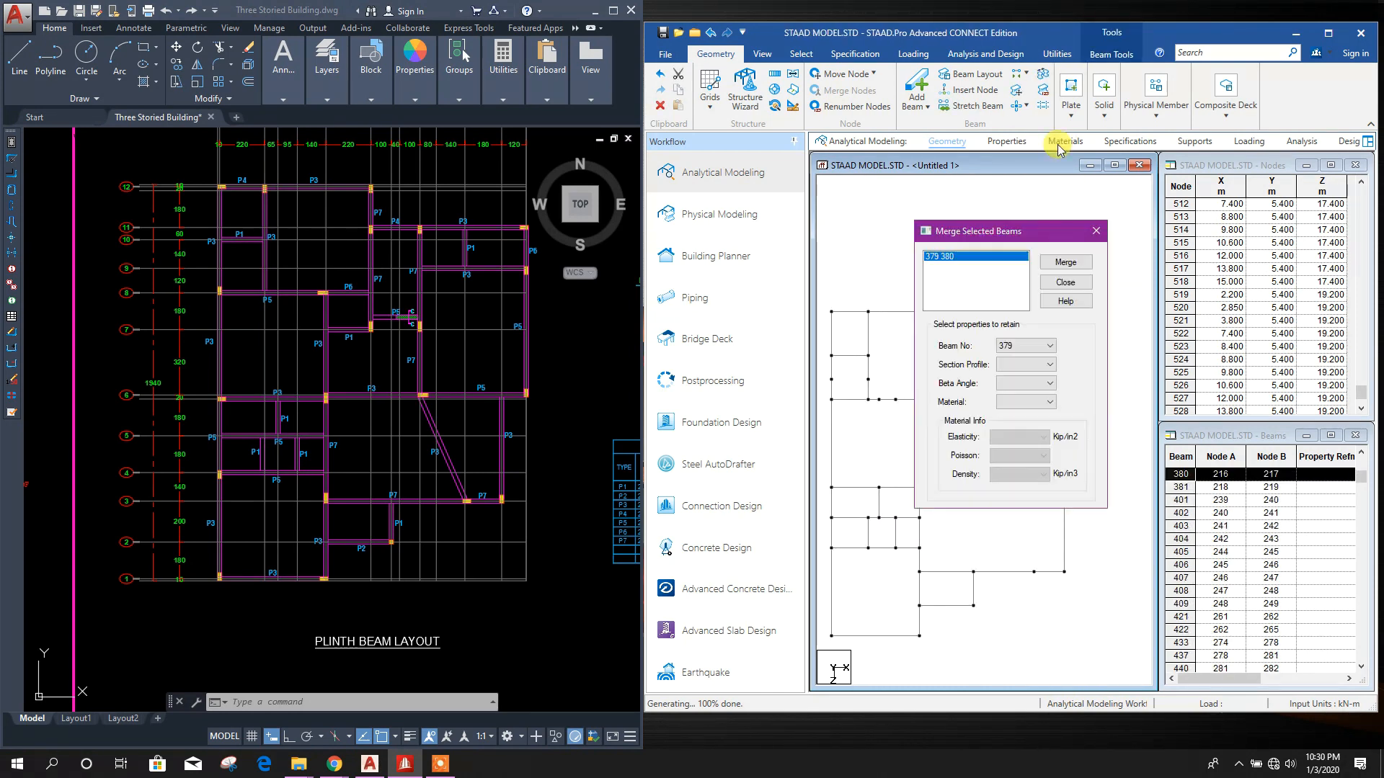
left_click(1064, 261)
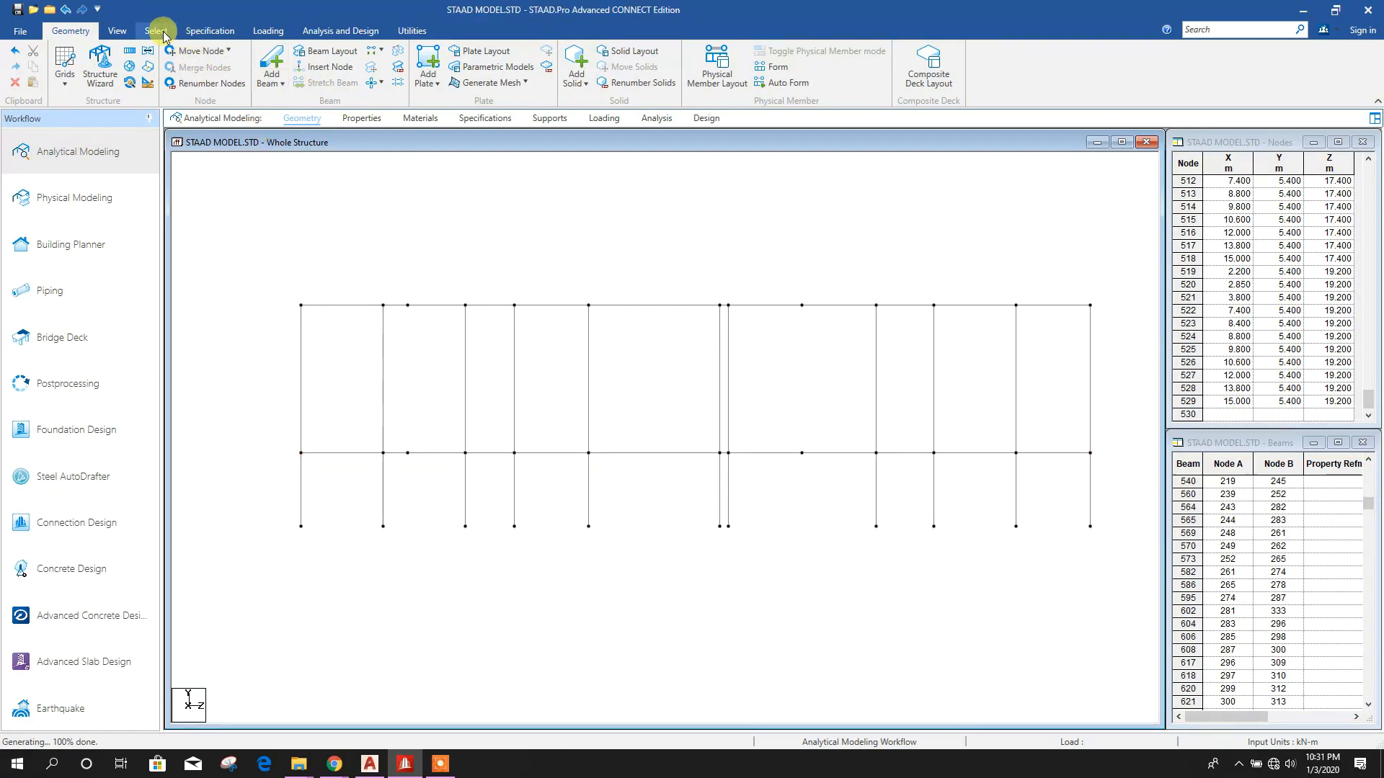
Delete the 312 top-level beams and their orphan nodes, then select the 1.8 m beams
left_click(117, 30)
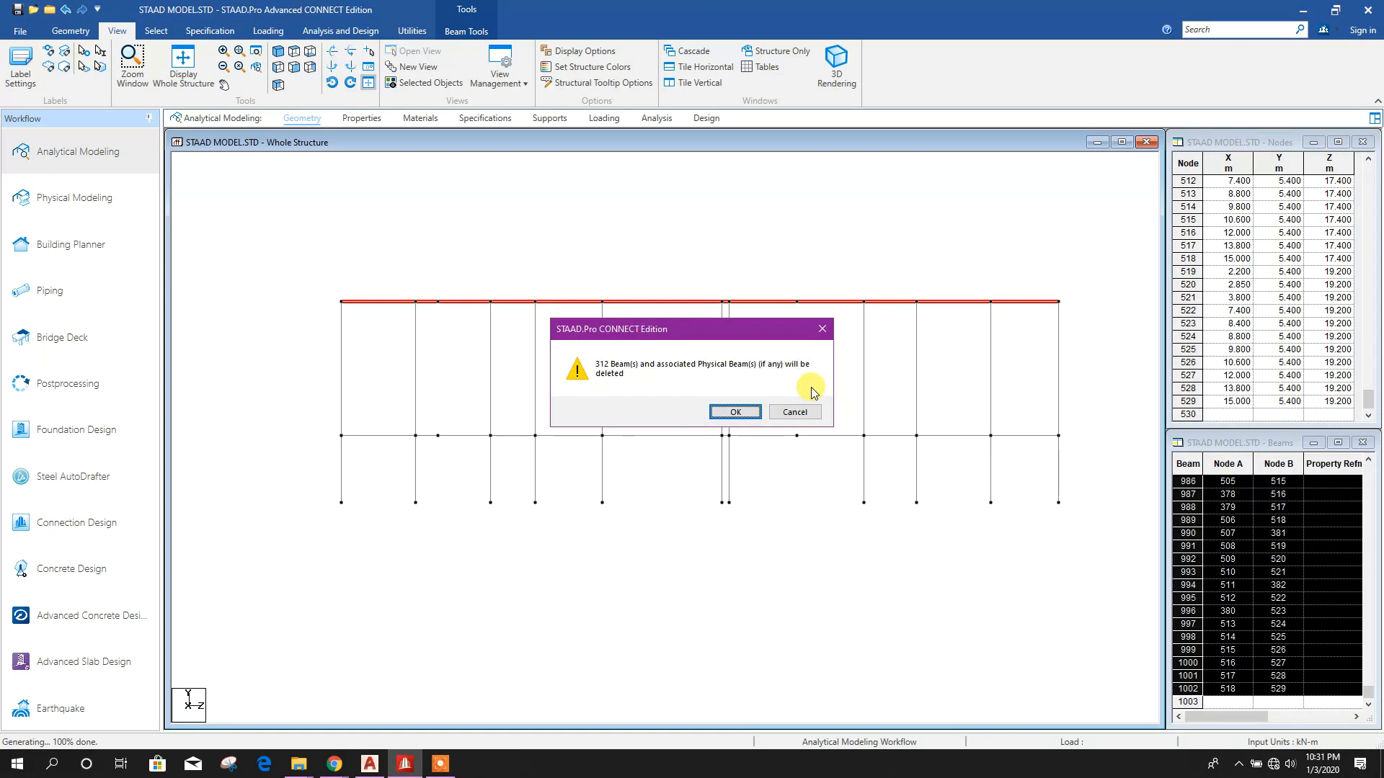
left_click(733, 413)
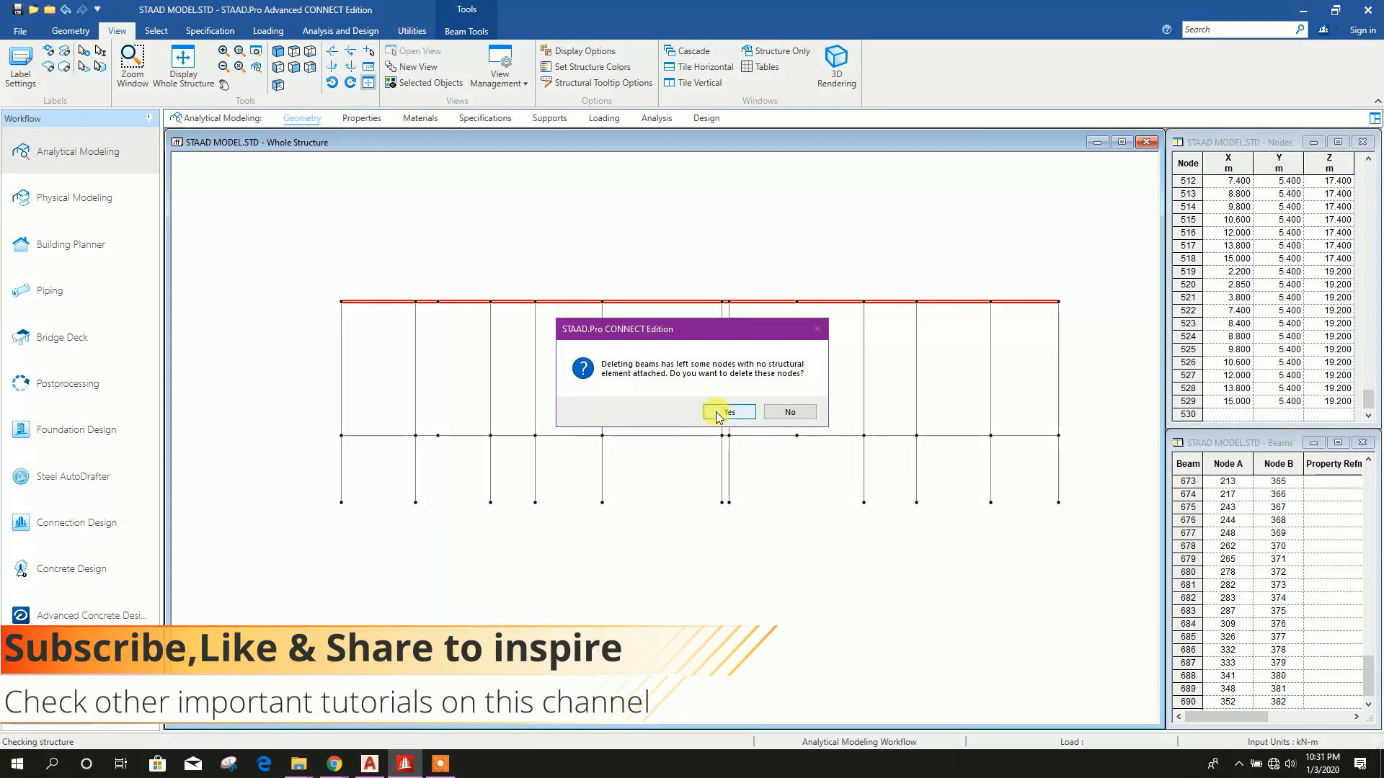
left_click(727, 411)
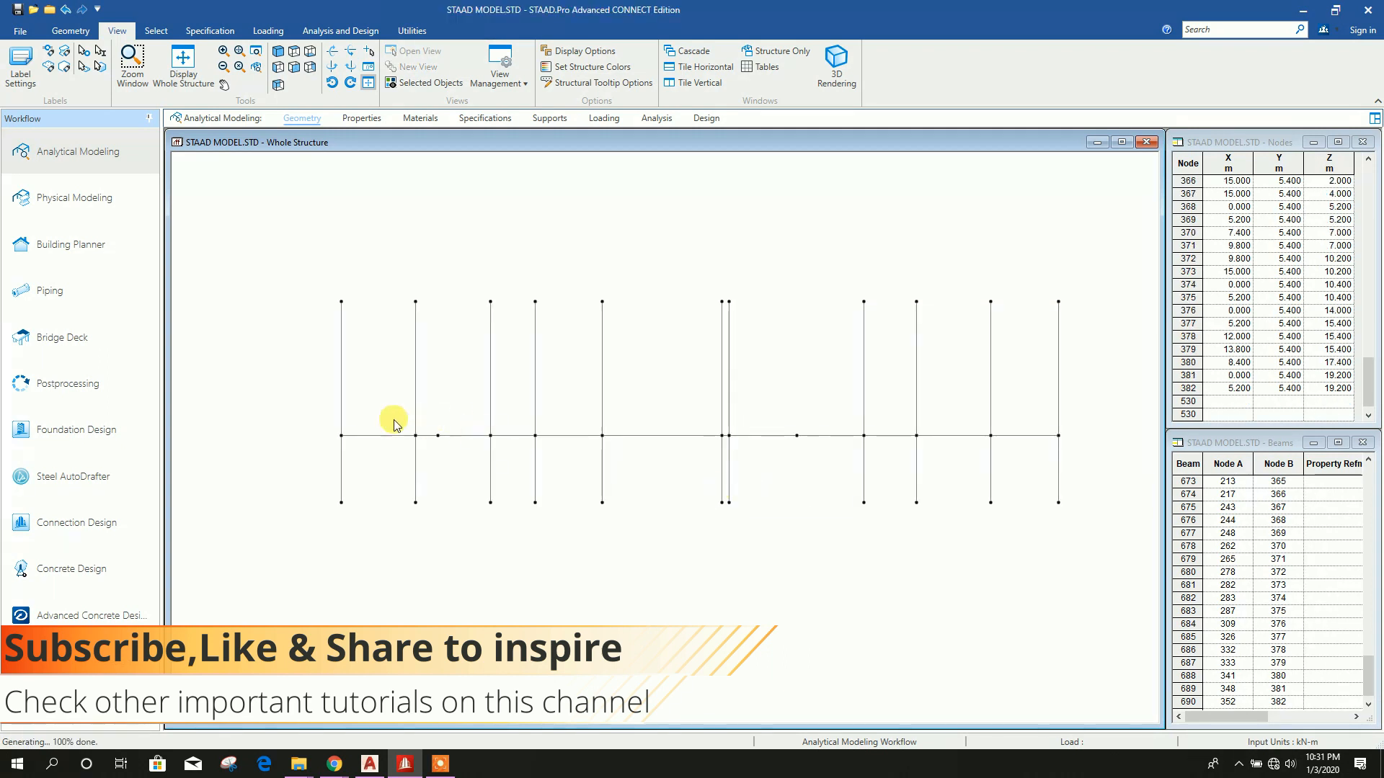
left_click(394, 436)
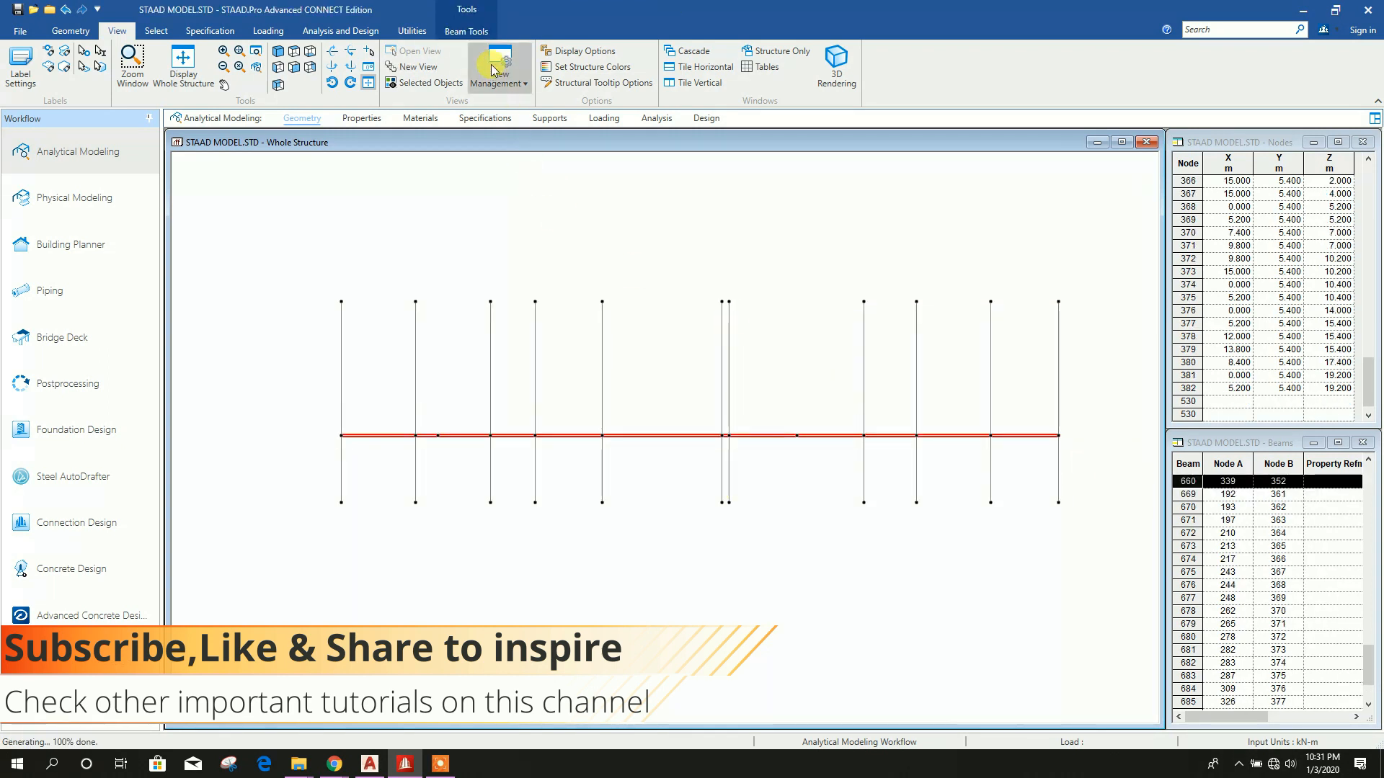
left_click(70, 30)
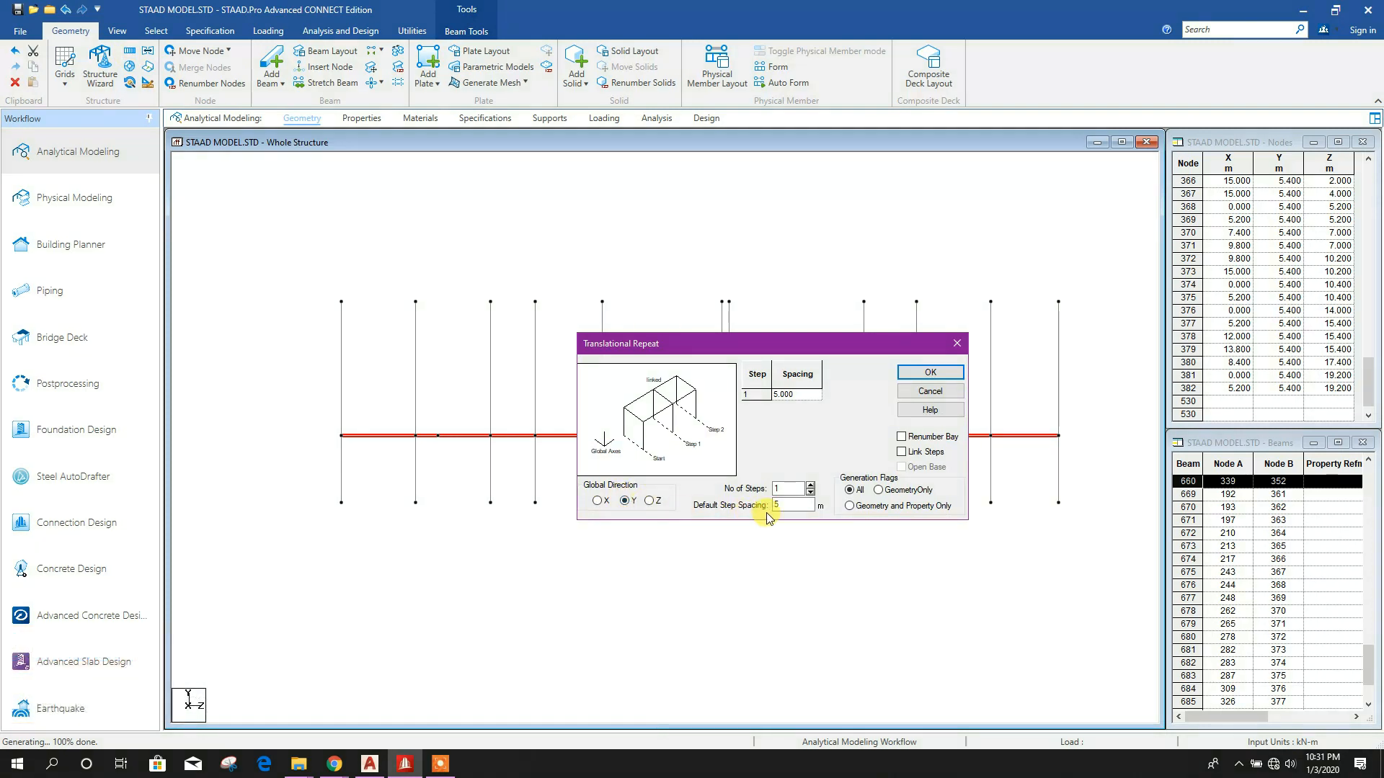
Copy the selected 1.8 m beams 3.6 m up in Y, then show the isometric view
type("3.6")
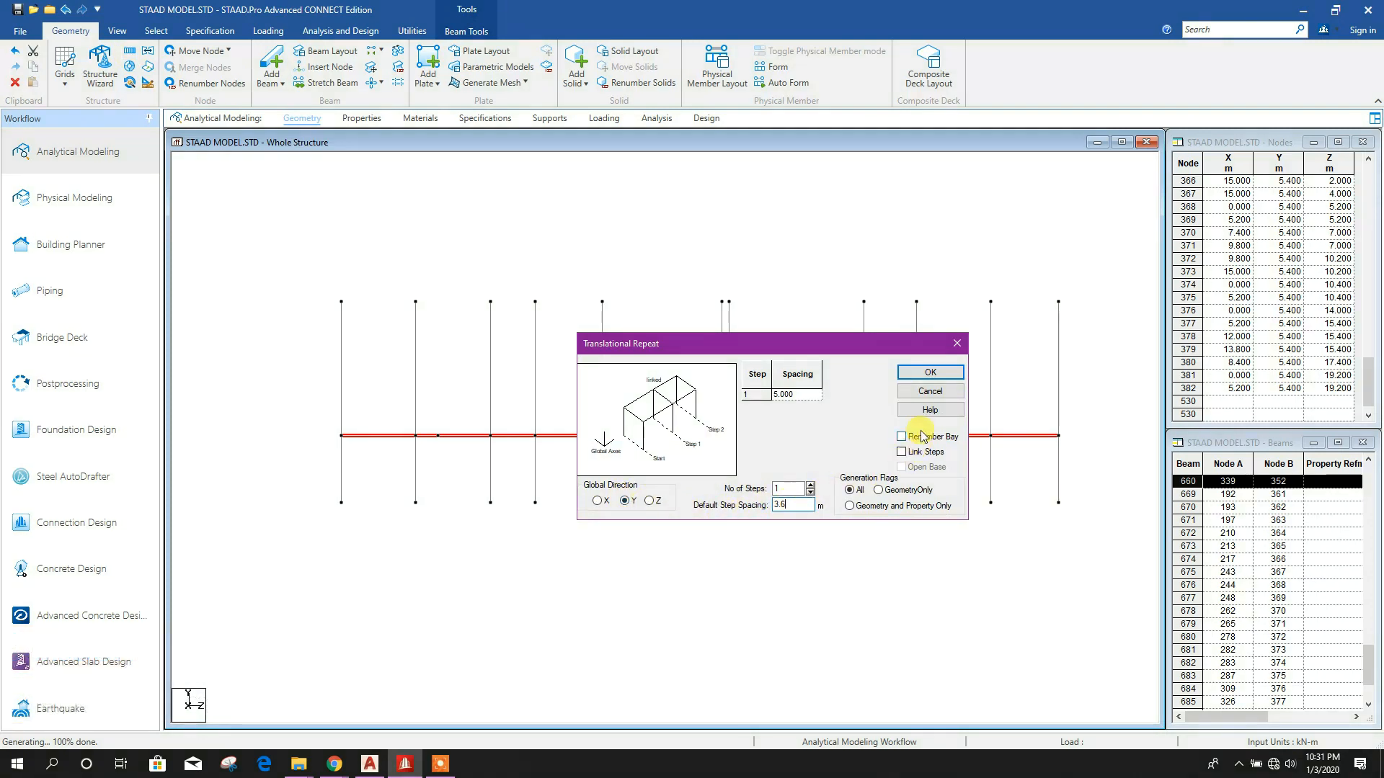
left_click(928, 372)
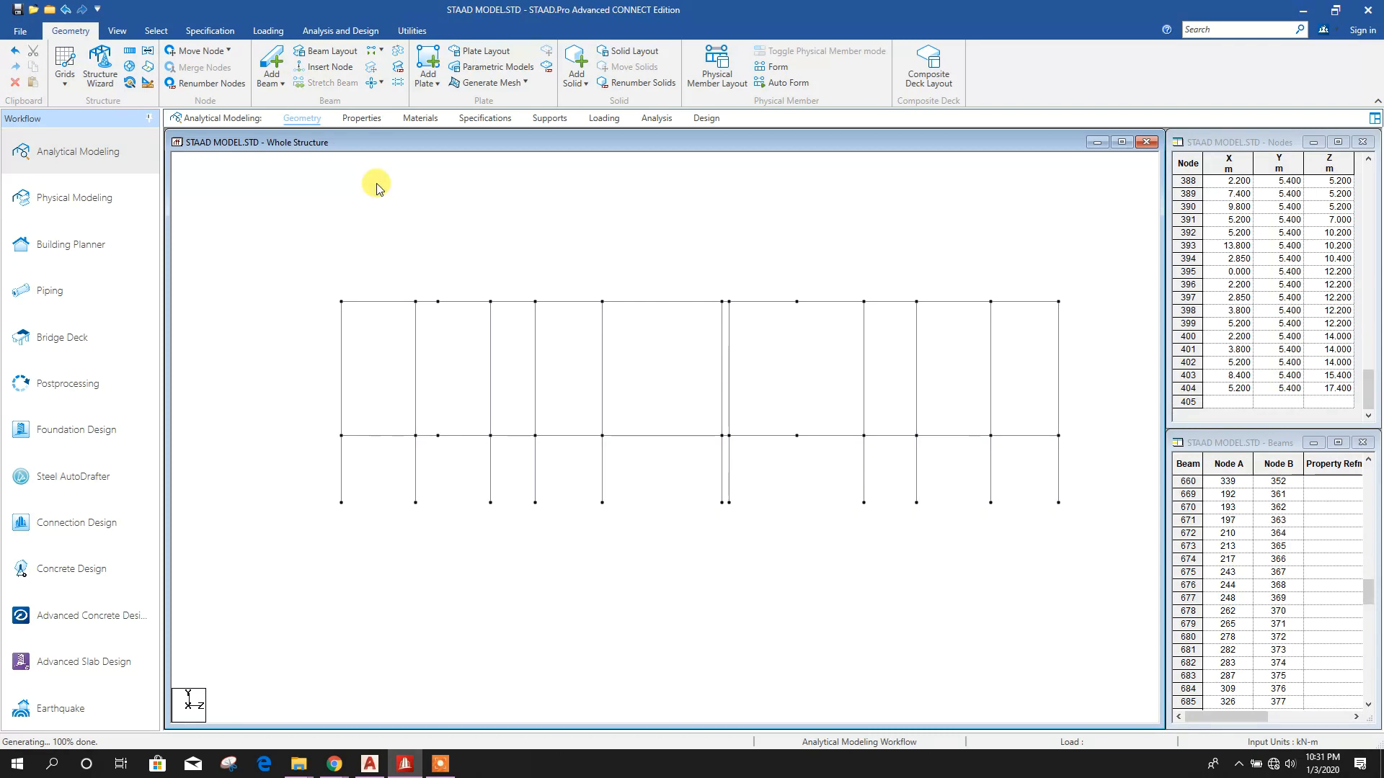
mouse_move(408, 168)
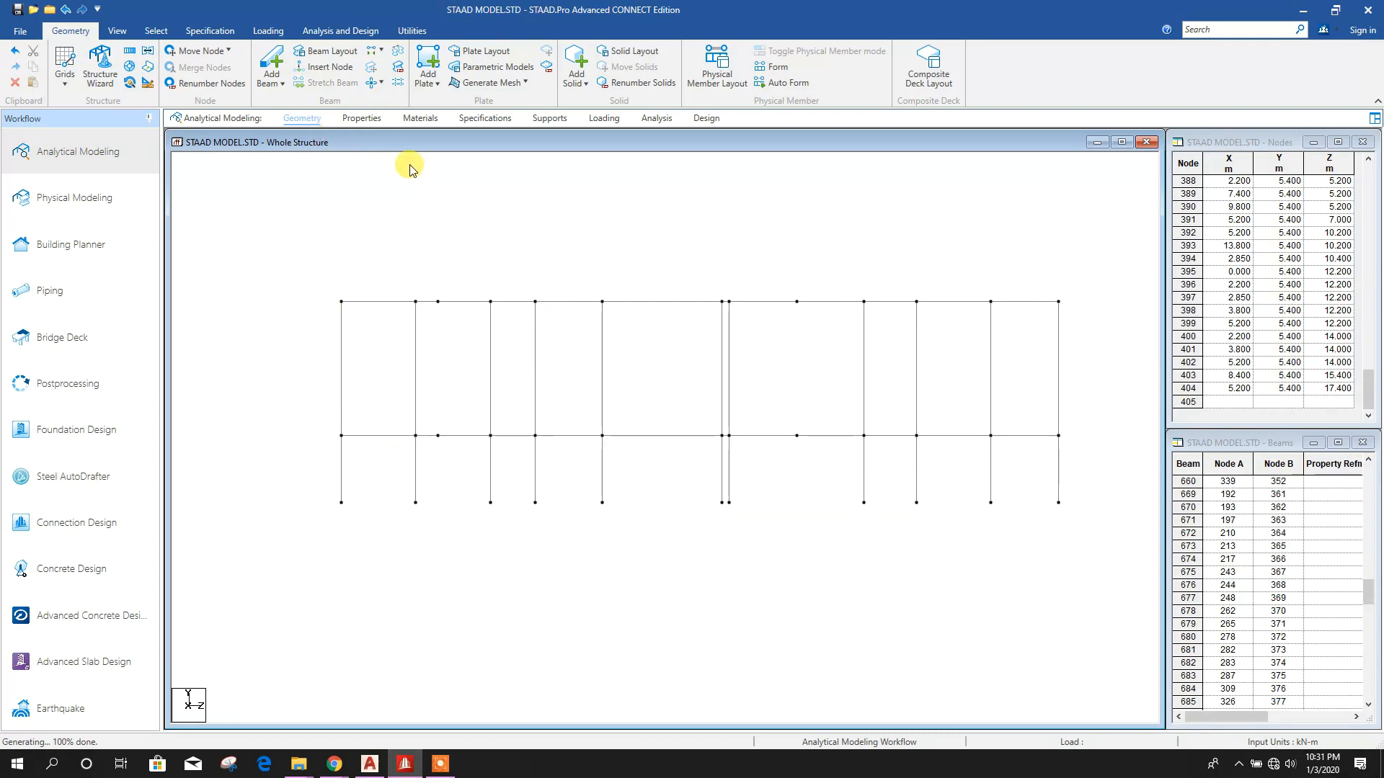
left_click(117, 31)
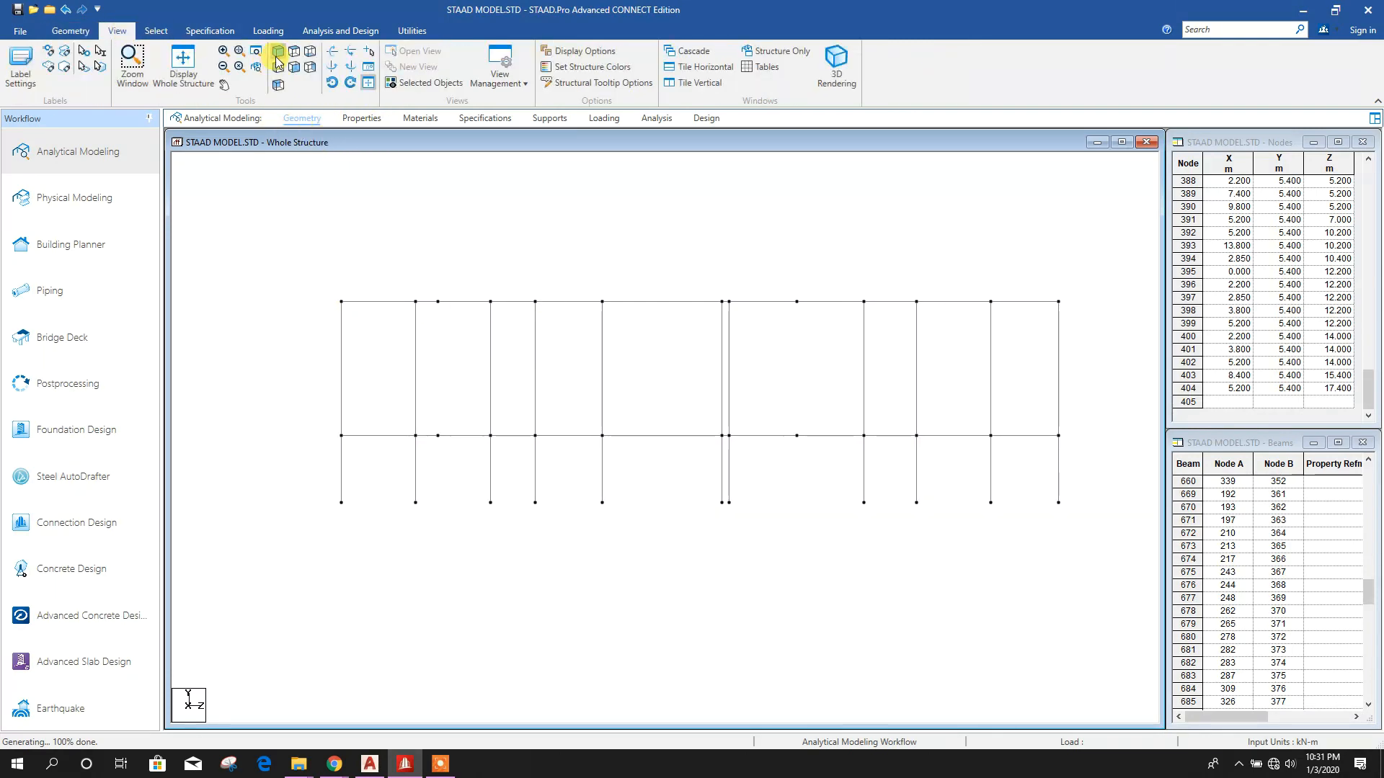
left_click(277, 58)
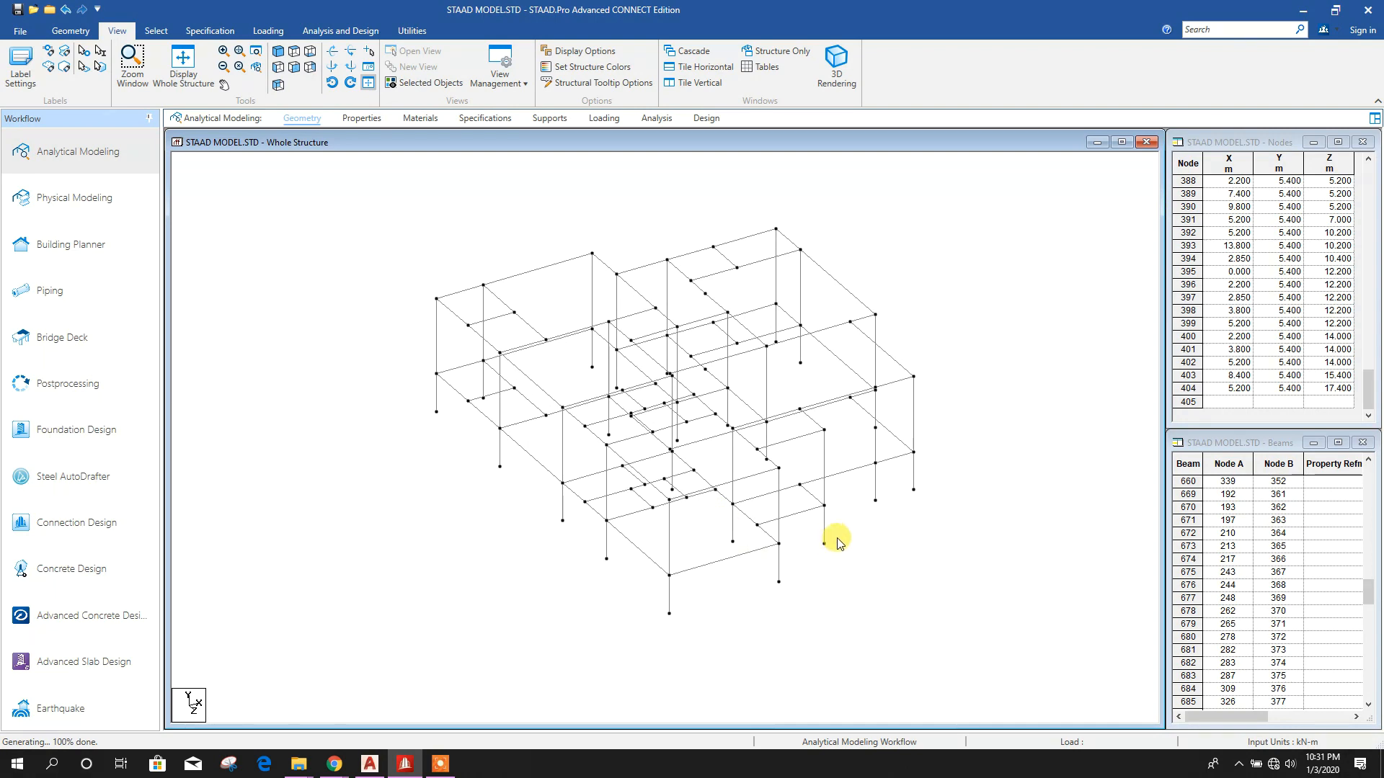
mouse_move(276, 217)
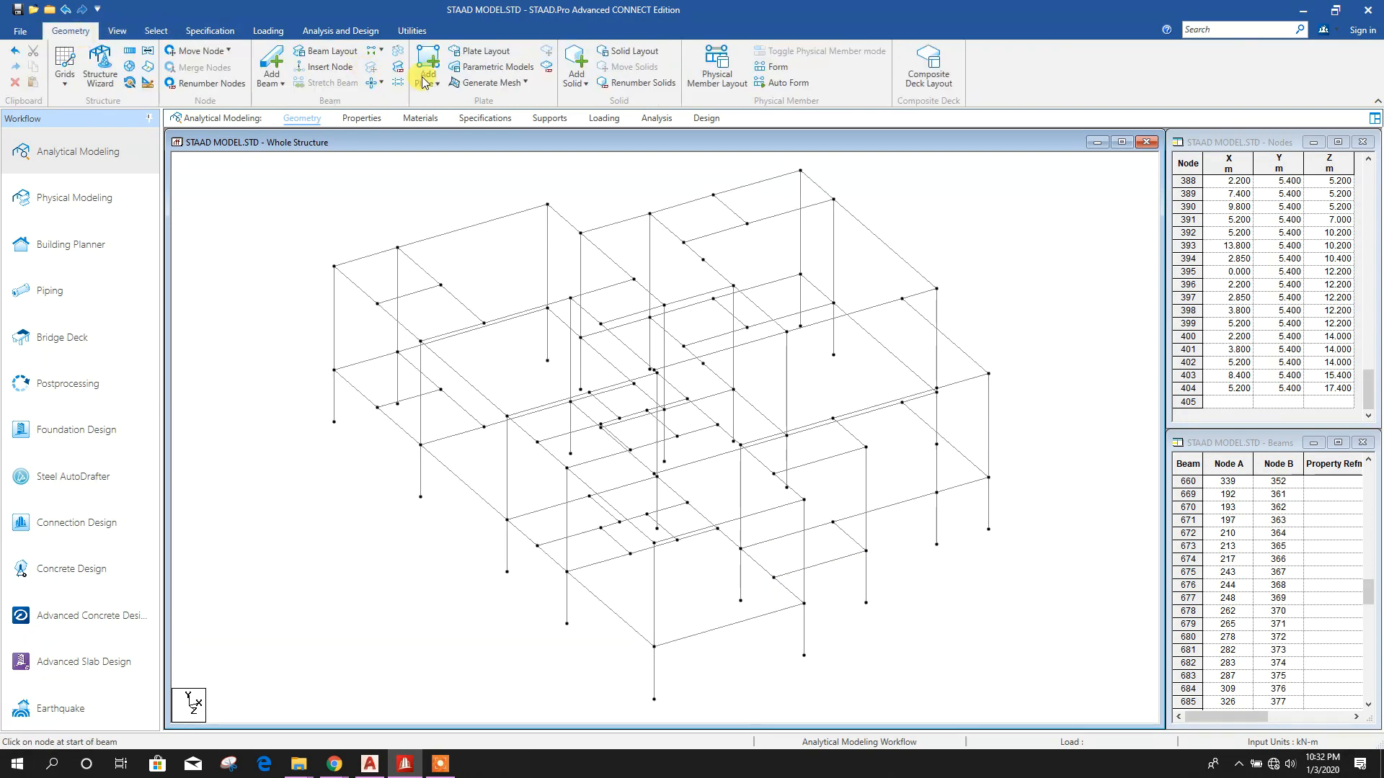
Draw the diagonal floor beam point to point between its start and end nodes
left_click(330, 67)
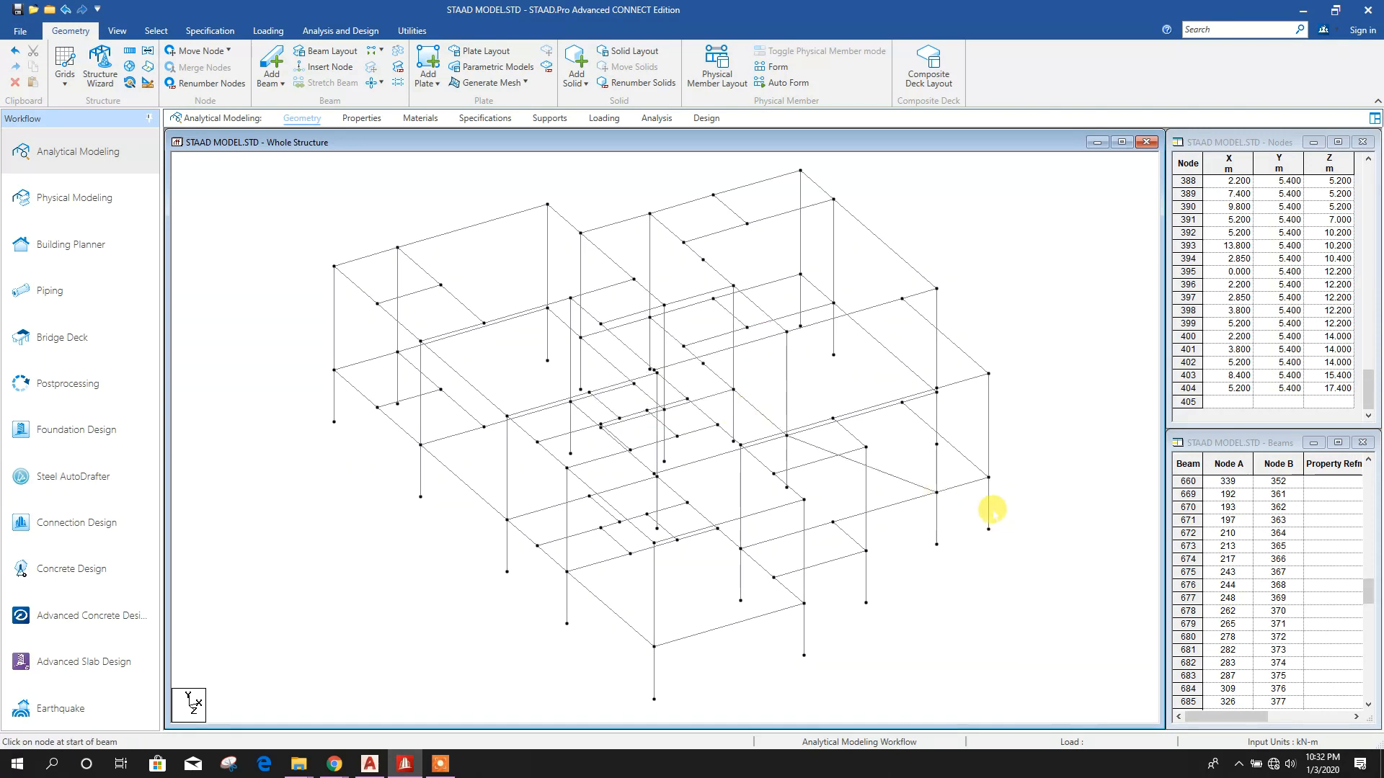
left_click(117, 30)
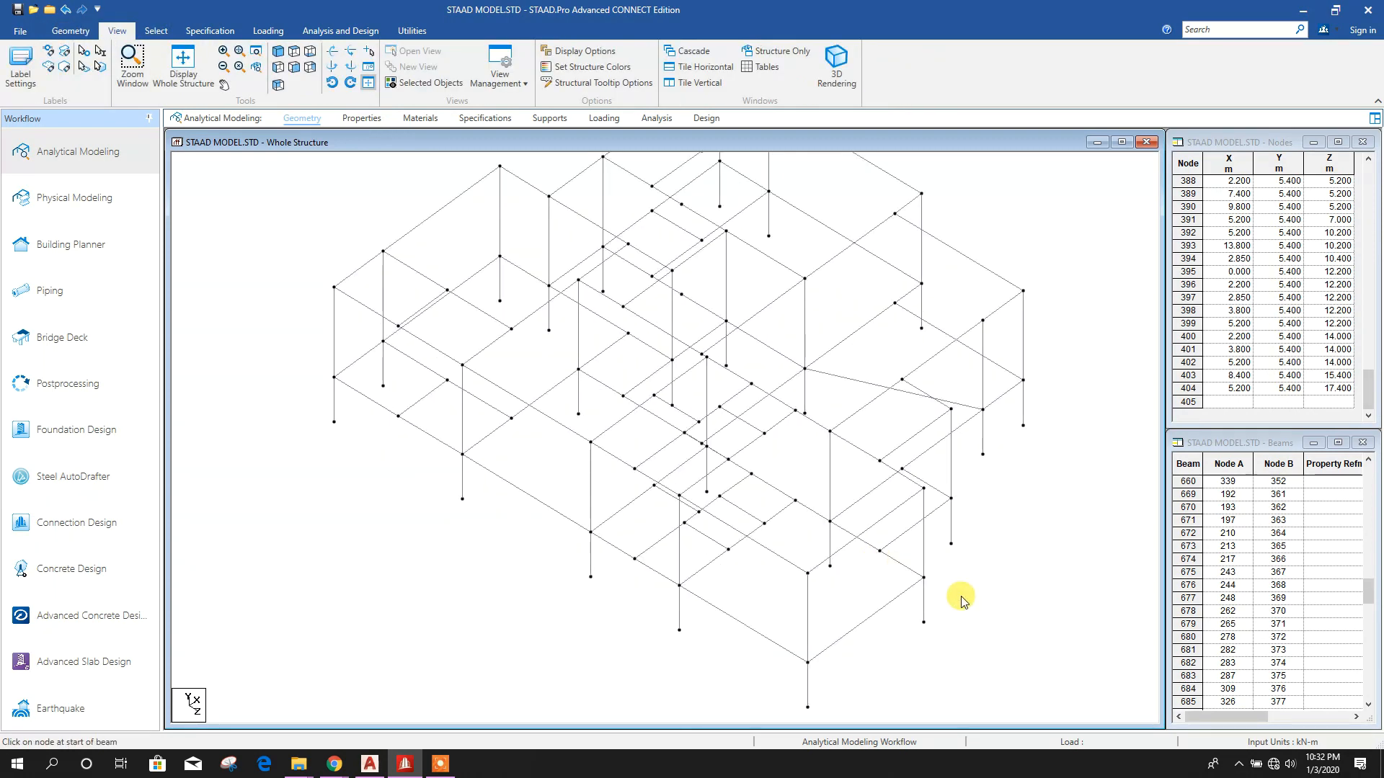
left_click(285, 53)
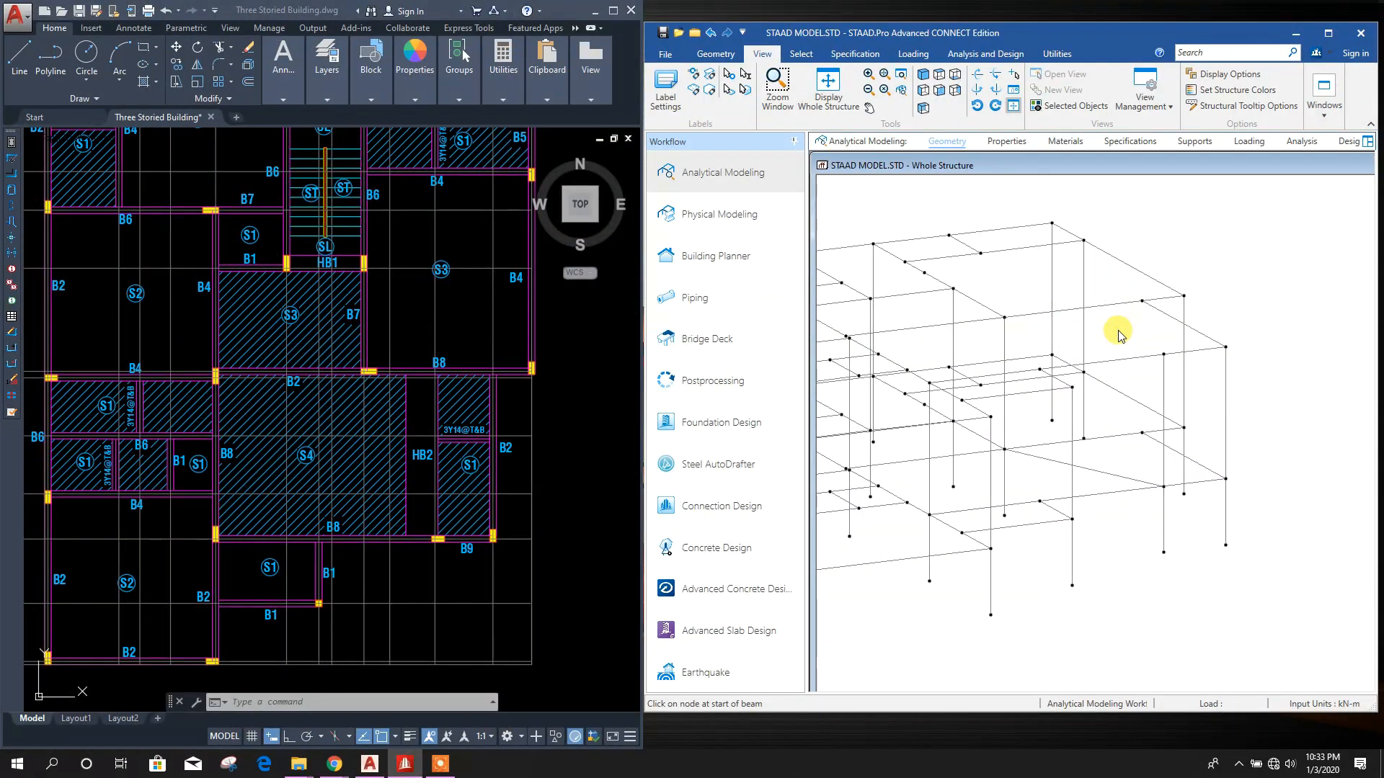
mouse_move(1123, 342)
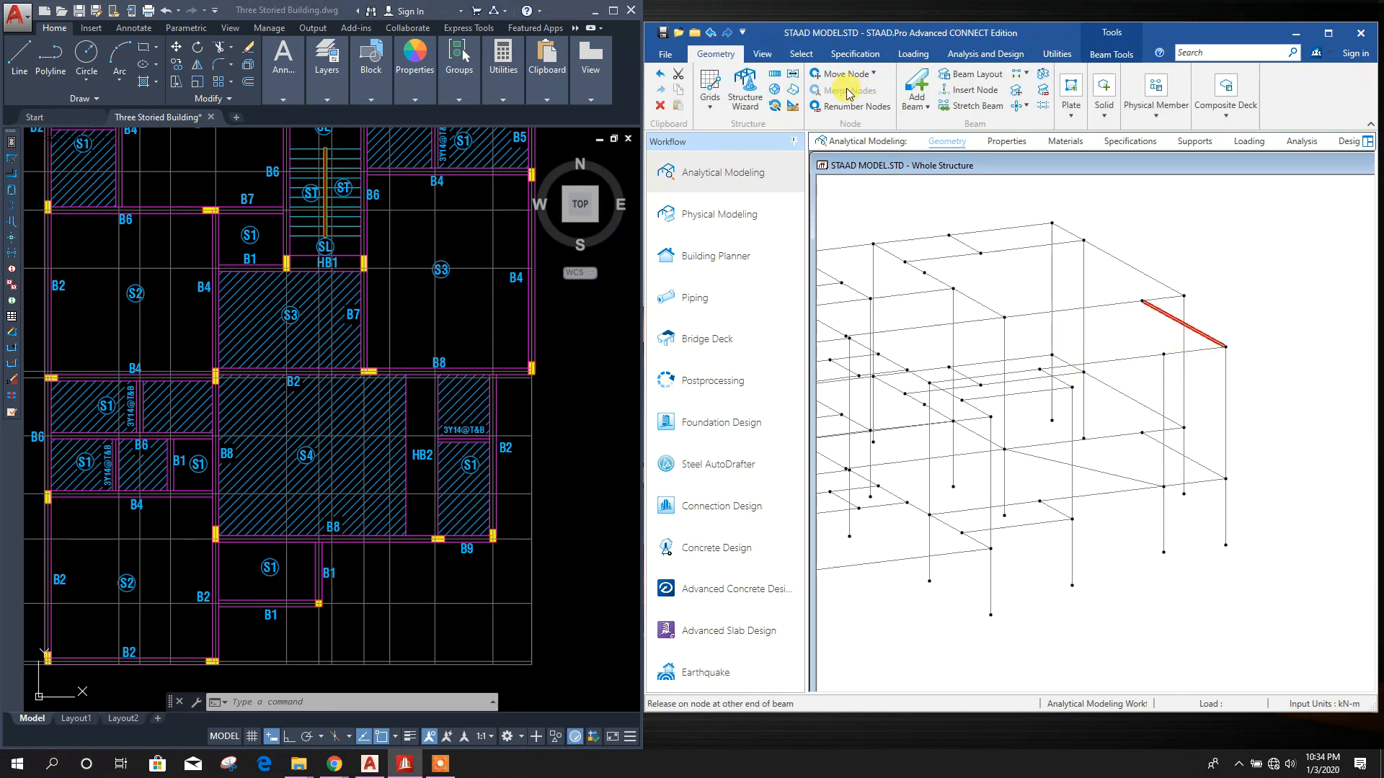
Copy the new right-end beam with a -1.8 m translational repeat along X
left_click(842, 90)
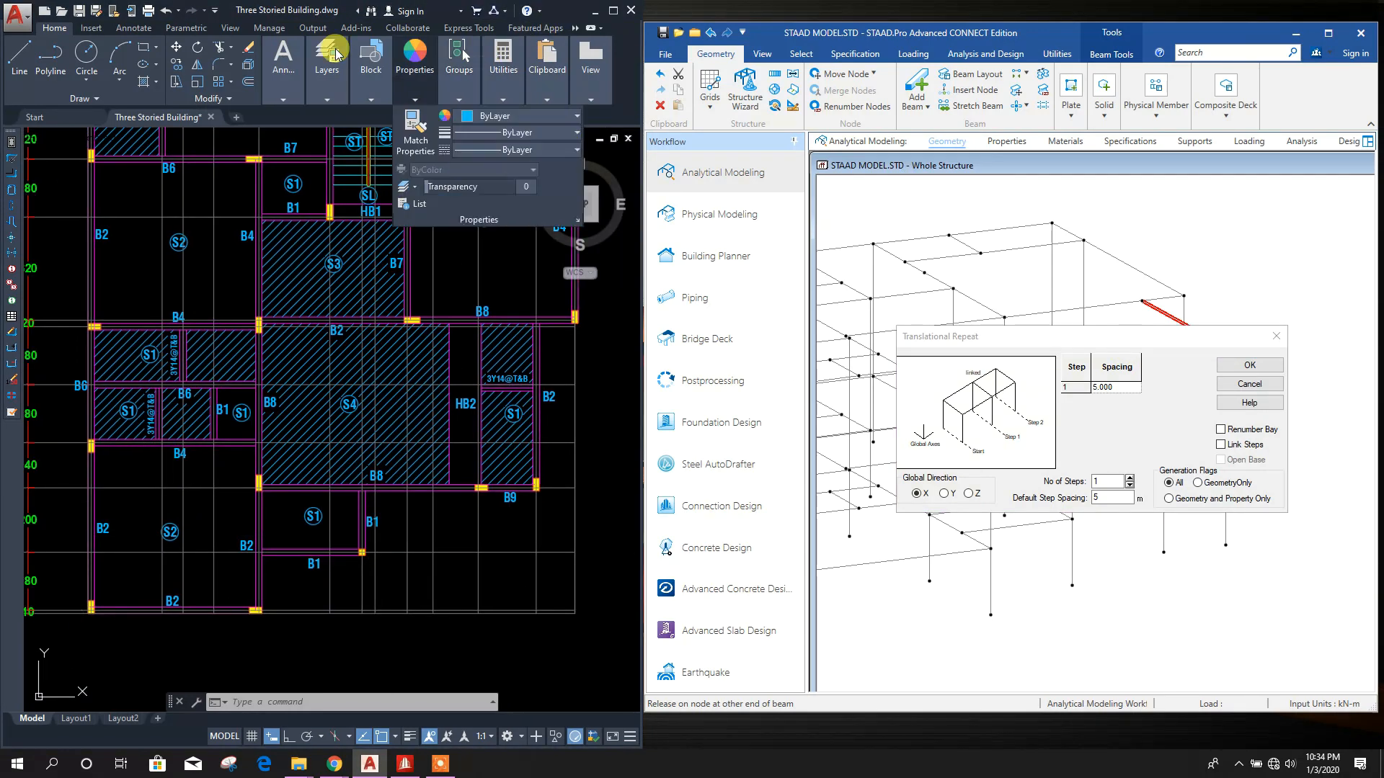
left_click(91, 27)
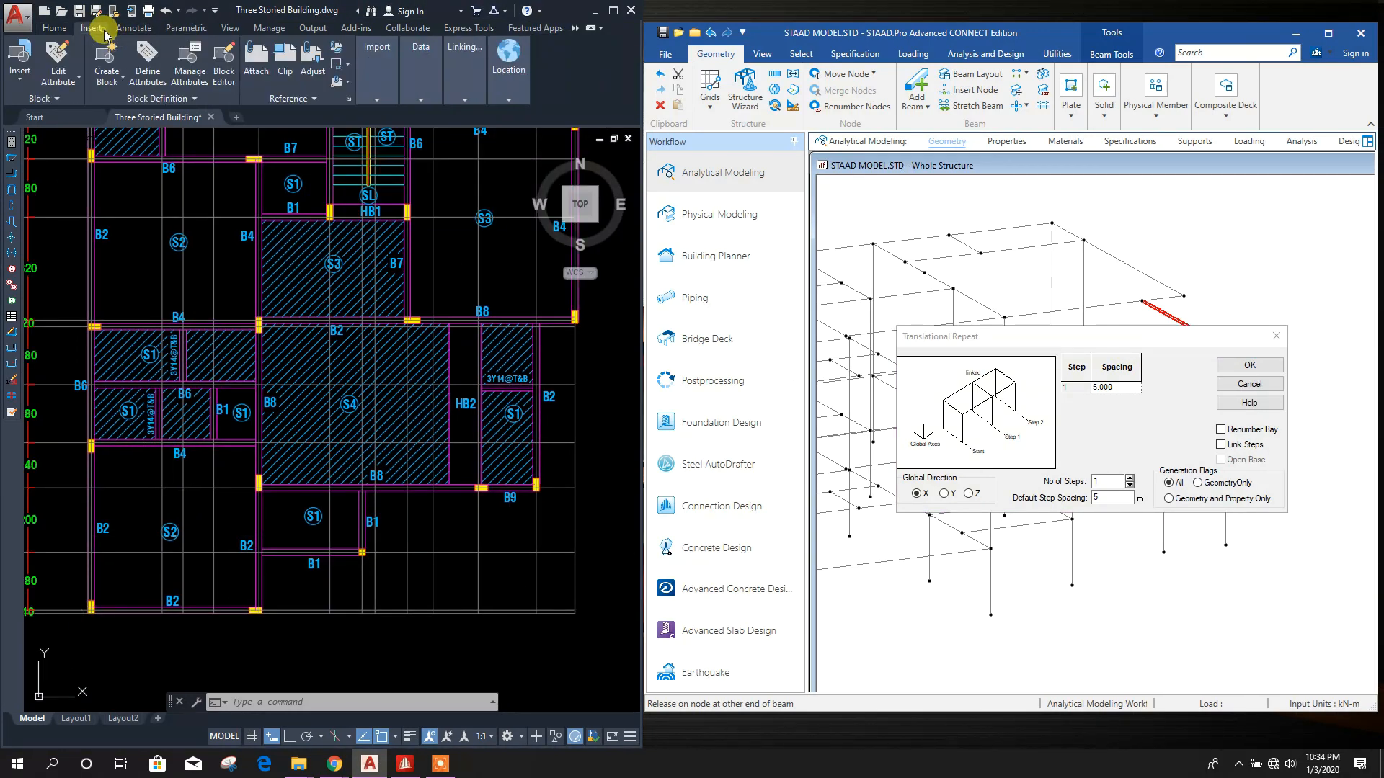
mouse_move(574, 428)
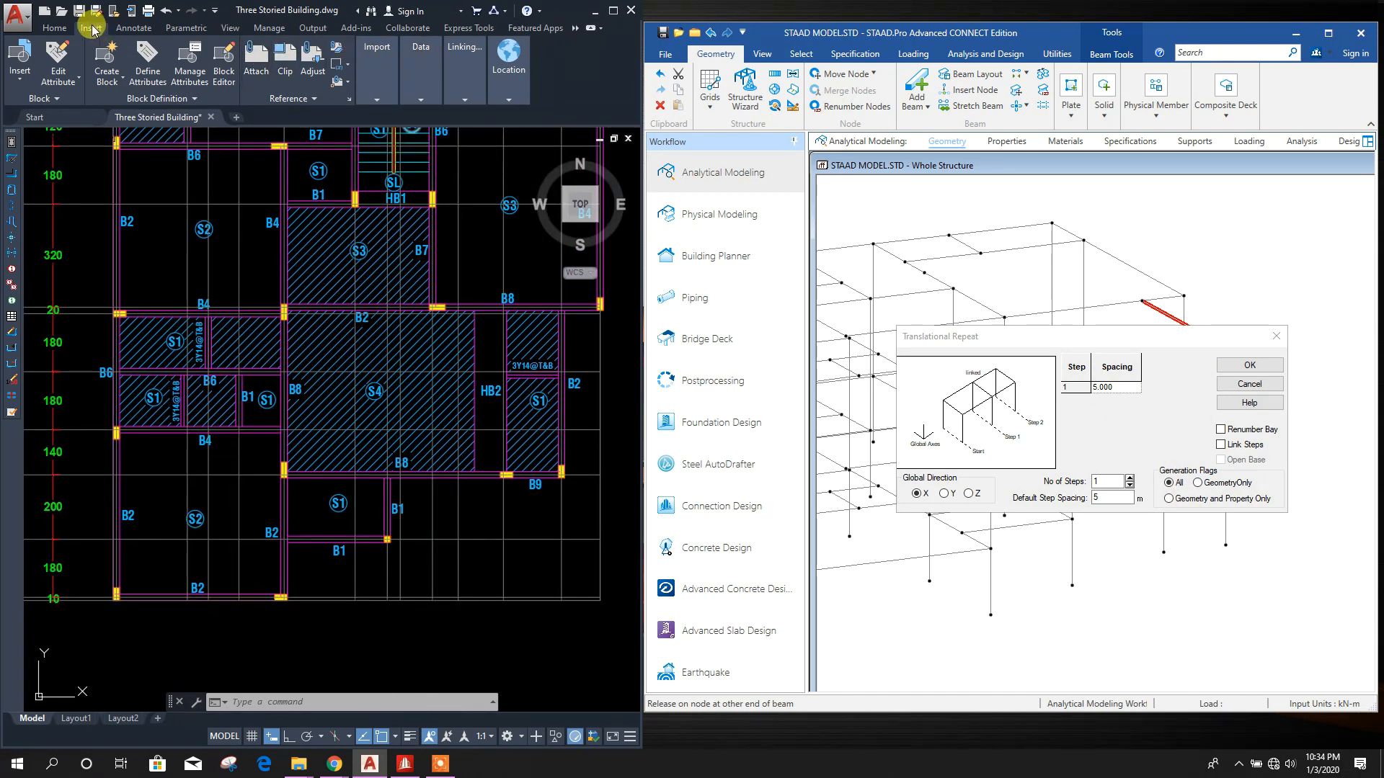
left_click(54, 27)
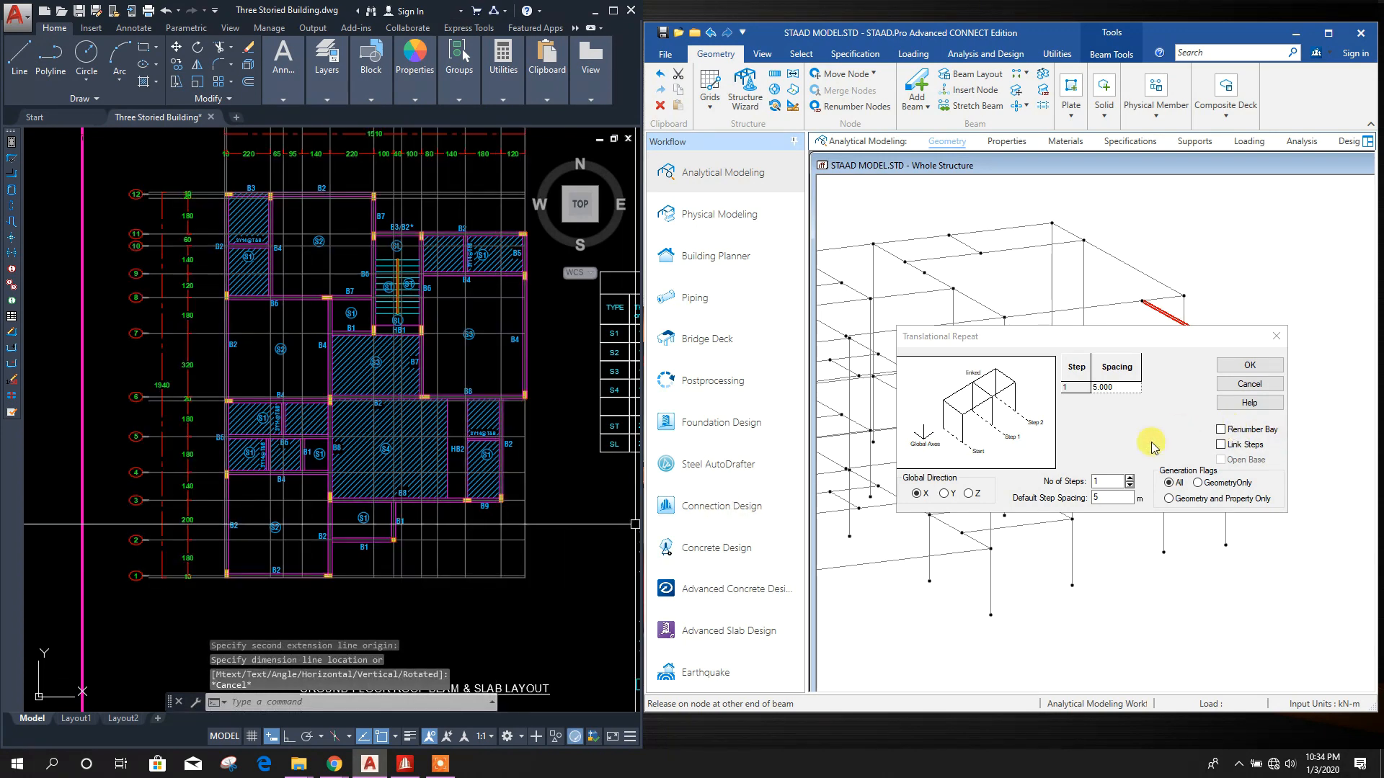
mouse_move(1002, 497)
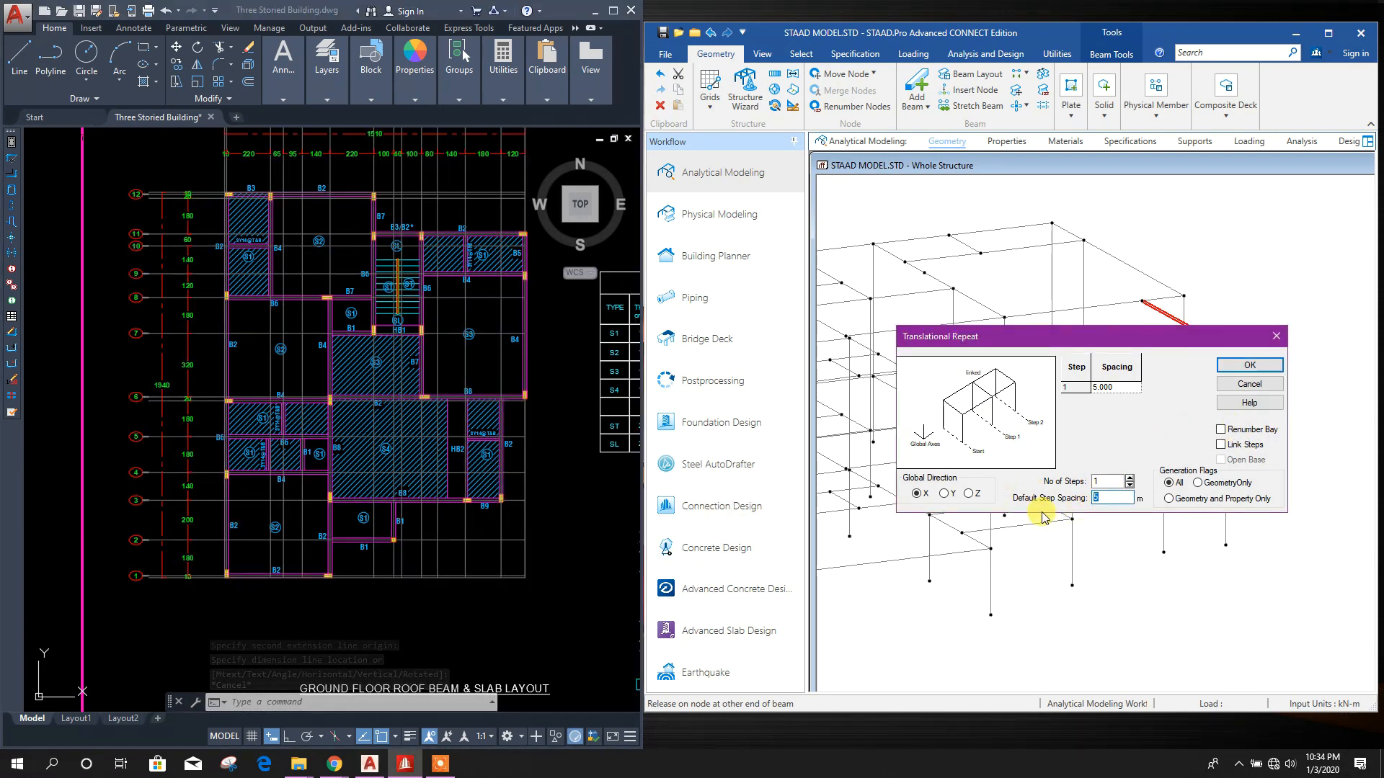
type("-1.8")
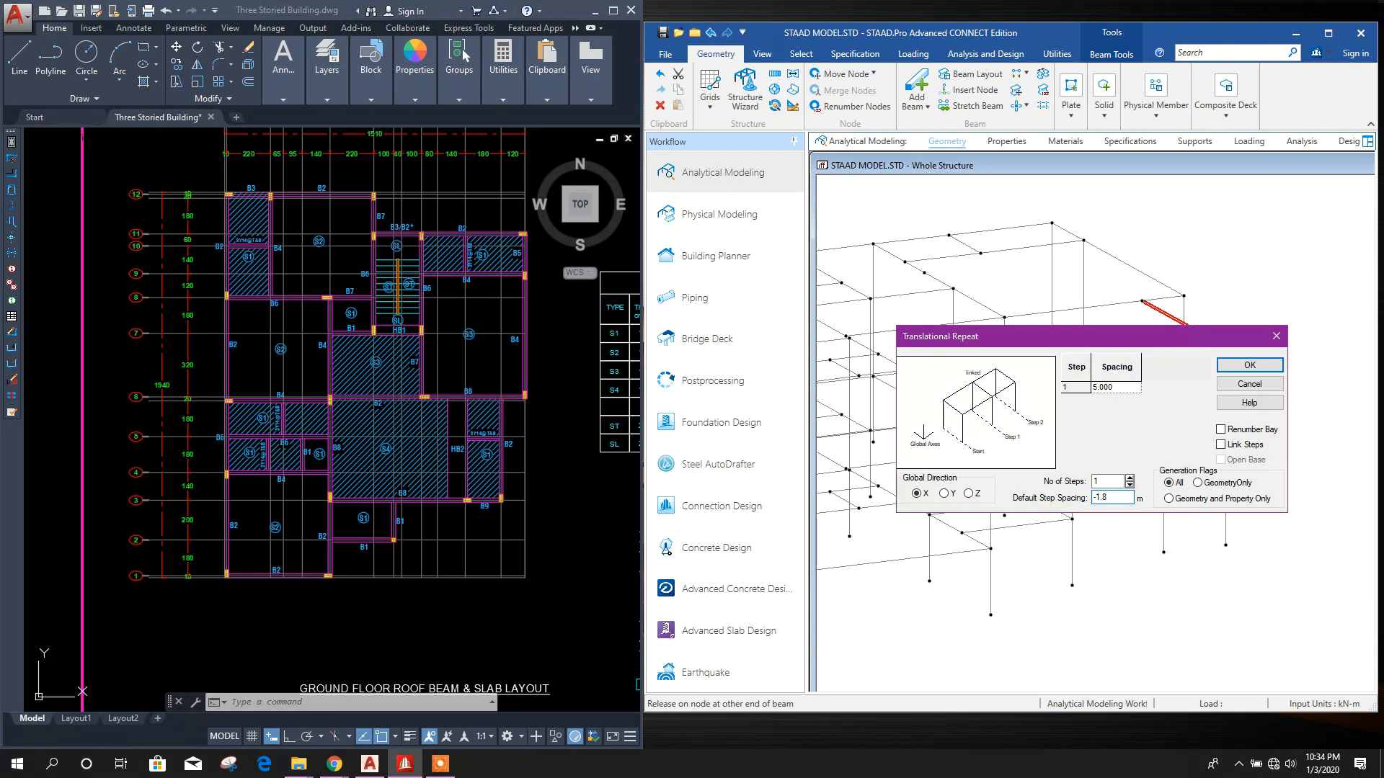
left_click(1247, 364)
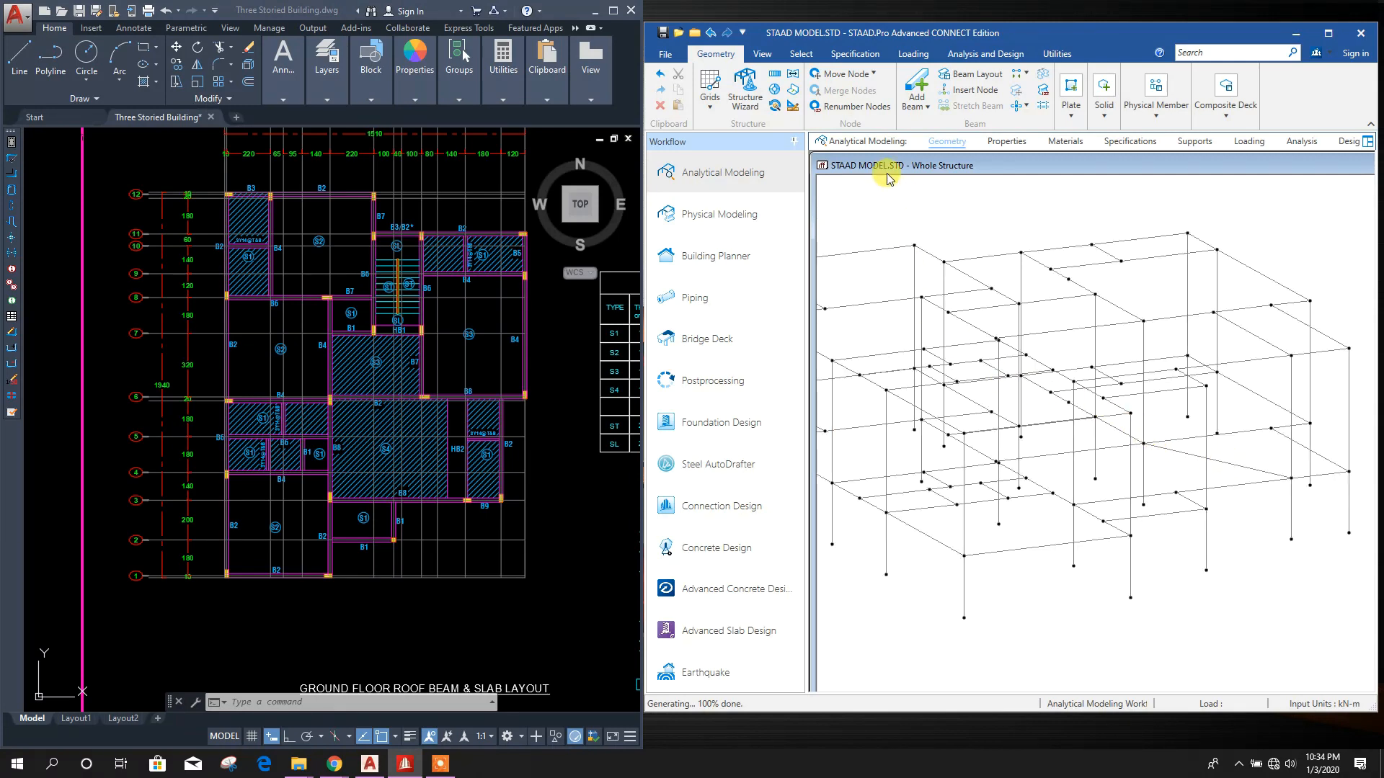
Maximize STAAD.Pro and open the chosen floor in its own plan view
left_click(1342, 32)
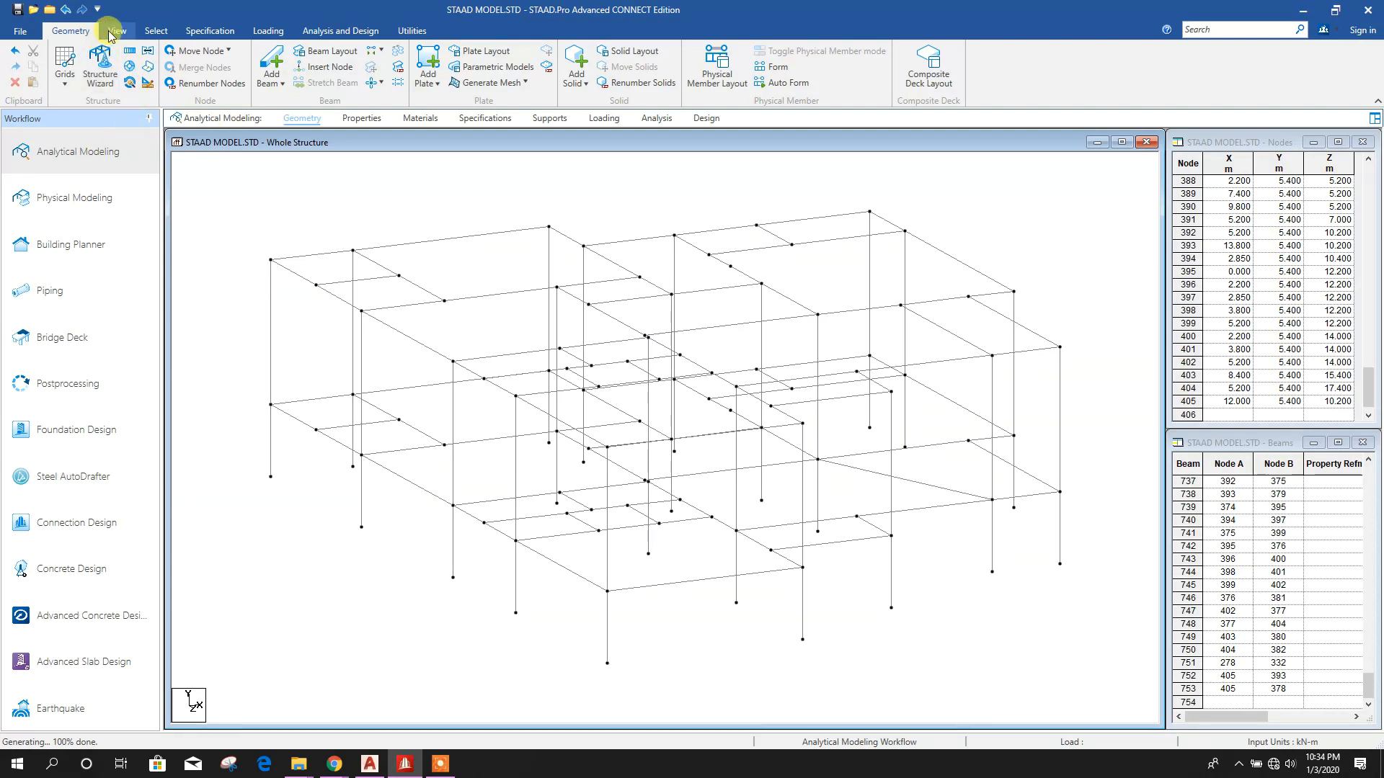
left_click(118, 30)
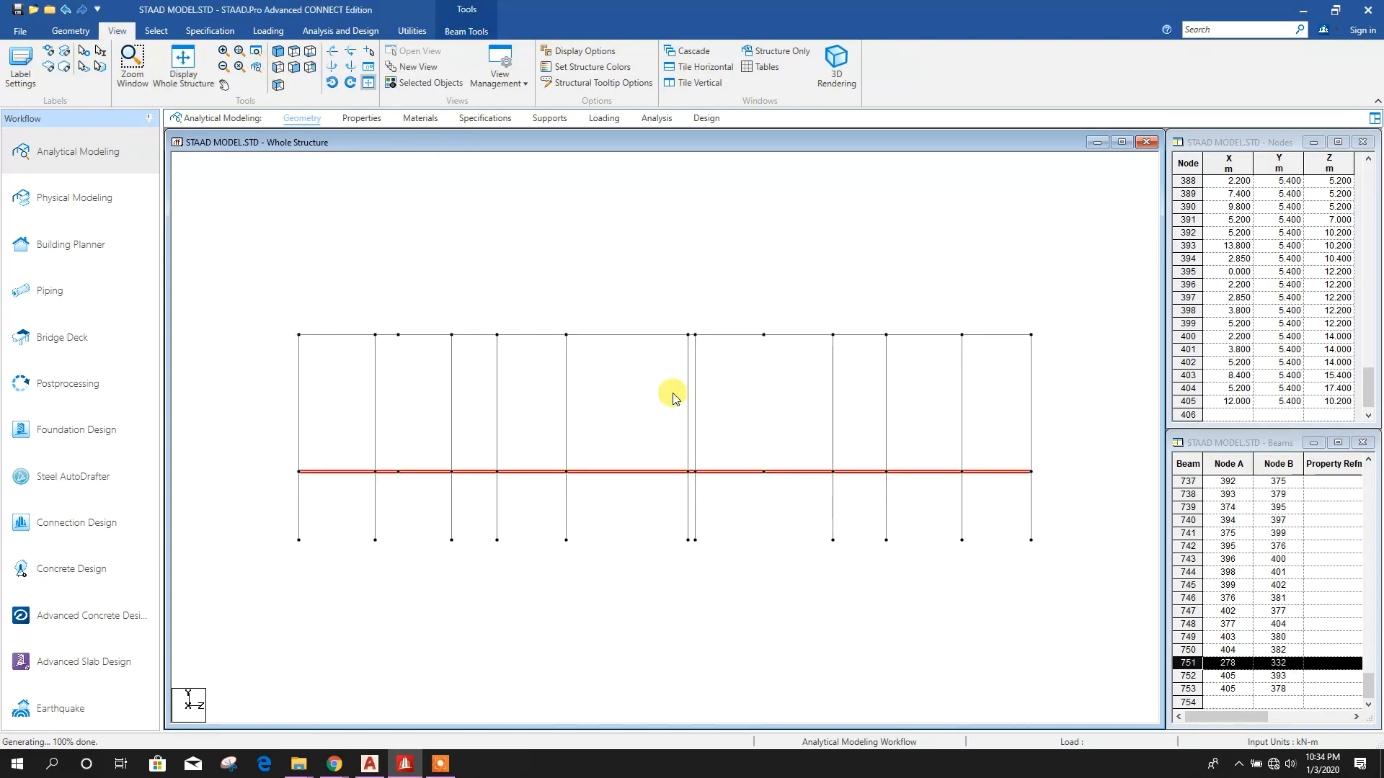
right_click(672, 392)
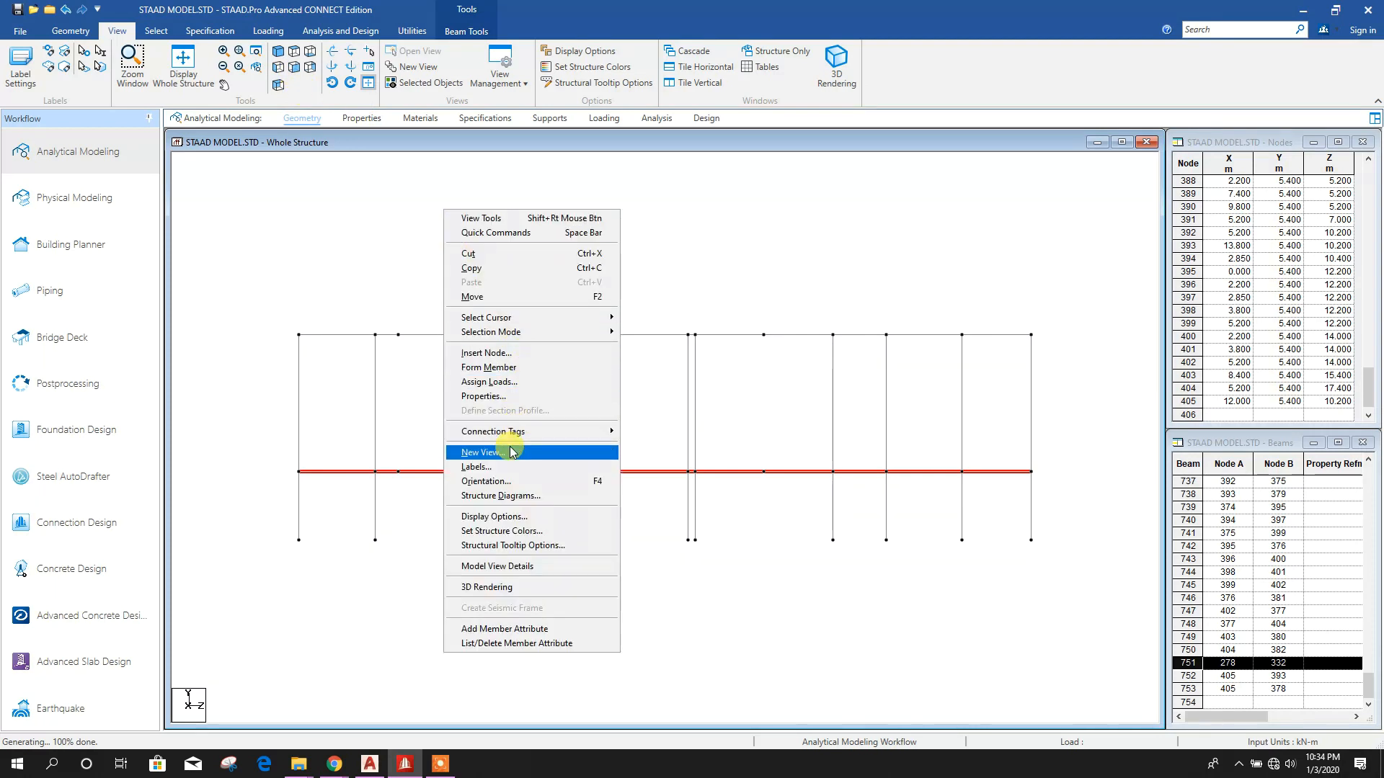
left_click(480, 452)
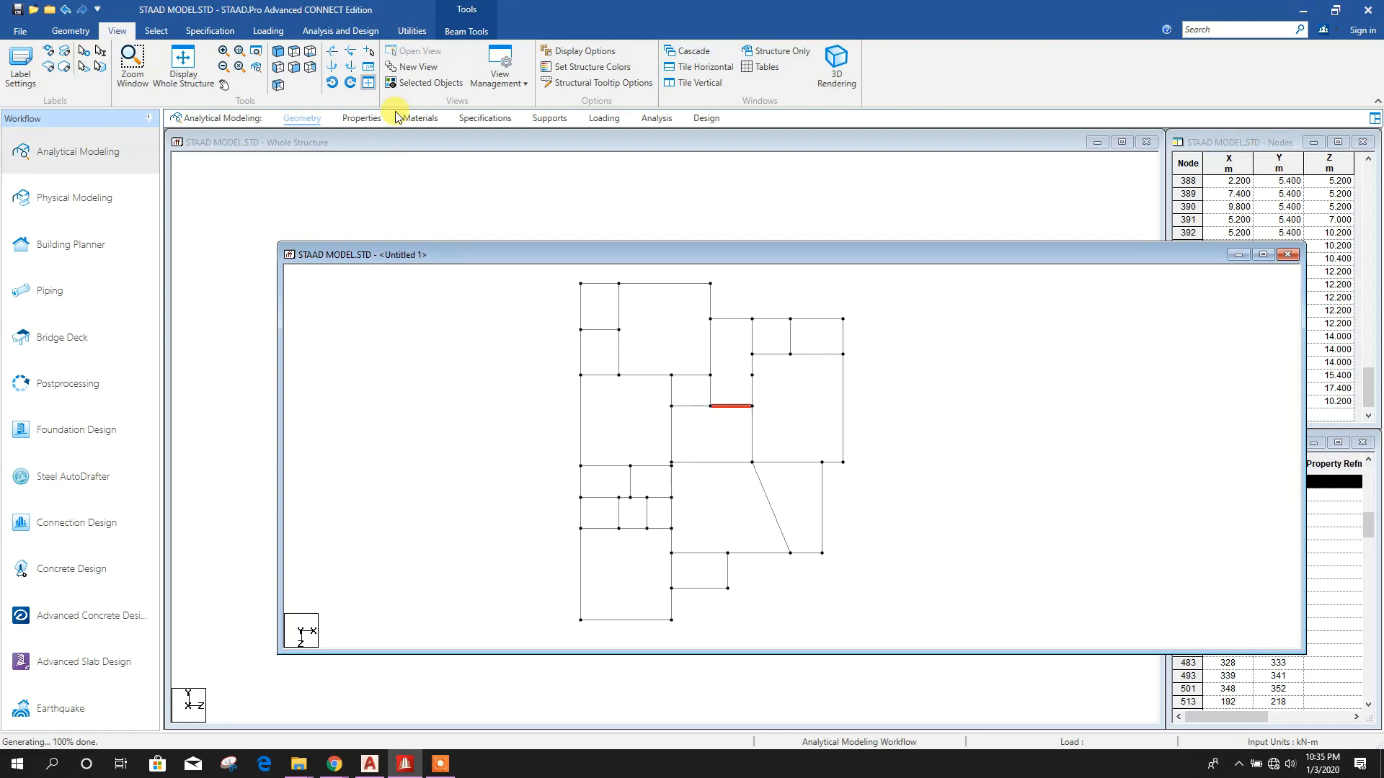
Copy the short beam along Z, then repeat the copy with -0.6 m spacing
left_click(70, 30)
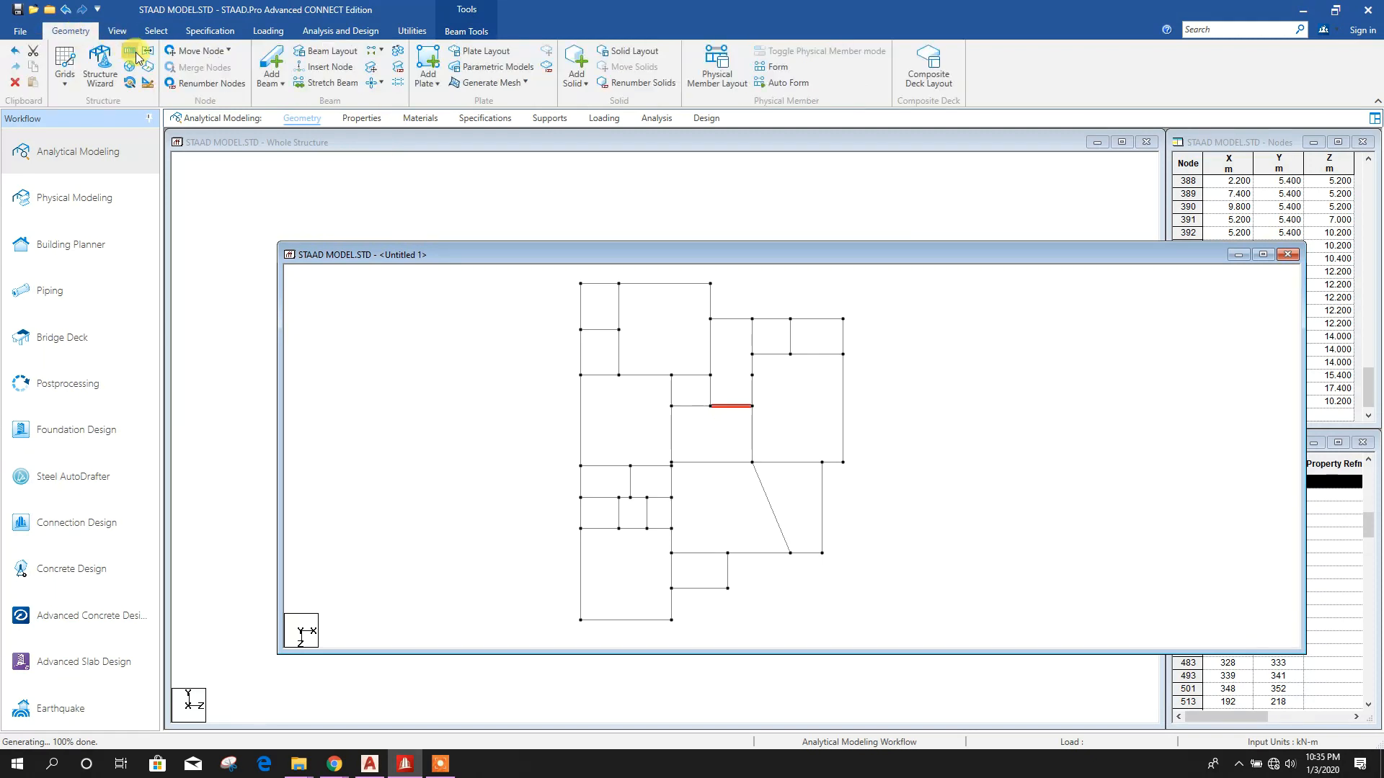
left_click(137, 56)
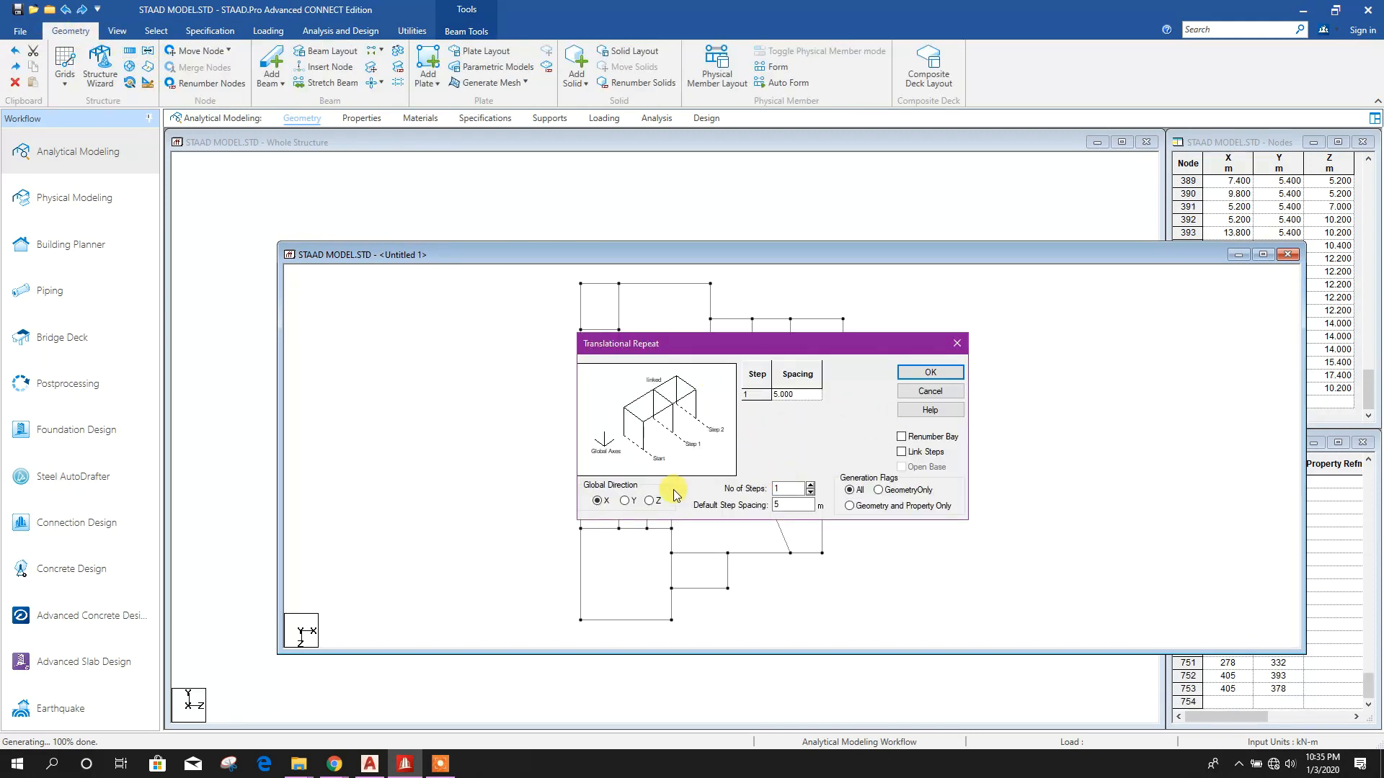
left_click(649, 500)
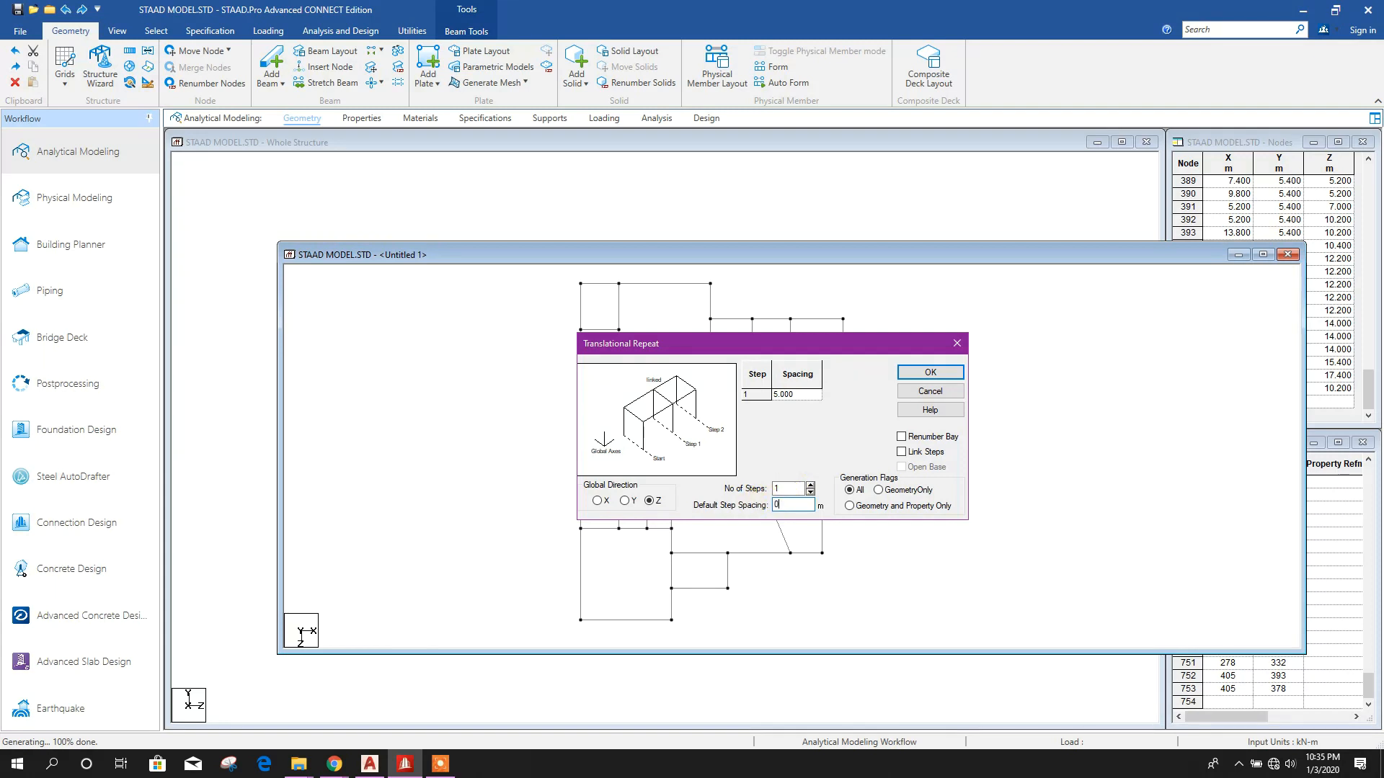
left_click(928, 372)
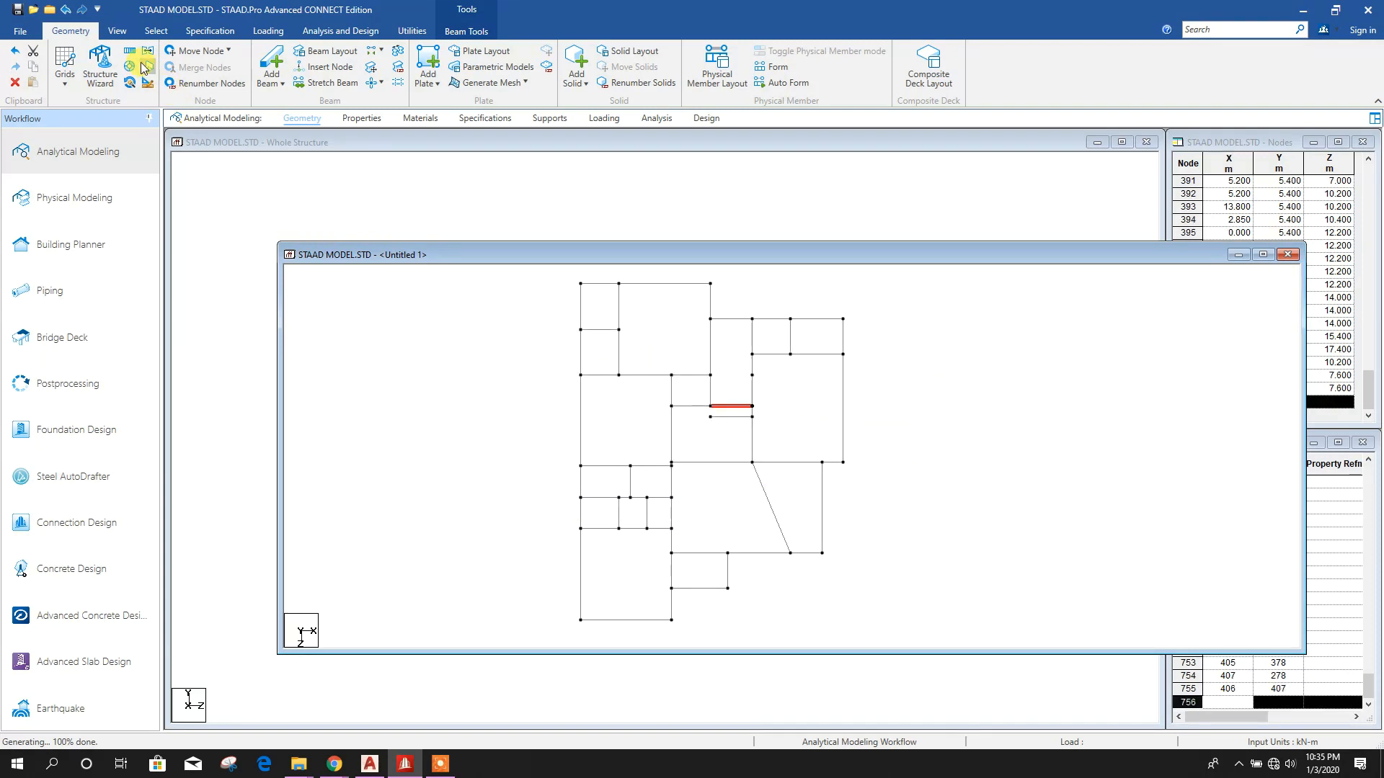
left_click(144, 67)
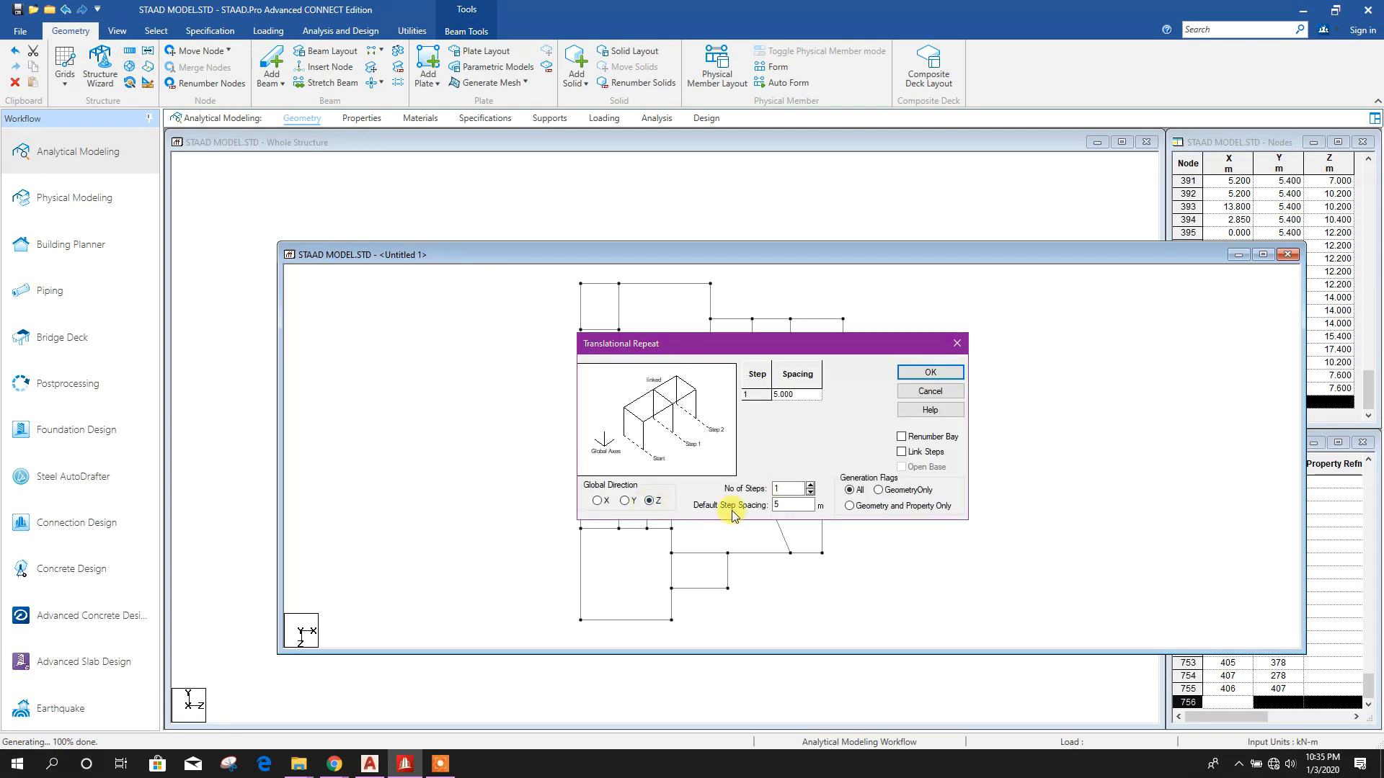
type("-0.6")
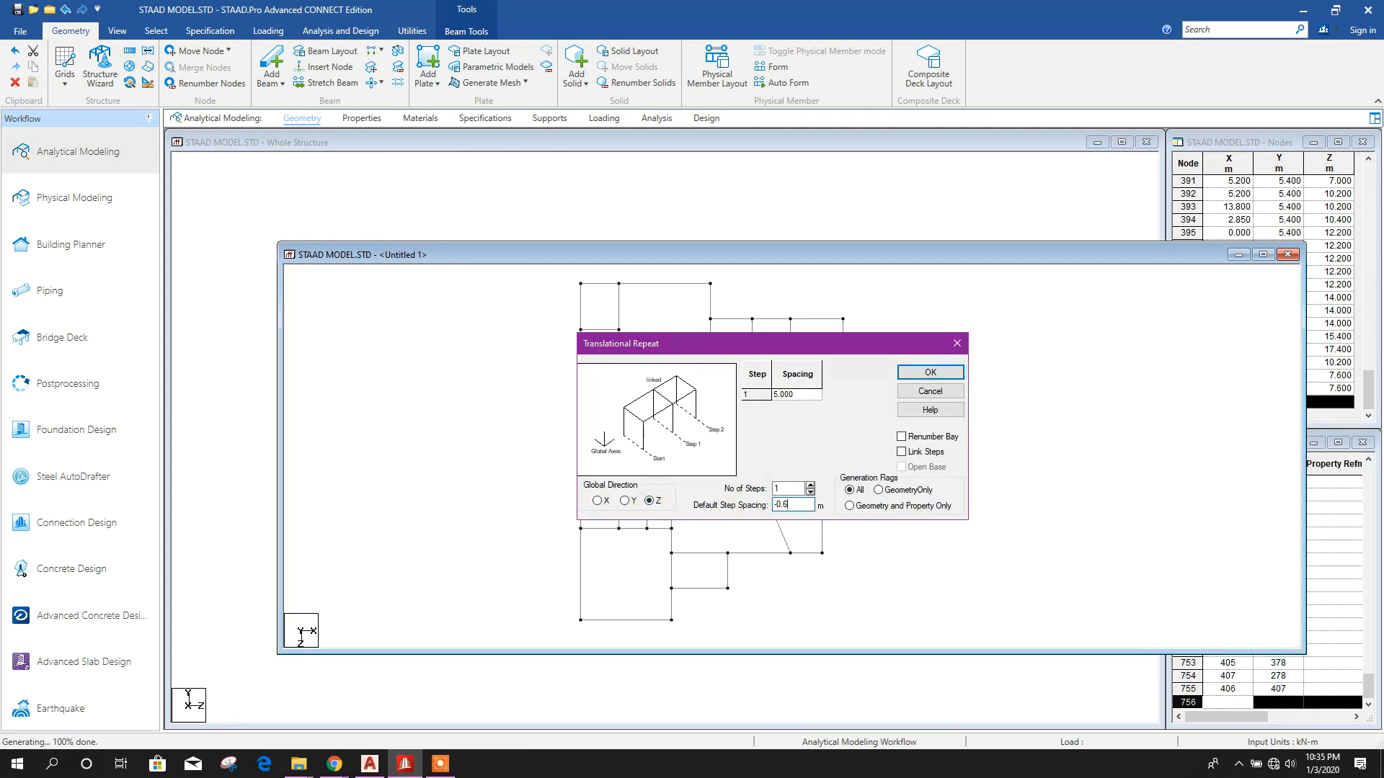
left_click(928, 372)
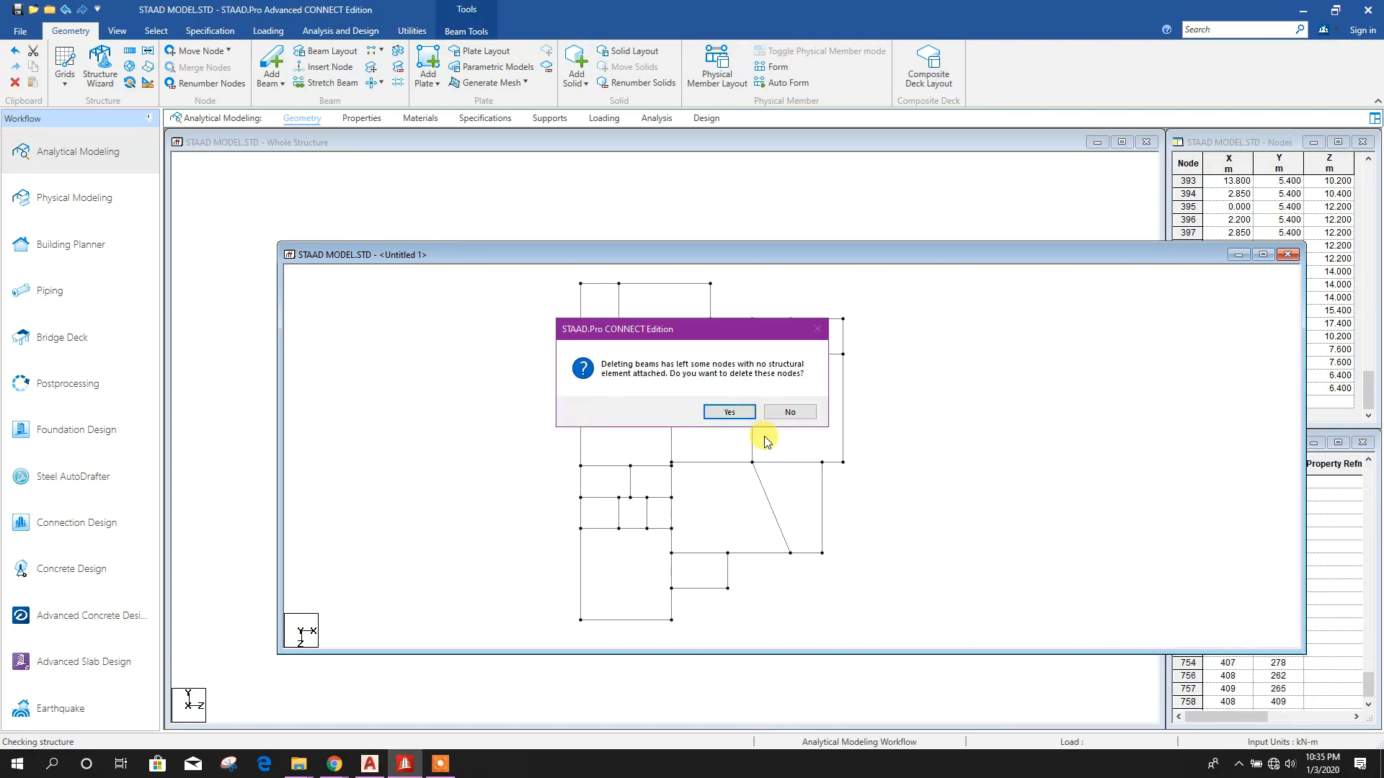
Remove the orphan nodes, dismiss Merge Selected Beams, and show the whole frame again
left_click(727, 412)
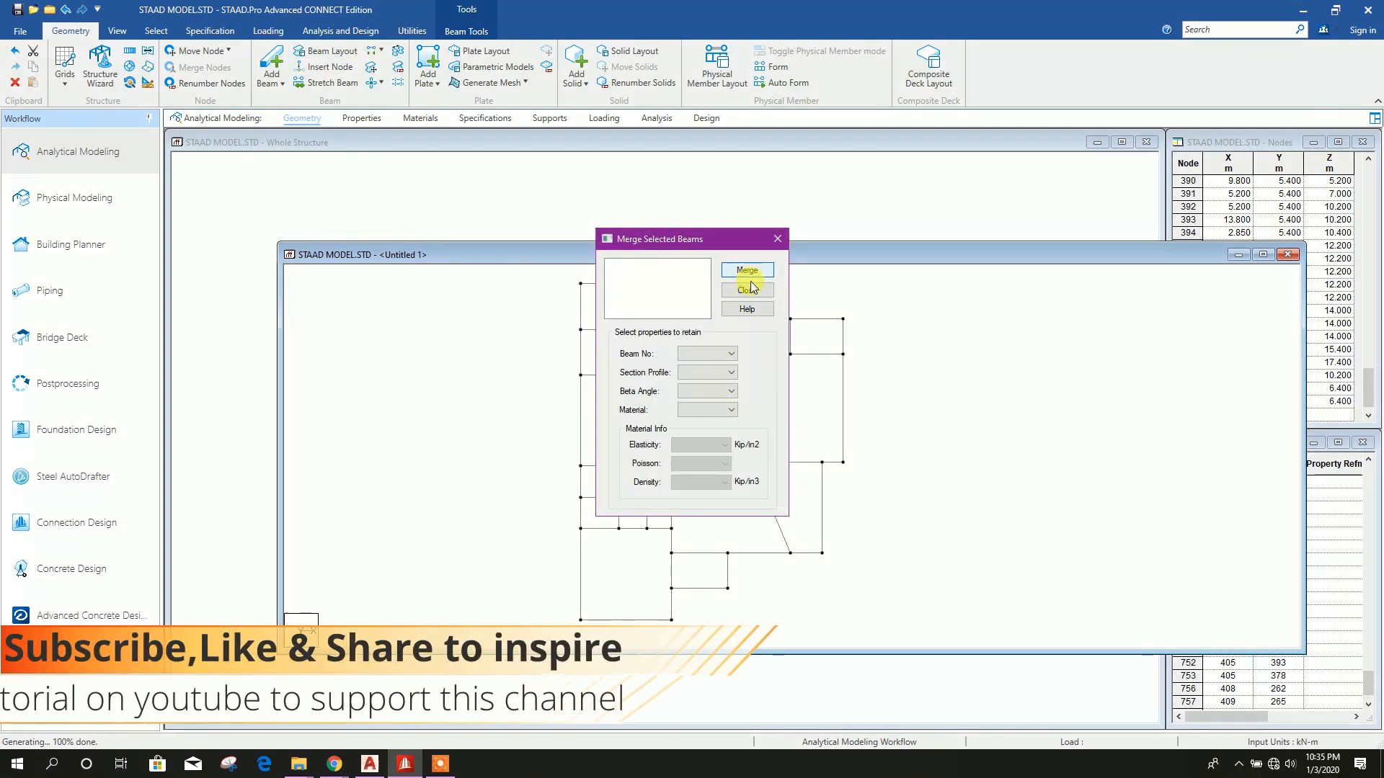
left_click(746, 289)
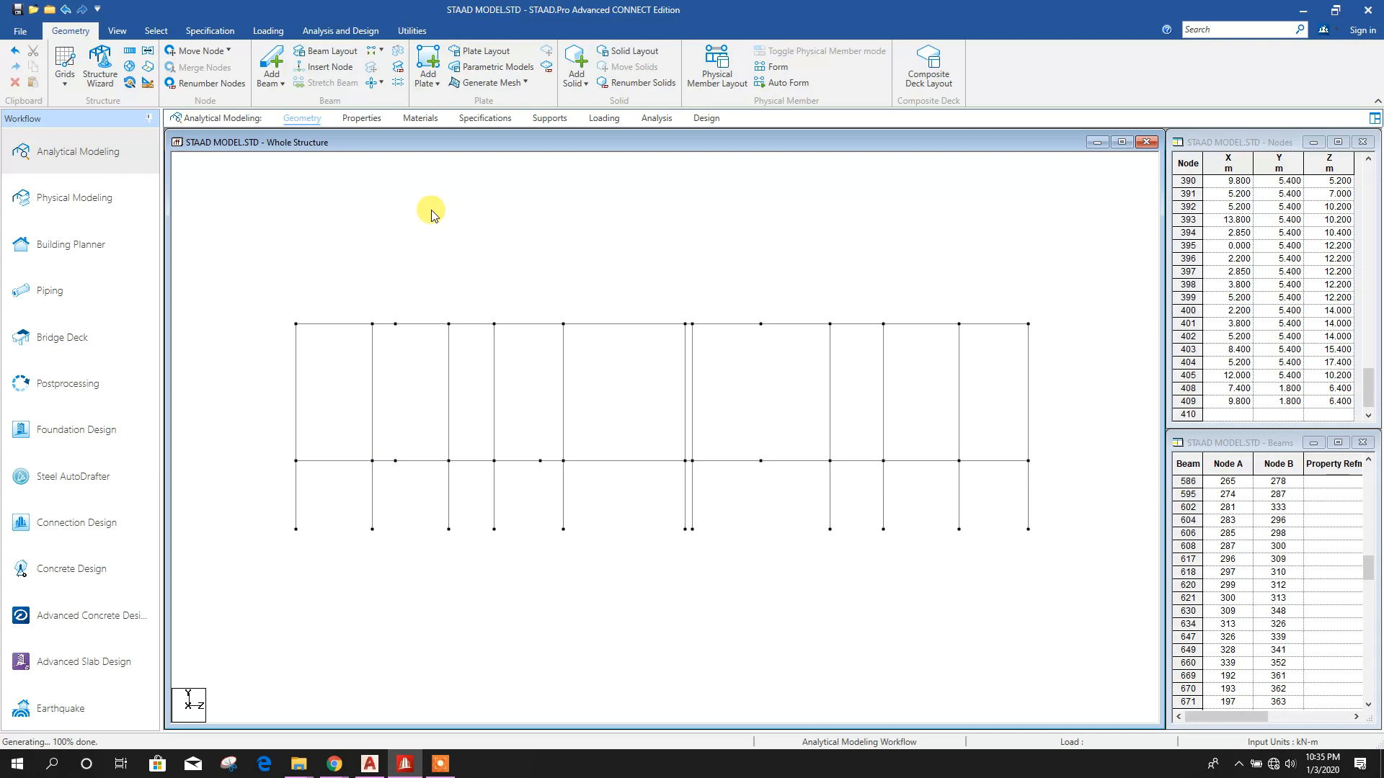
left_click(116, 30)
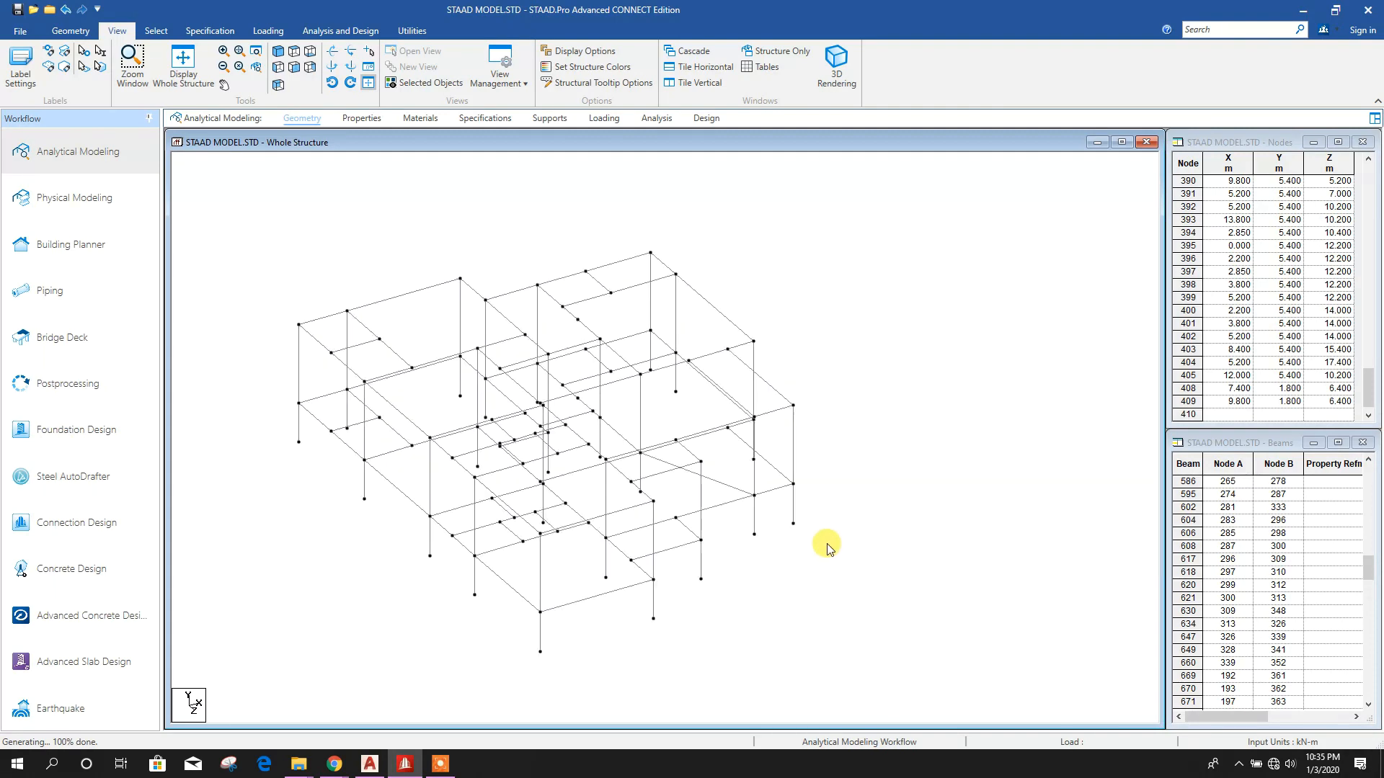
mouse_move(91, 44)
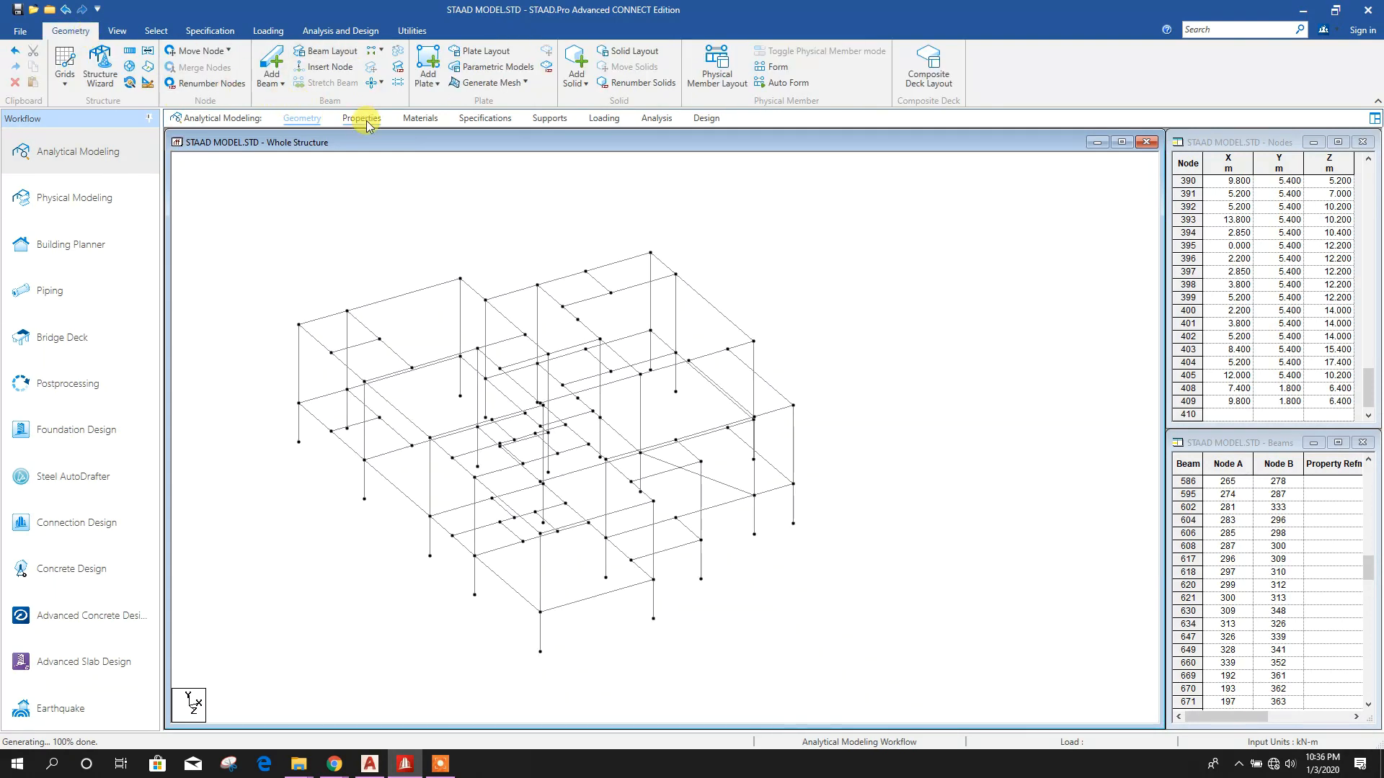
Add rectangular concrete sections with YD 0.2 m and depths 0.2 to 0.8 m
left_click(361, 117)
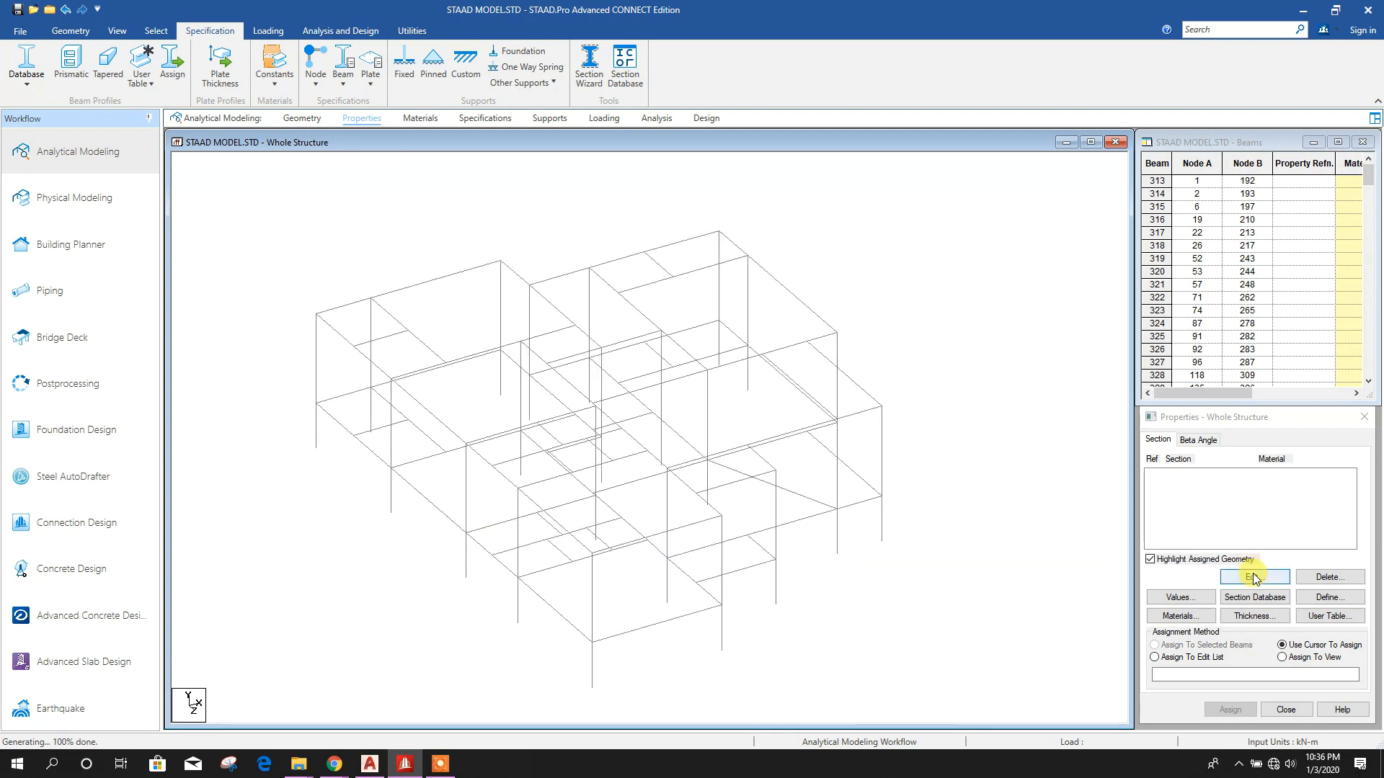
left_click(1254, 577)
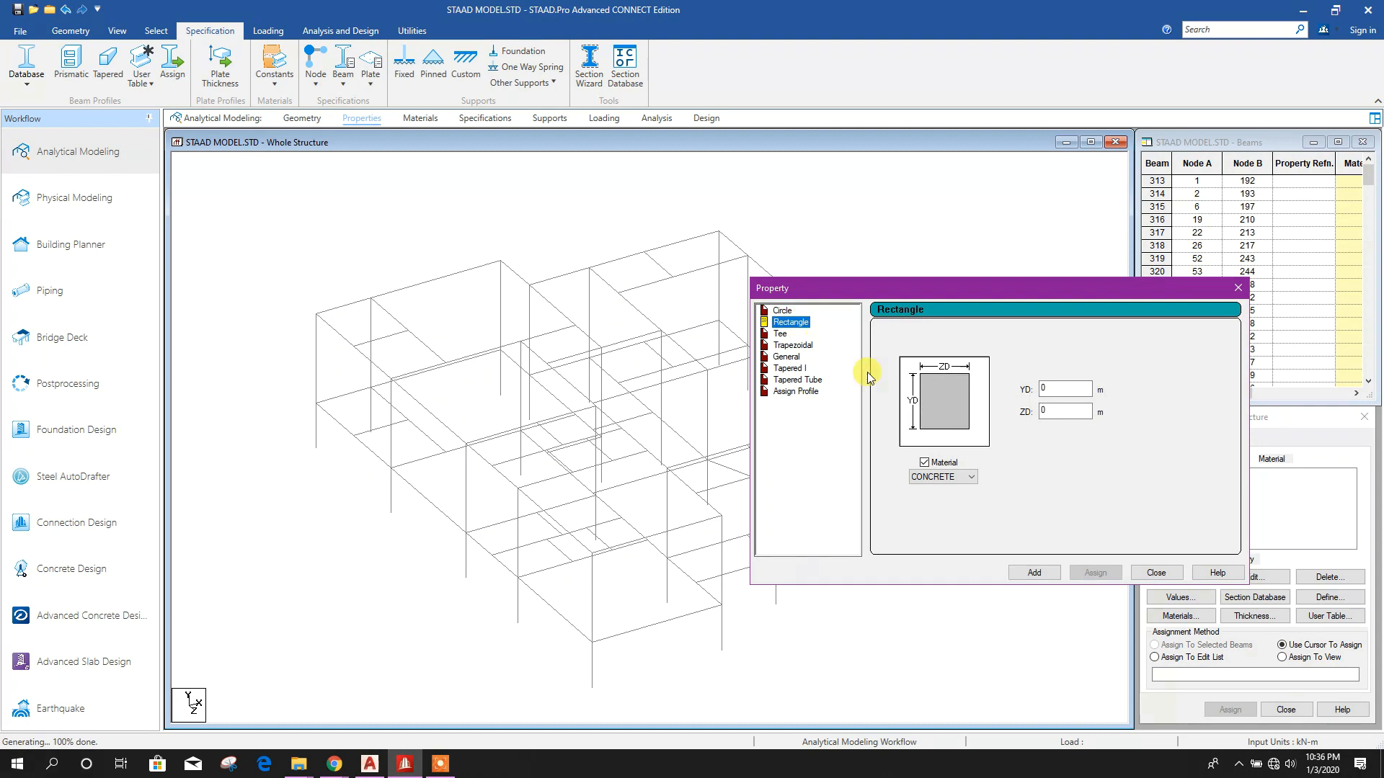
left_click(971, 476)
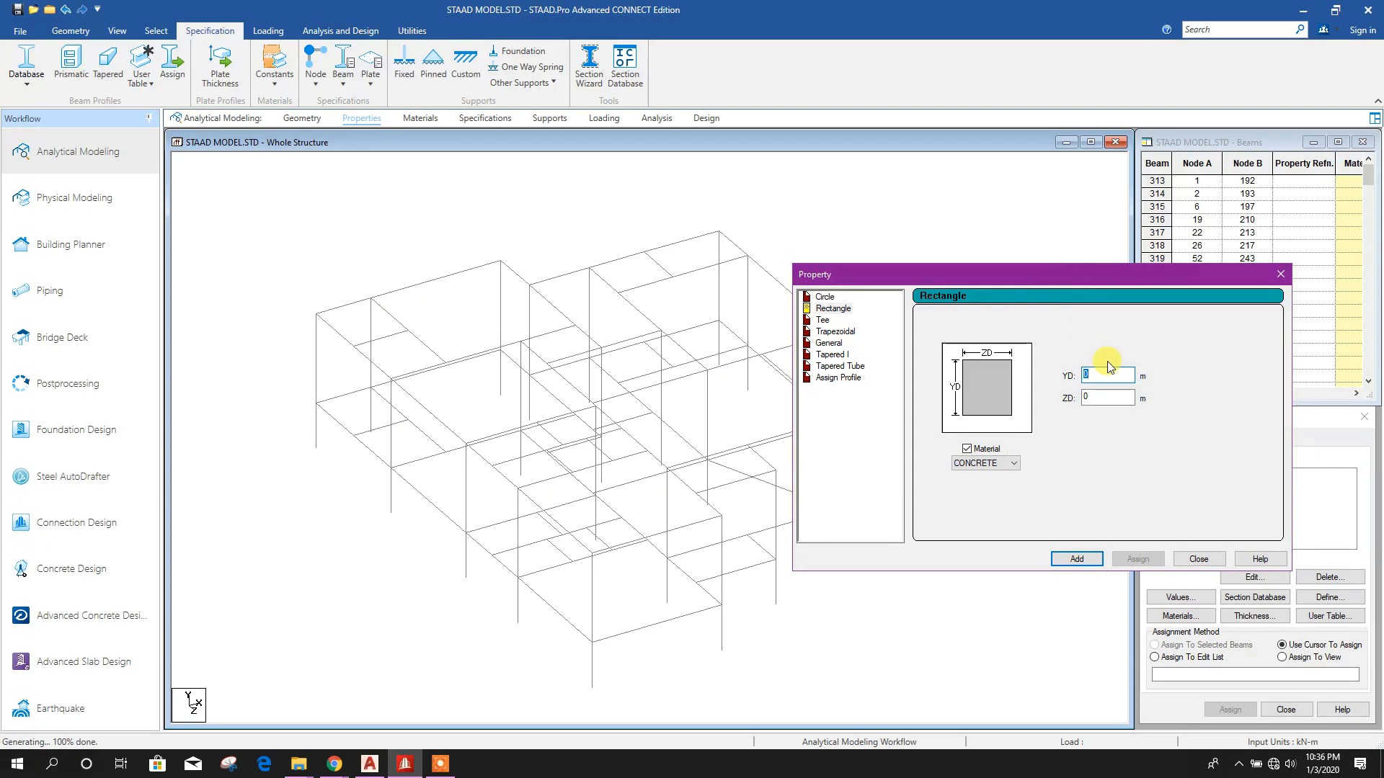
left_click(1105, 397)
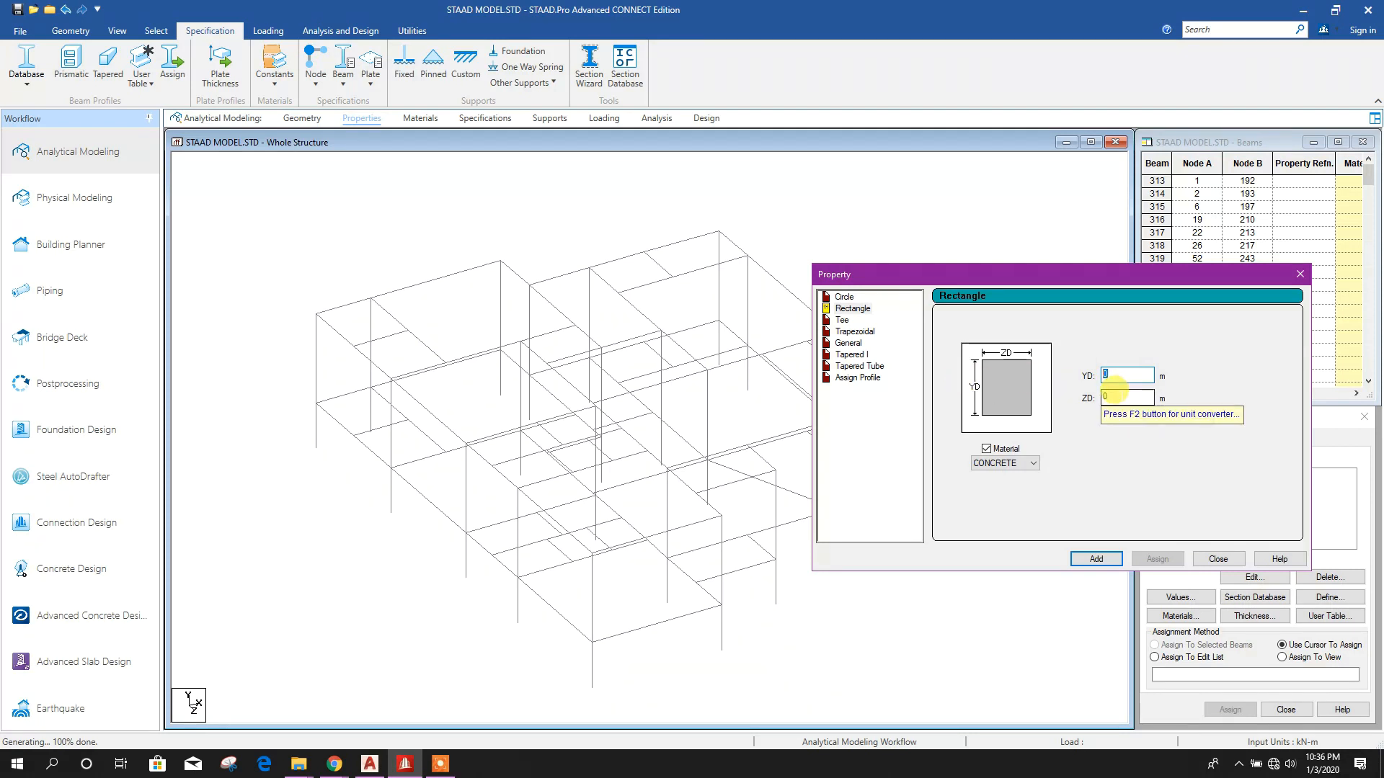
type("0.2")
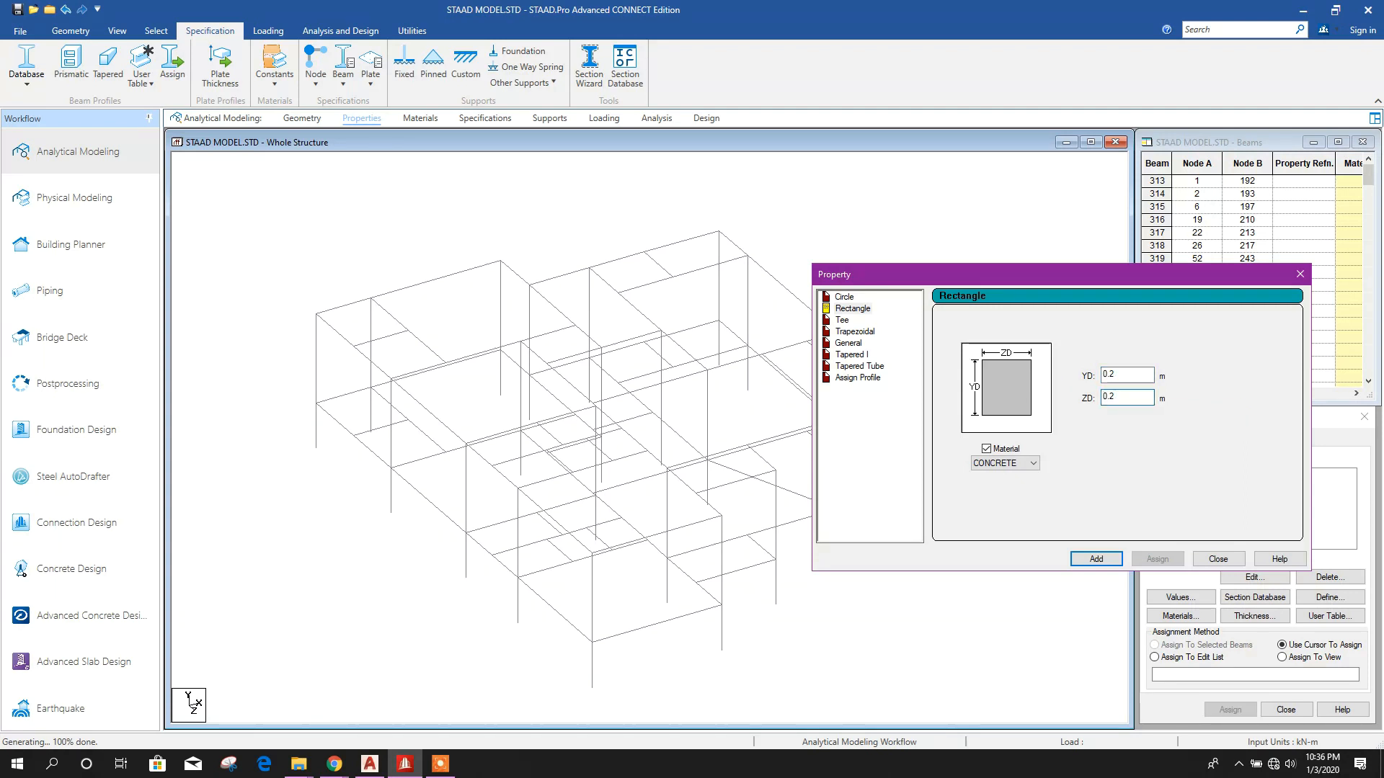
left_click(1125, 397)
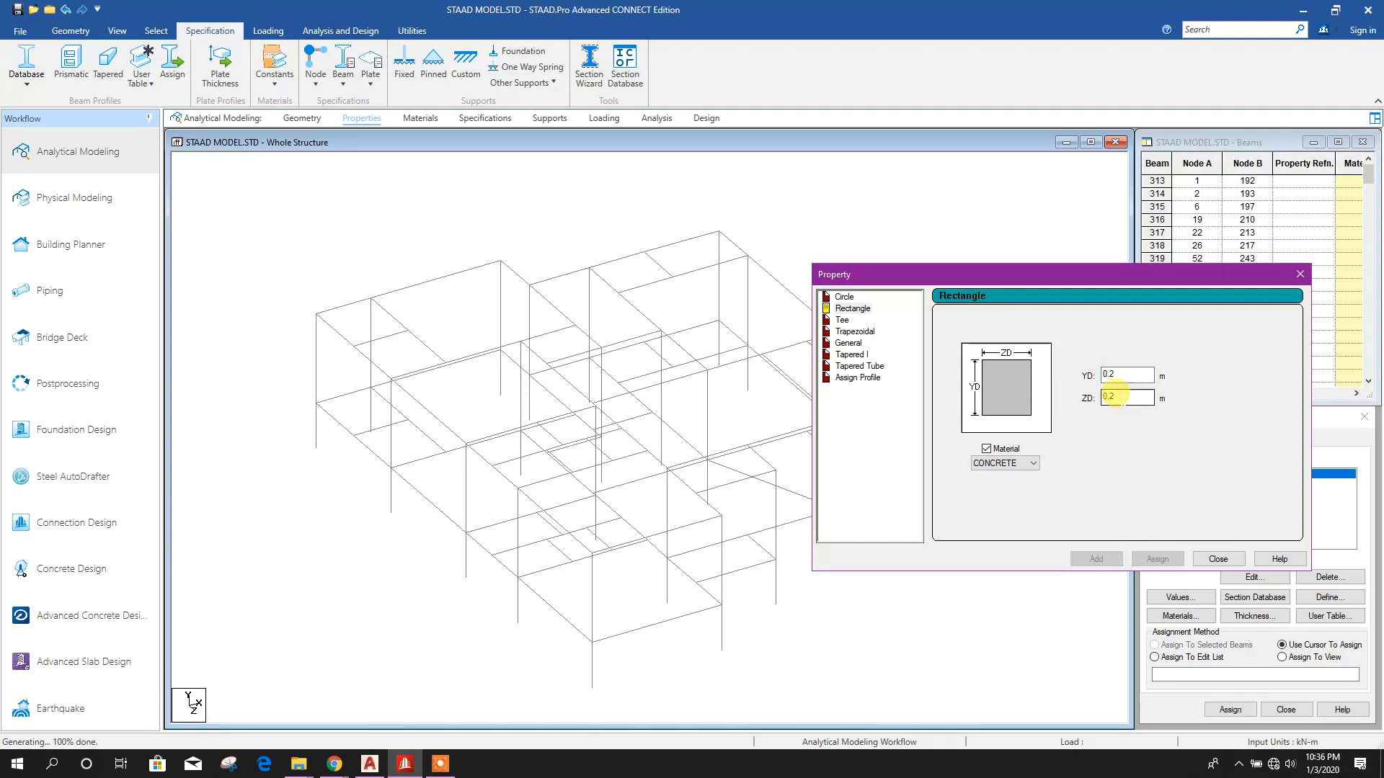
type("0.8")
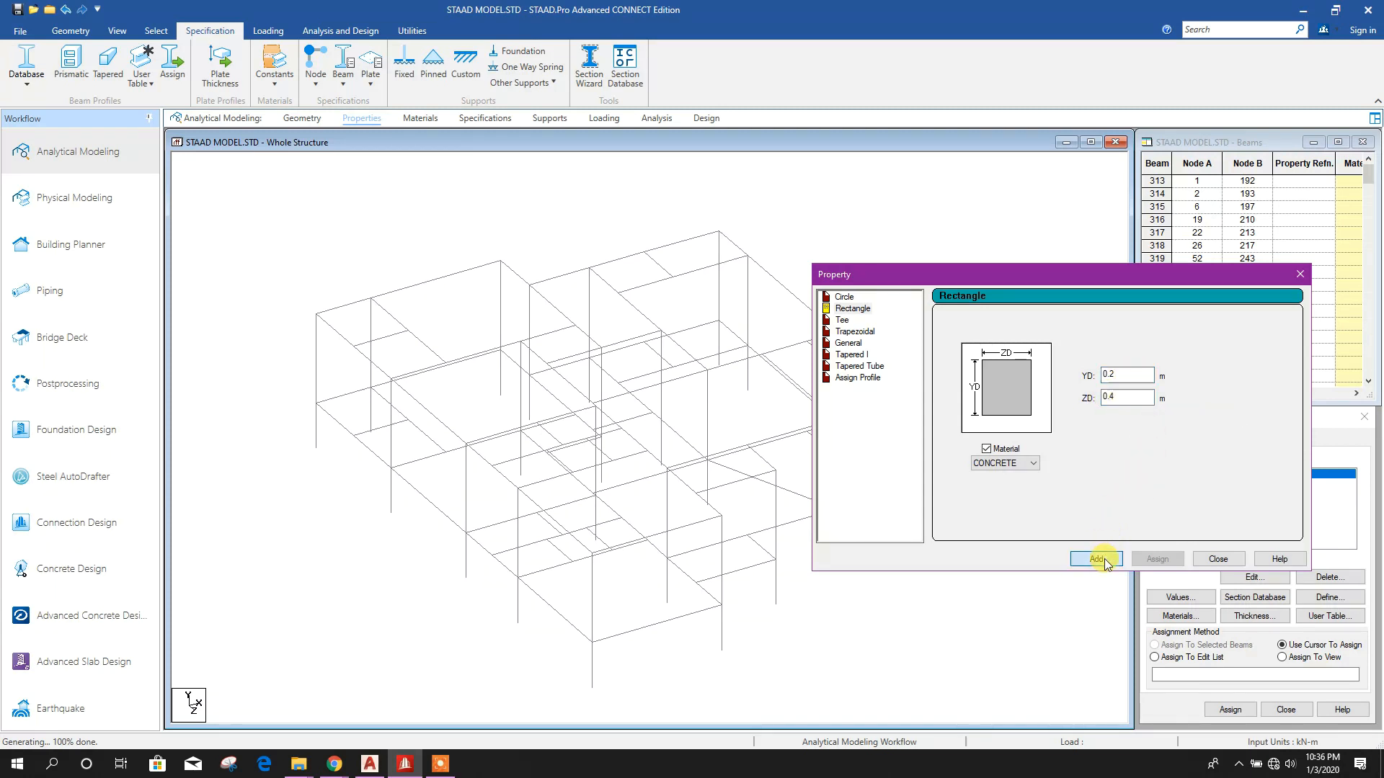
type("0.5")
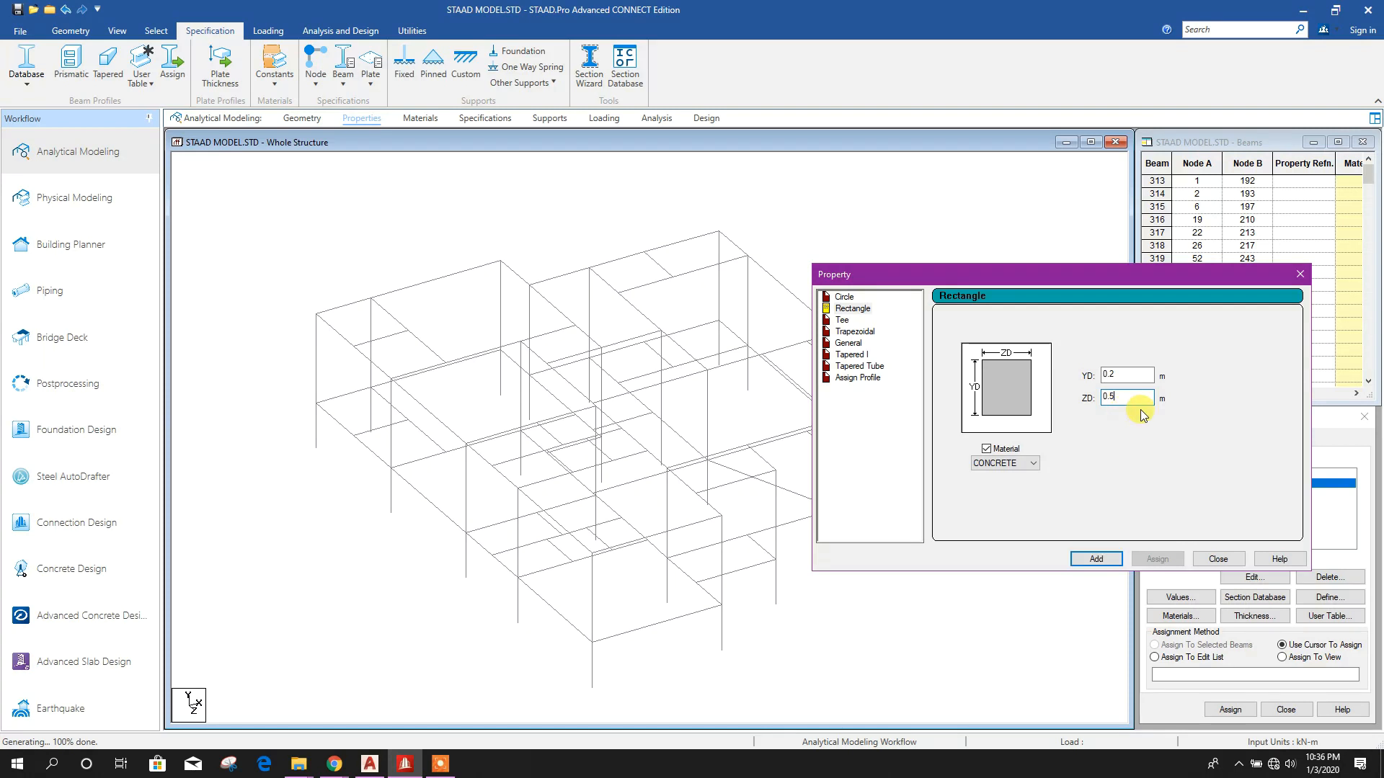
left_click(1127, 397)
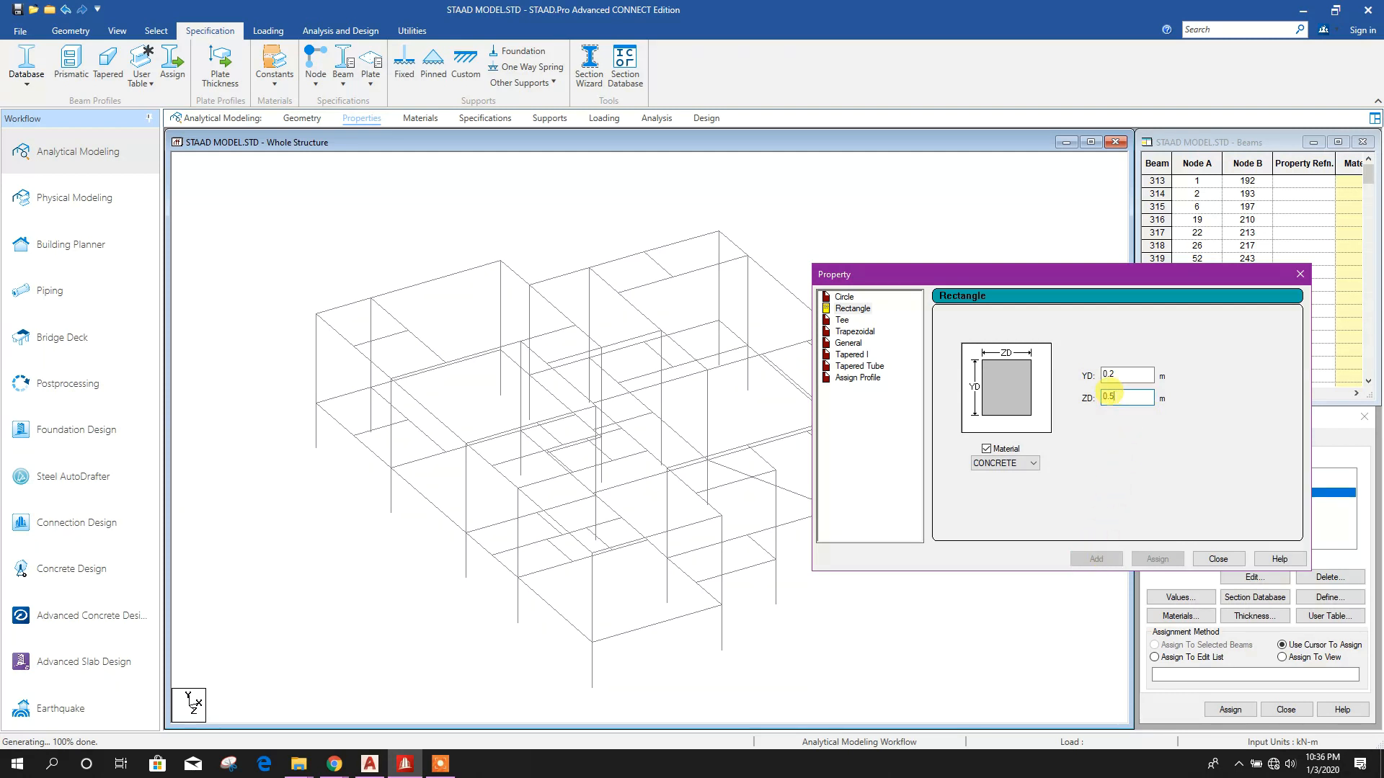
type("0.6")
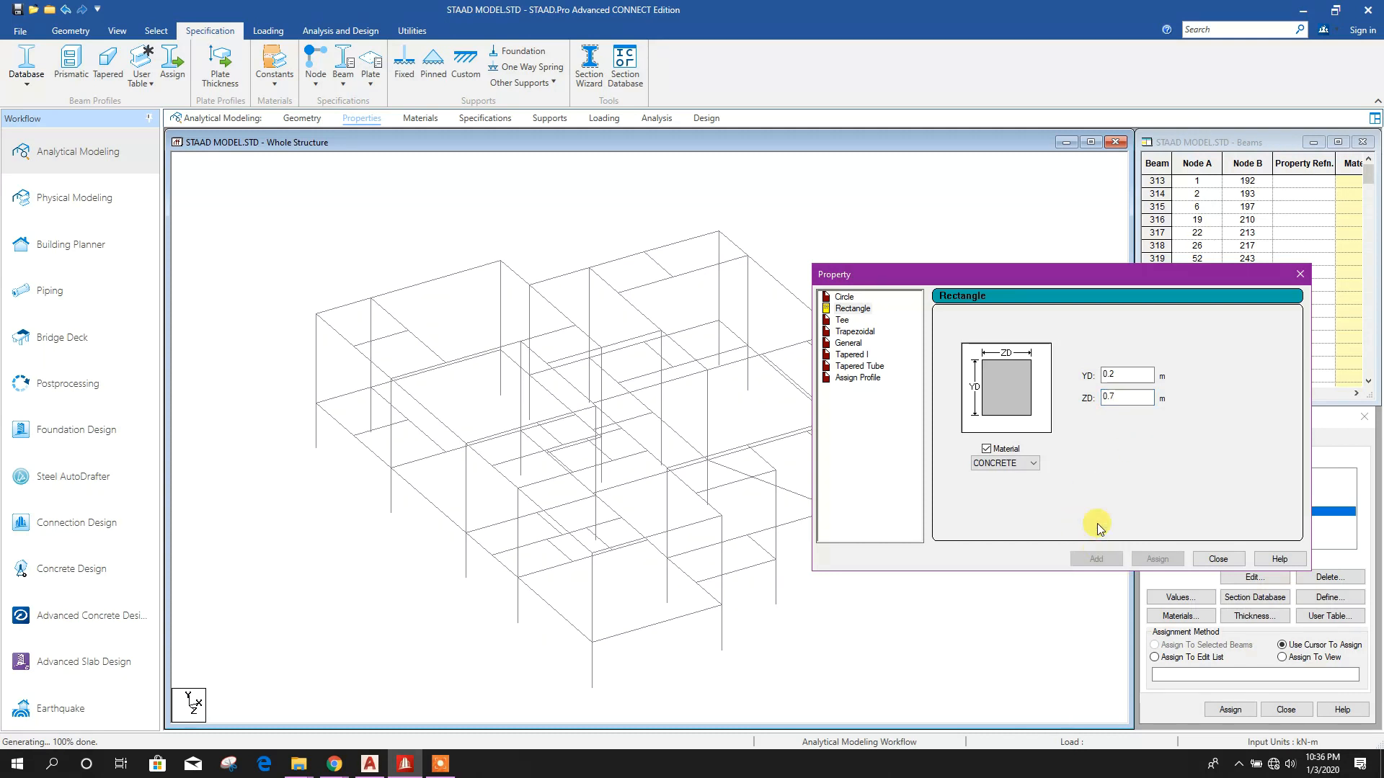
type("0.8")
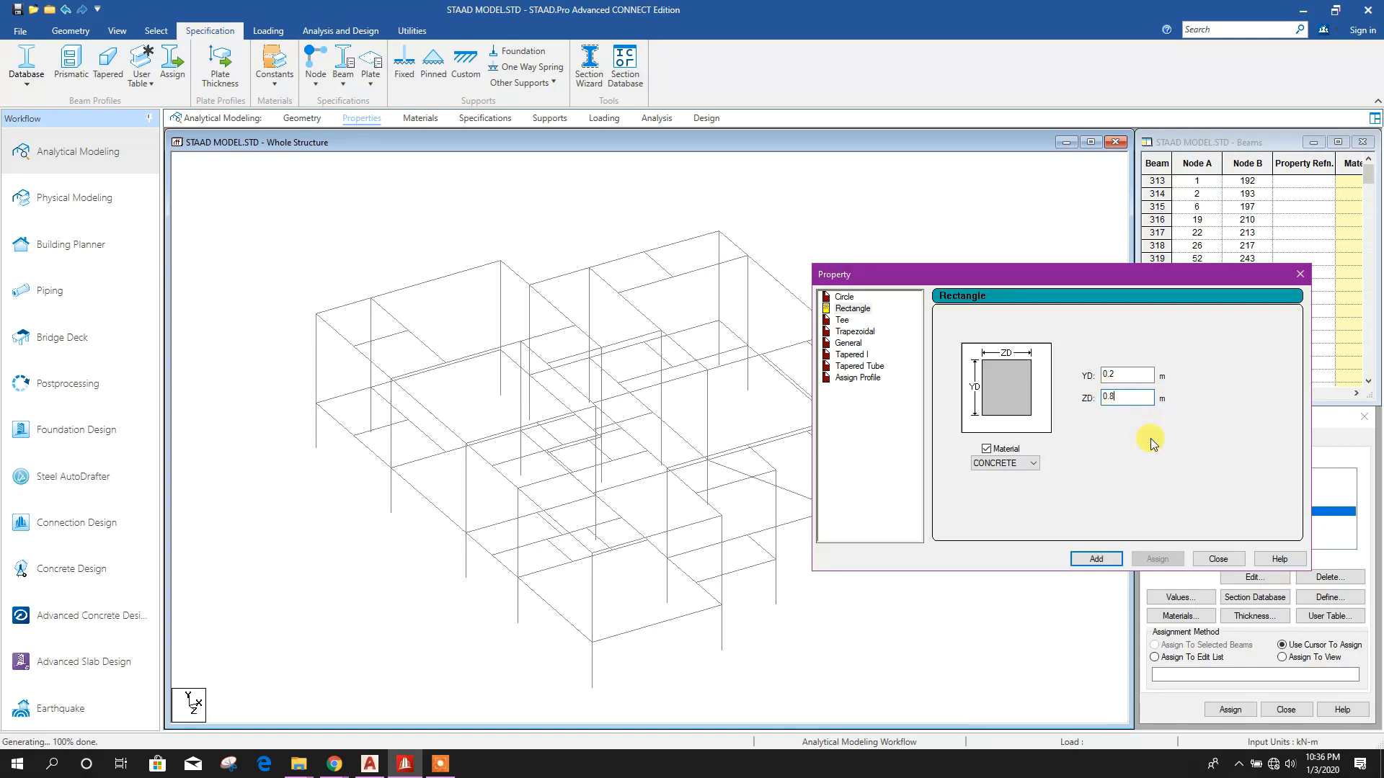
left_click(1094, 559)
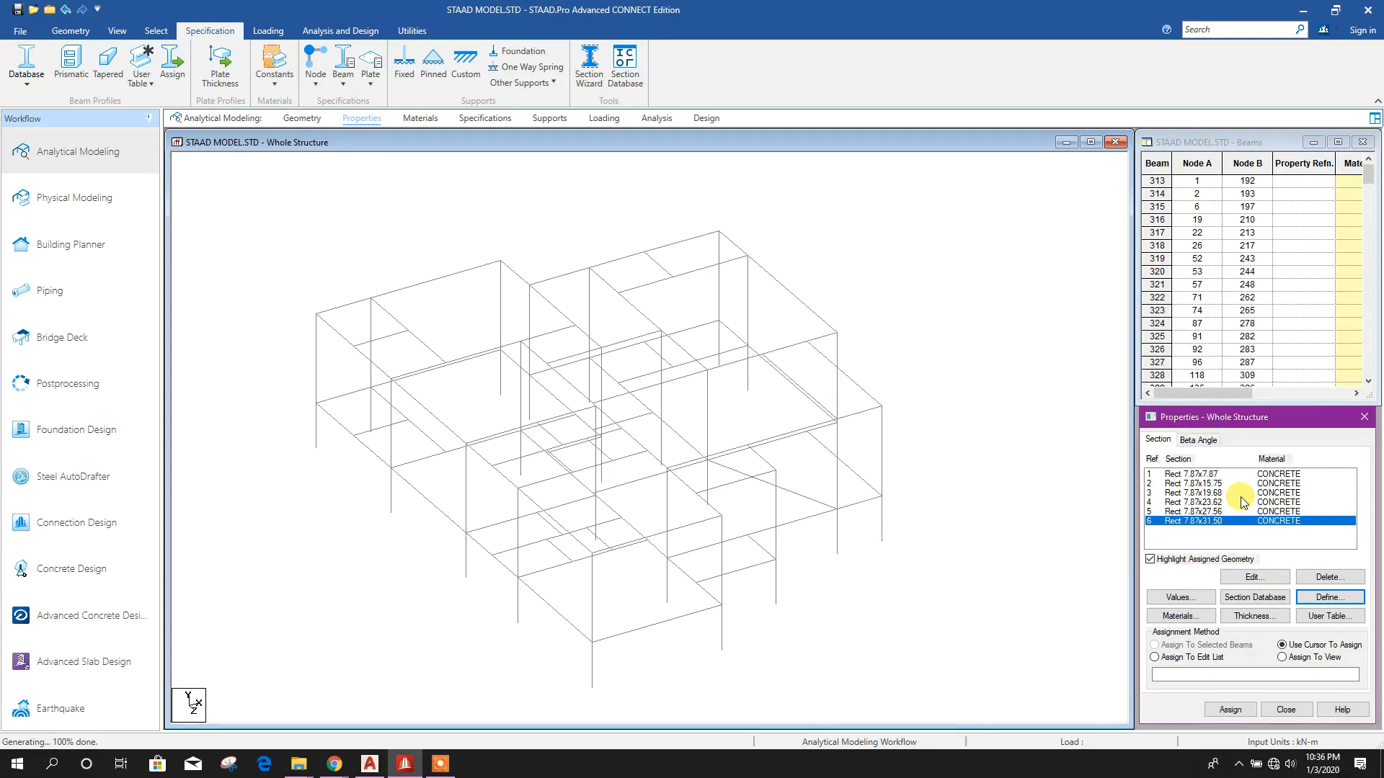
Assign the 0.2 × 0.2 m section R1 to the two selected columns, including beam 688
left_click(1200, 474)
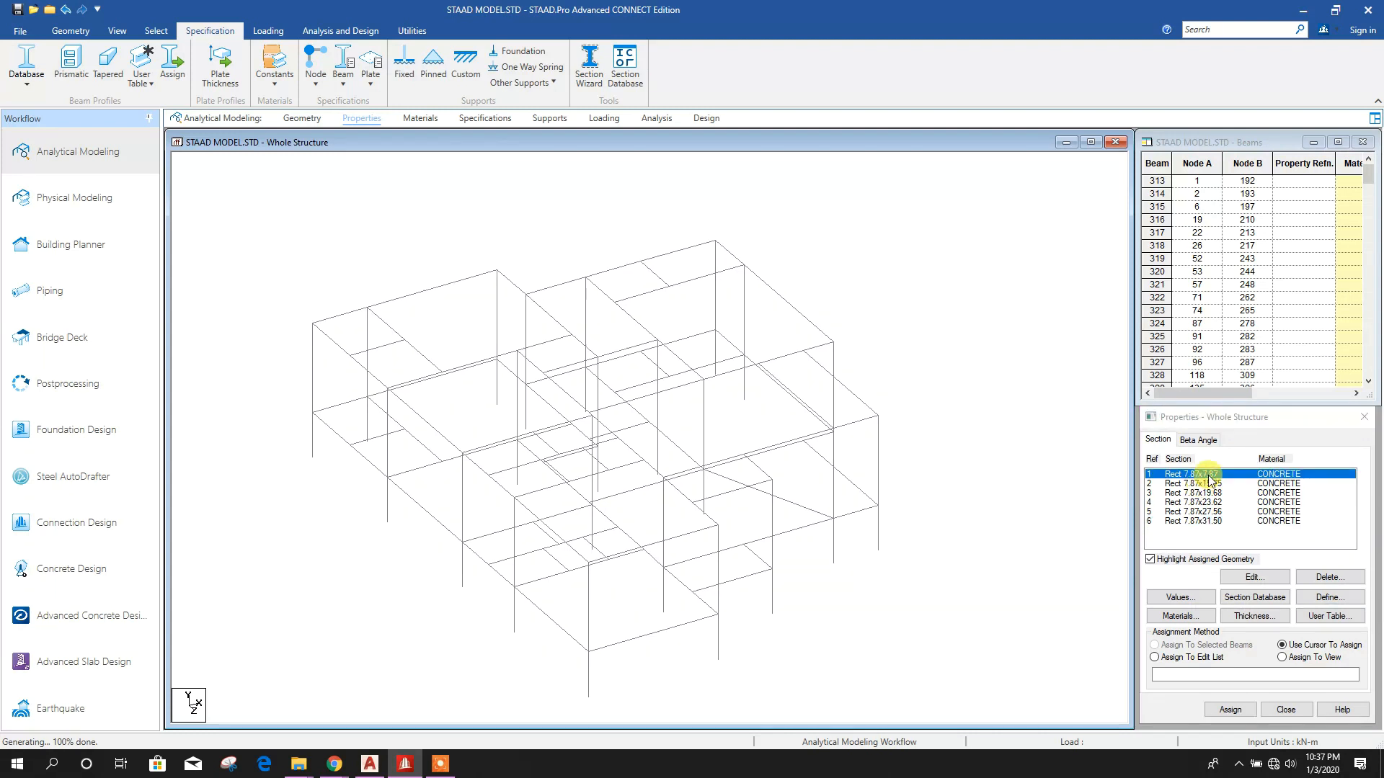
left_click(1200, 492)
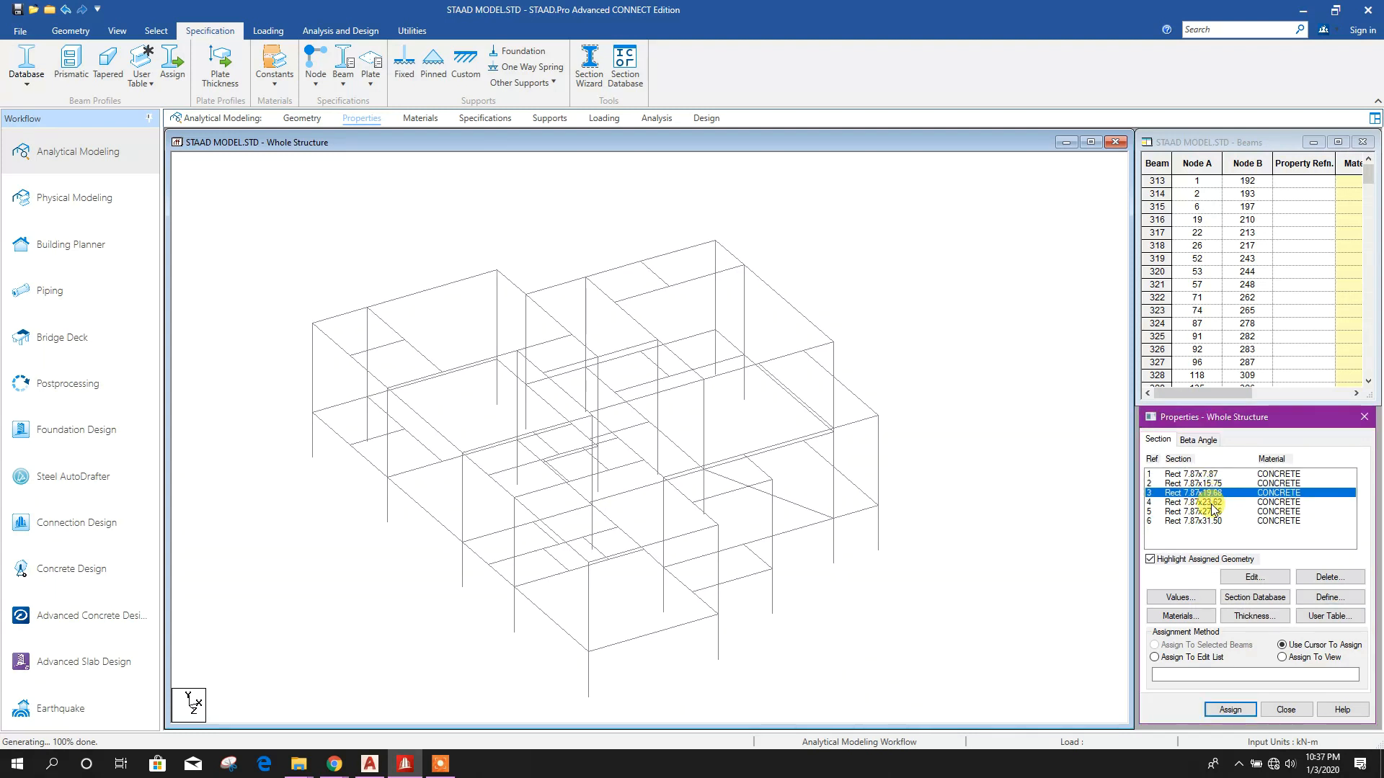
left_click(1218, 520)
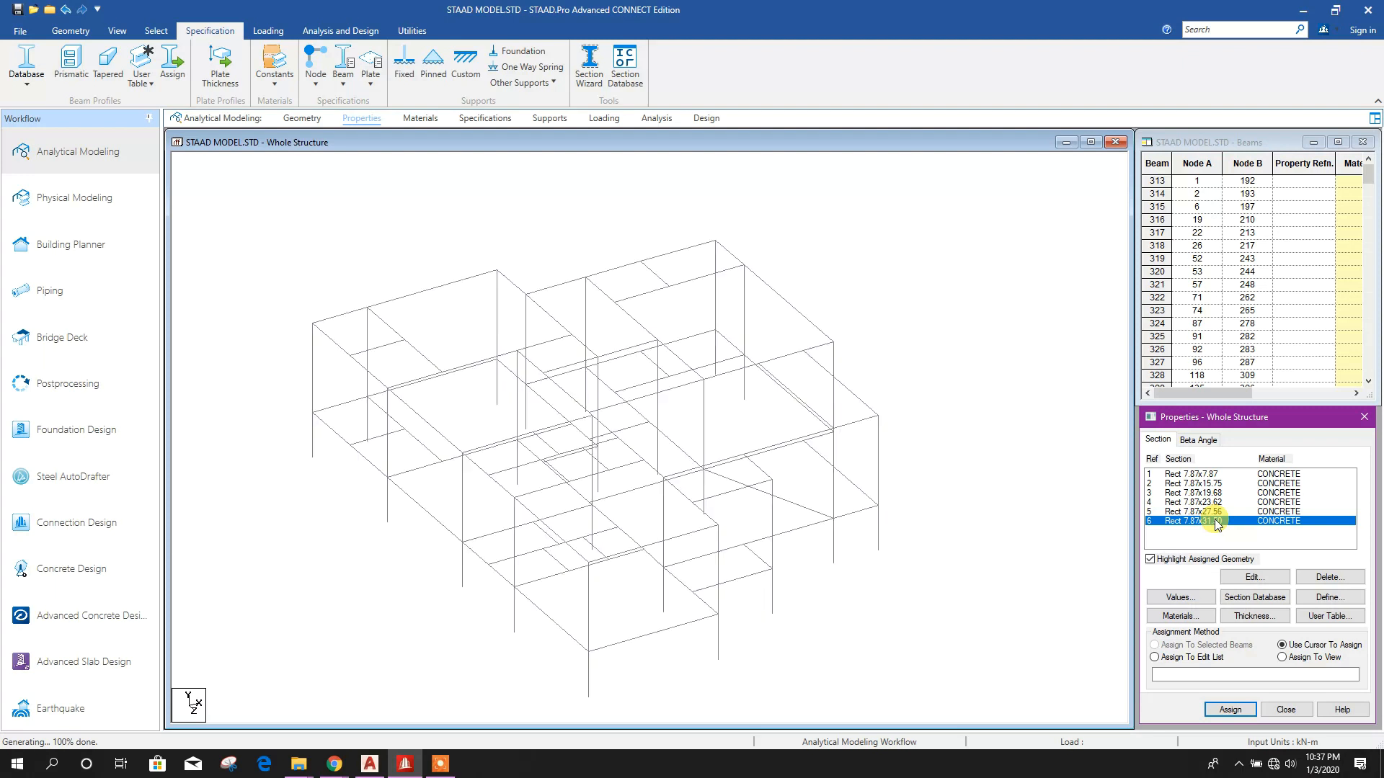
left_click(1210, 474)
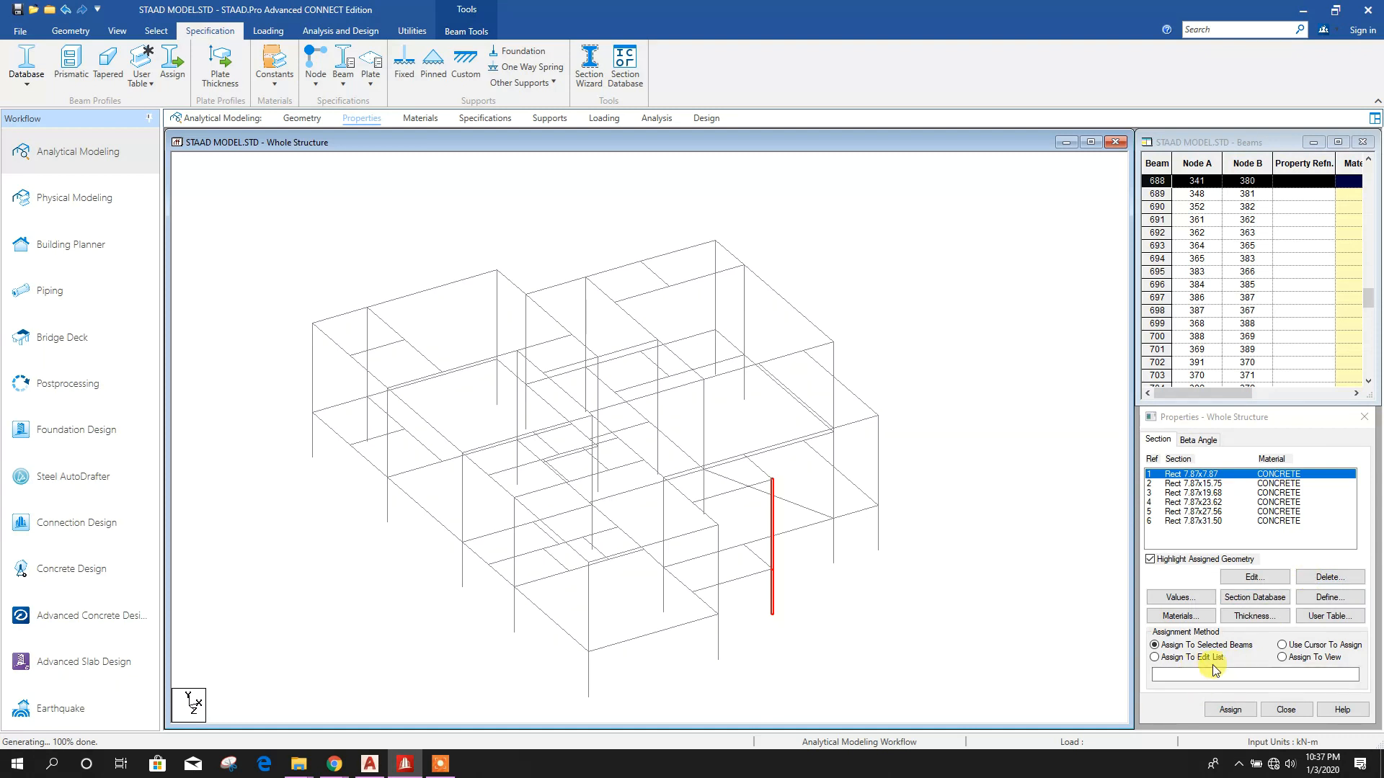
left_click(1228, 709)
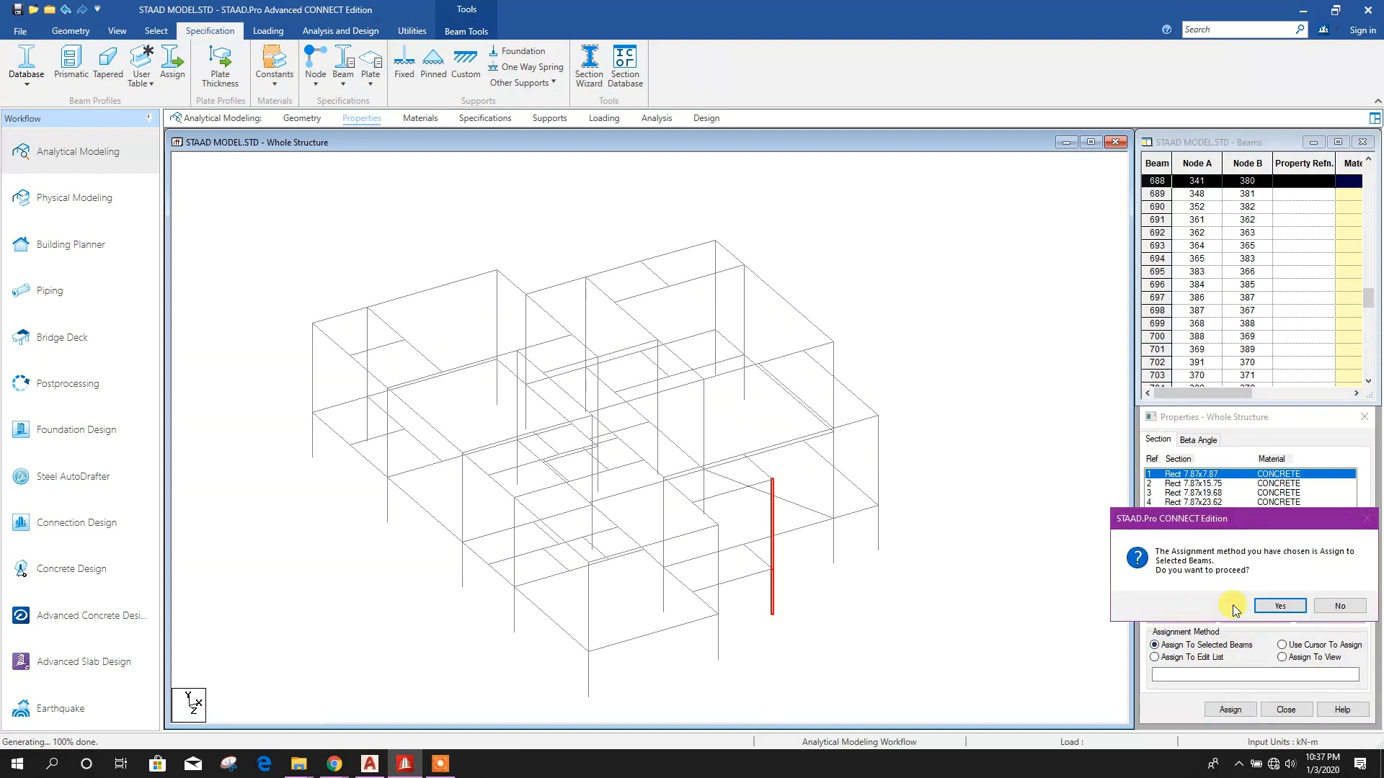
left_click(1277, 606)
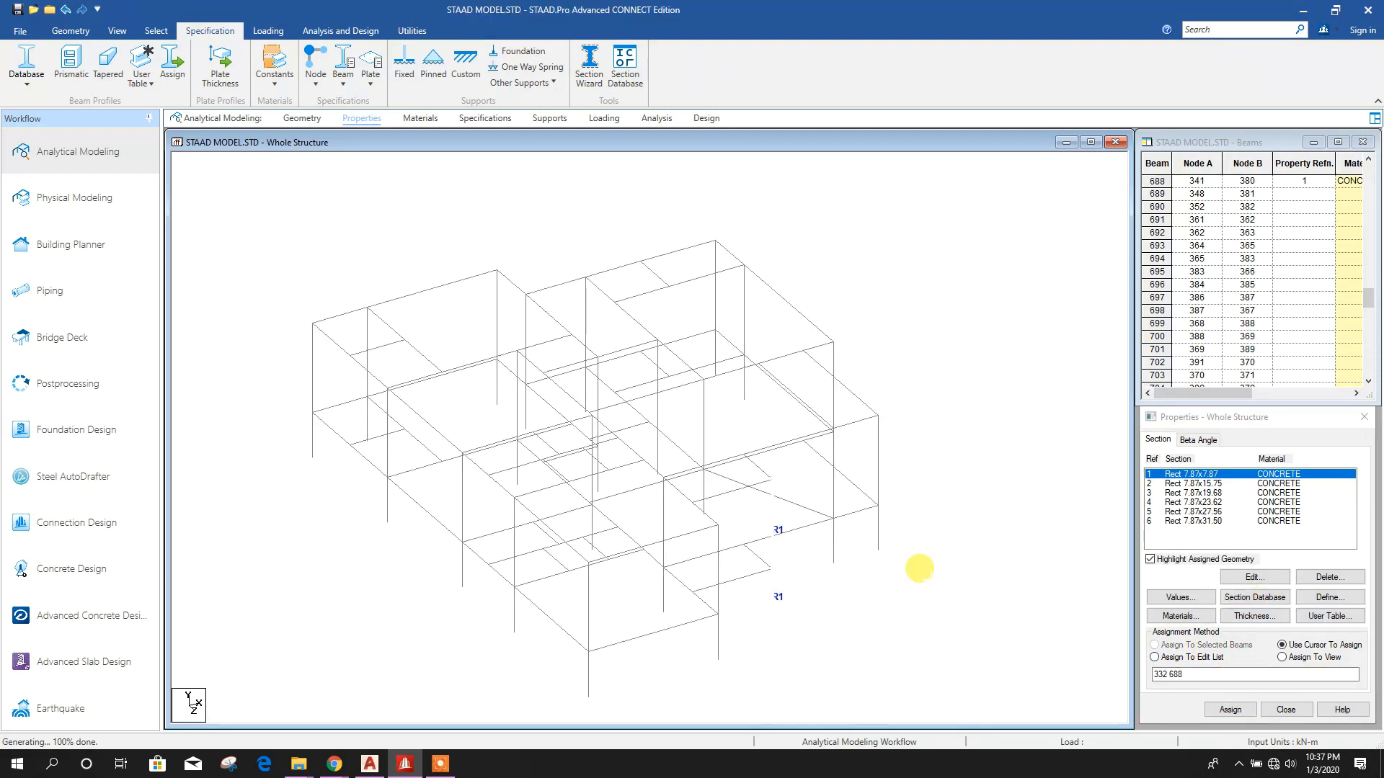
left_click(1191, 483)
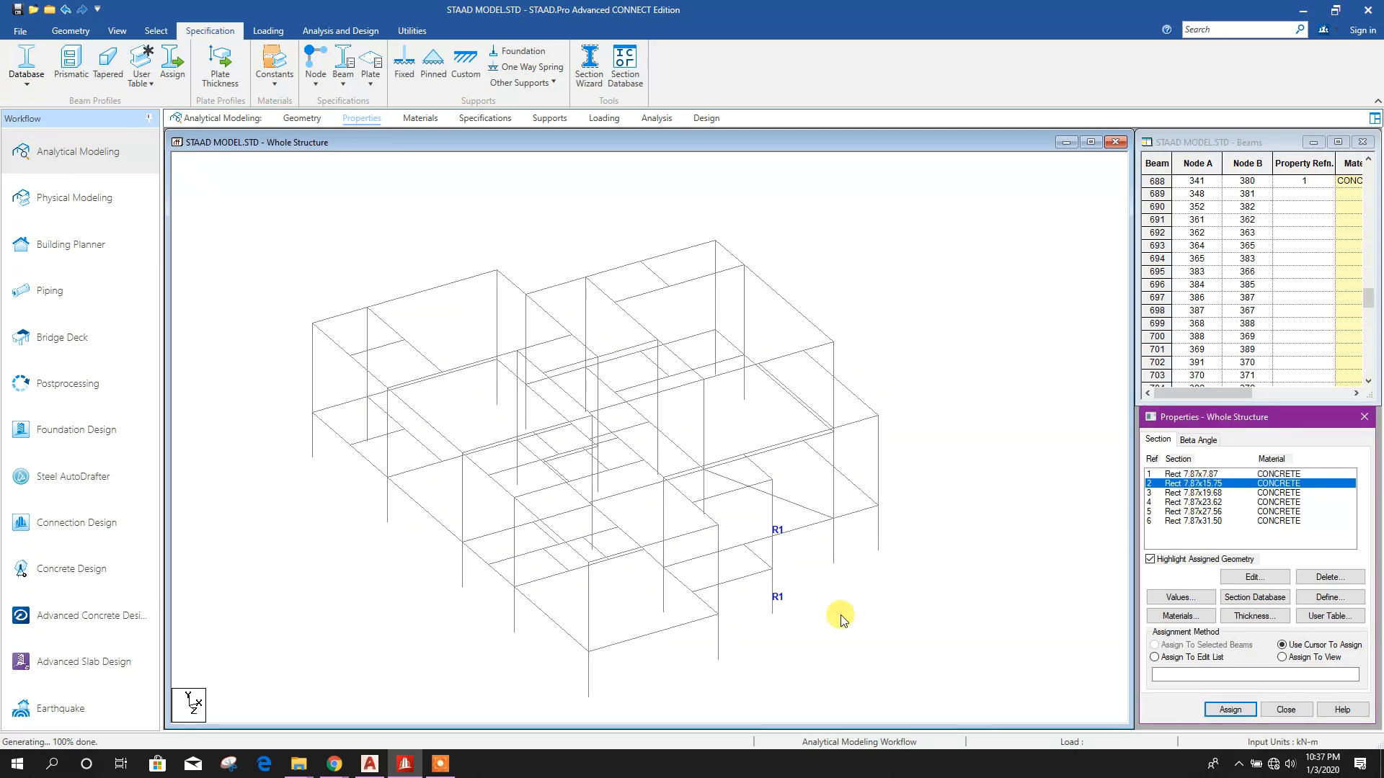
mouse_move(646, 637)
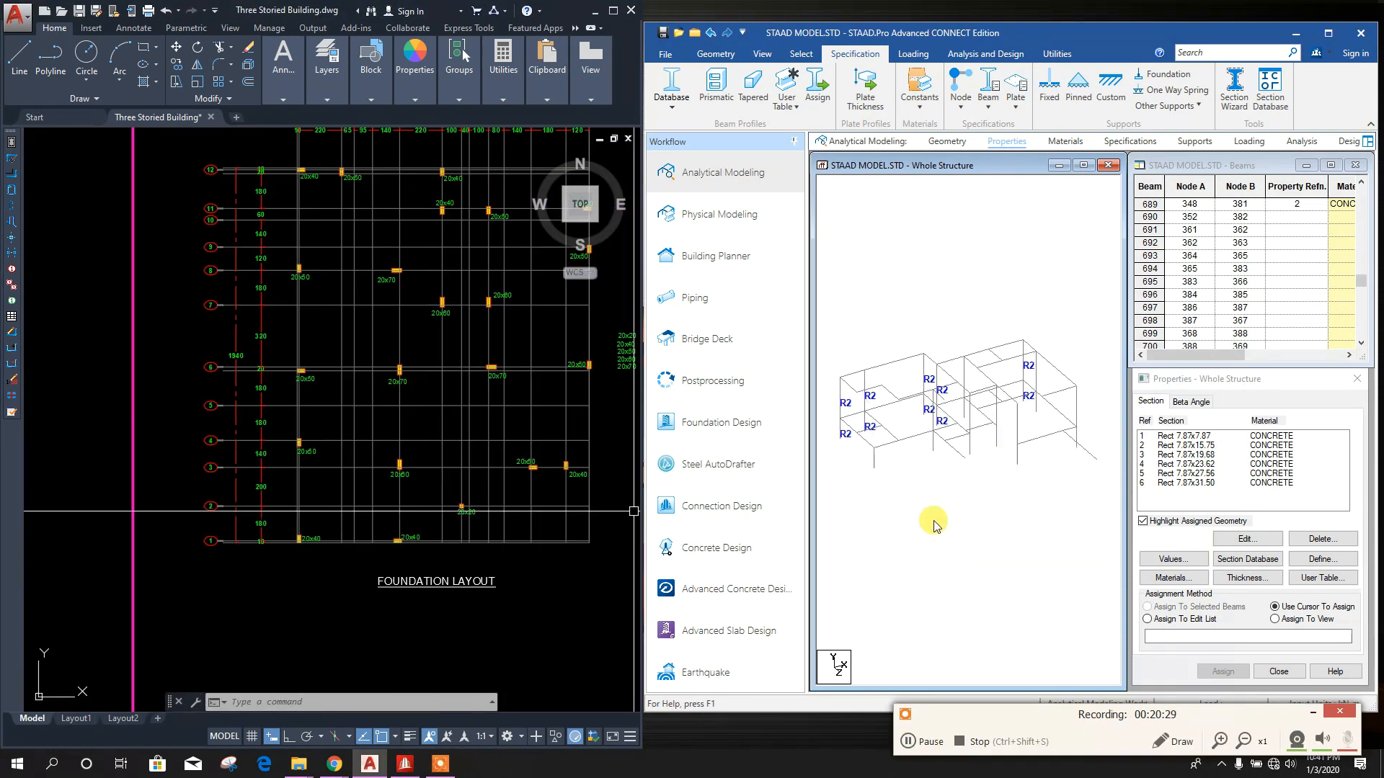
Assign the next sections to their matching columns, then return to the Geometry tab
left_click(1191, 455)
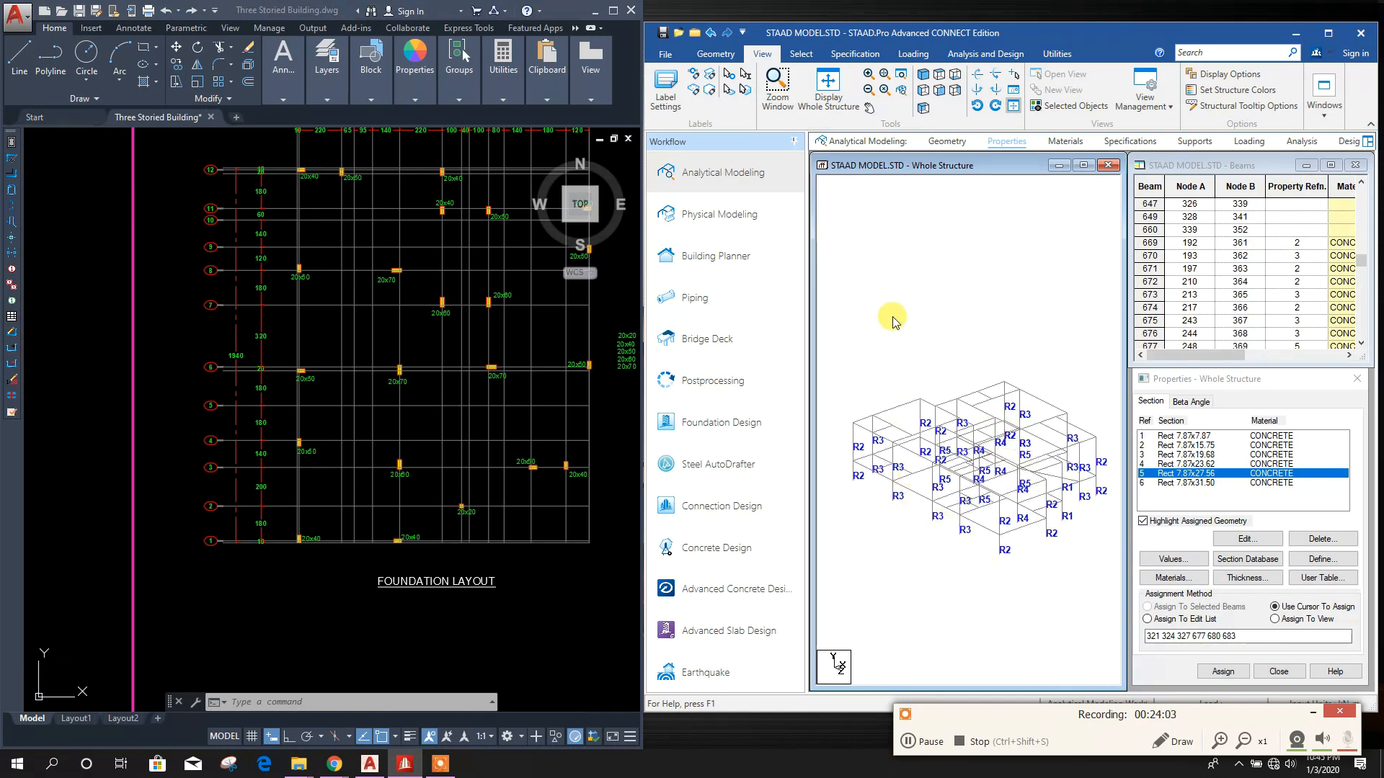
left_click(714, 54)
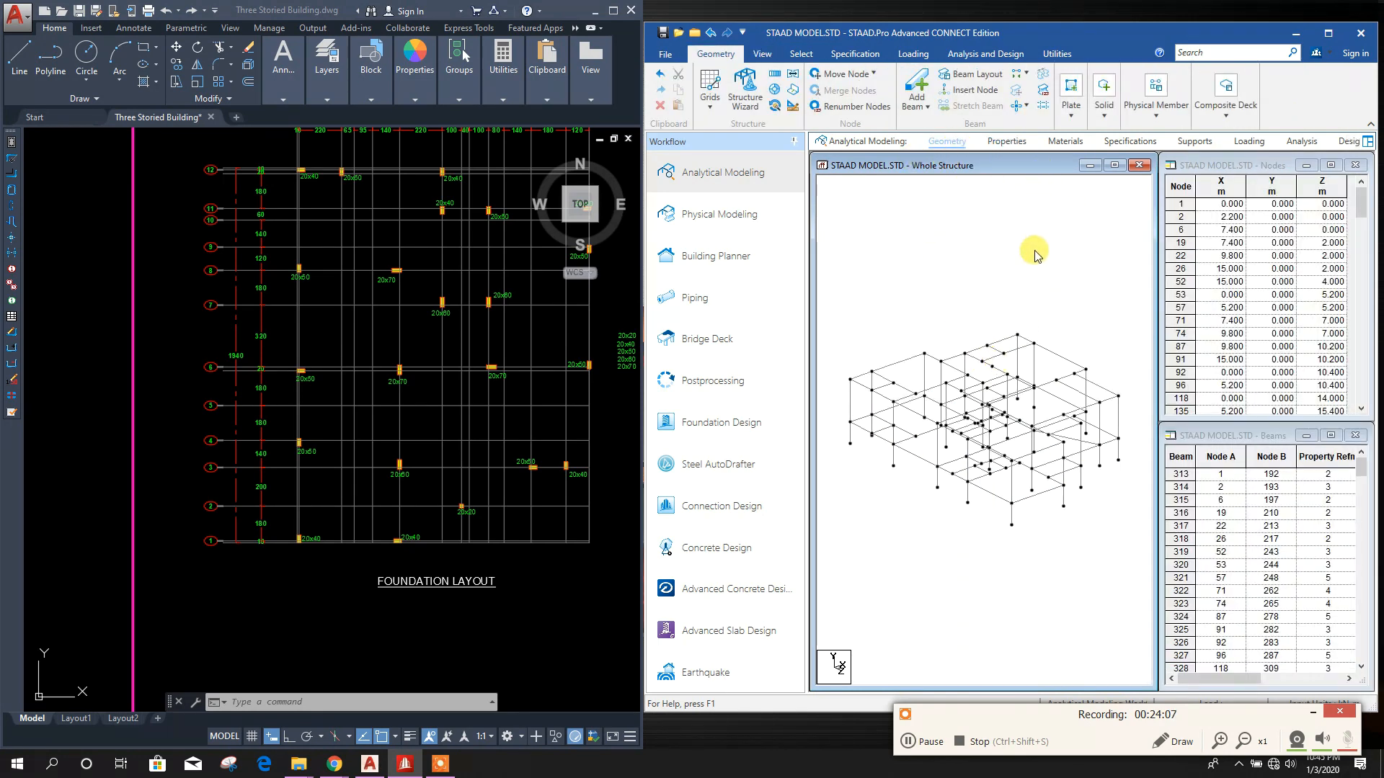
Switch to front elevation, view the selected plinth beams alone, and enlarge that window
left_click(761, 54)
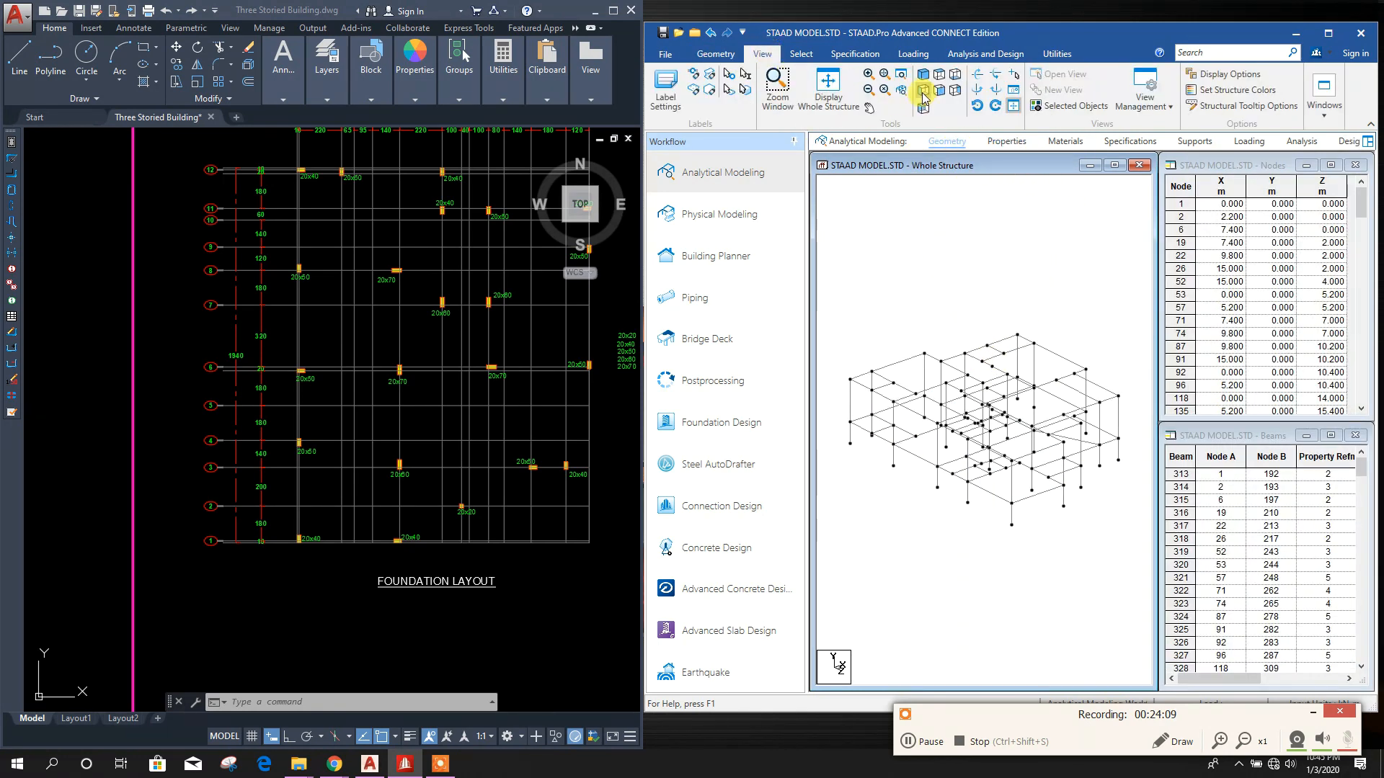
left_click(922, 92)
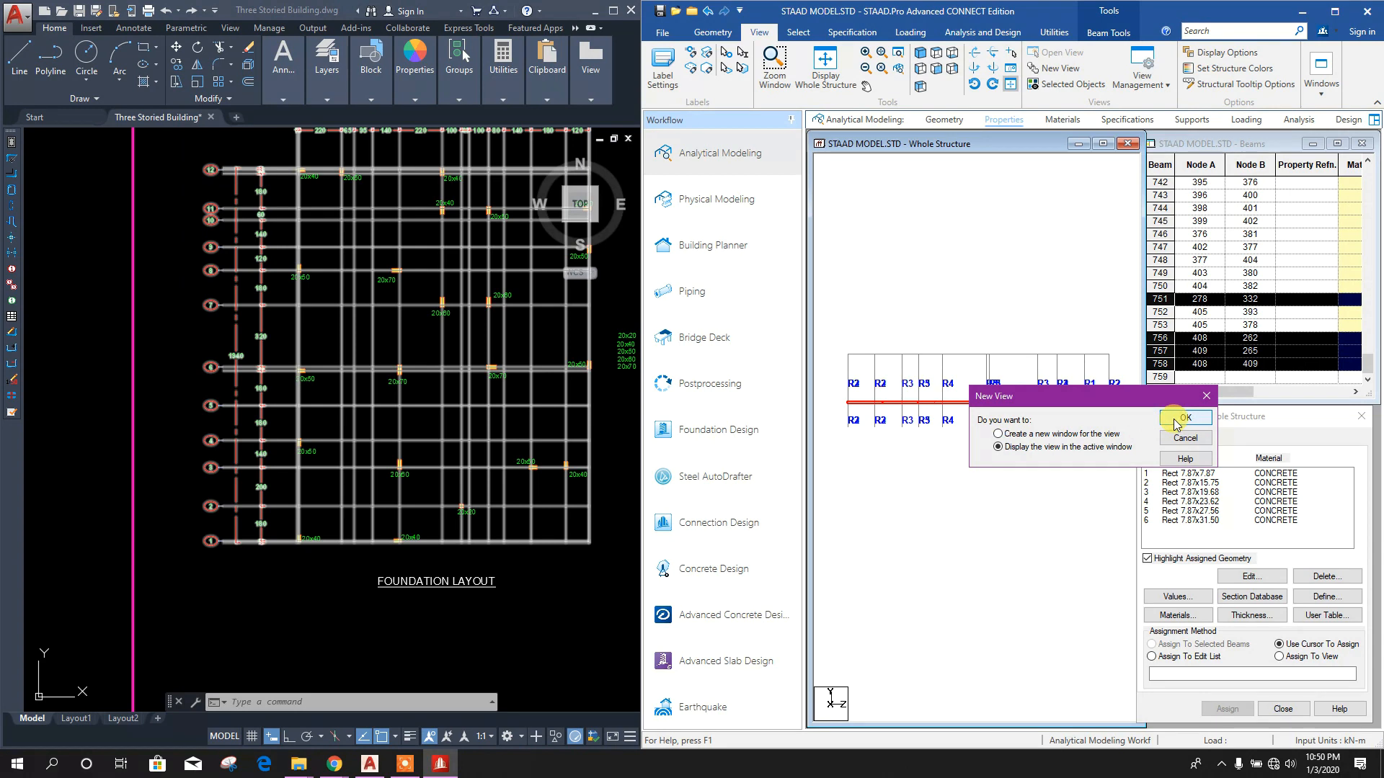
left_click(1185, 417)
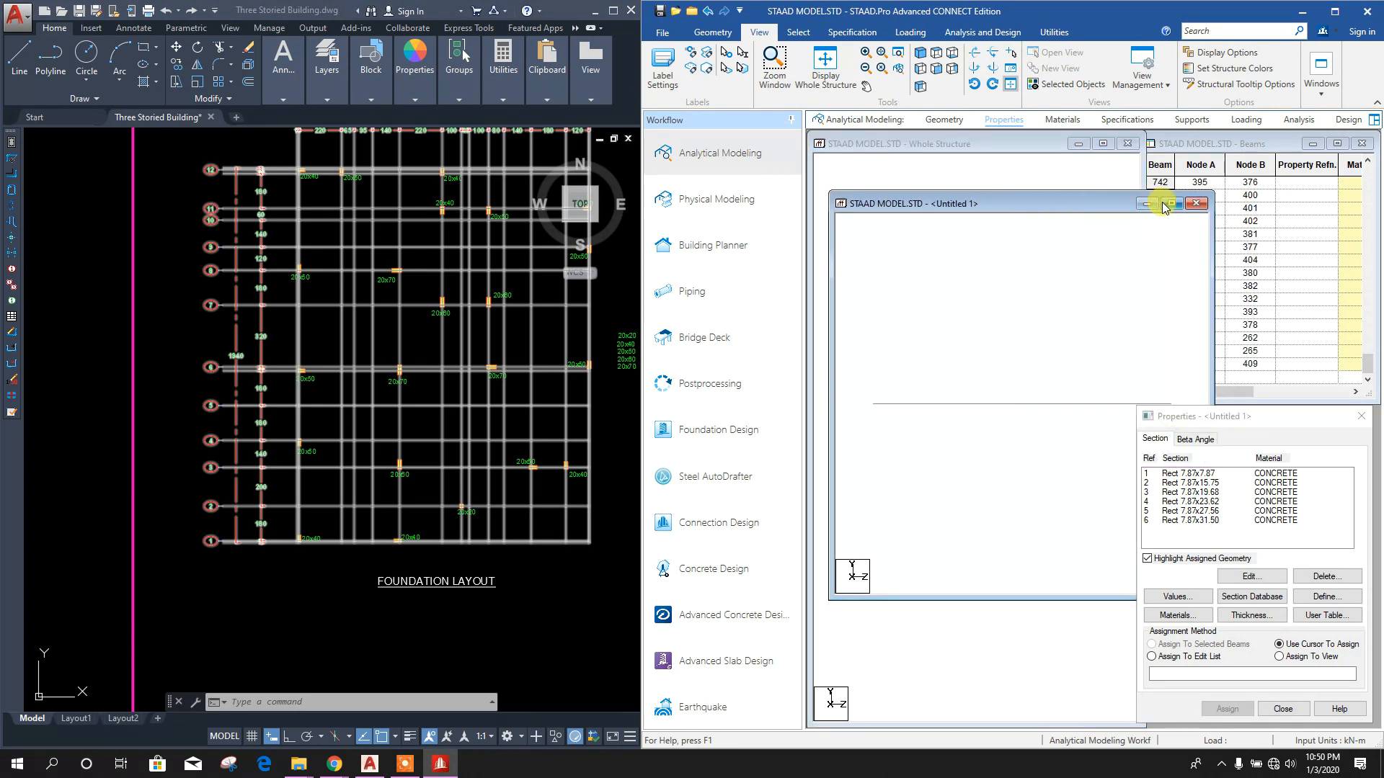
left_click(1197, 203)
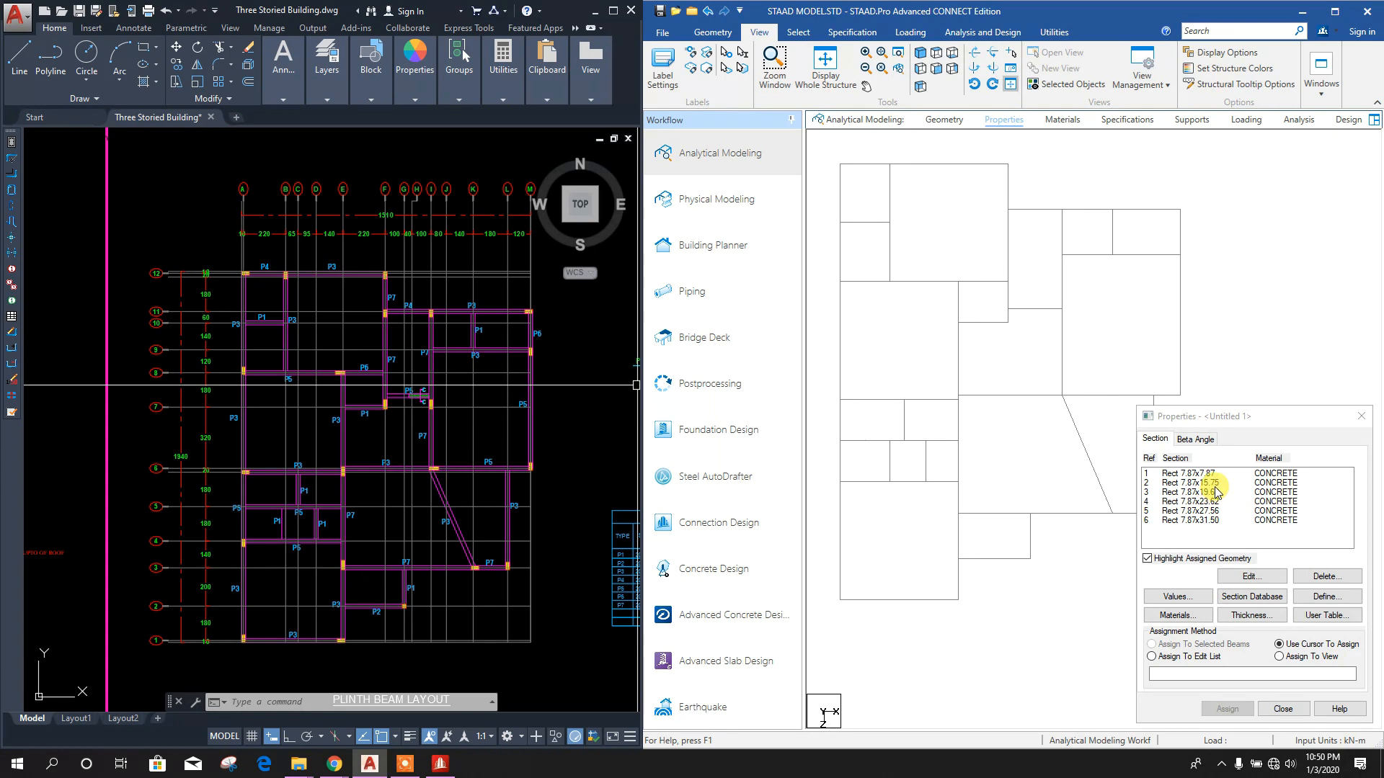
Assign section R2 to the selected plinth beams, confirm it, then pick section R3
left_click(1192, 483)
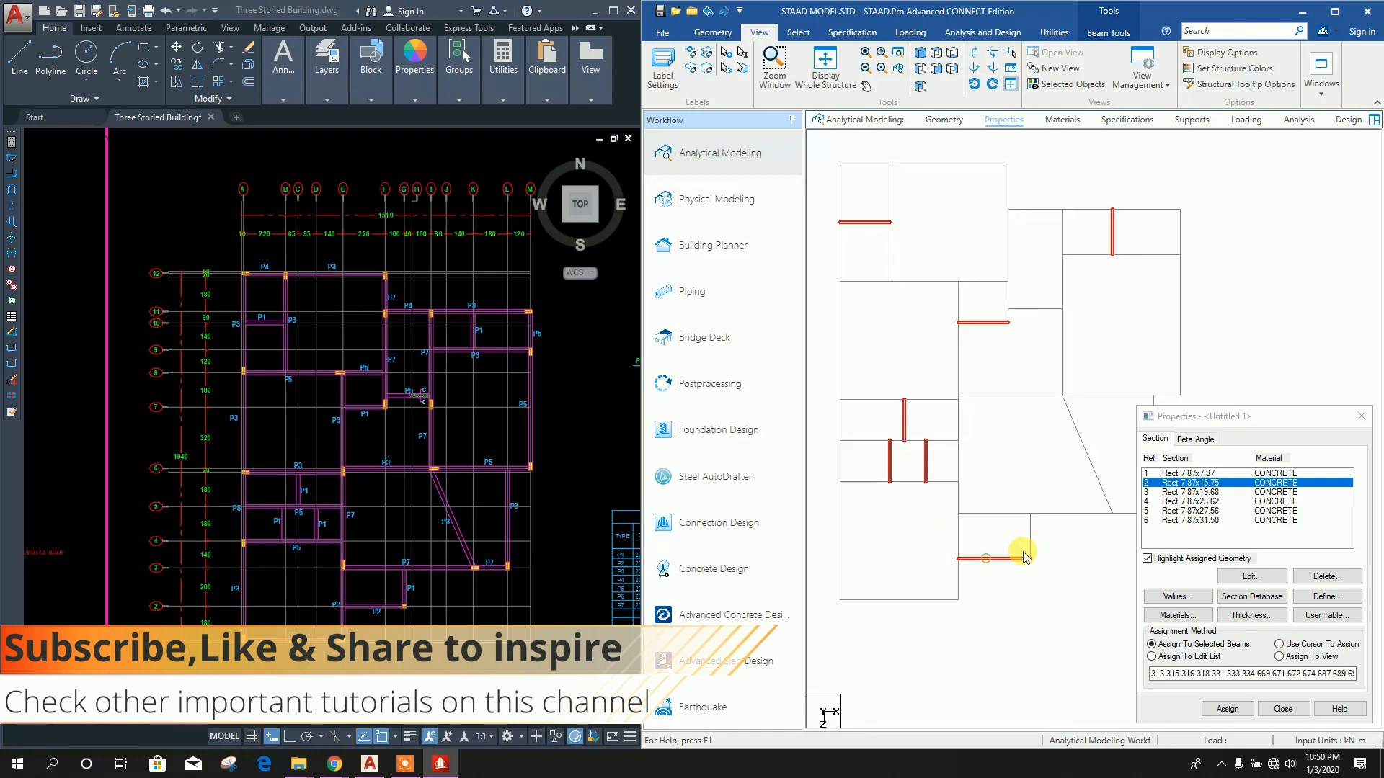
left_click(1226, 709)
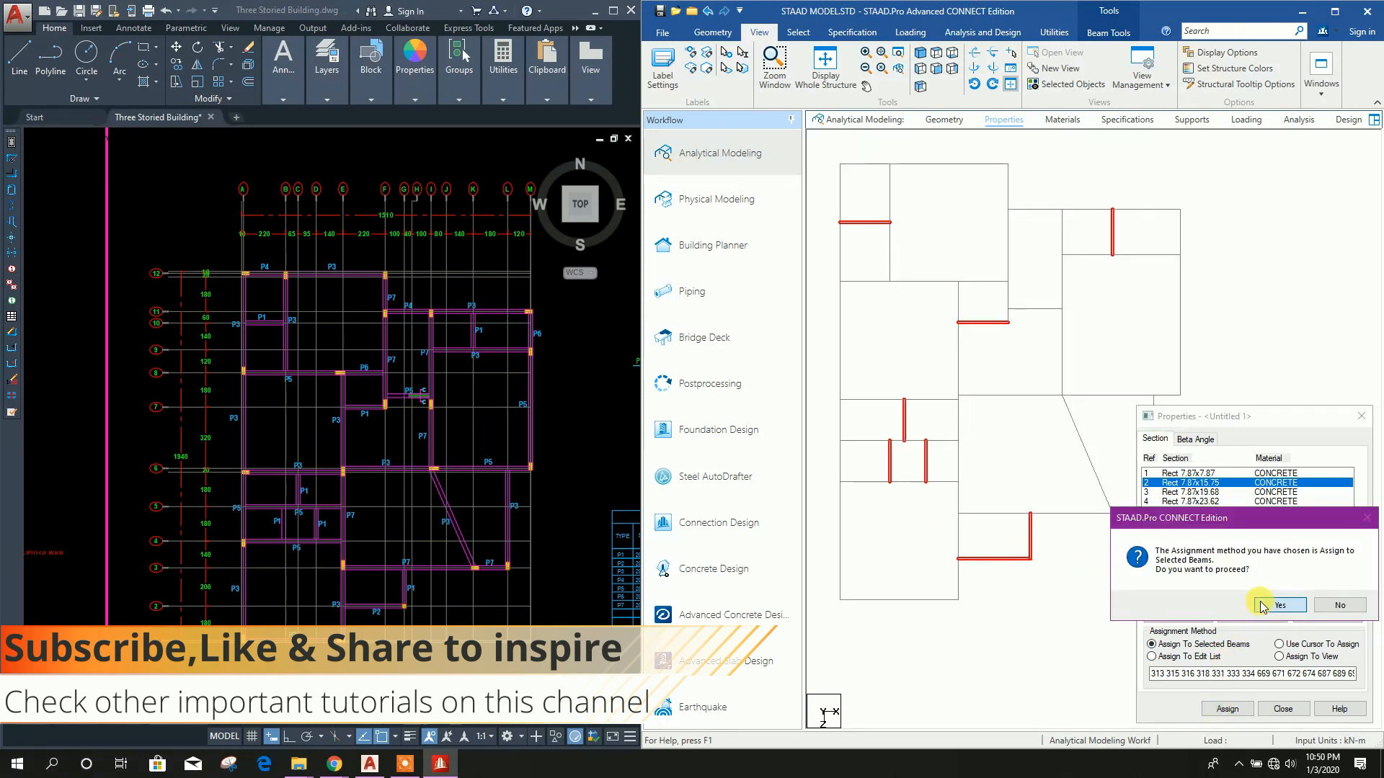
left_click(1278, 605)
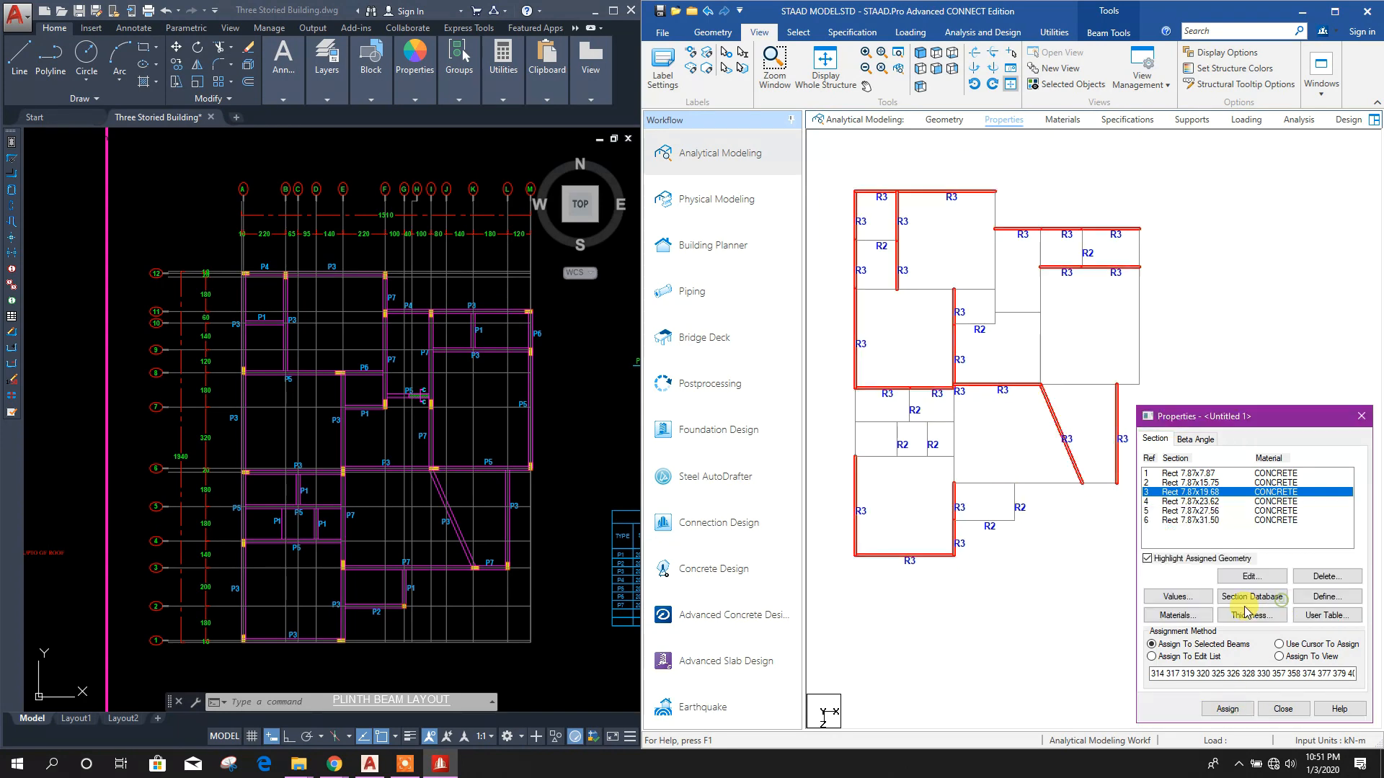
left_click(1189, 501)
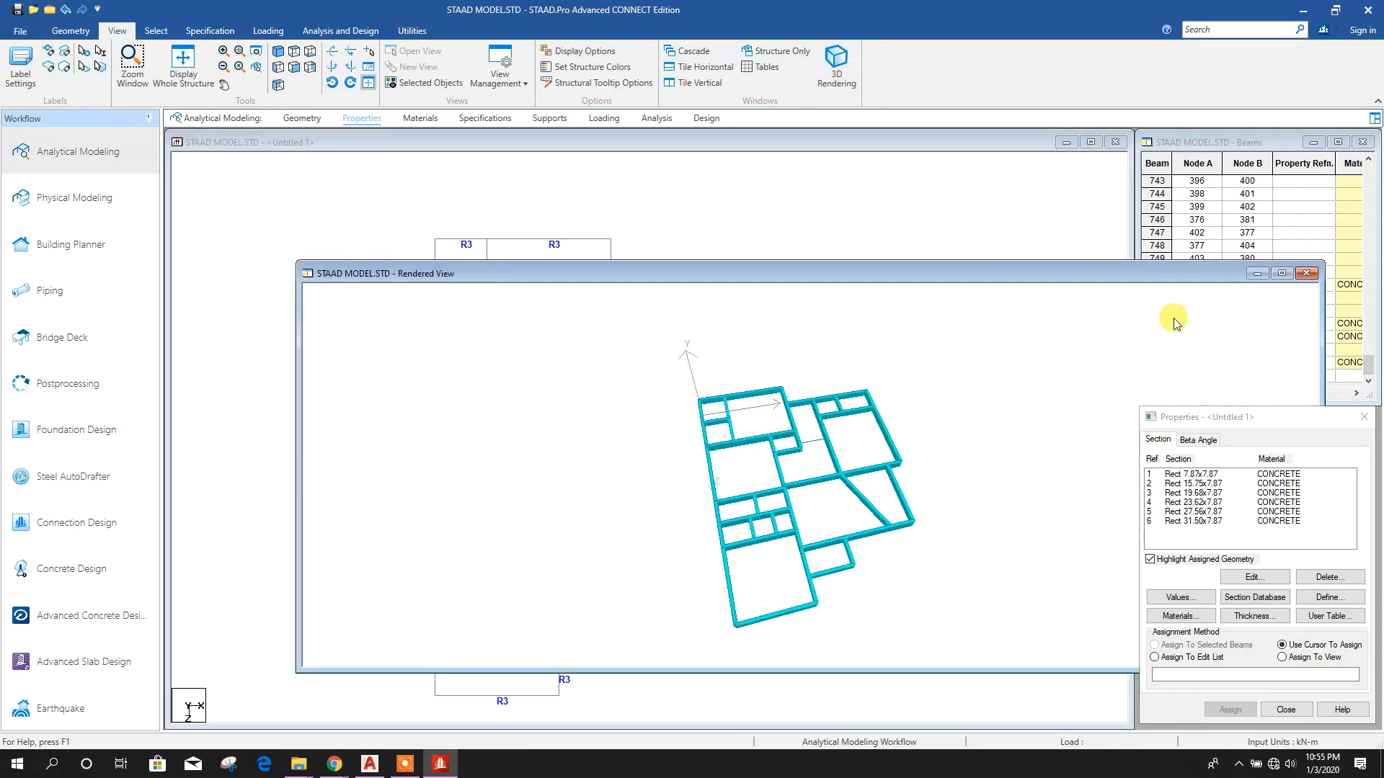
Close the rendered preview and show the next floor's beams in a new window beside the layout
left_click(1307, 272)
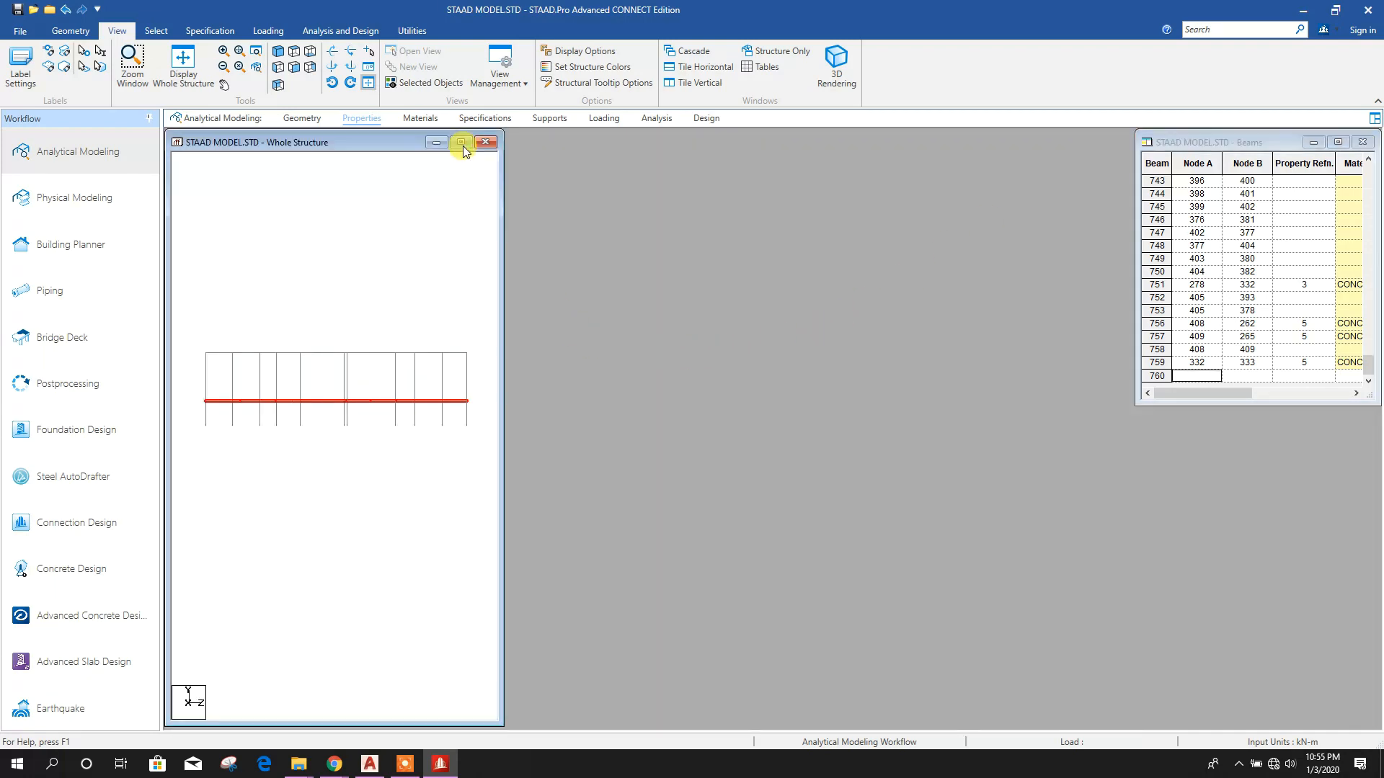
left_click(460, 142)
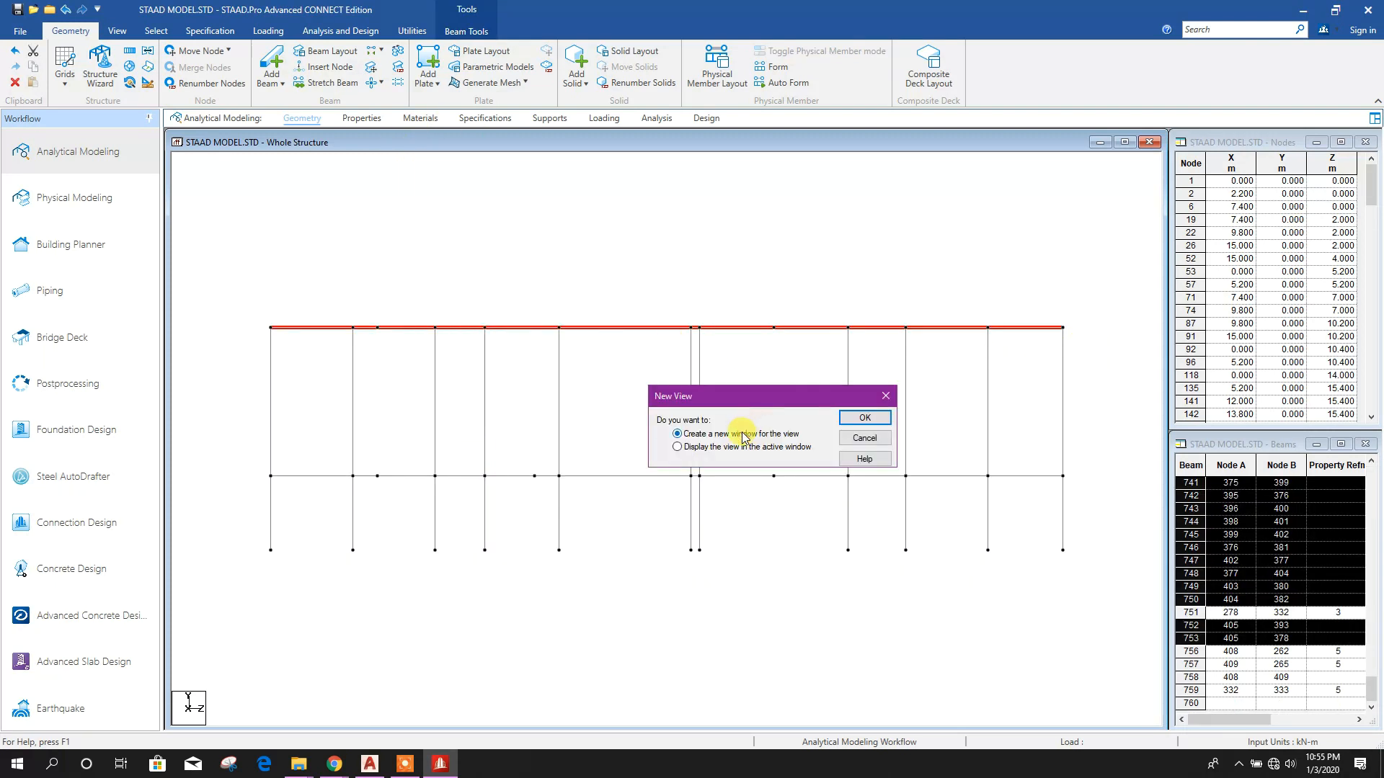
left_click(864, 417)
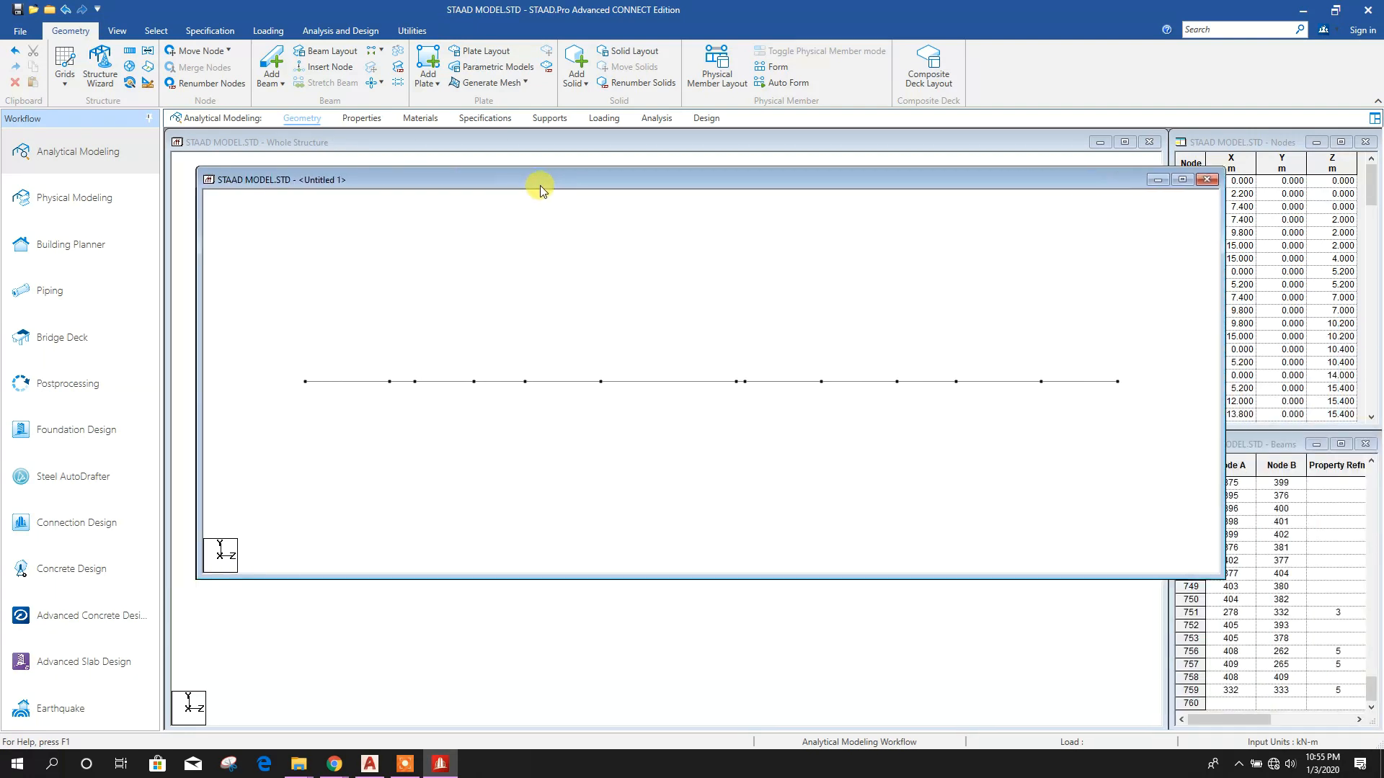
left_click(115, 30)
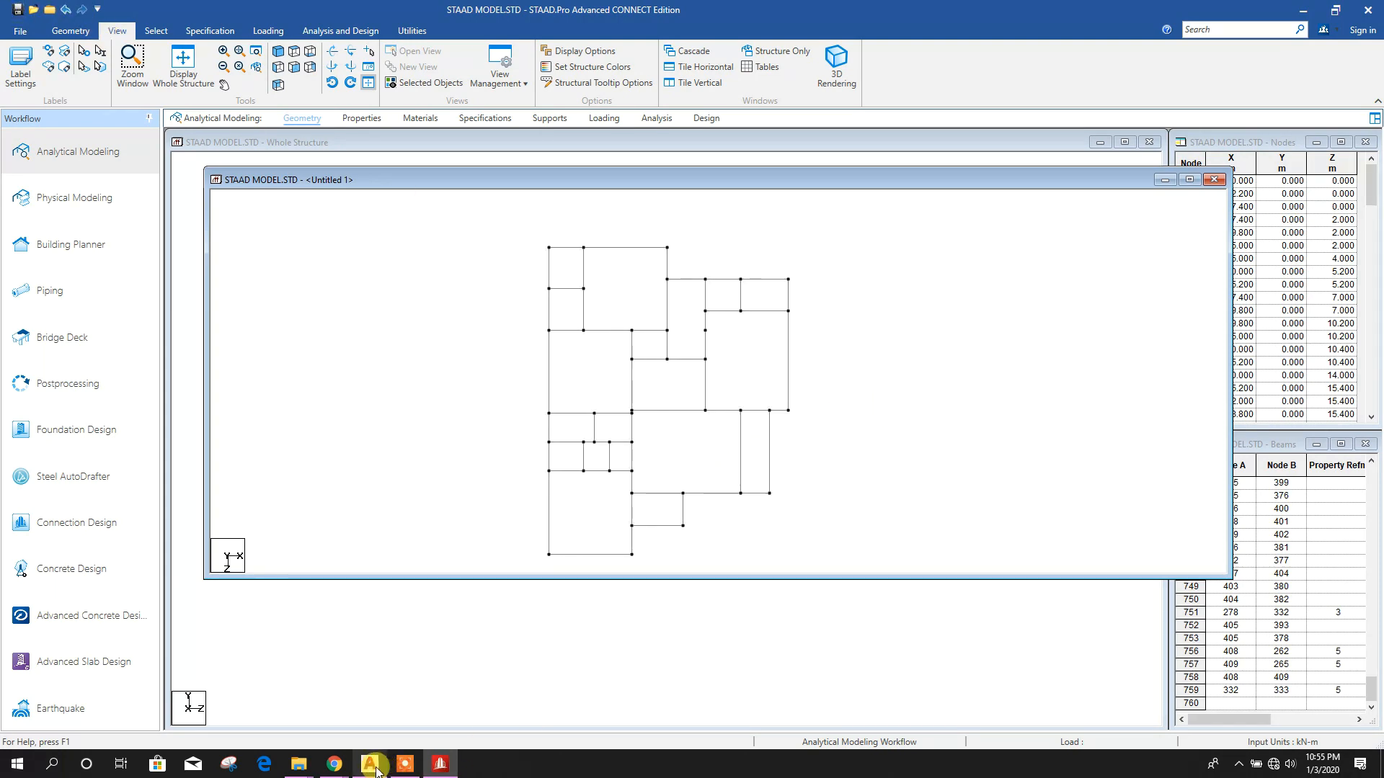
left_click(369, 763)
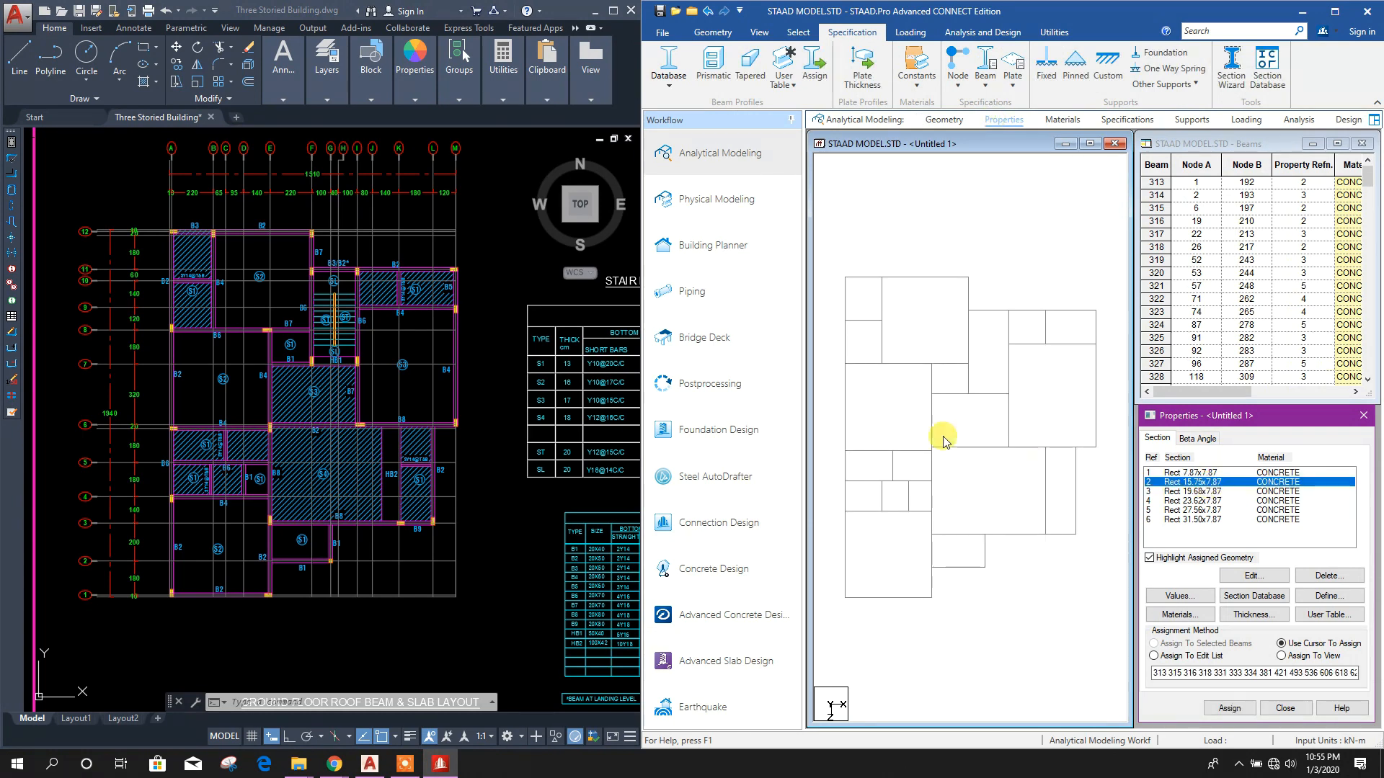
Assign the chosen section to the selected ground floor roof beams
left_click(1153, 643)
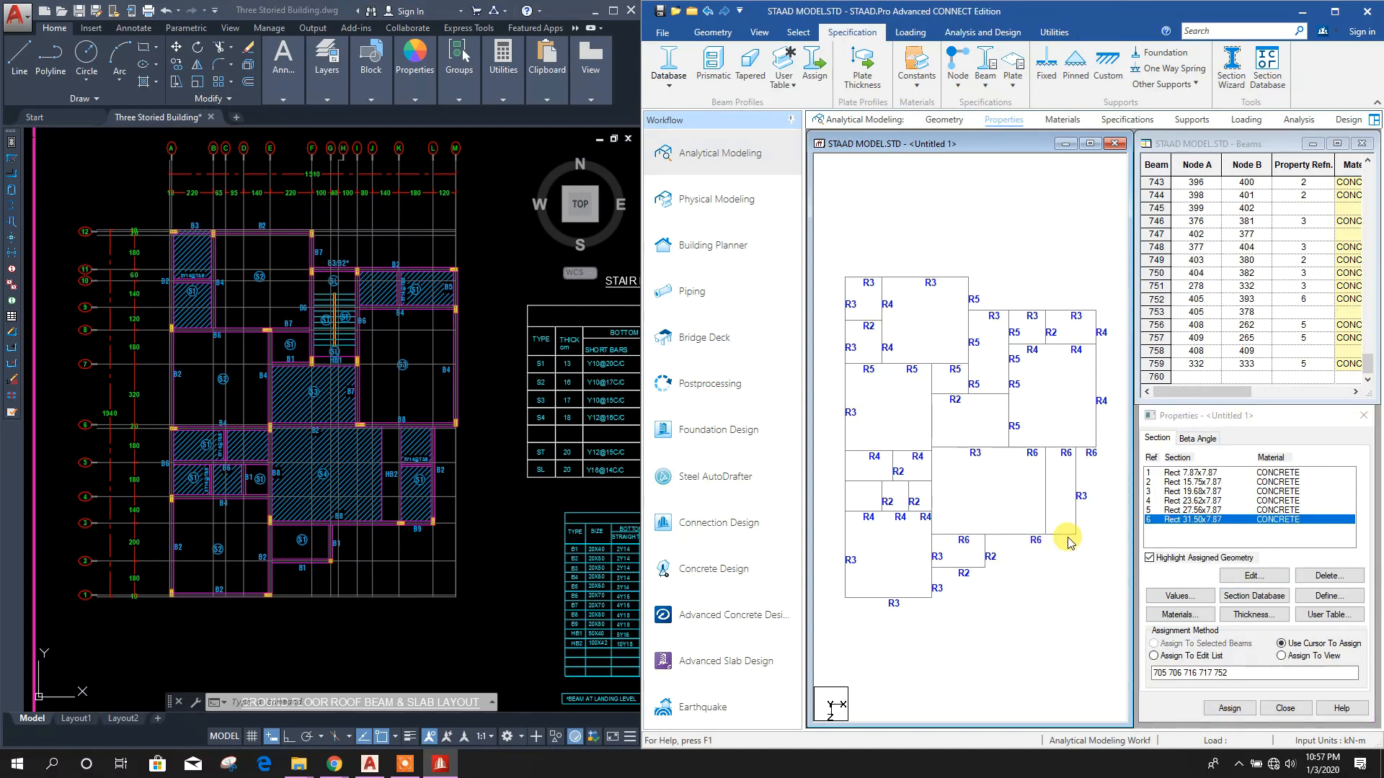
left_click(758, 31)
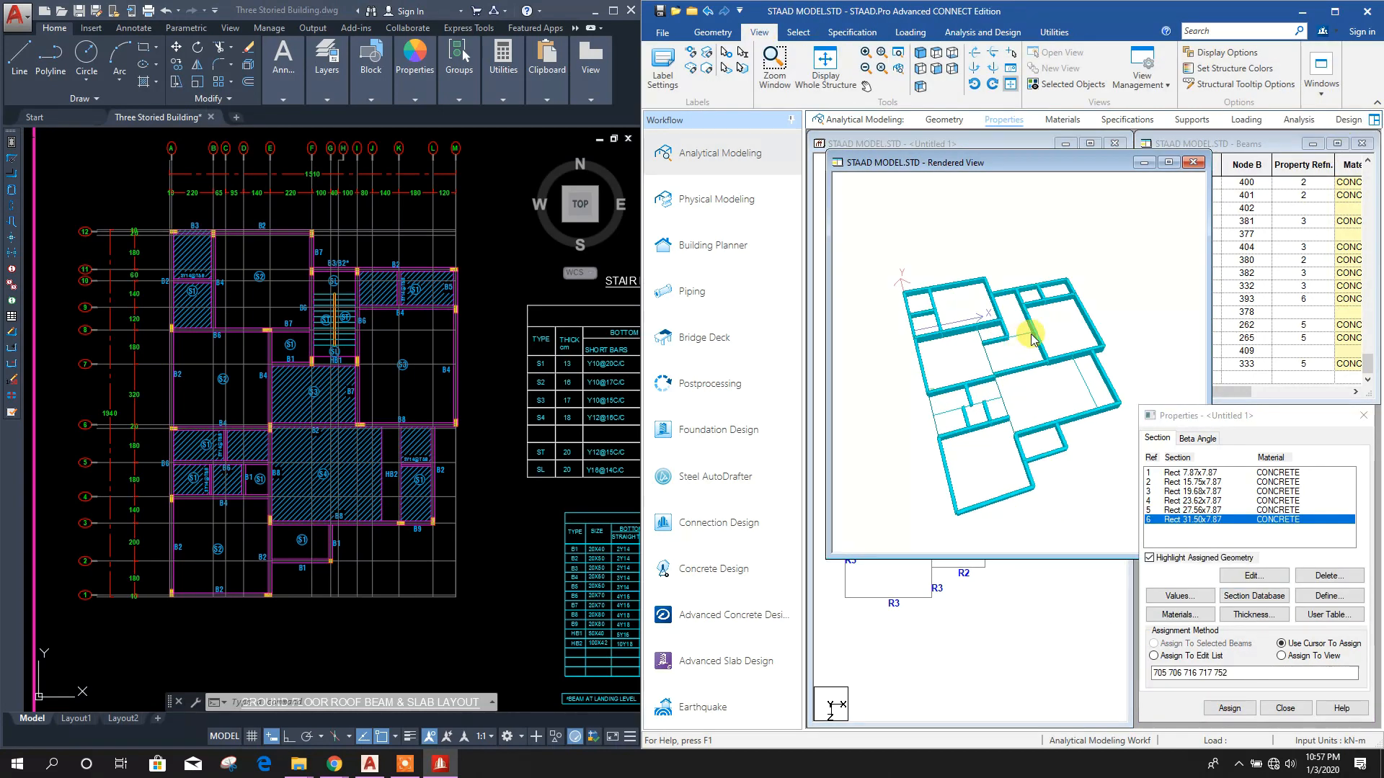
left_click(1228, 708)
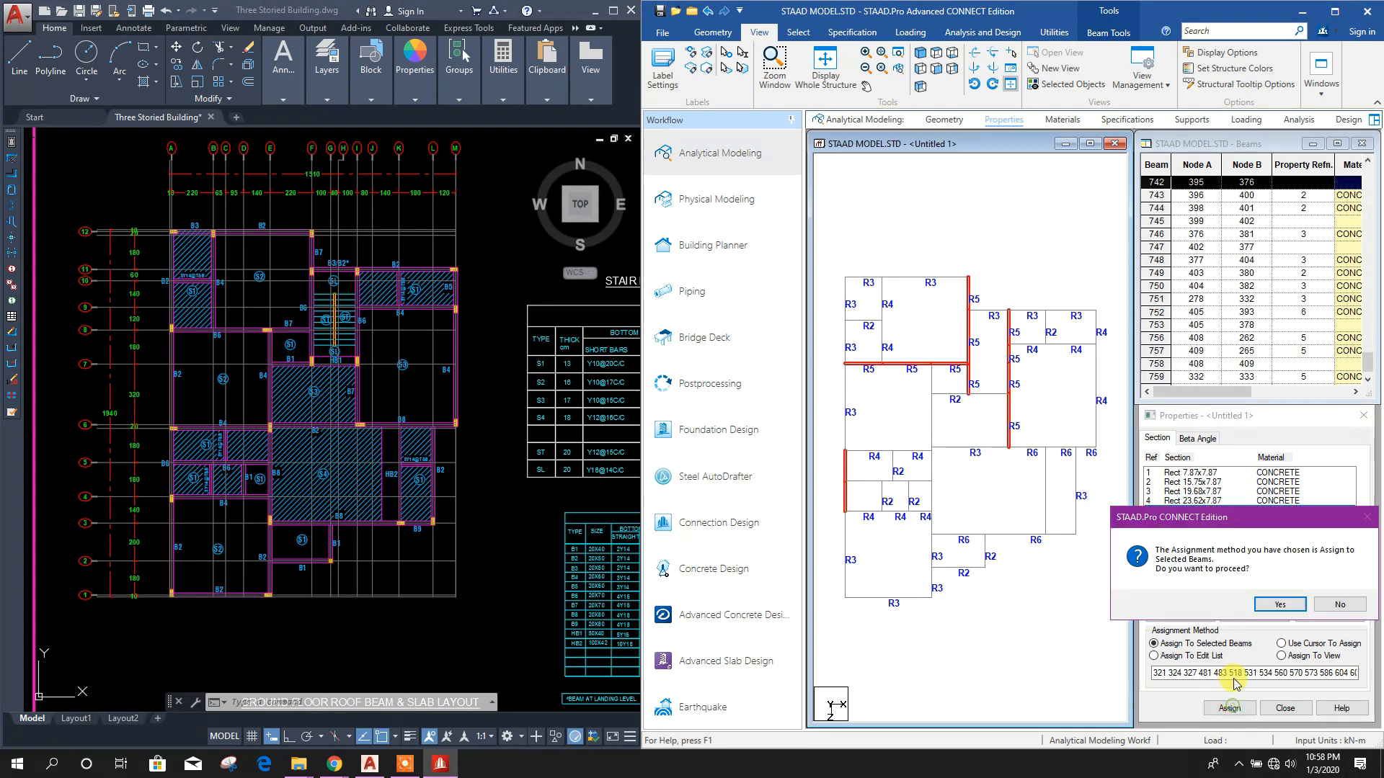
left_click(1278, 605)
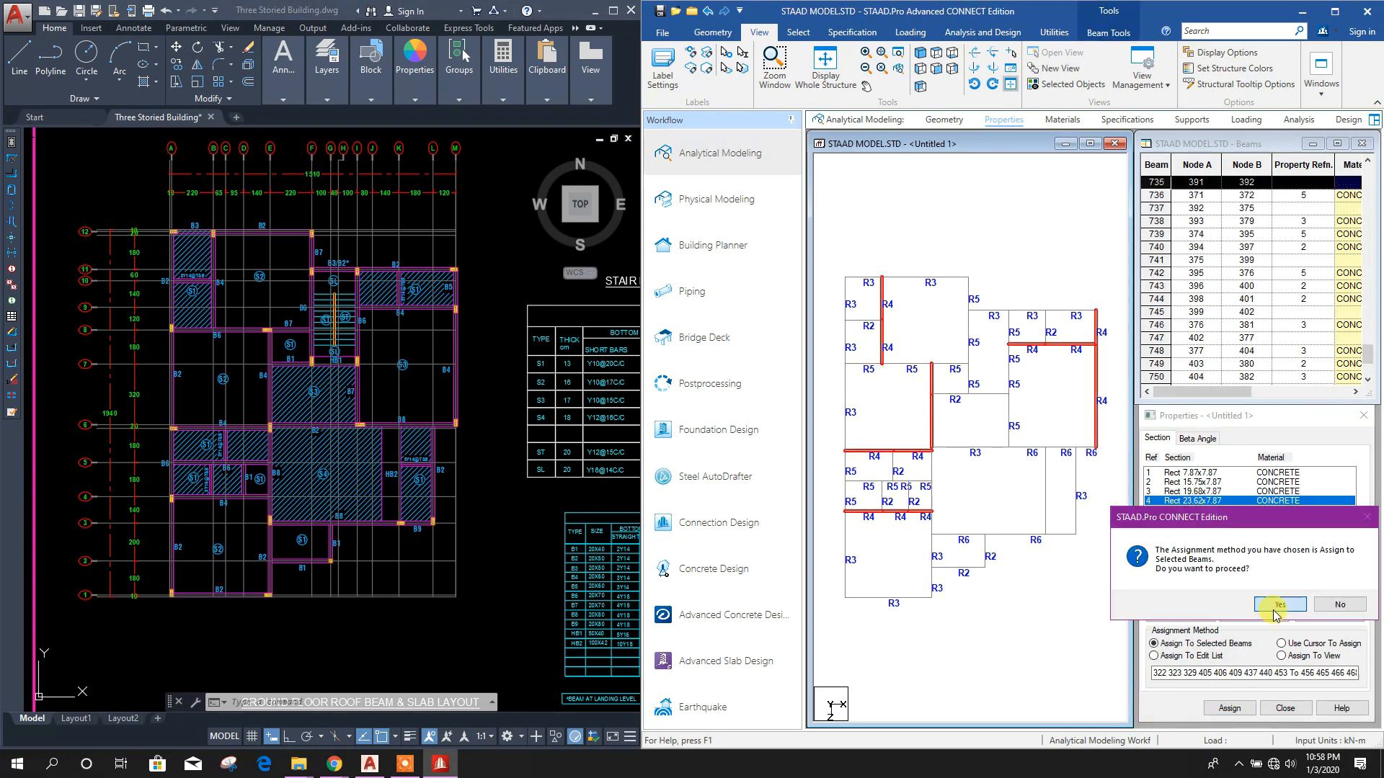
left_click(1278, 606)
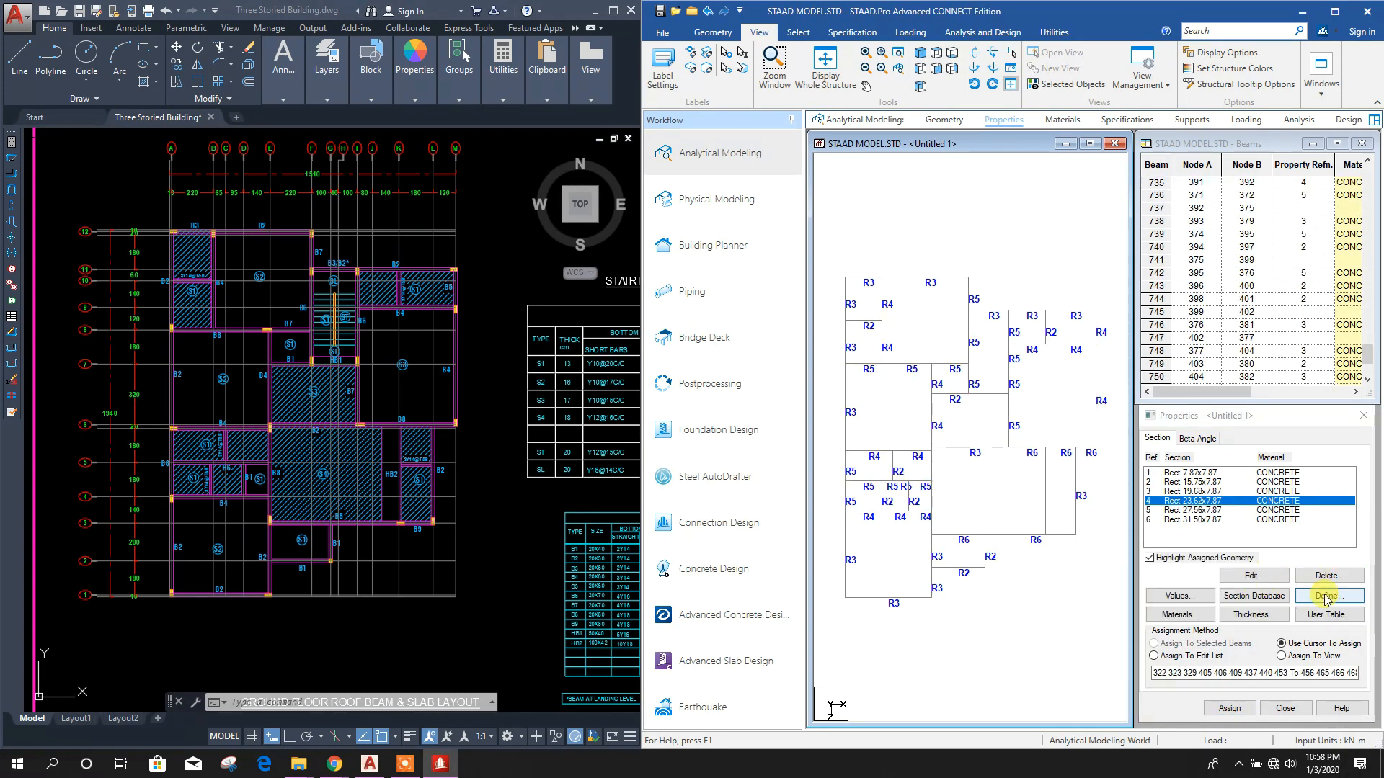
Add a new rectangular concrete section and assign reference 8 to beam 753
left_click(1328, 596)
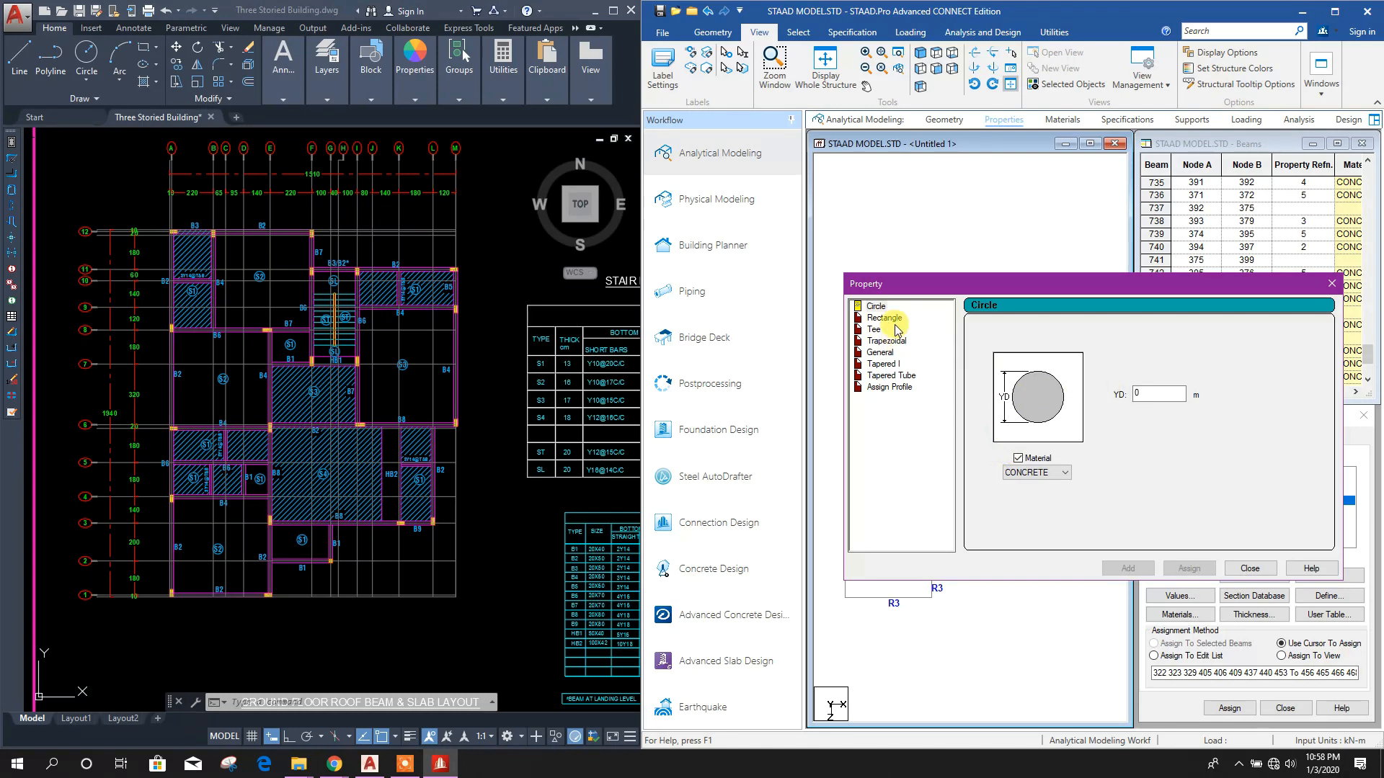
left_click(884, 318)
type("0.42")
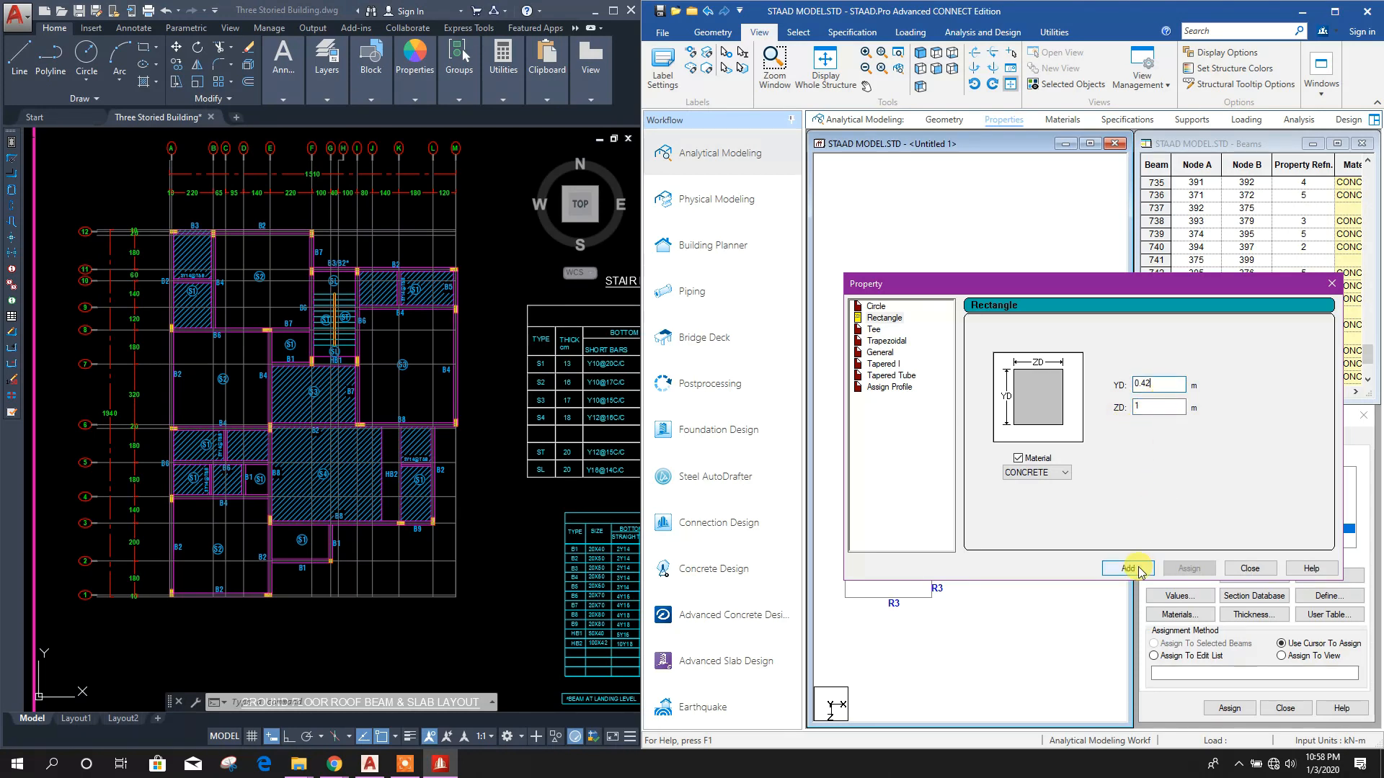
left_click(1127, 567)
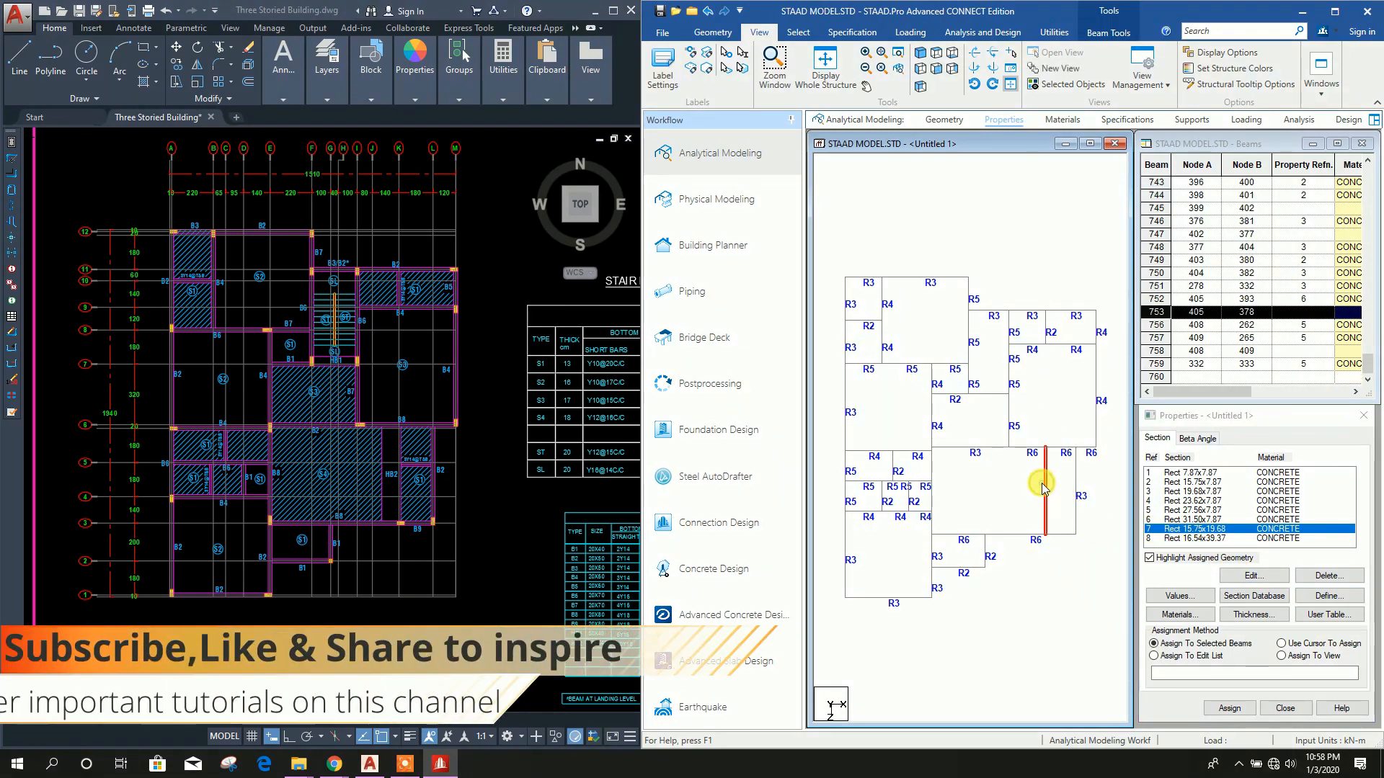
left_click(1227, 707)
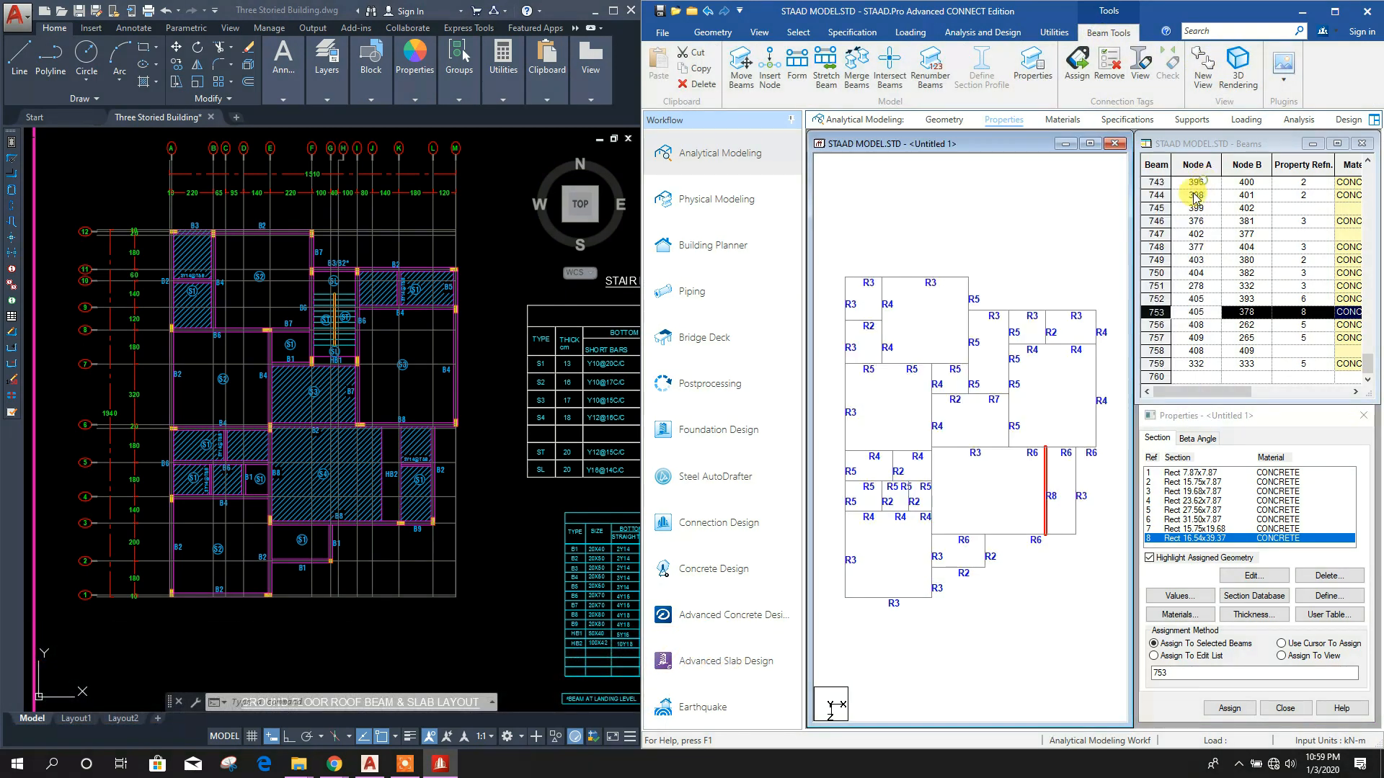
left_click(713, 32)
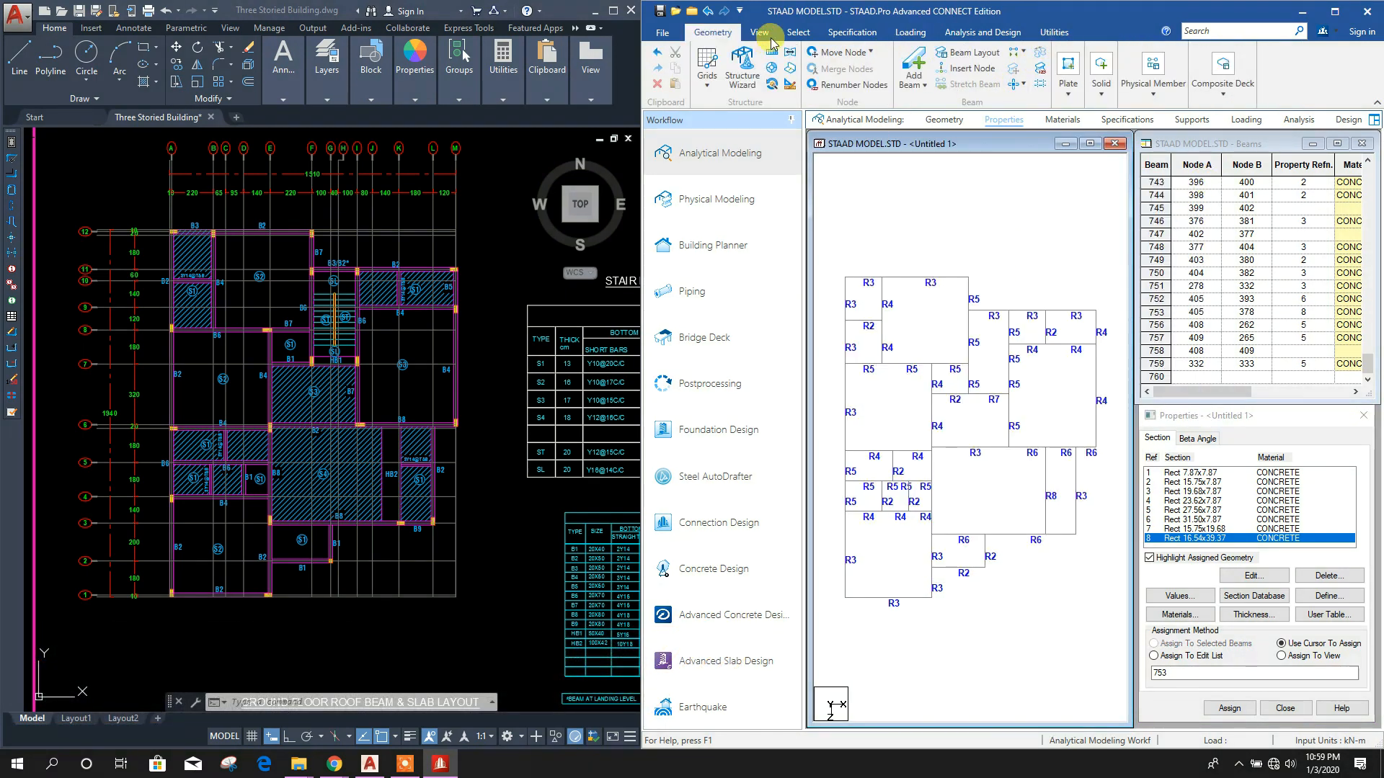
left_click(757, 32)
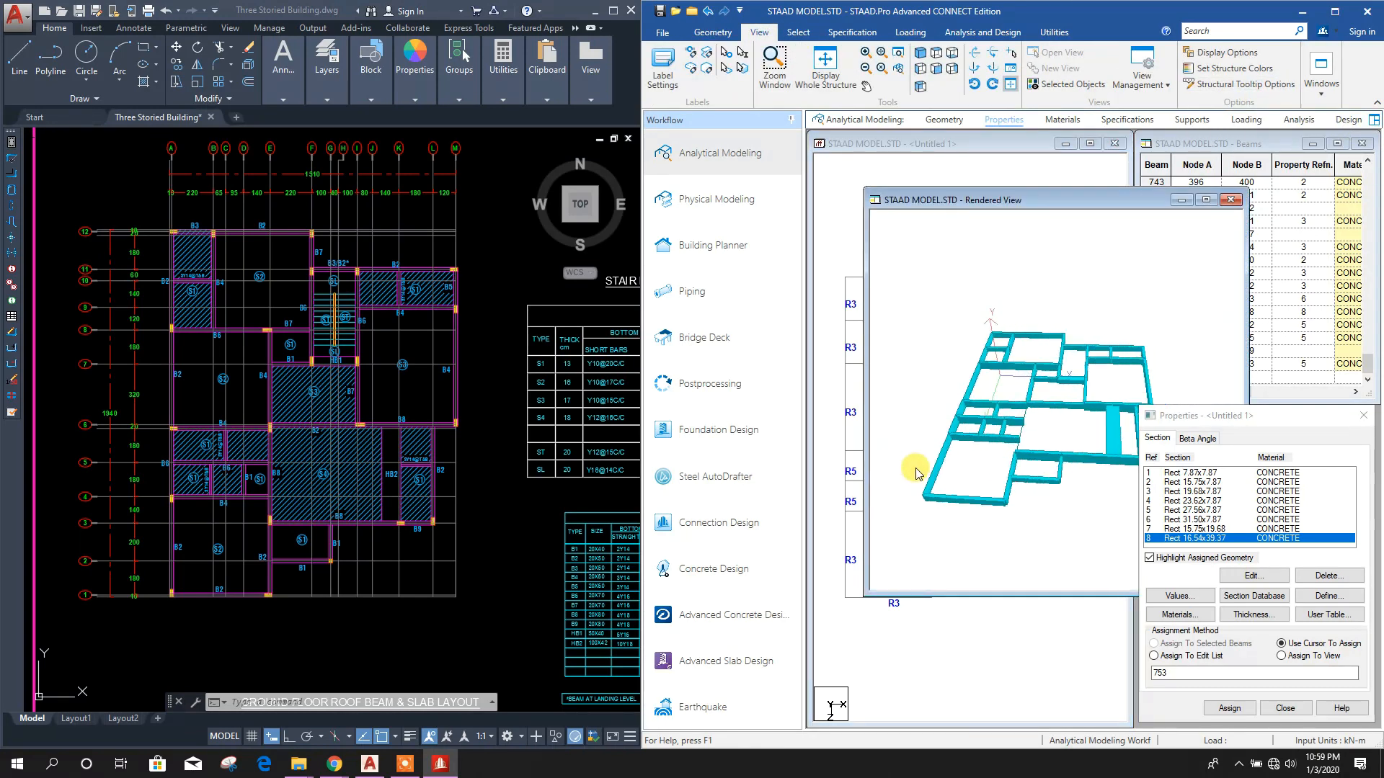
Render the floor beams in 3D and rotate the model to inspect the layout
left_click(1231, 200)
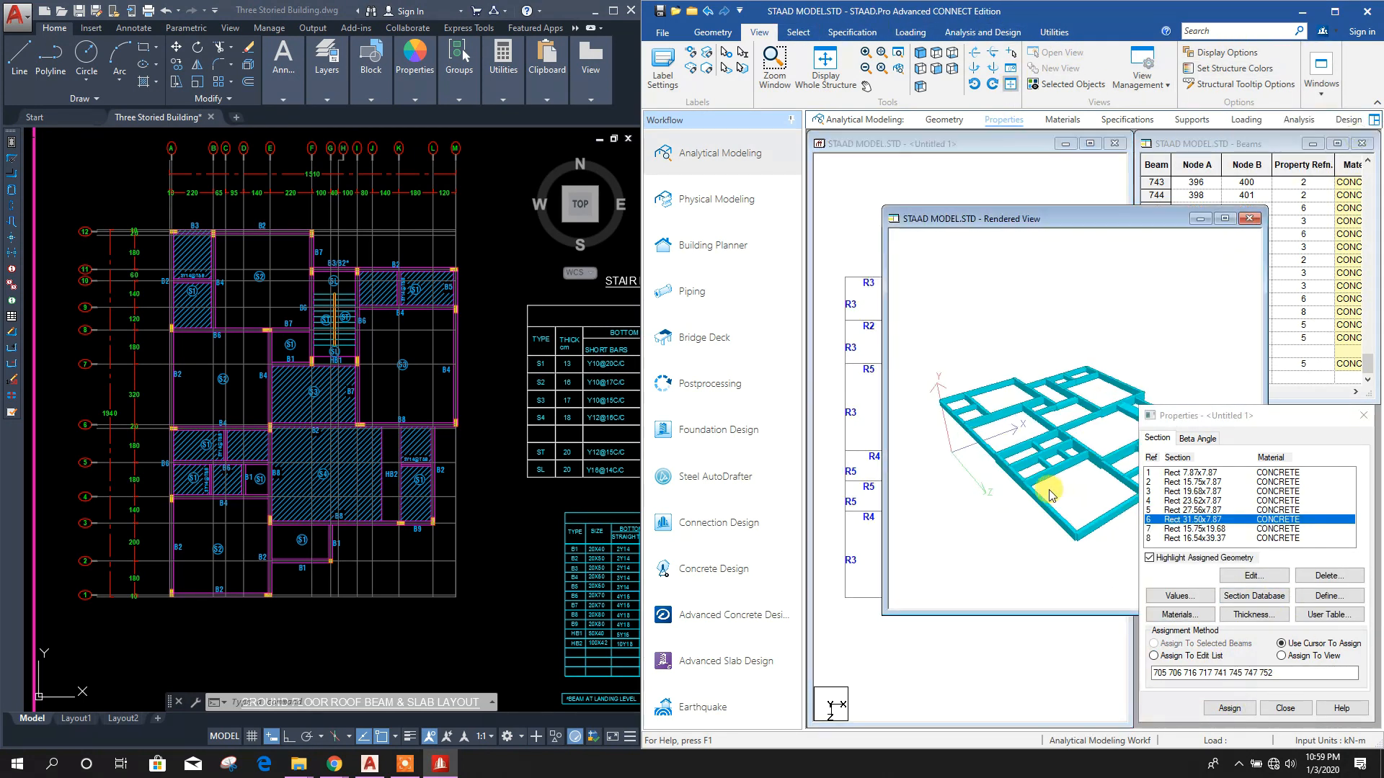
left_click_drag(1050, 495, 1130, 465)
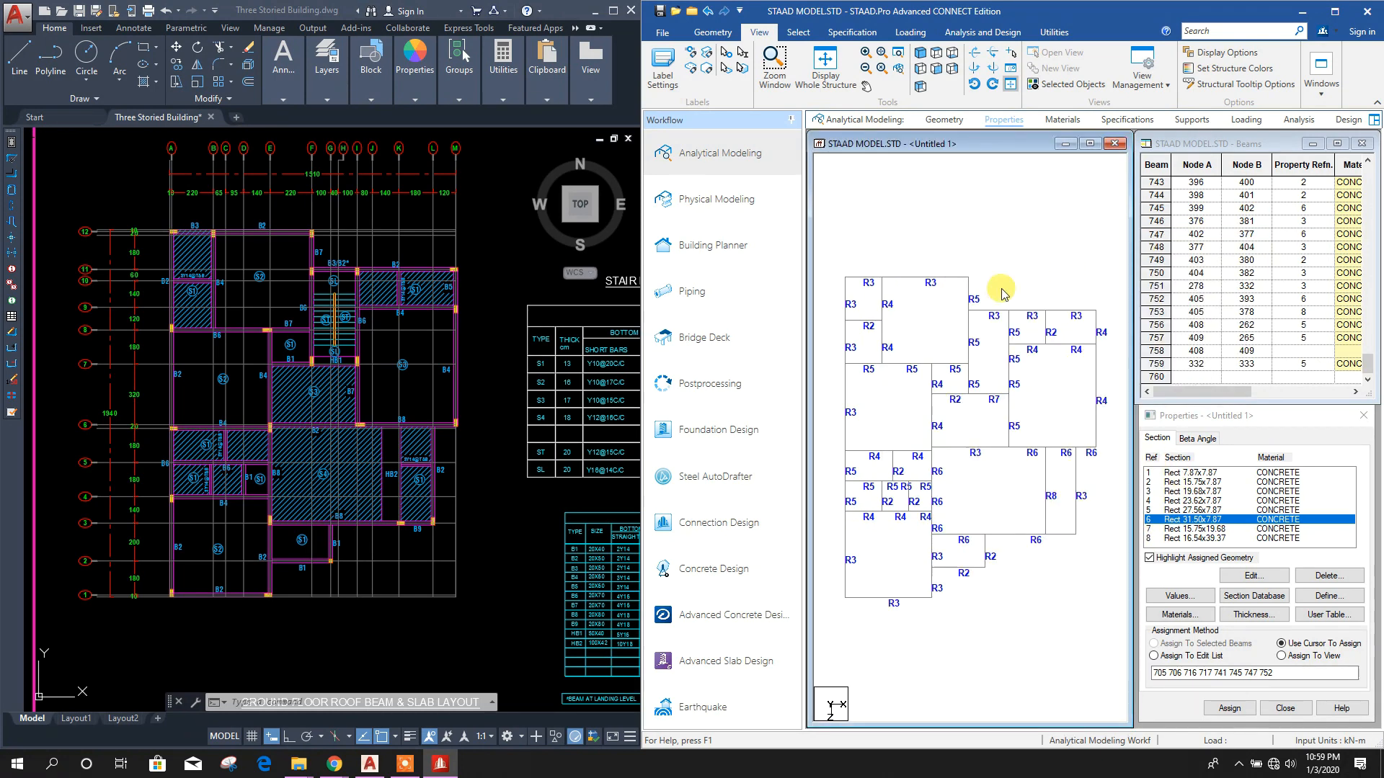
mouse_move(1023, 234)
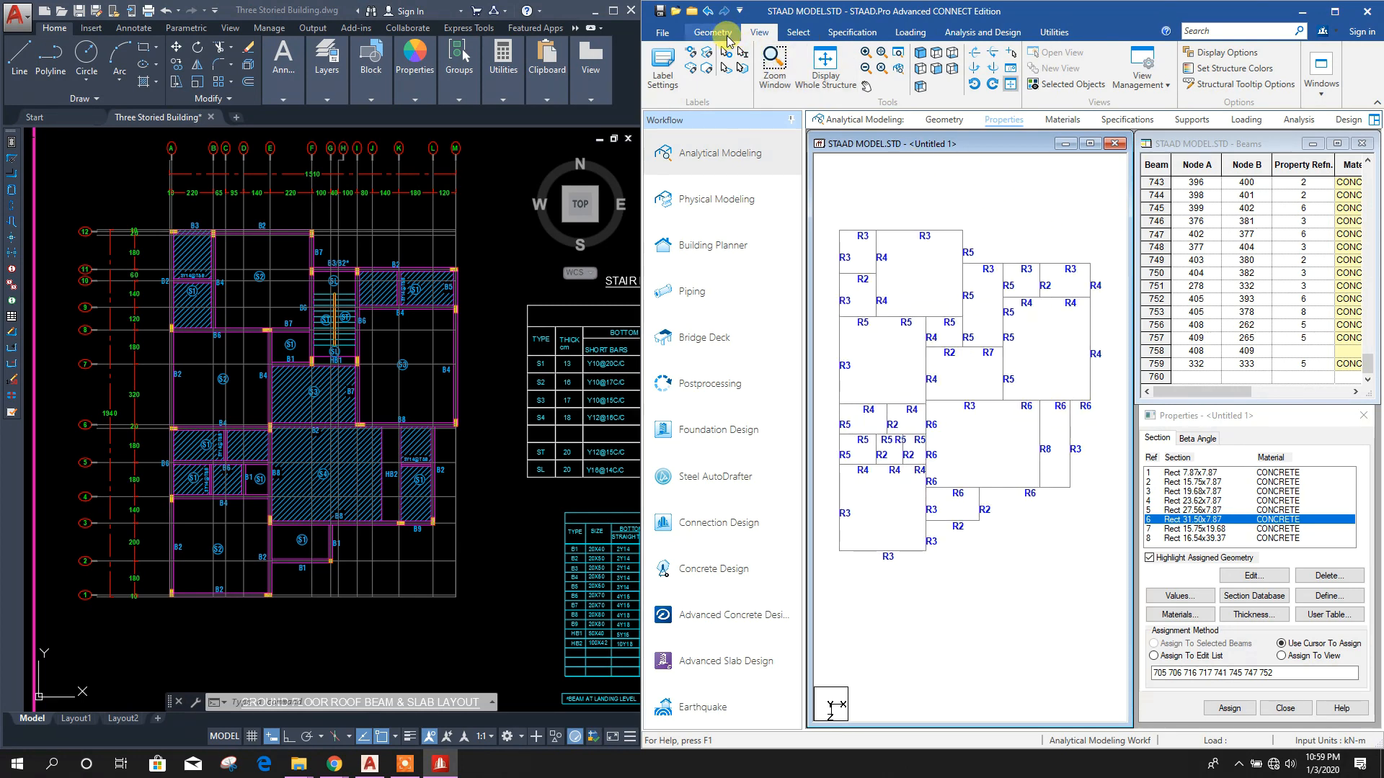
Draw the top-left slab panel plate between its corner beam nodes
left_click(712, 32)
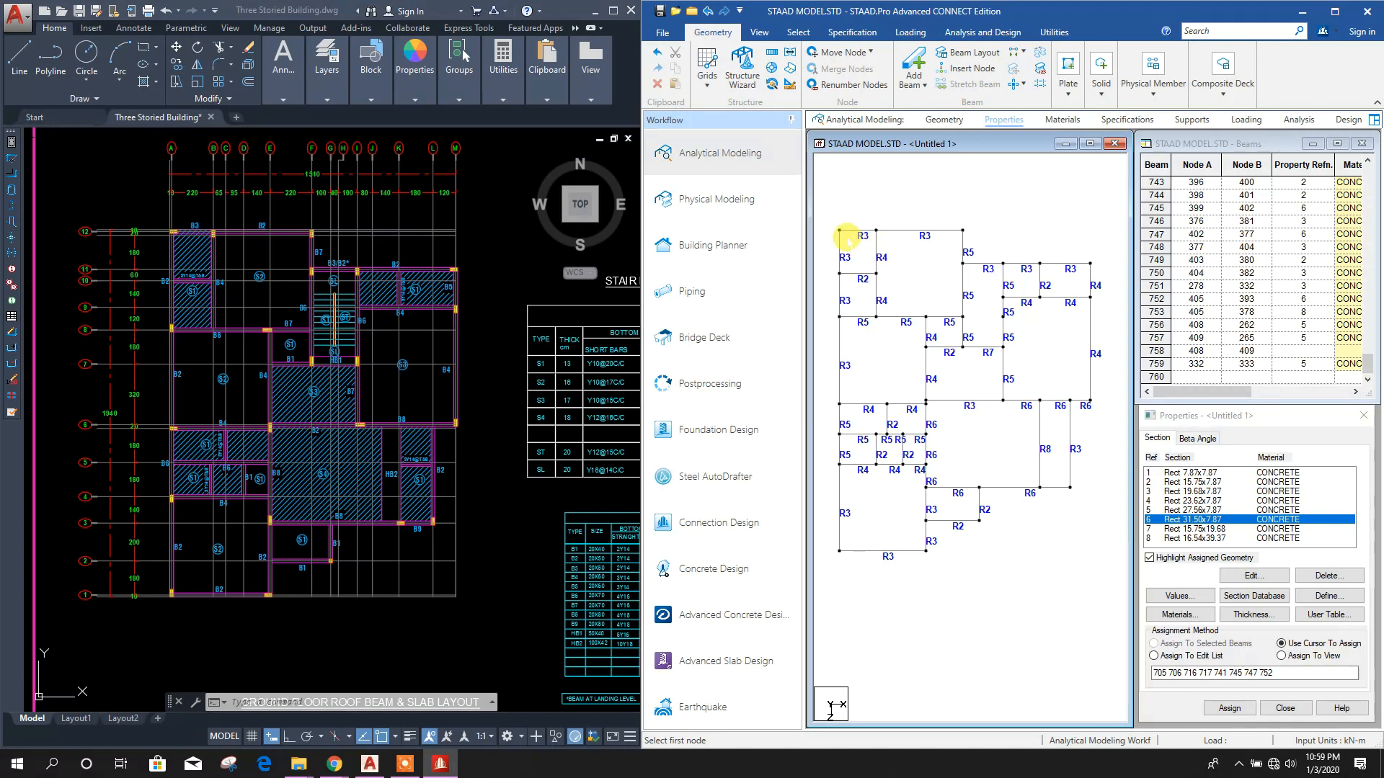
left_click(845, 236)
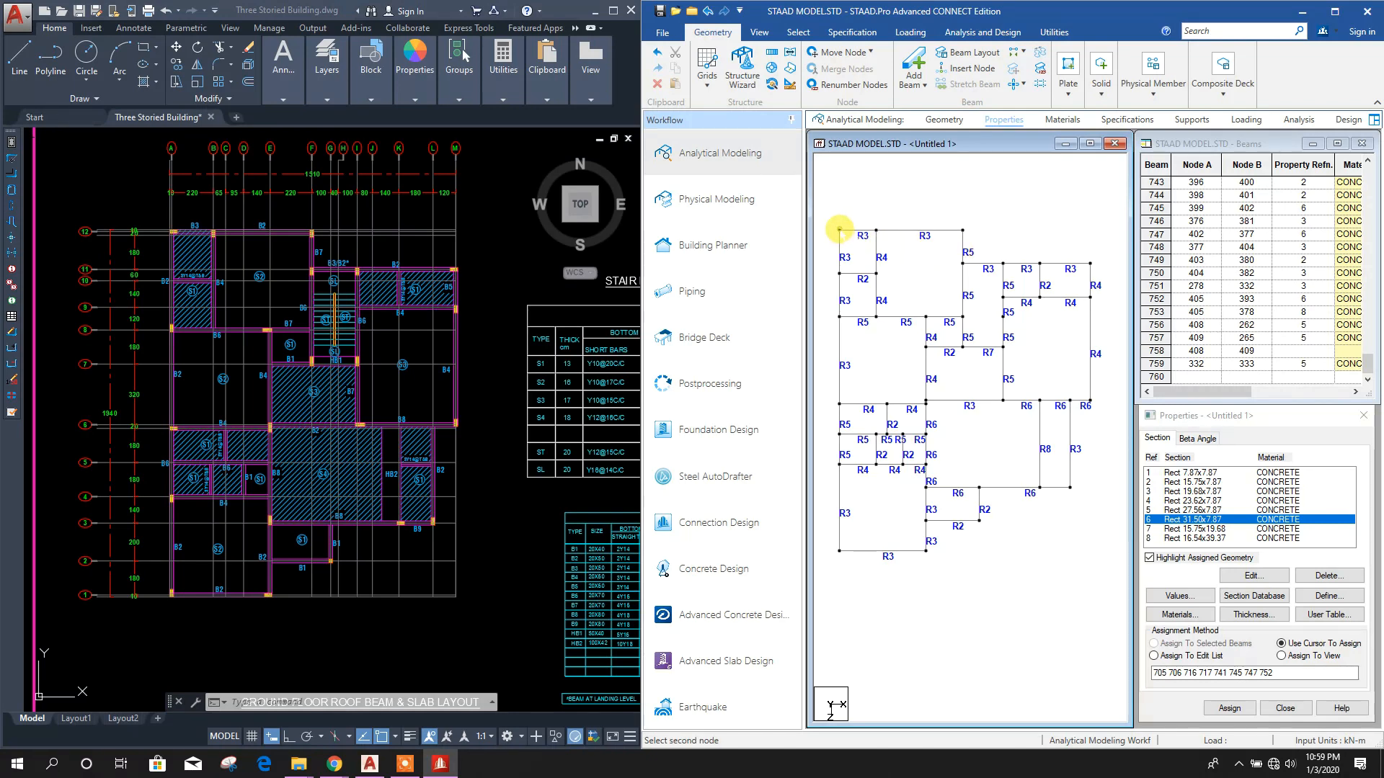
left_click(880, 271)
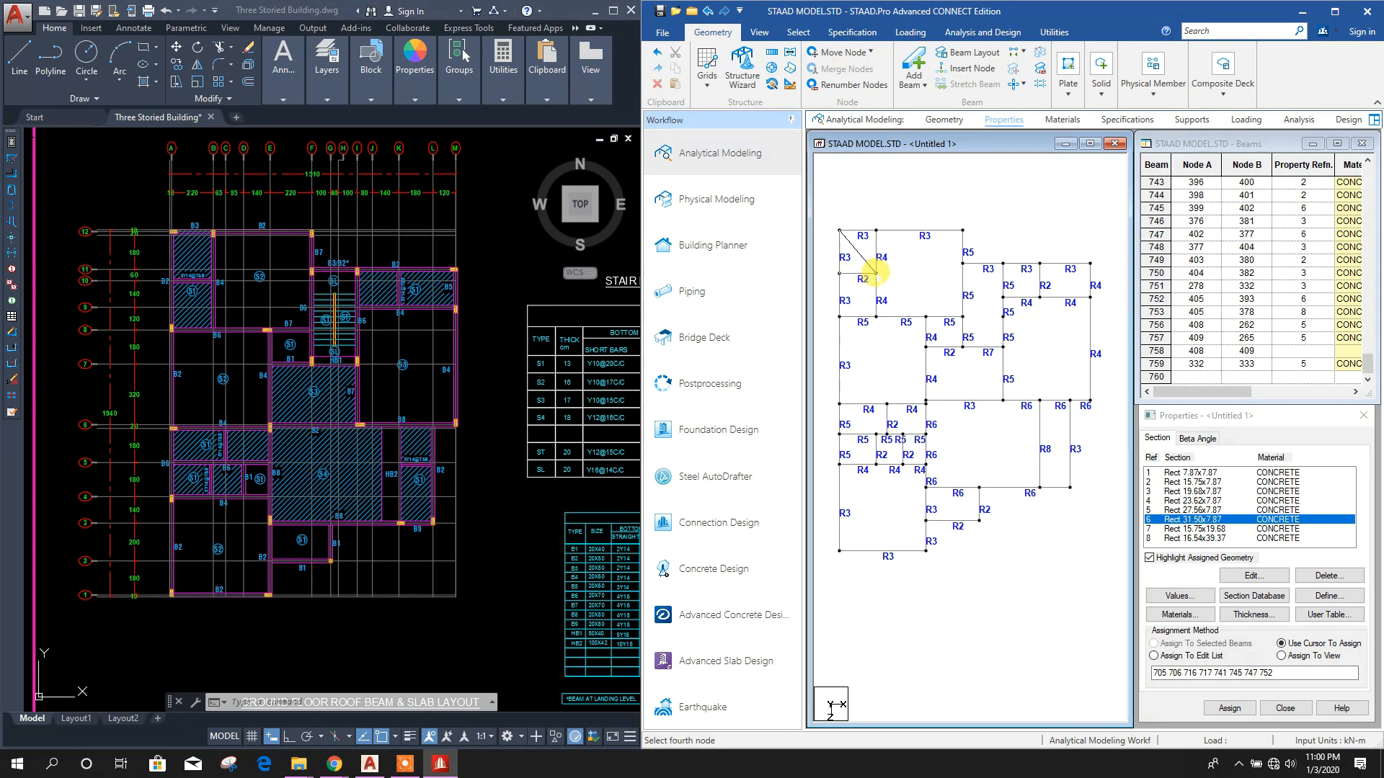
left_click(875, 272)
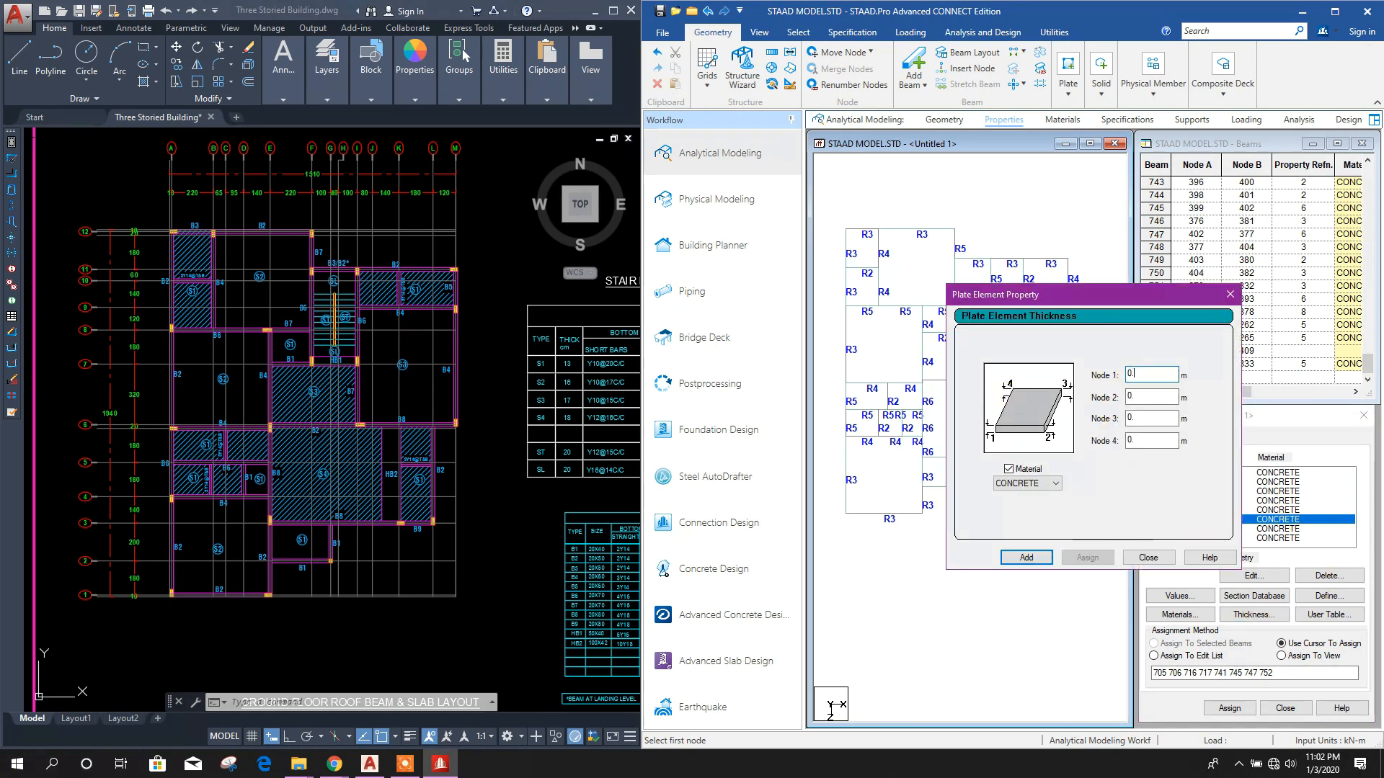
Add concrete plate thicknesses 0.13, 0.17, 0.18 and 0.2 m to the properties
type("0.13")
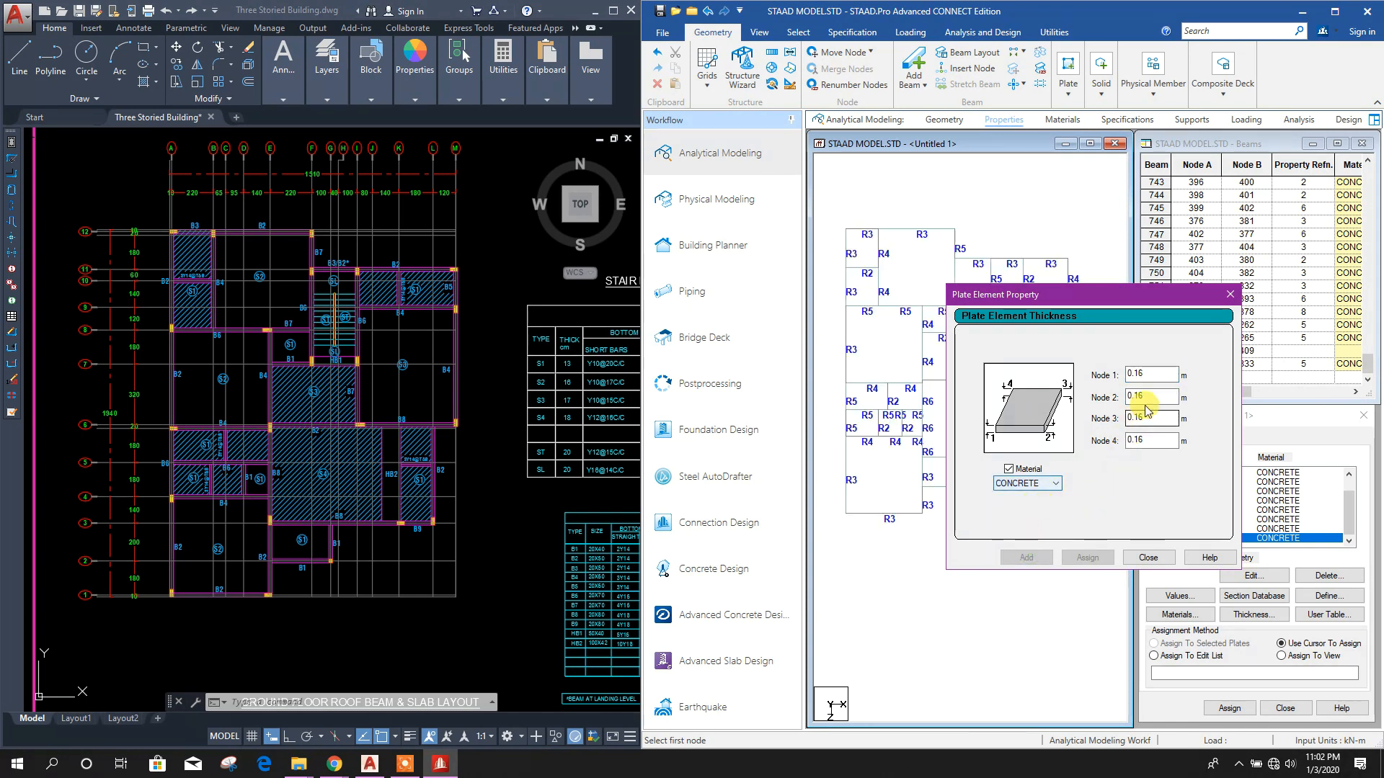
type("0.17")
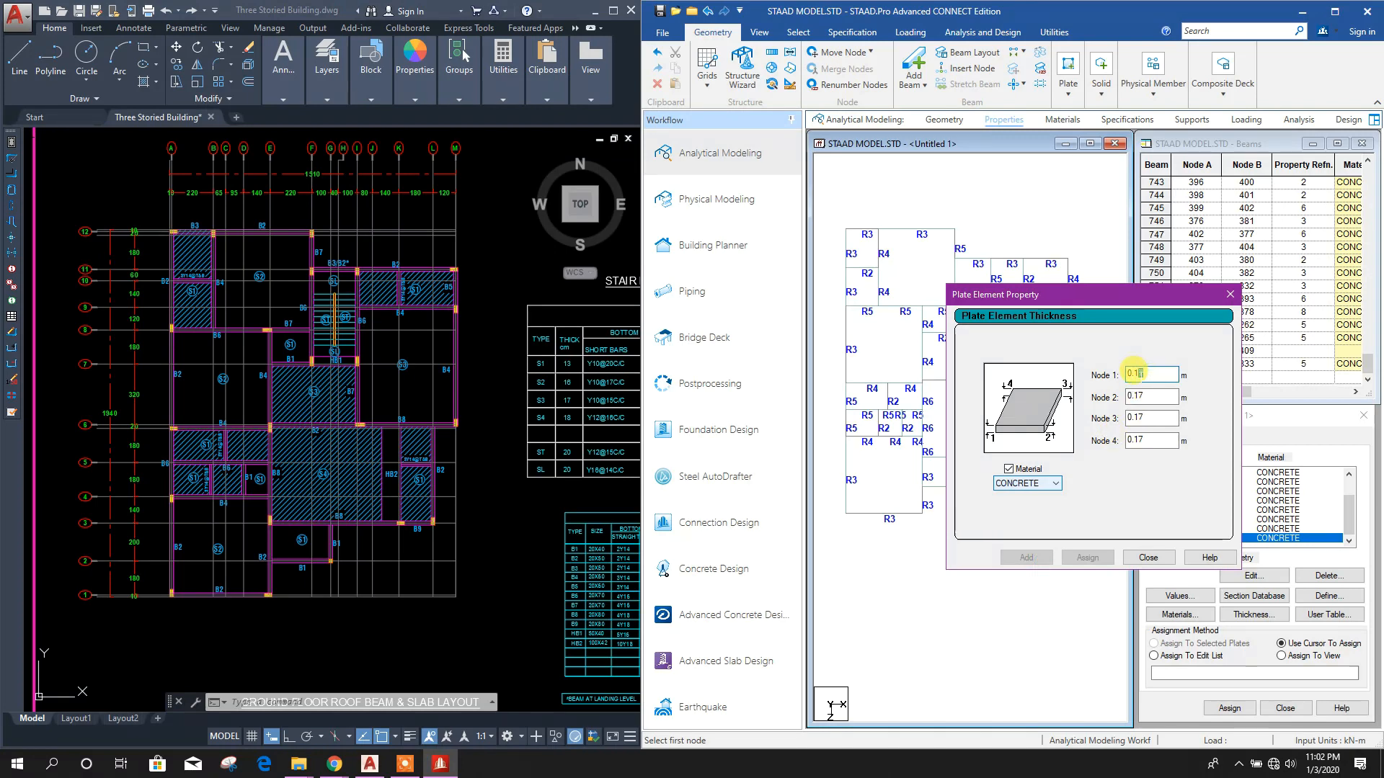
type("0.18")
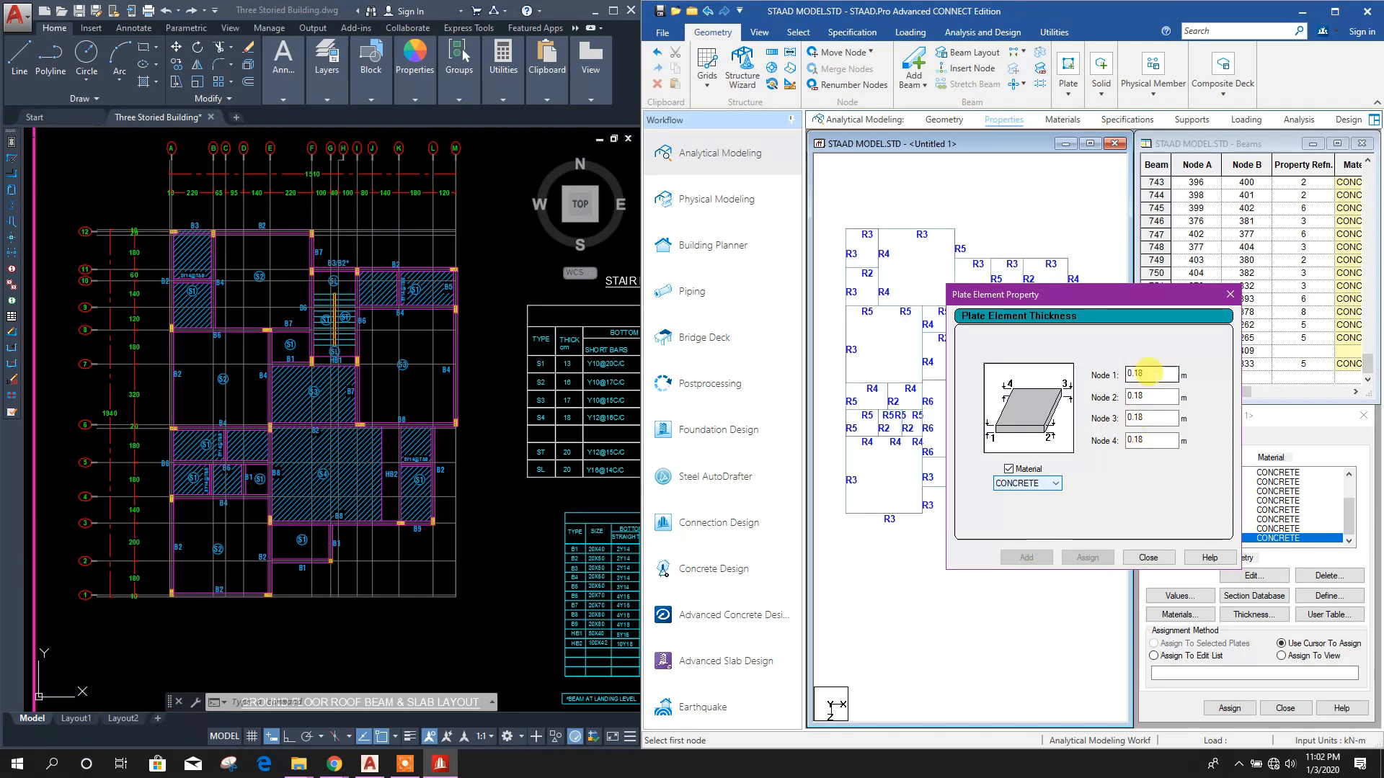
type("0.2")
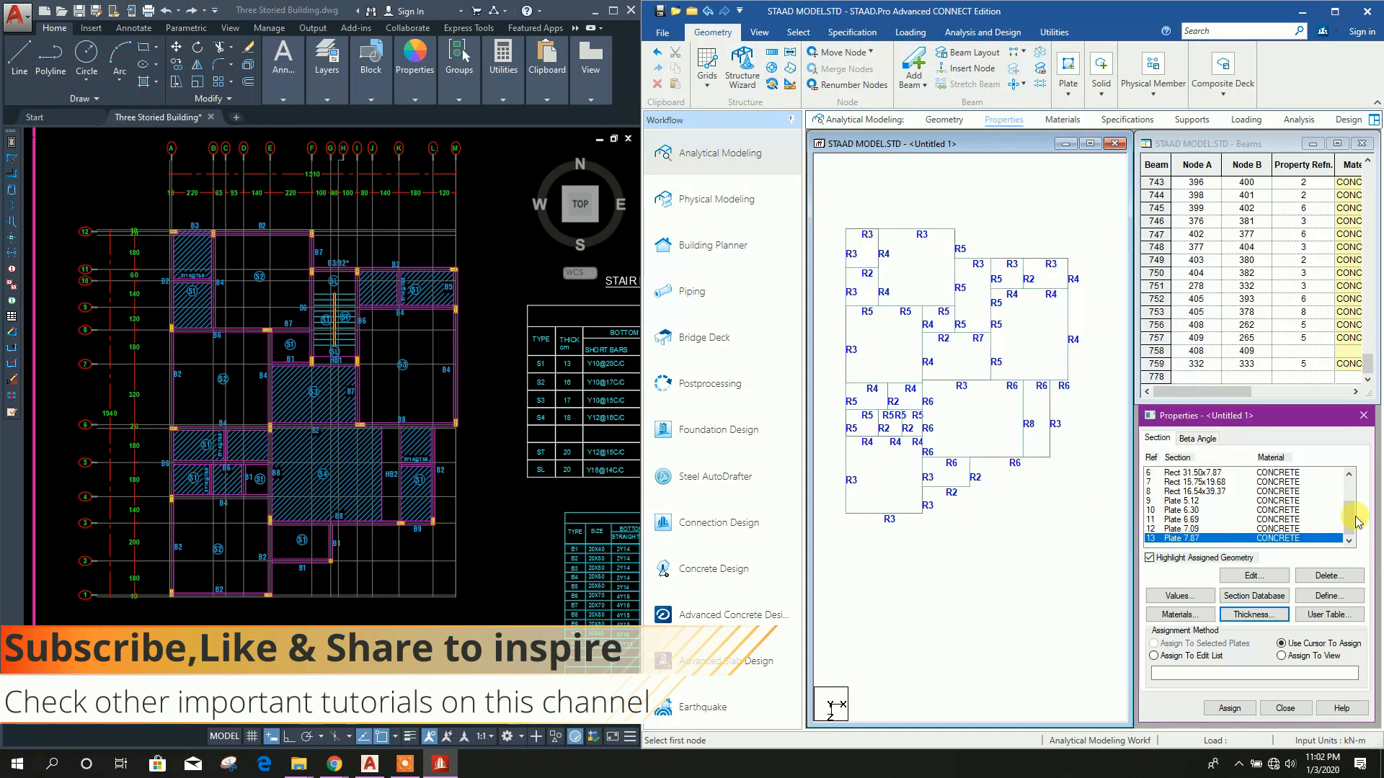
left_click(1200, 501)
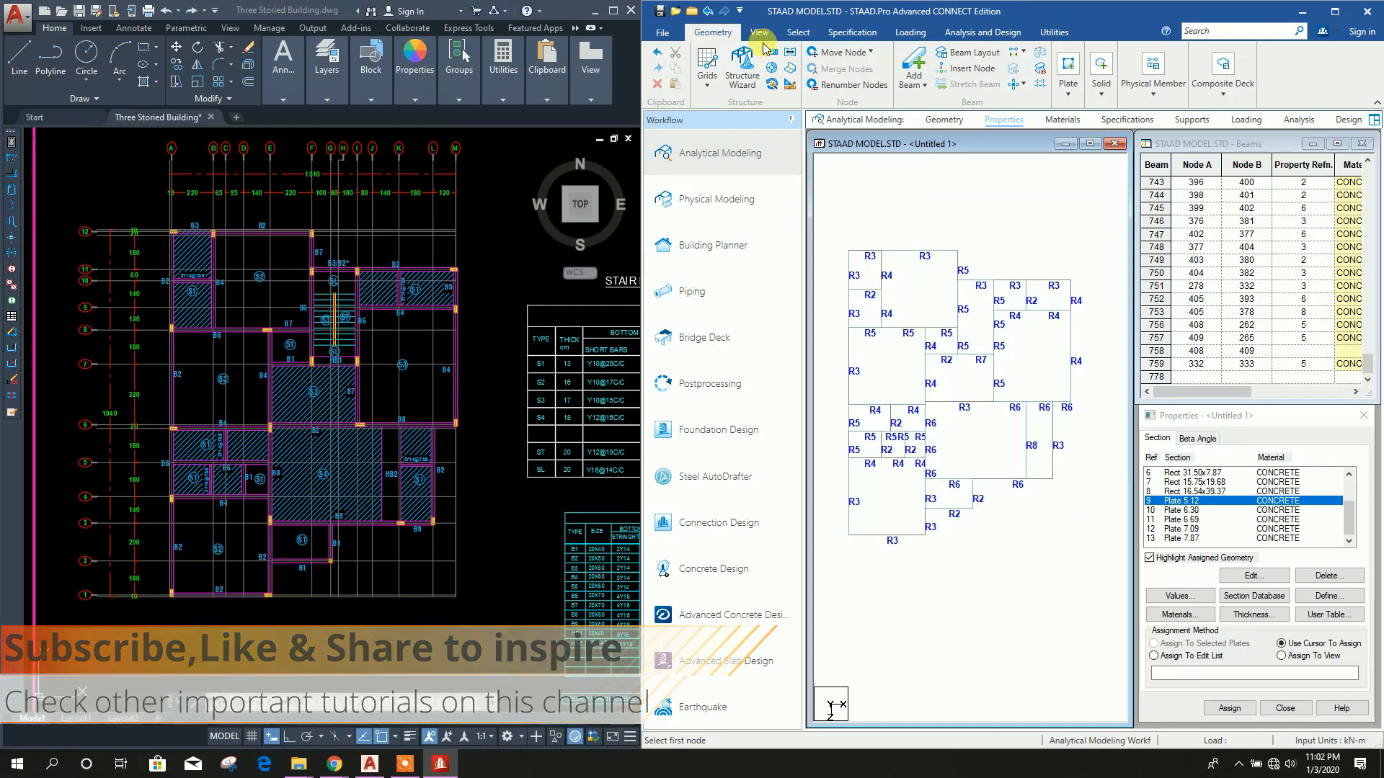
left_click(797, 32)
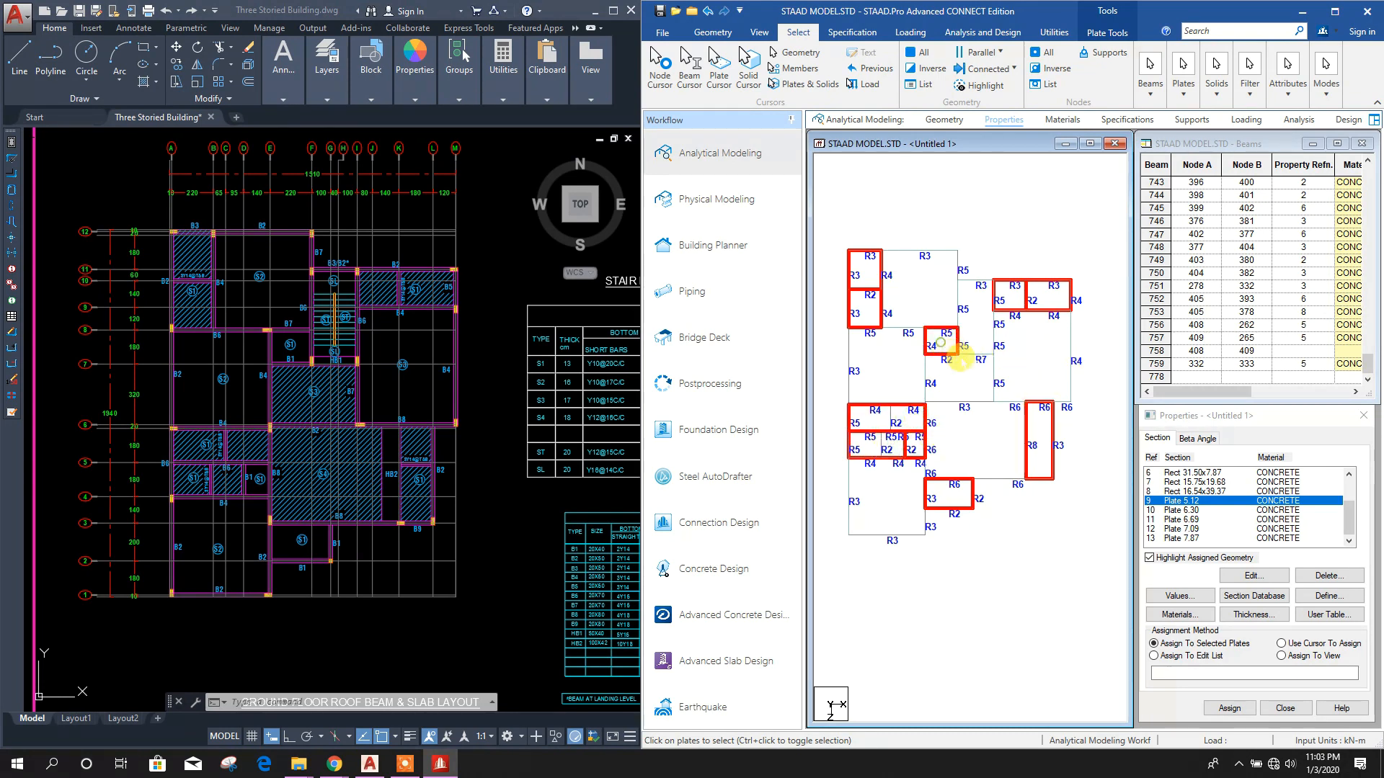
Assign the chosen thickness to the selected slab plates and enlarge the modelling window
left_click(1228, 707)
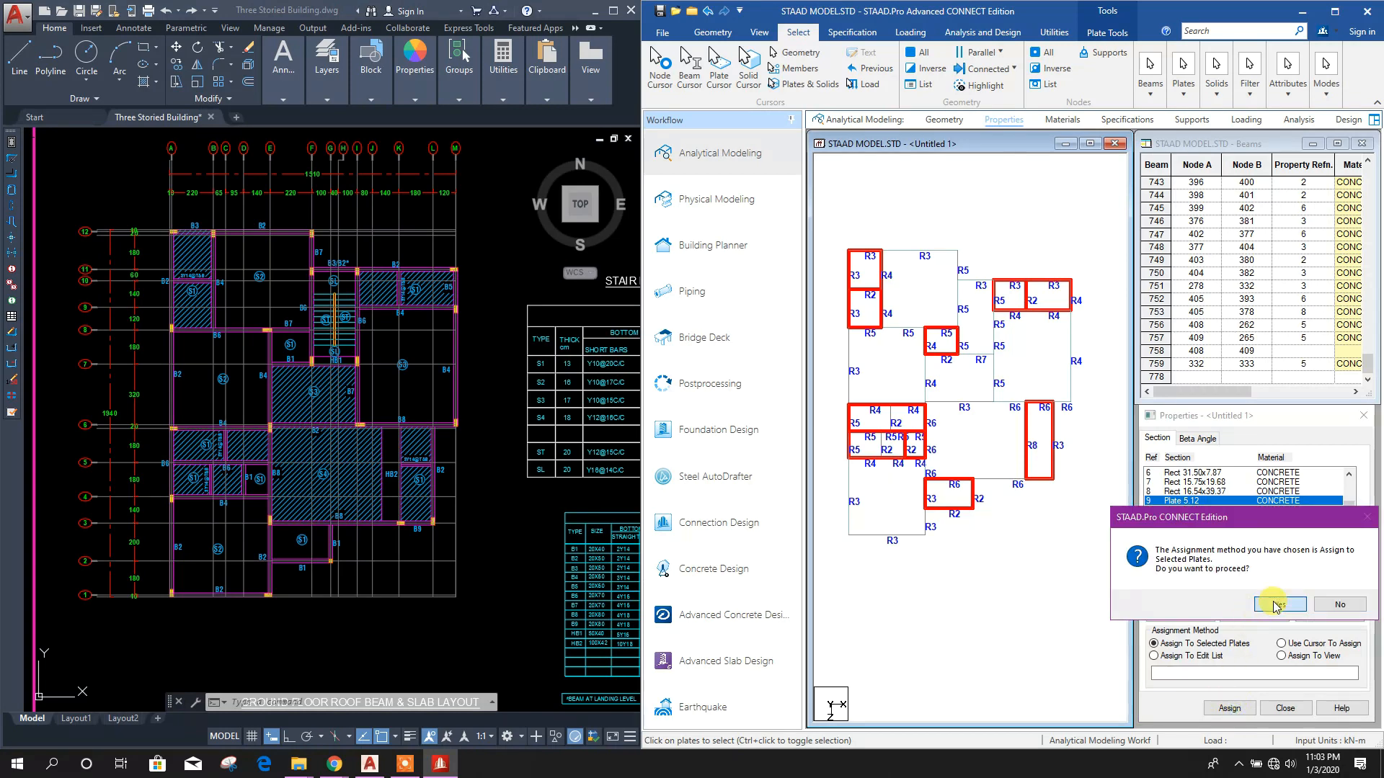
left_click(1274, 605)
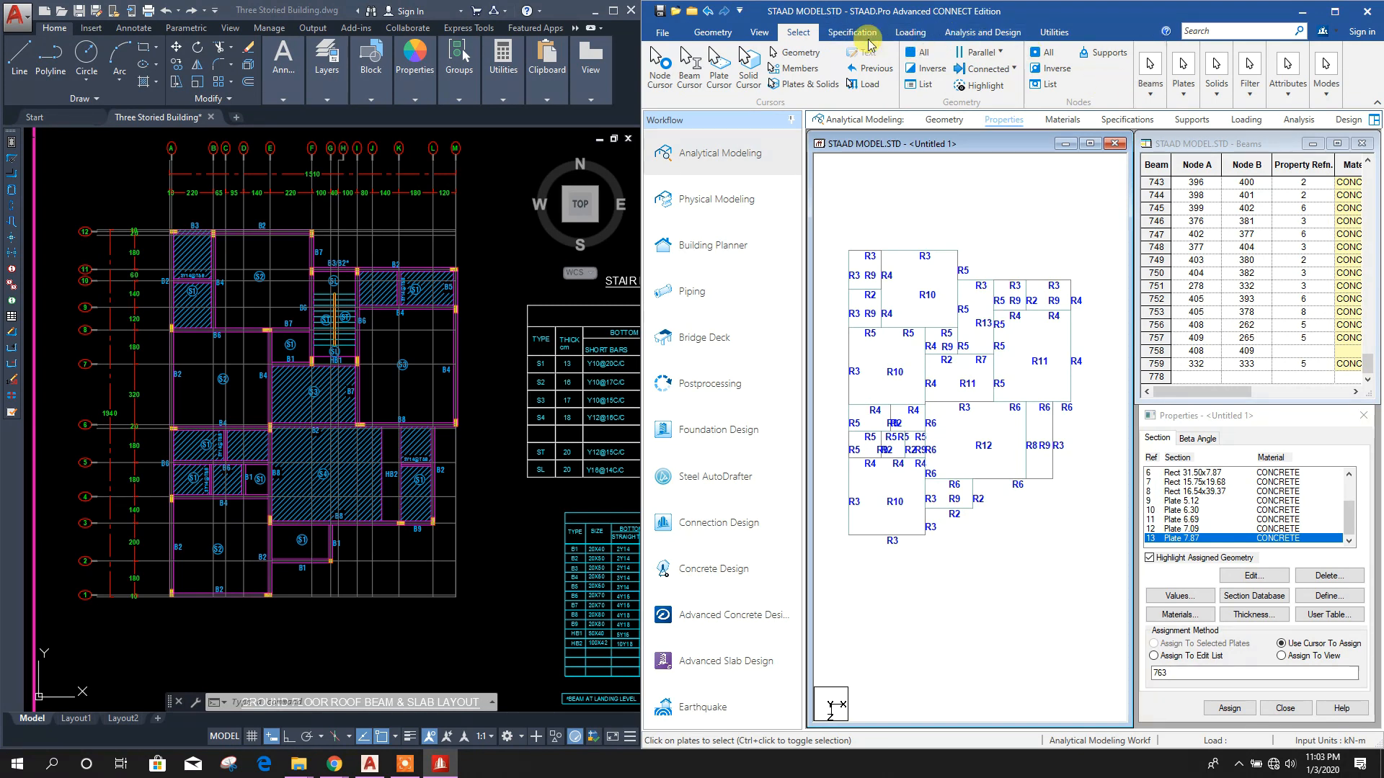
left_click(757, 32)
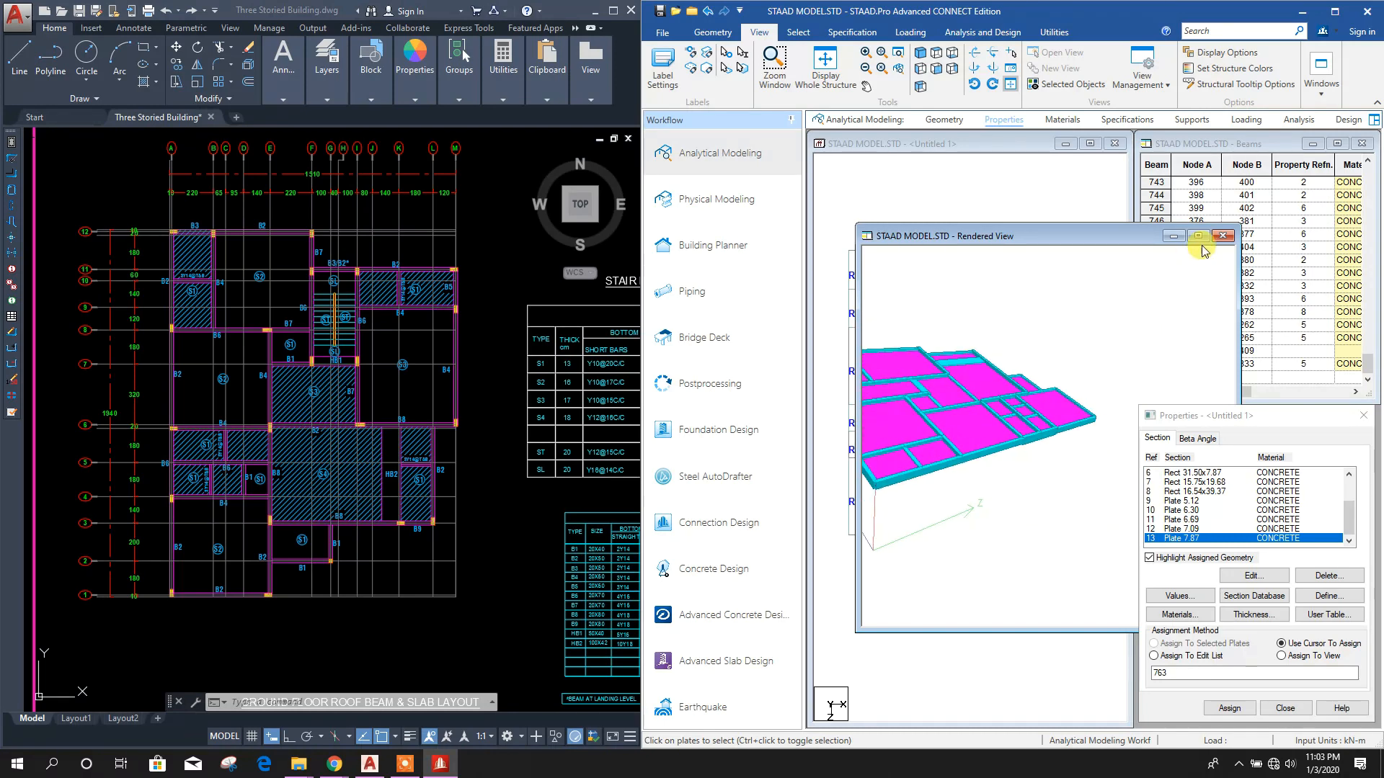
left_click(1223, 236)
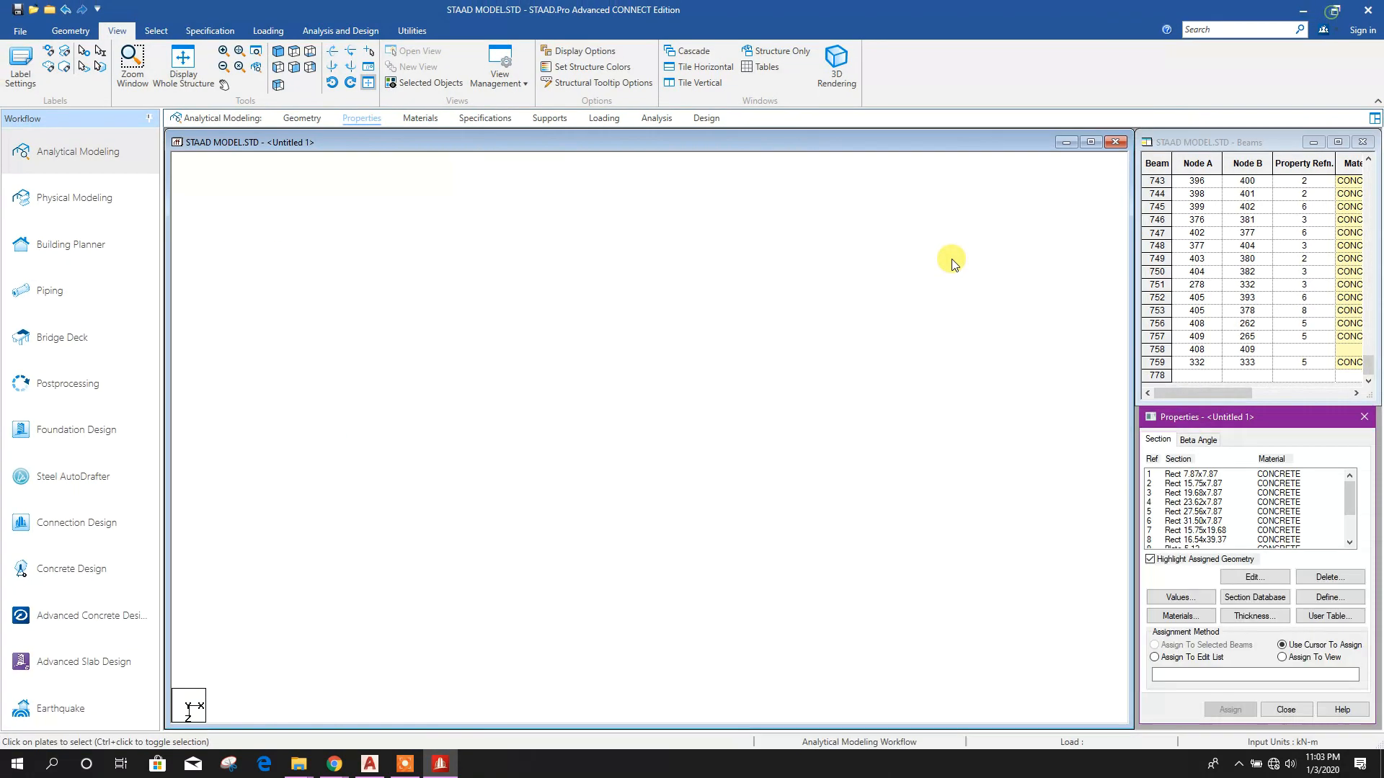
Display the whole frame, review it in 3D rendering, then close the preview
left_click(302, 117)
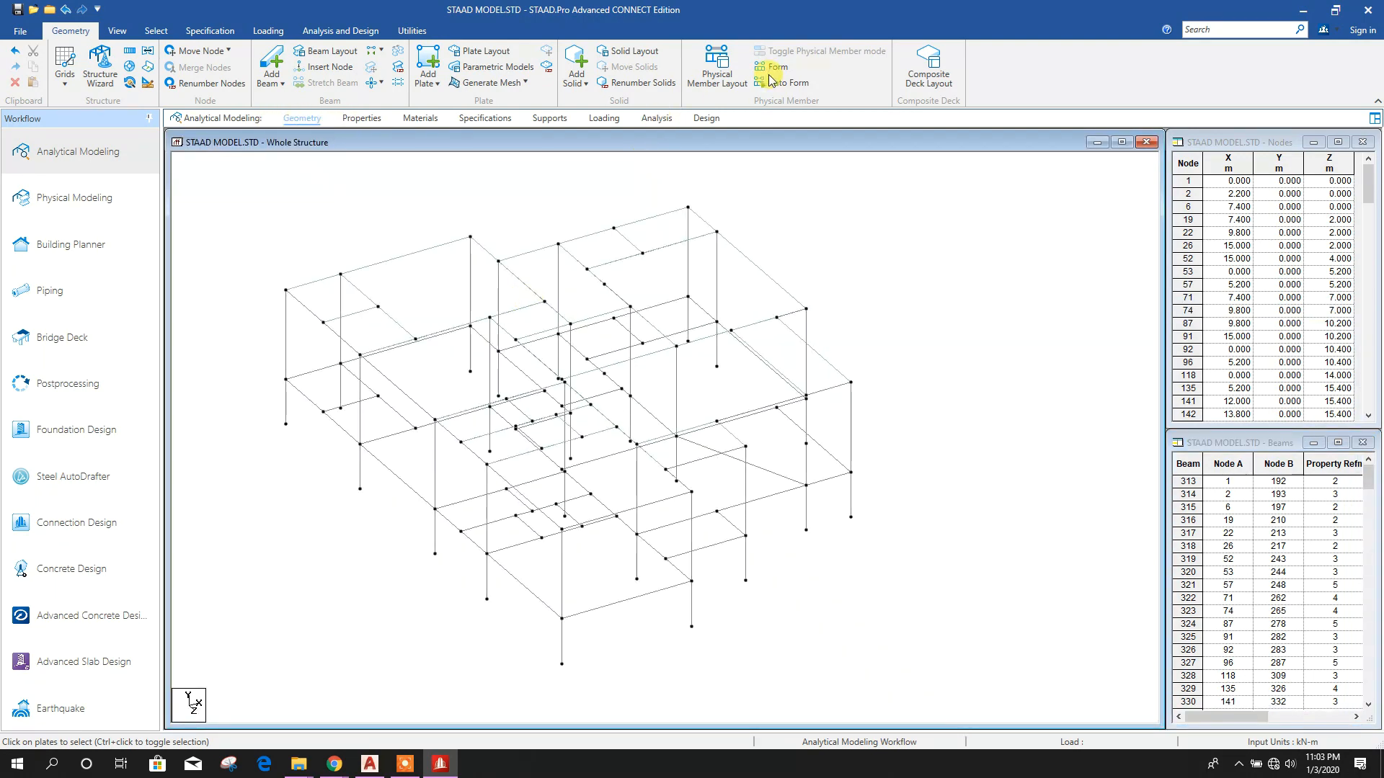
left_click(117, 30)
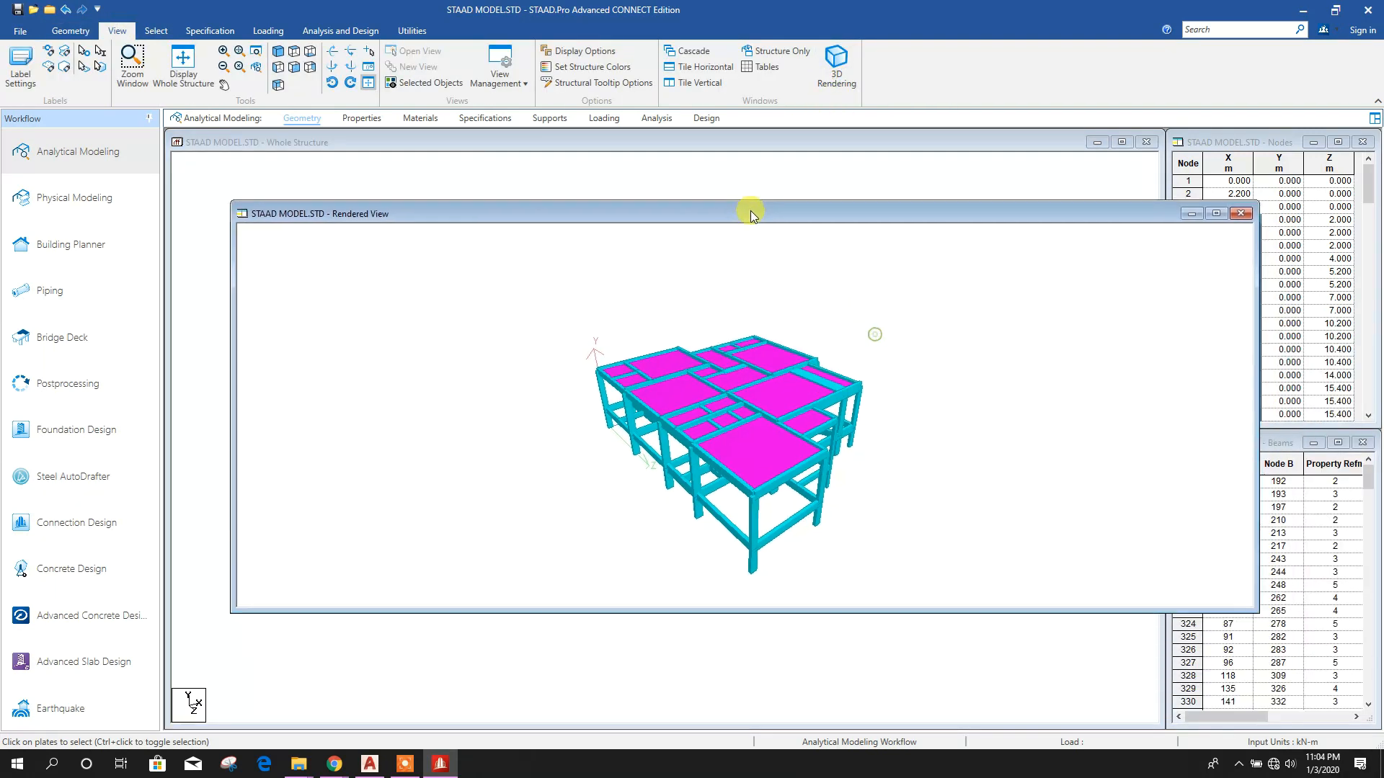
left_click(1242, 213)
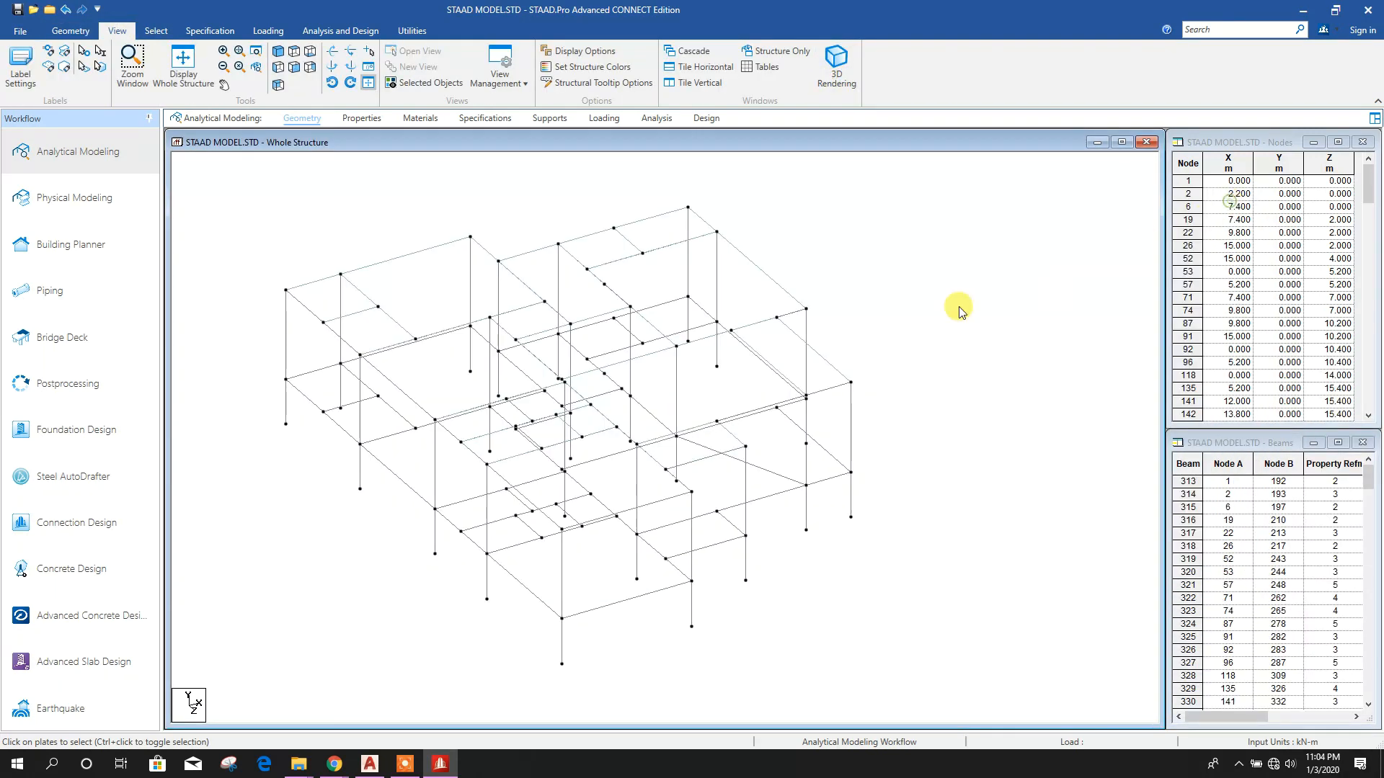
Switch Structure Diagrams to full 3D member sections, then turn filled plate display back off
right_click(959, 311)
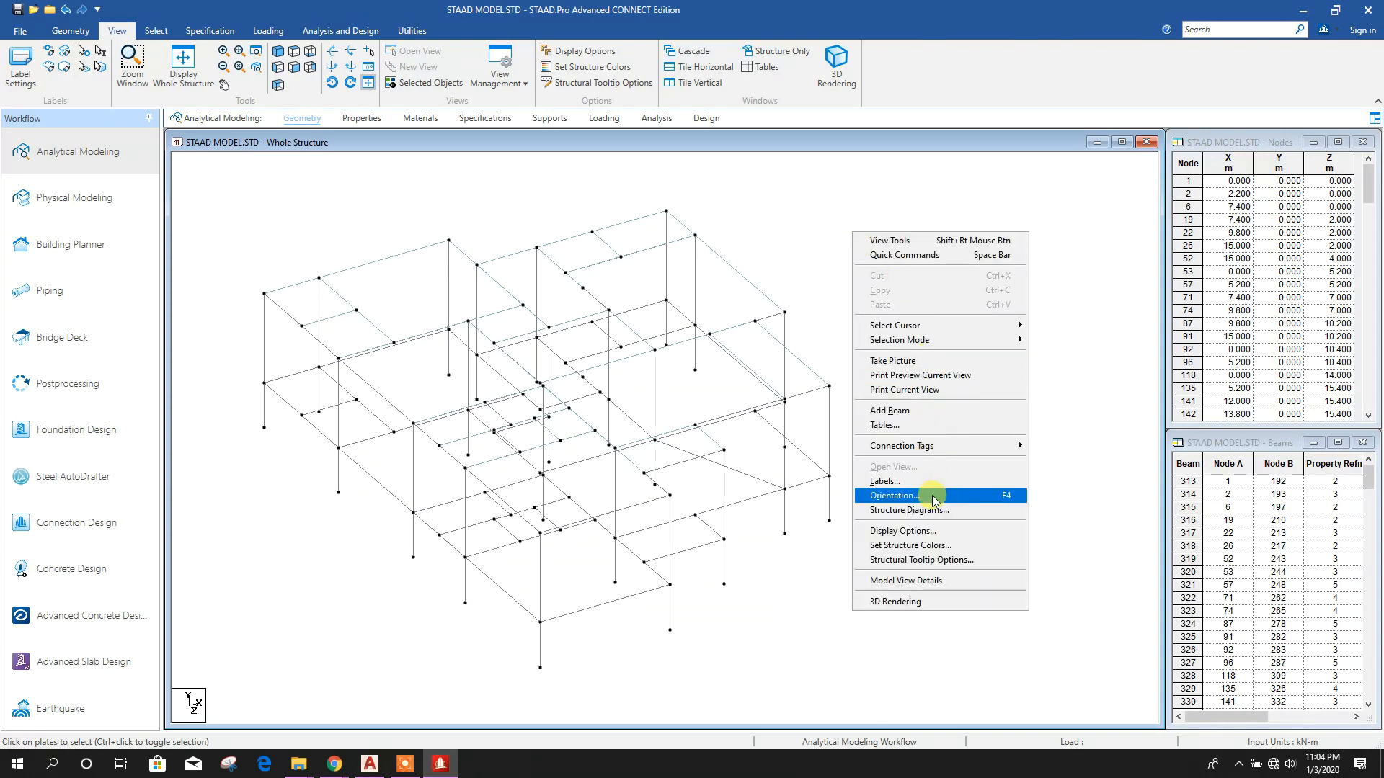
left_click(908, 510)
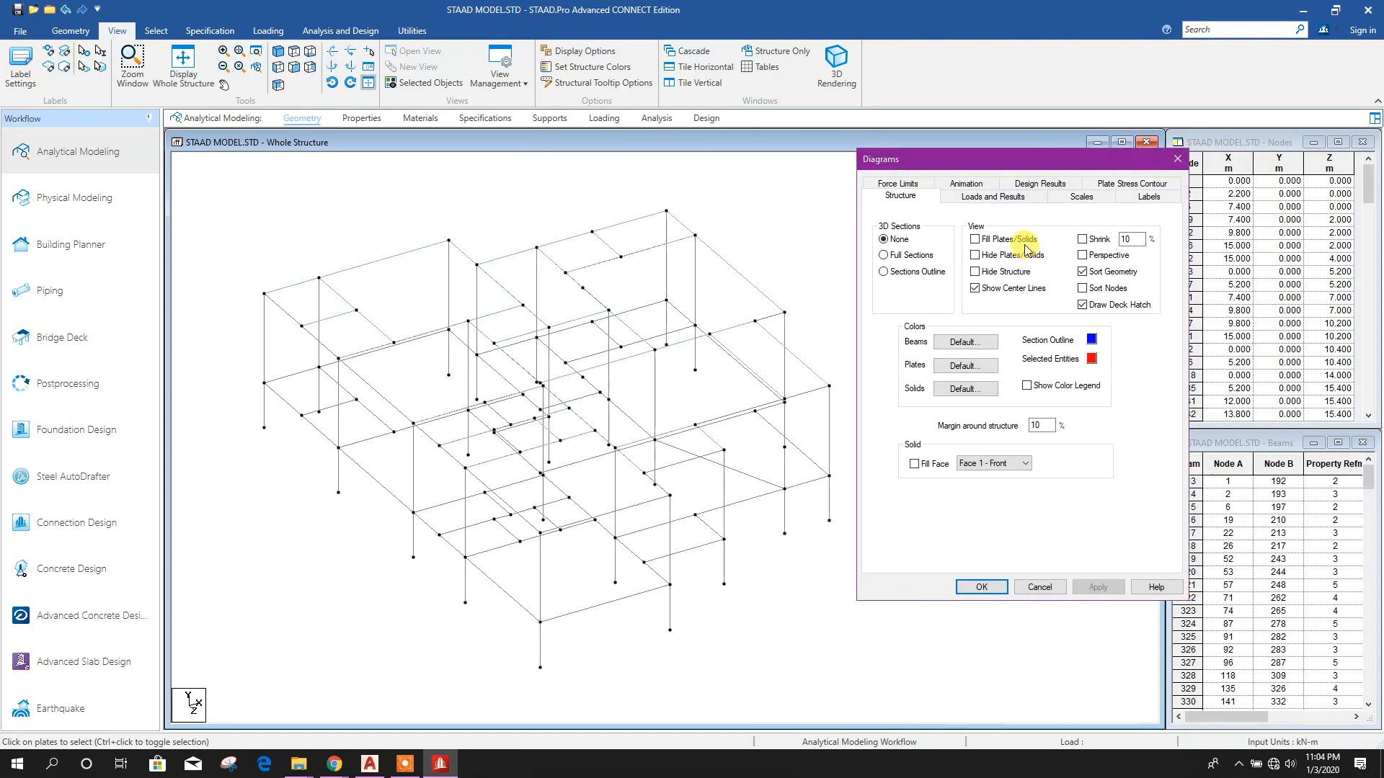
left_click(974, 240)
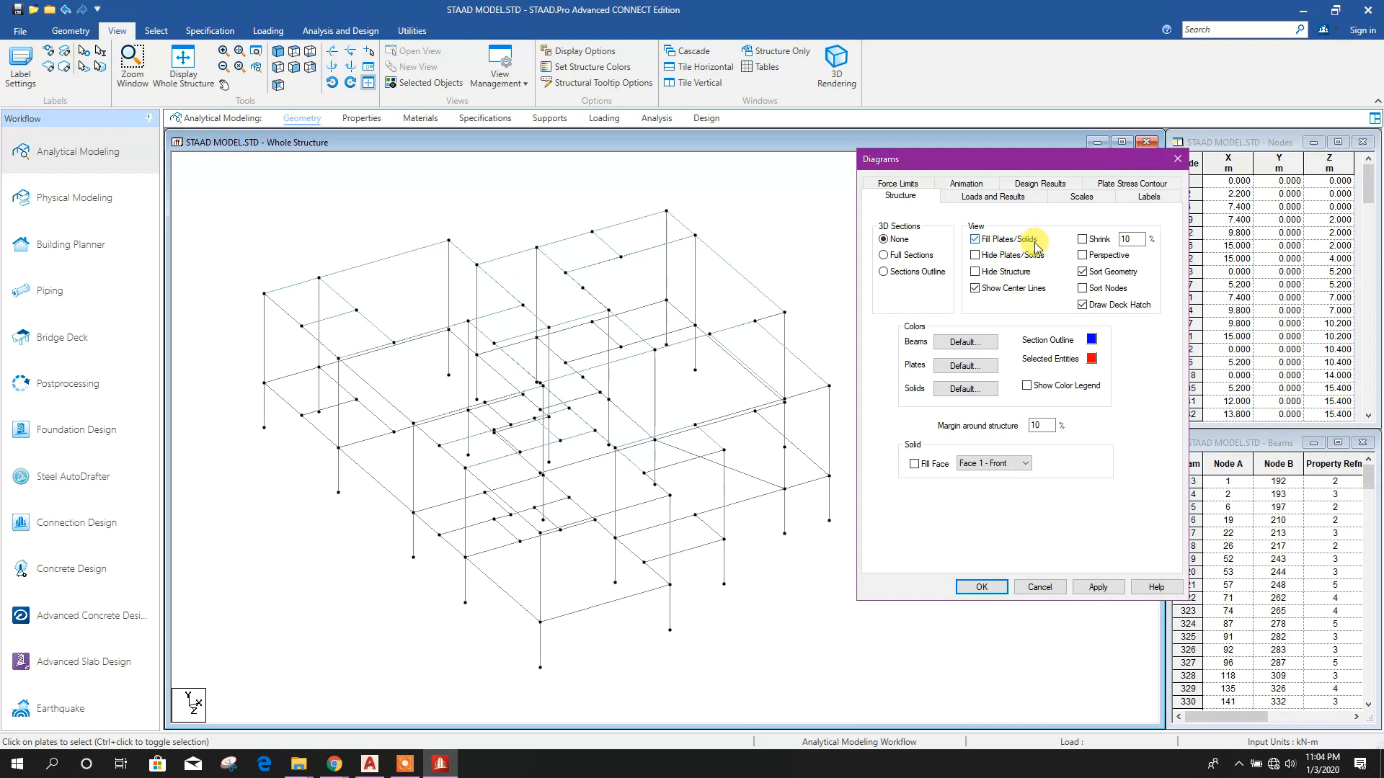
left_click(882, 255)
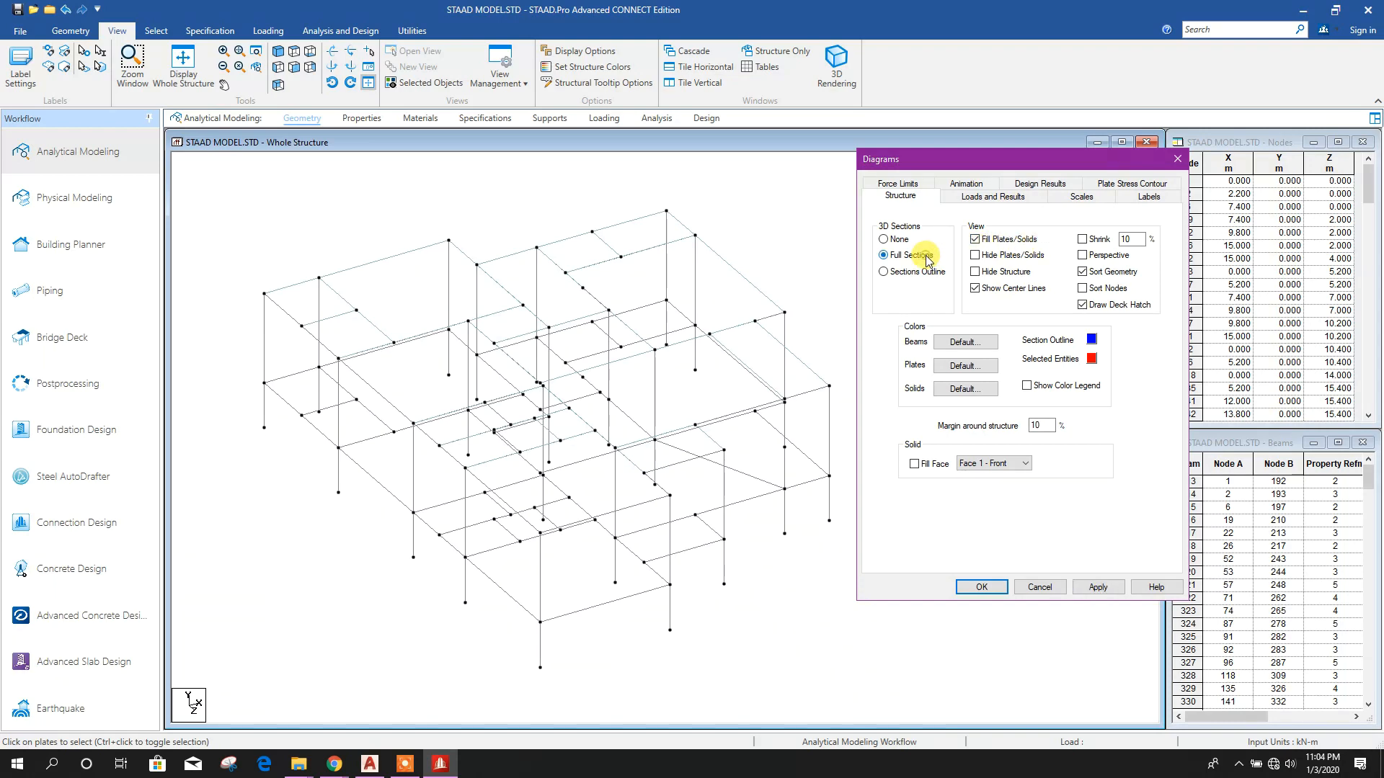
left_click(1097, 587)
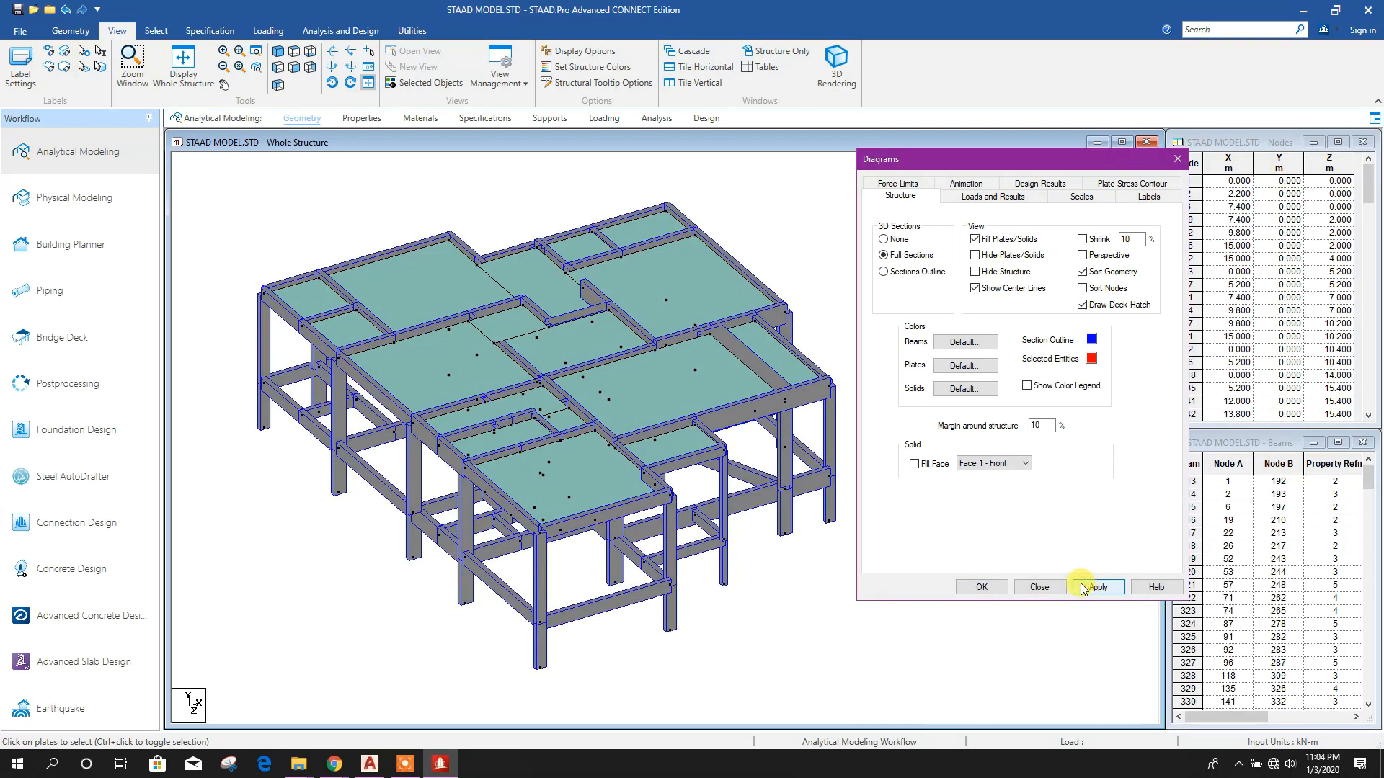
left_click(1037, 587)
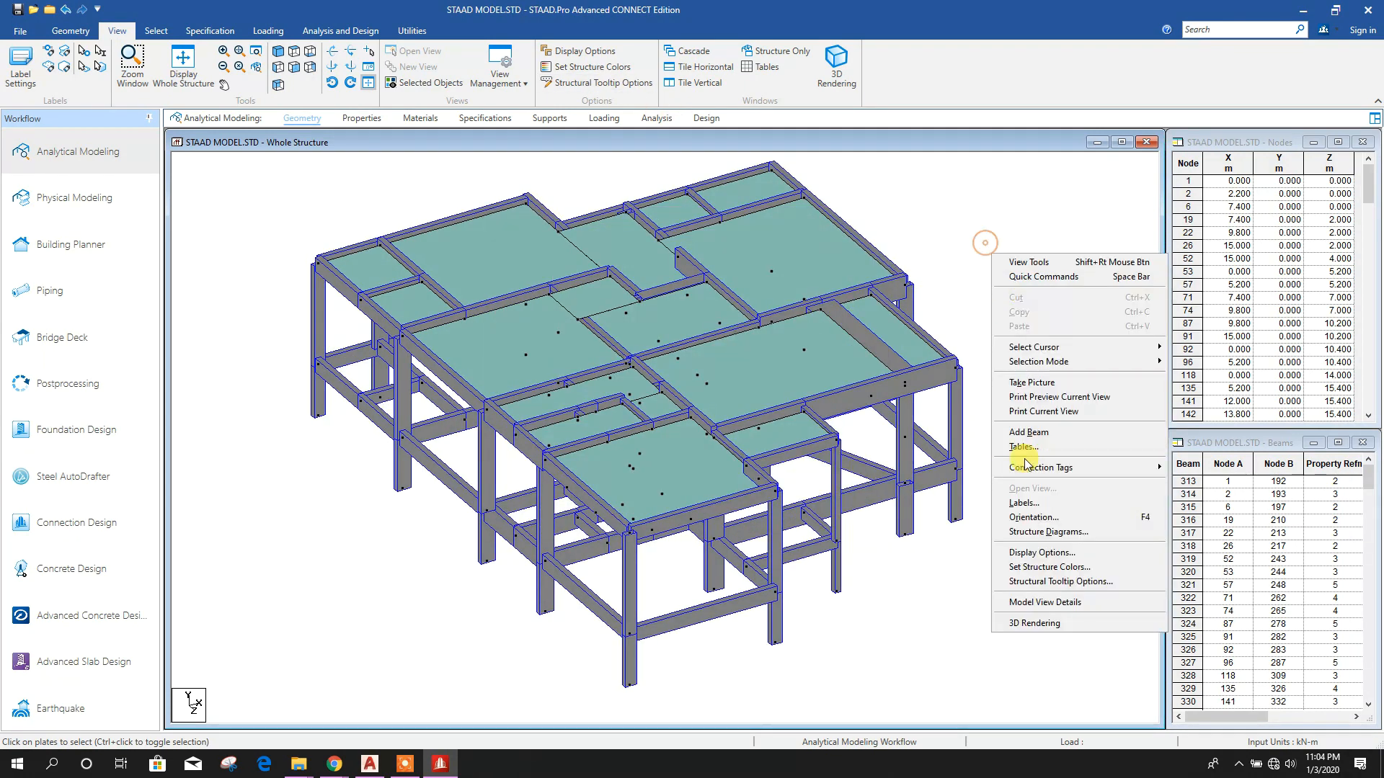
left_click(1047, 532)
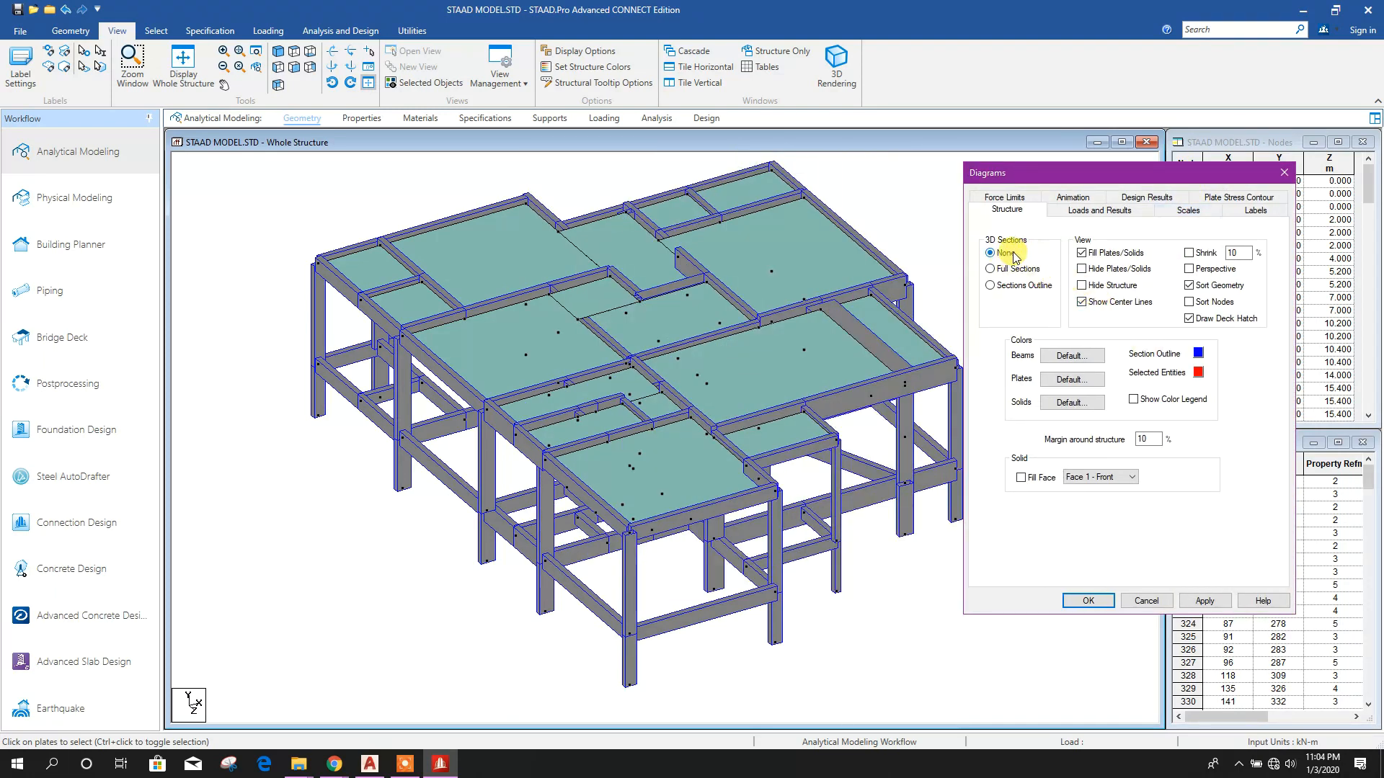
left_click(991, 269)
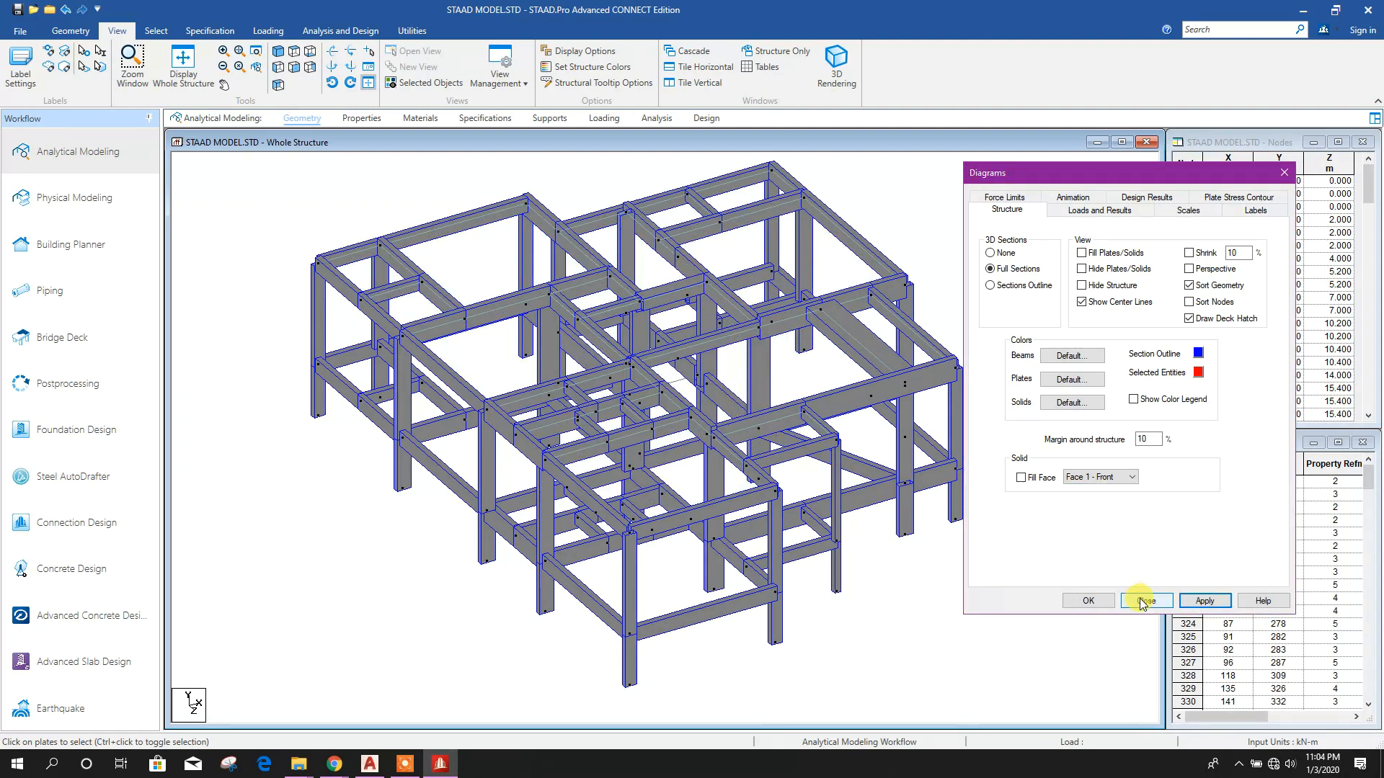
left_click(1146, 600)
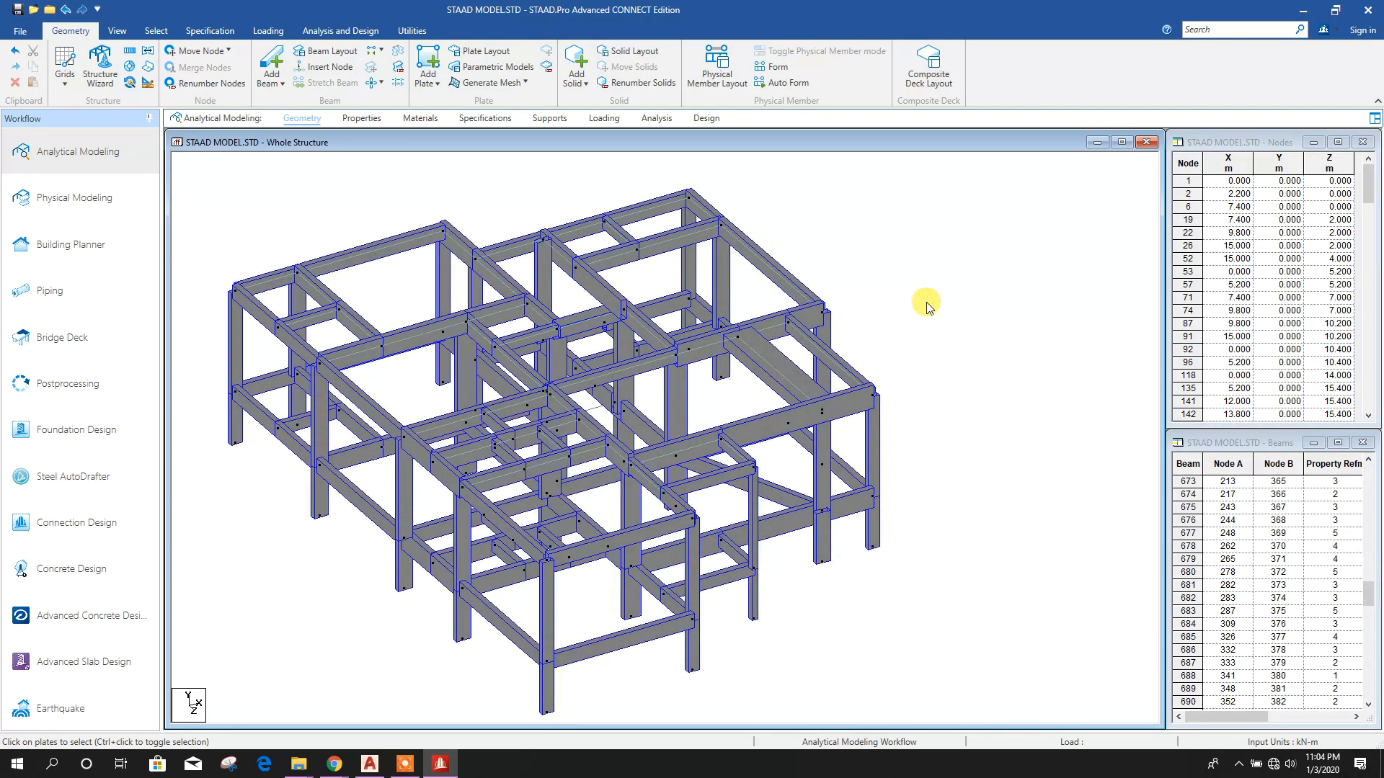
Set the default beam colour to blue in Structure Diagrams
right_click(925, 304)
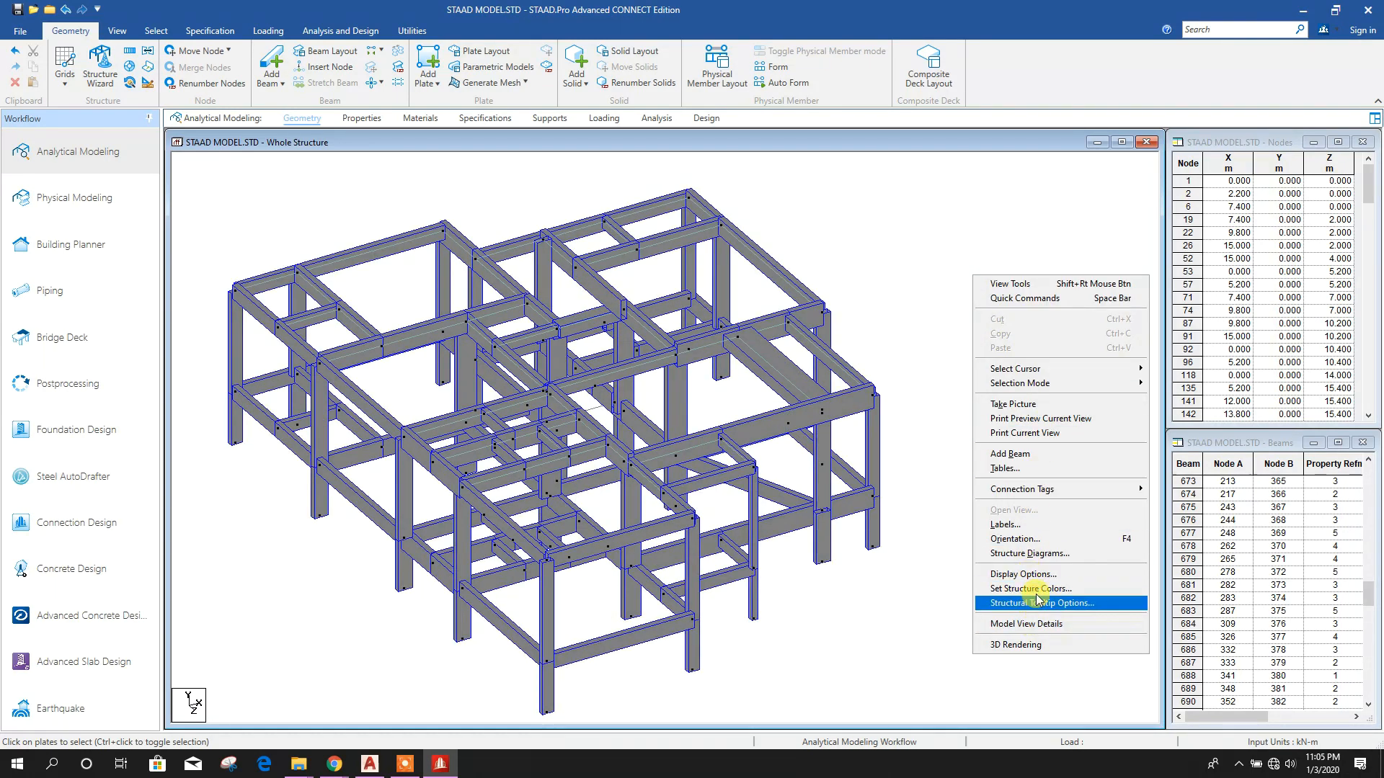
left_click(1029, 553)
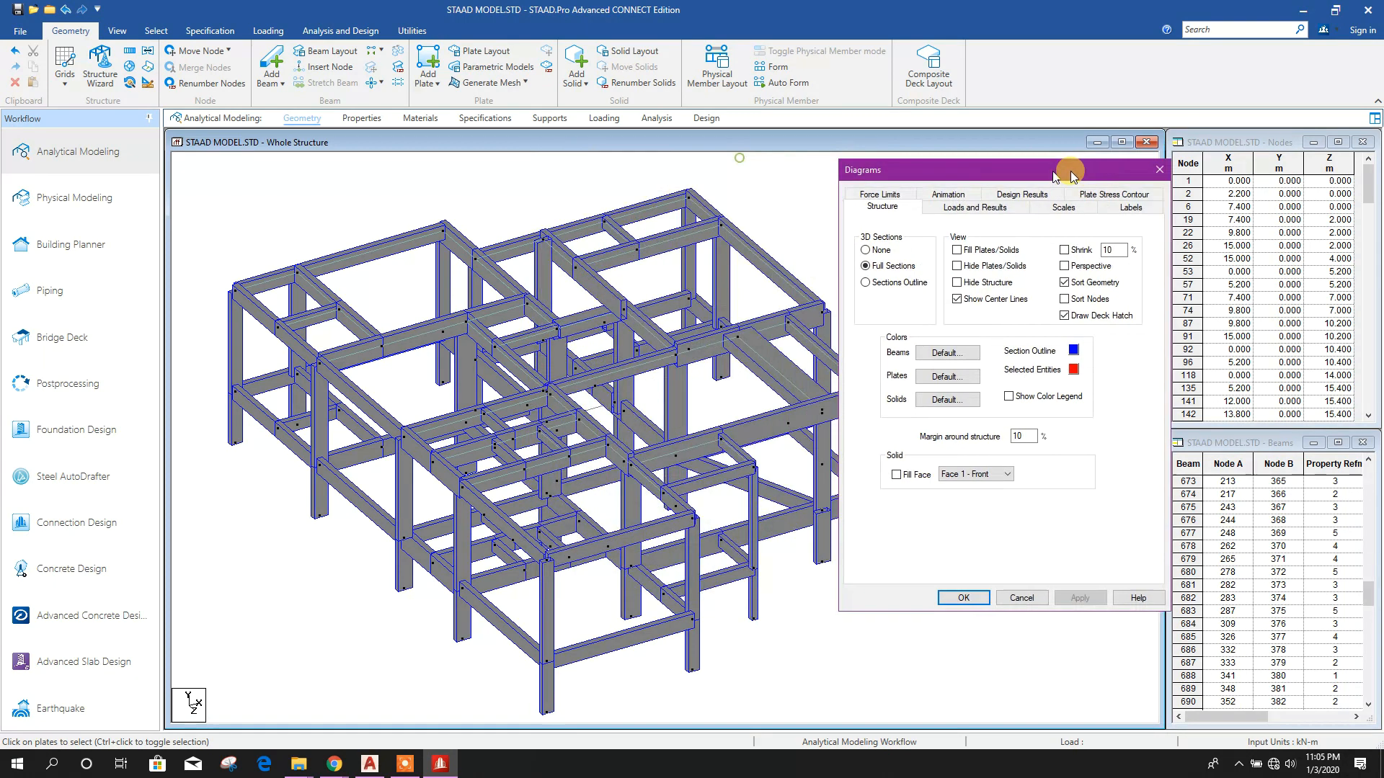
left_click_drag(1069, 169, 1041, 165)
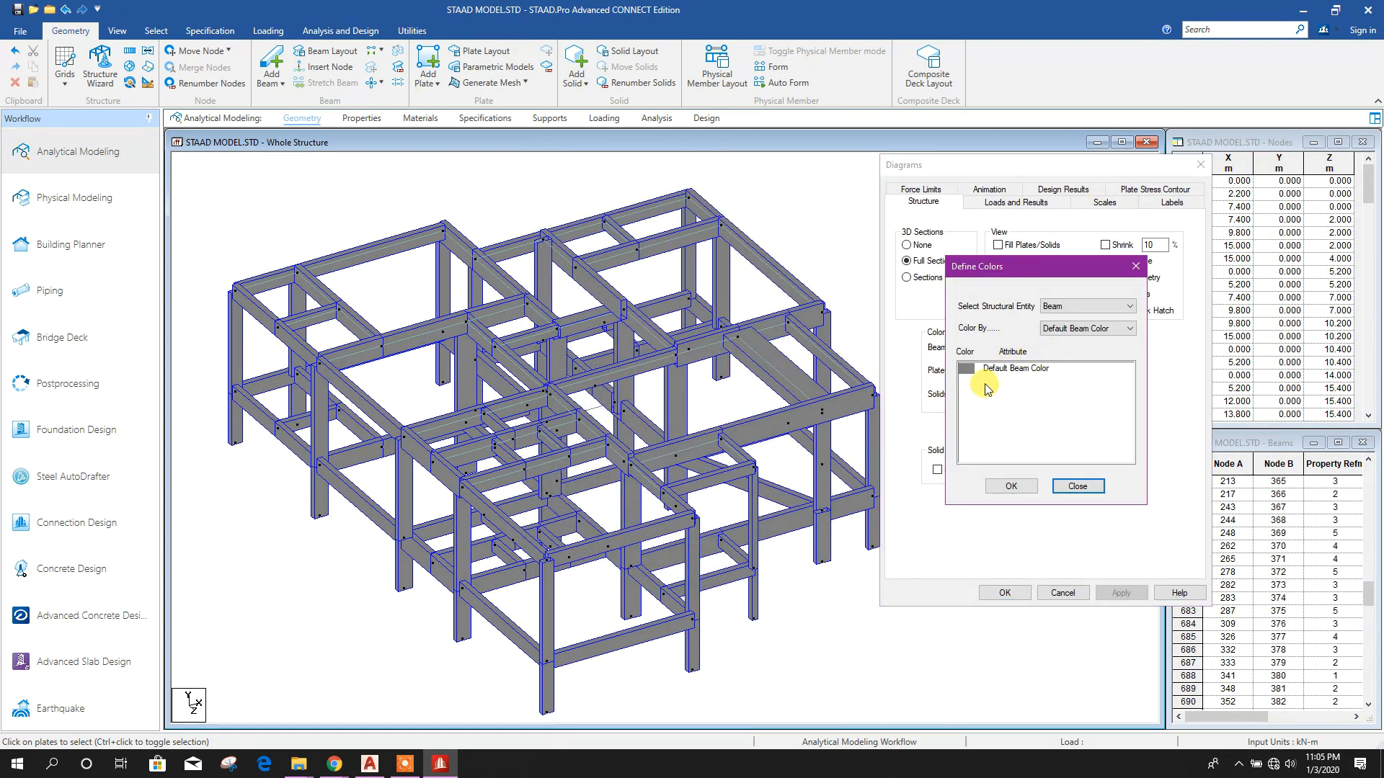
left_click(1128, 328)
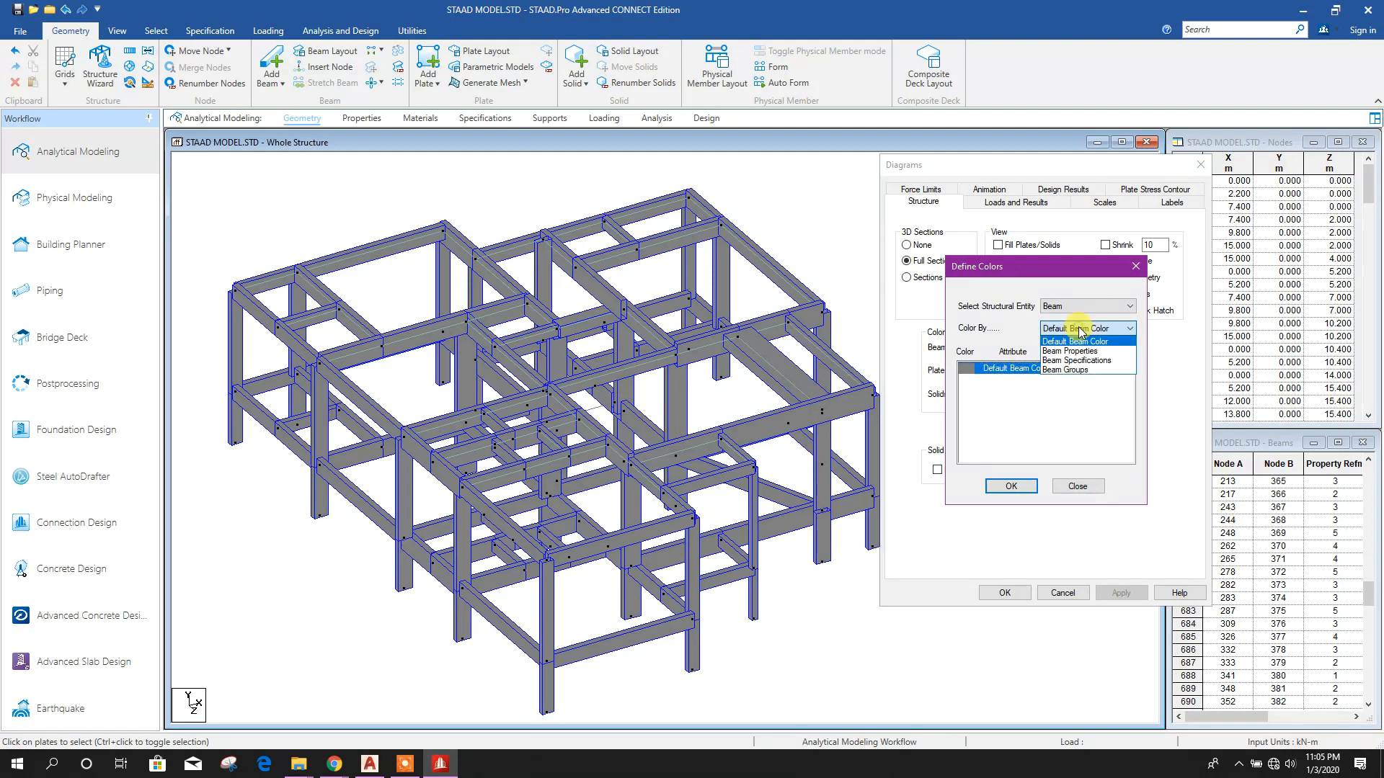
left_click(1077, 342)
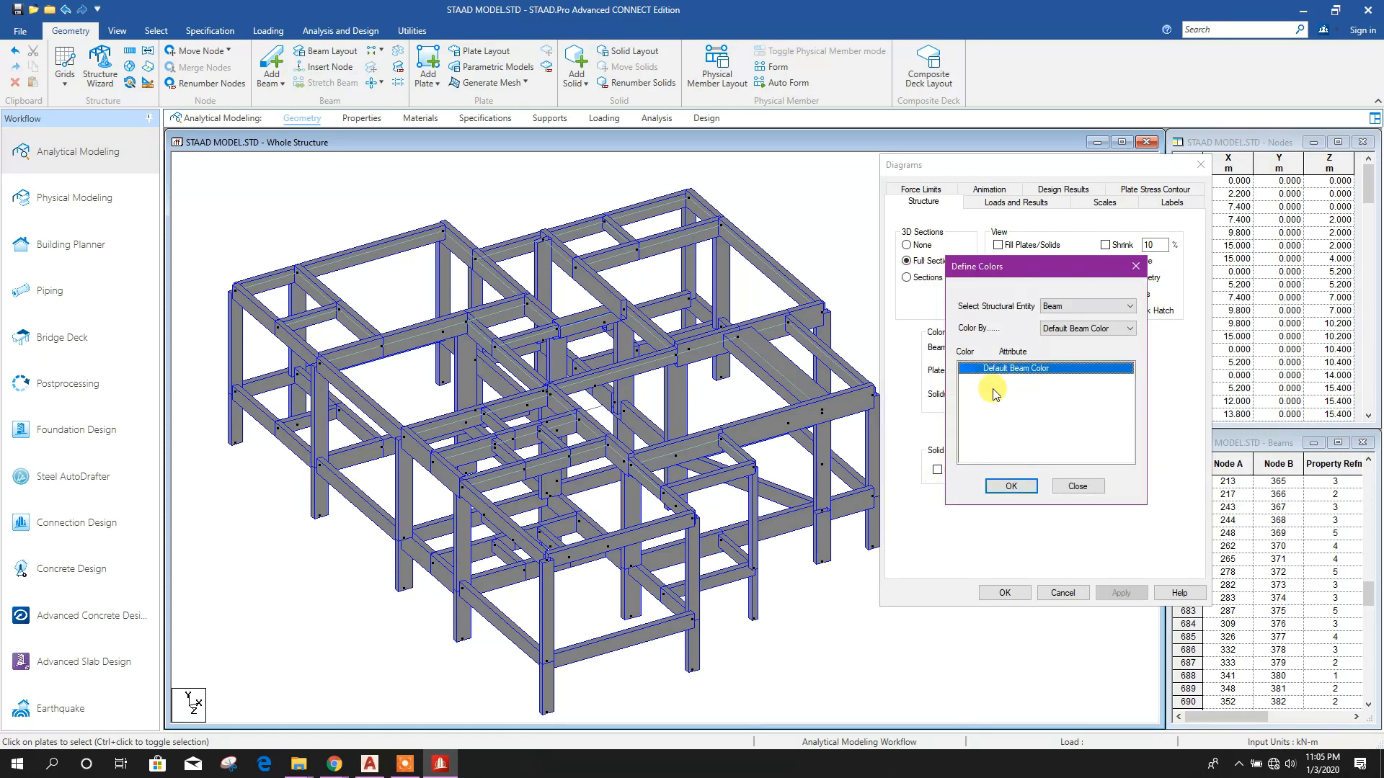
left_click(1121, 592)
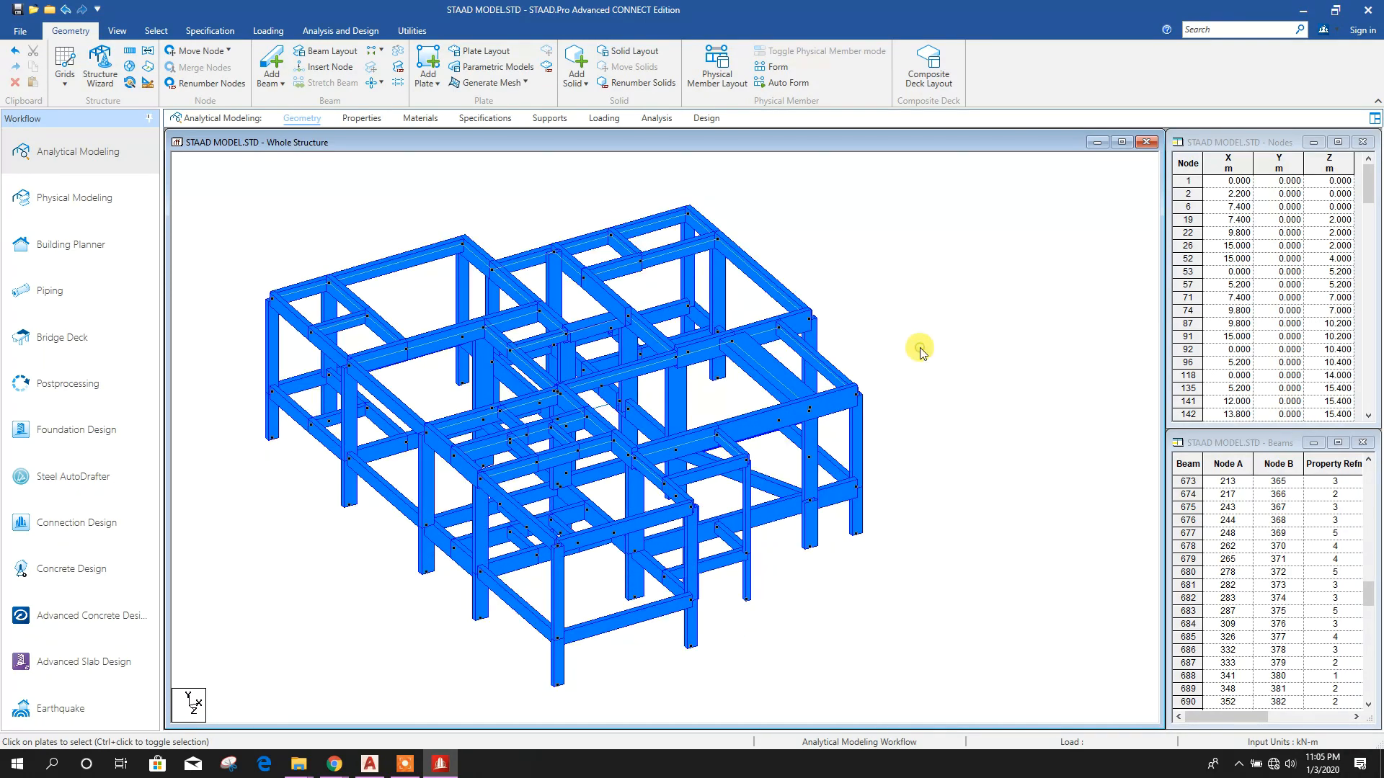
Set the default plate colour to orange so slabs appear filled orange
right_click(920, 349)
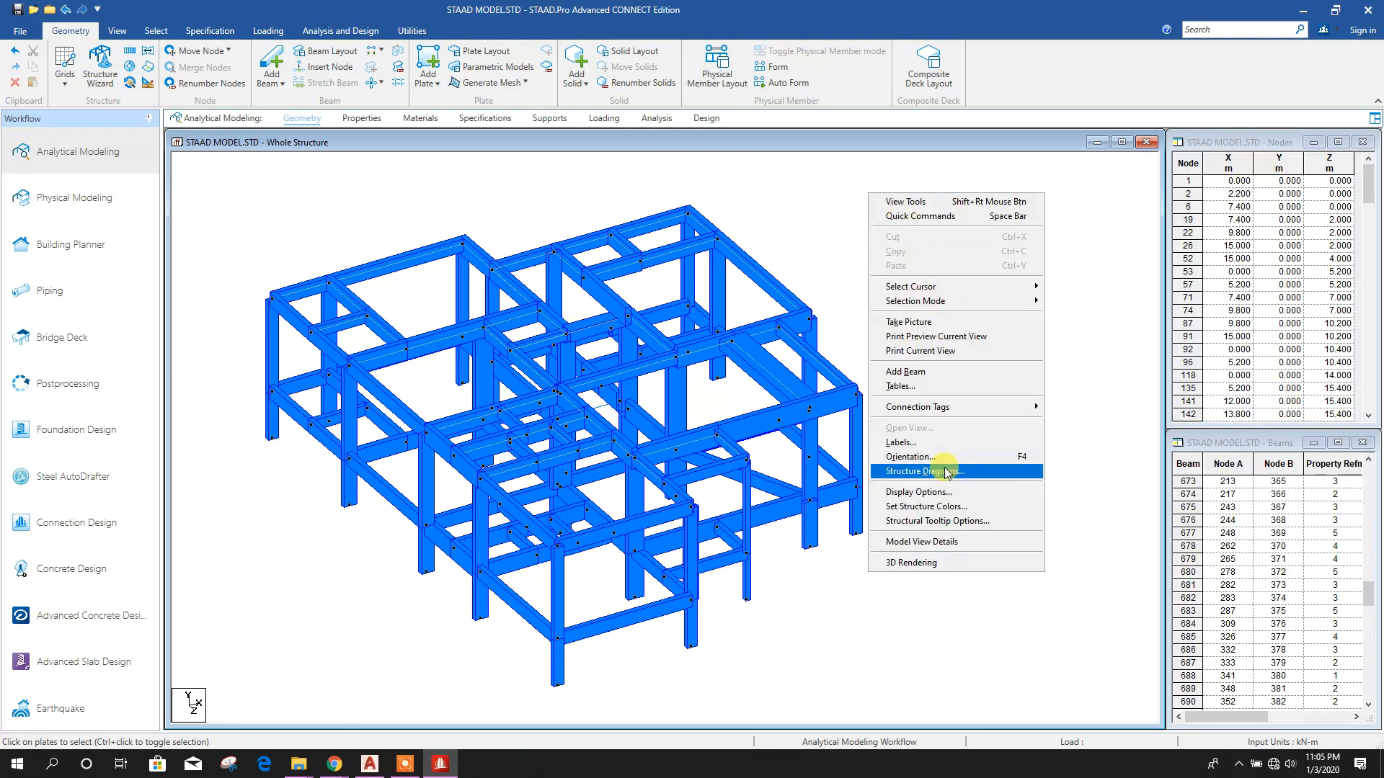
left_click(921, 471)
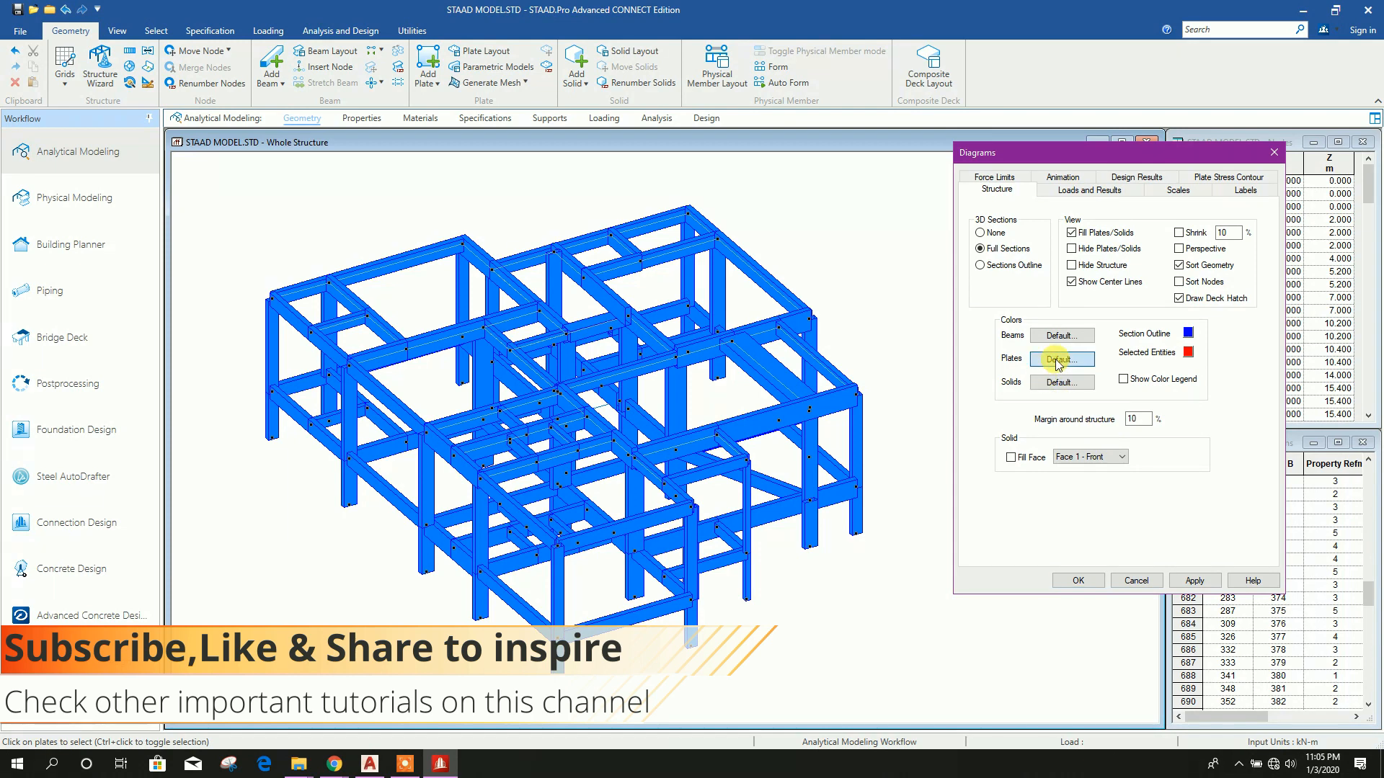
left_click(1061, 359)
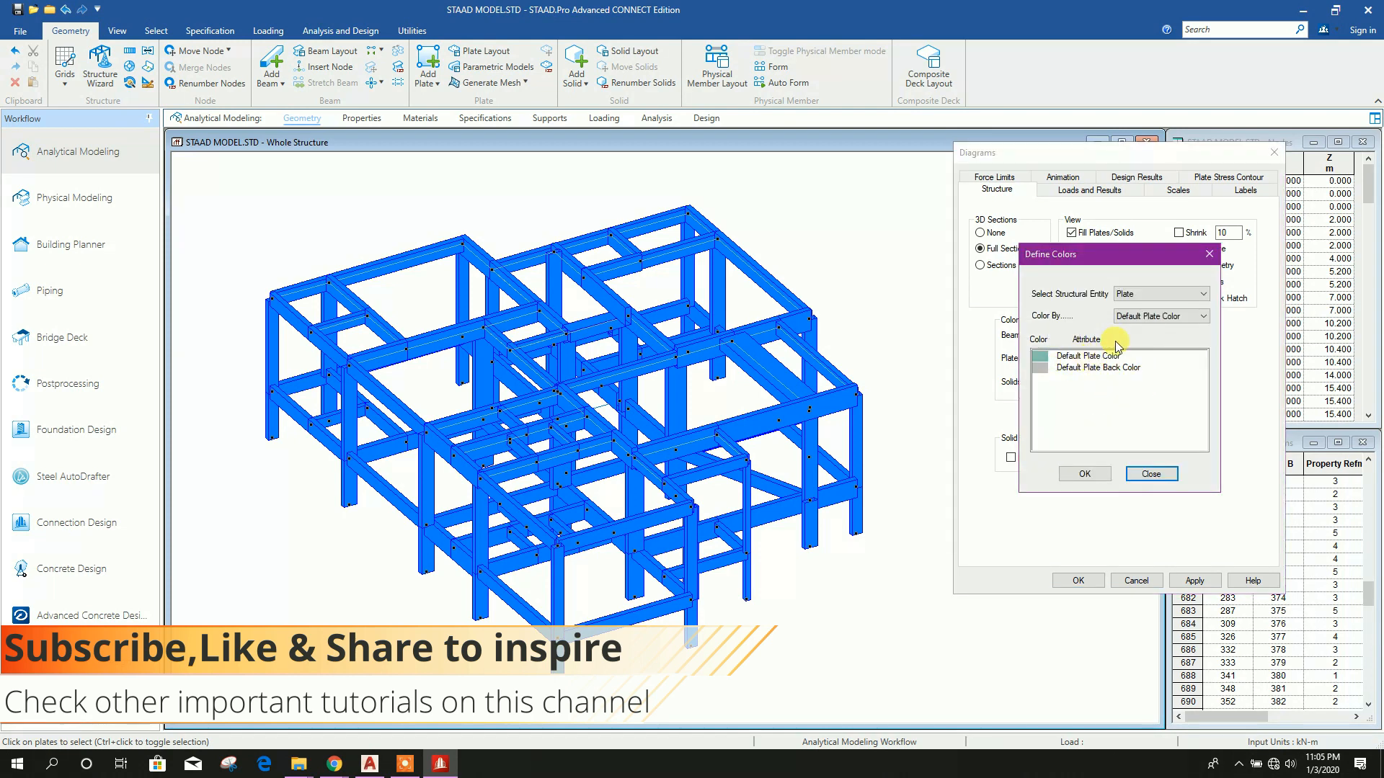
left_click(1094, 355)
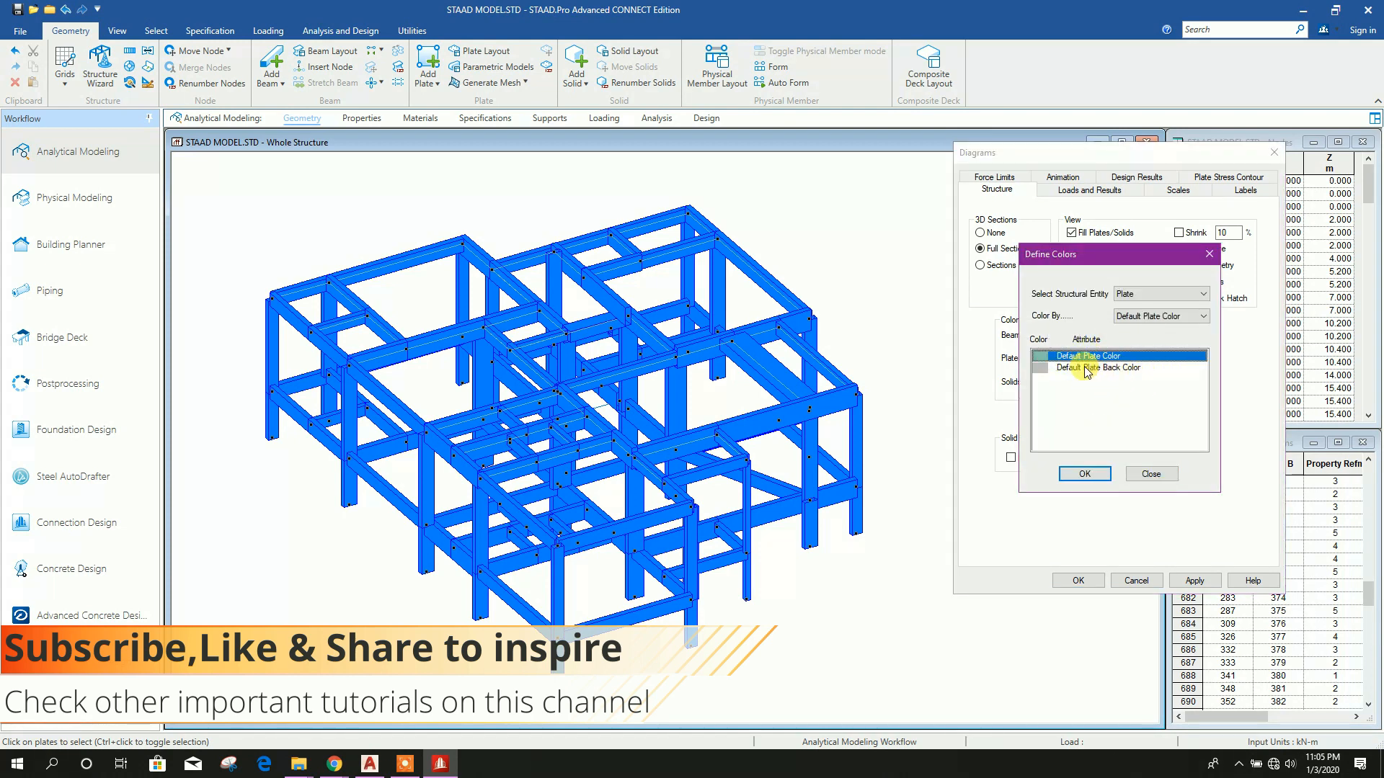
double_click(1085, 355)
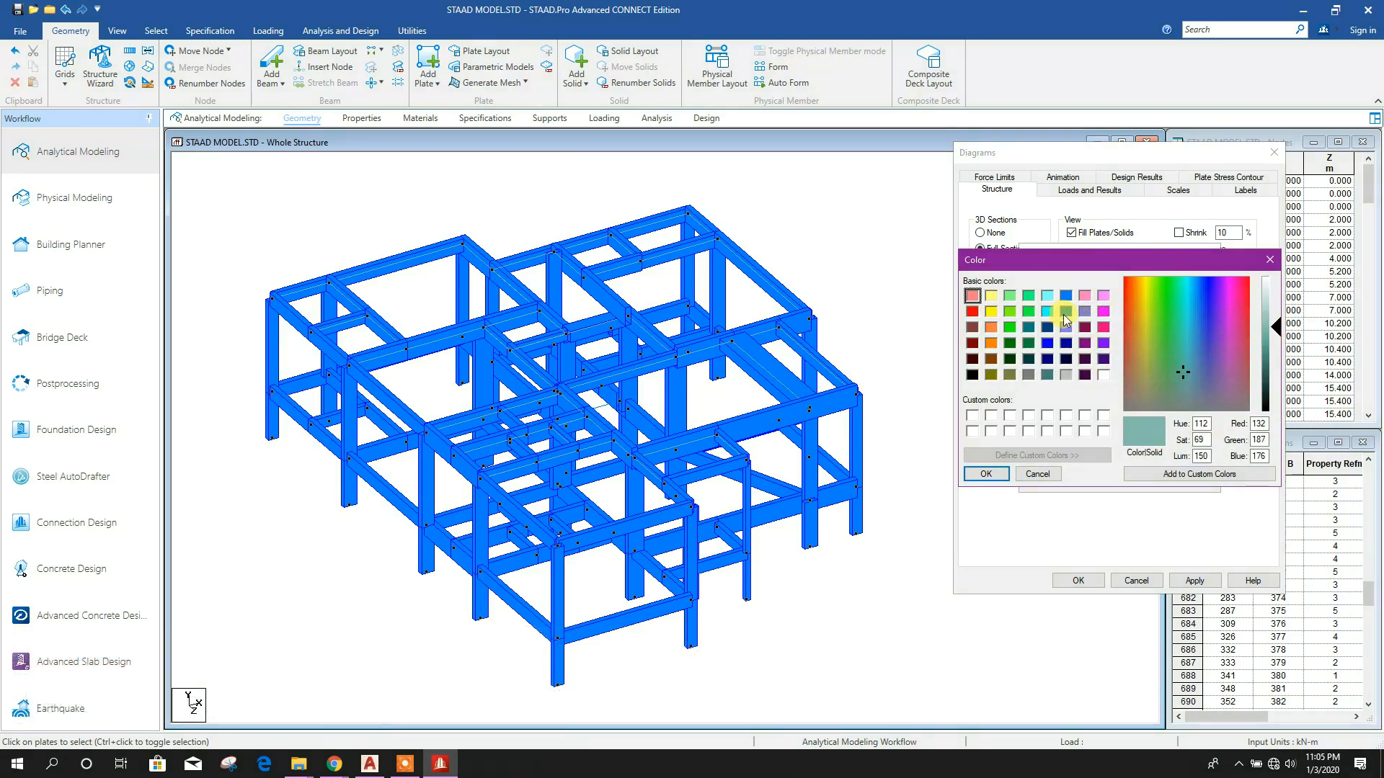
left_click(991, 342)
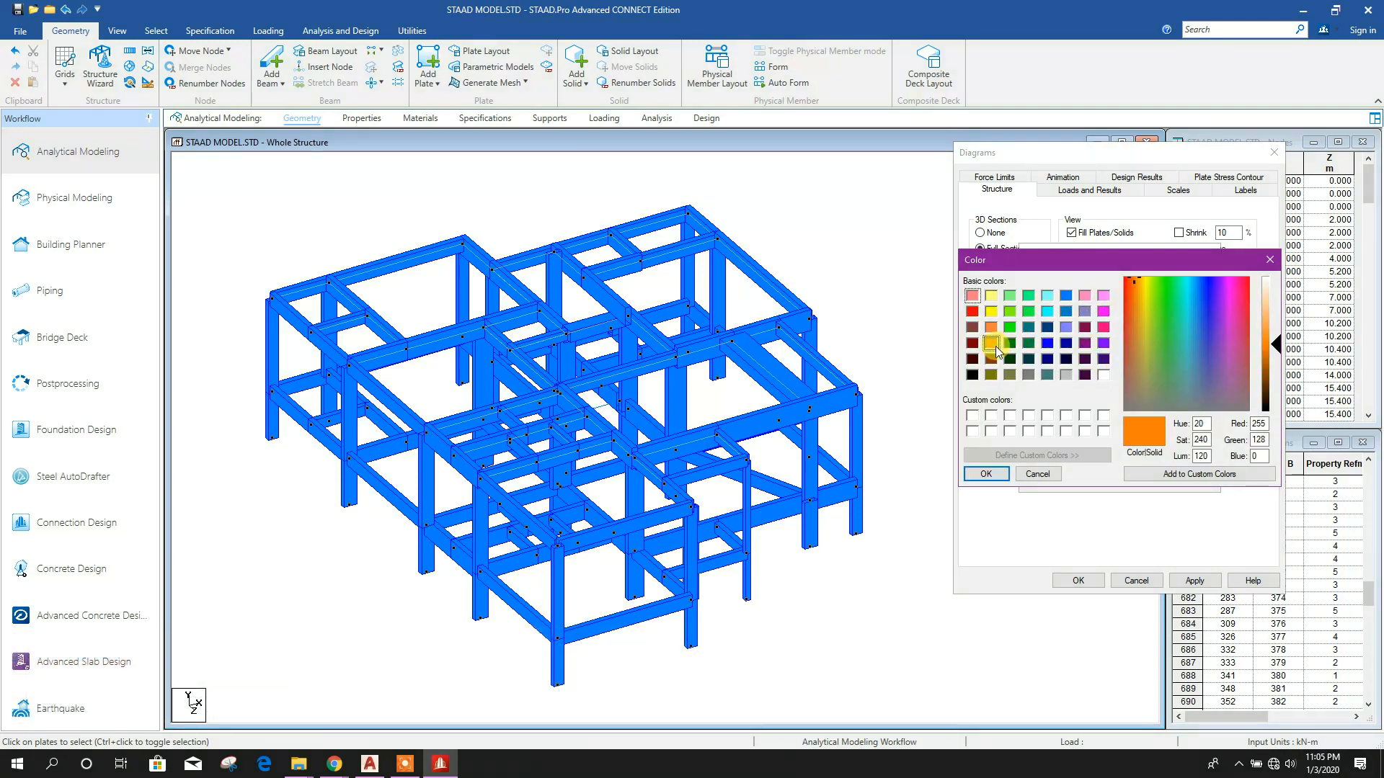
left_click(986, 475)
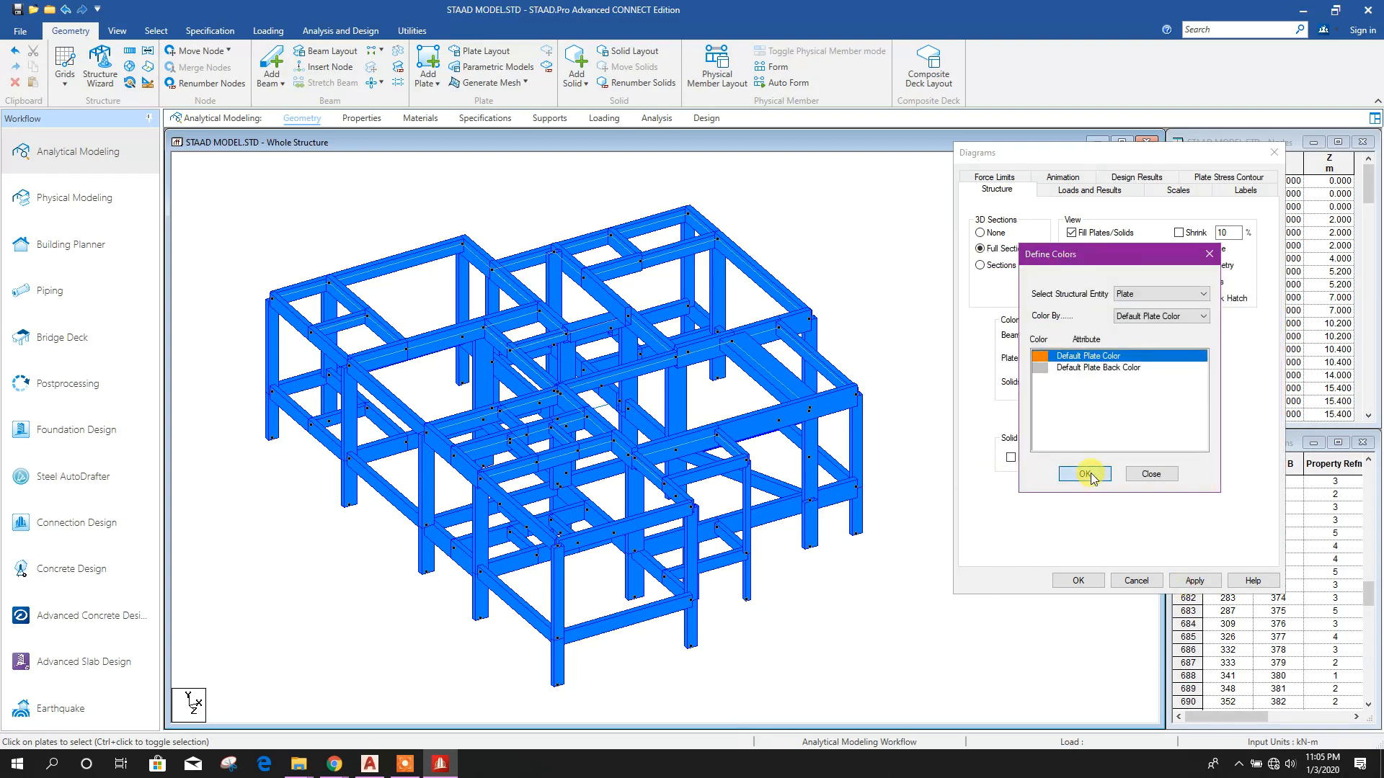
left_click(1085, 474)
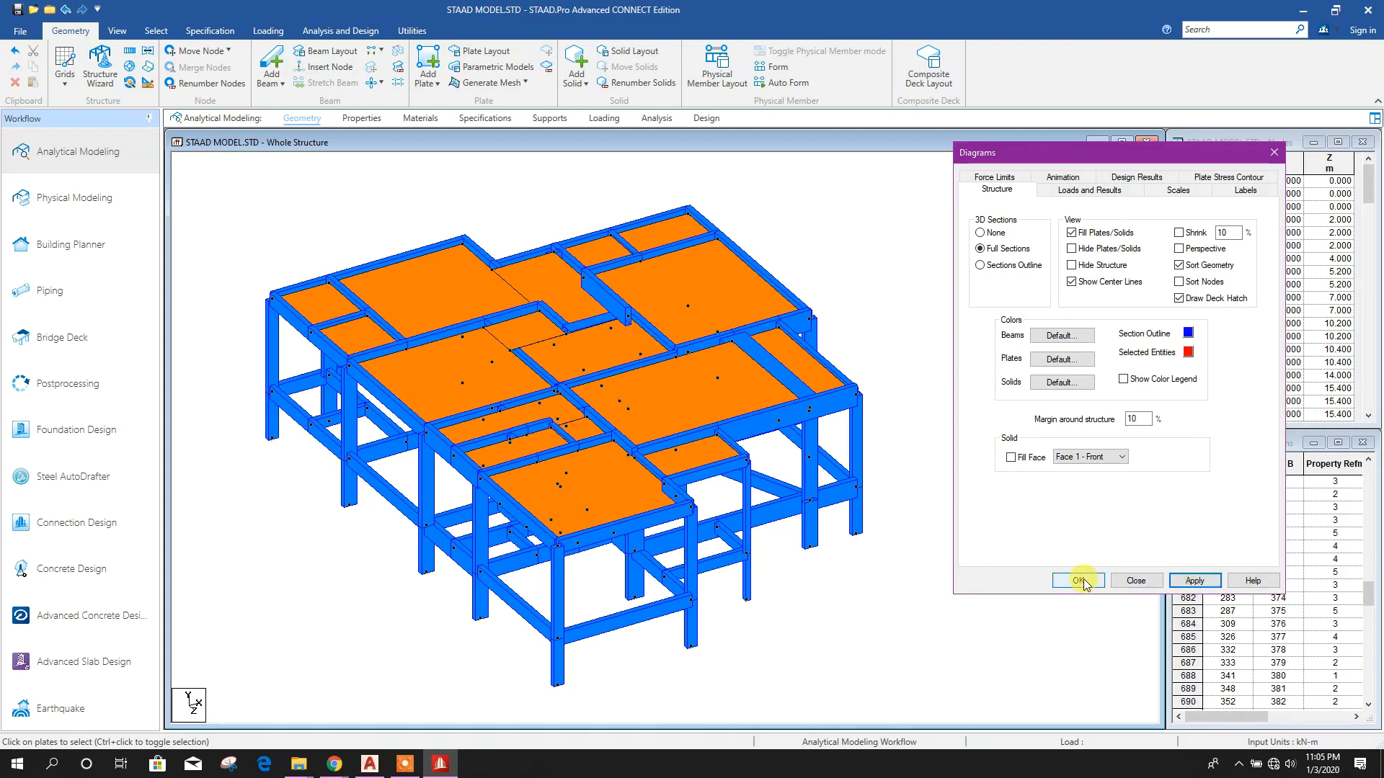
left_click(1076, 581)
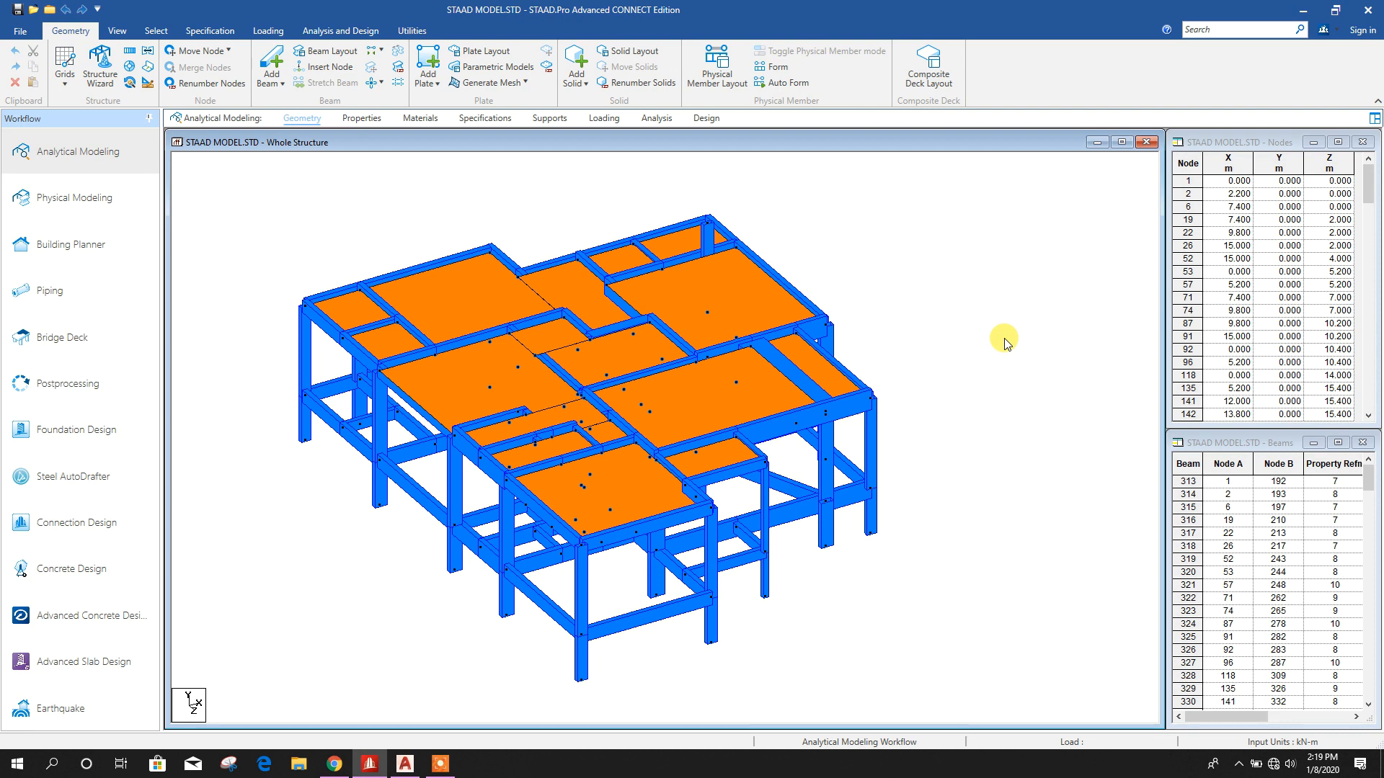
mouse_move(504, 538)
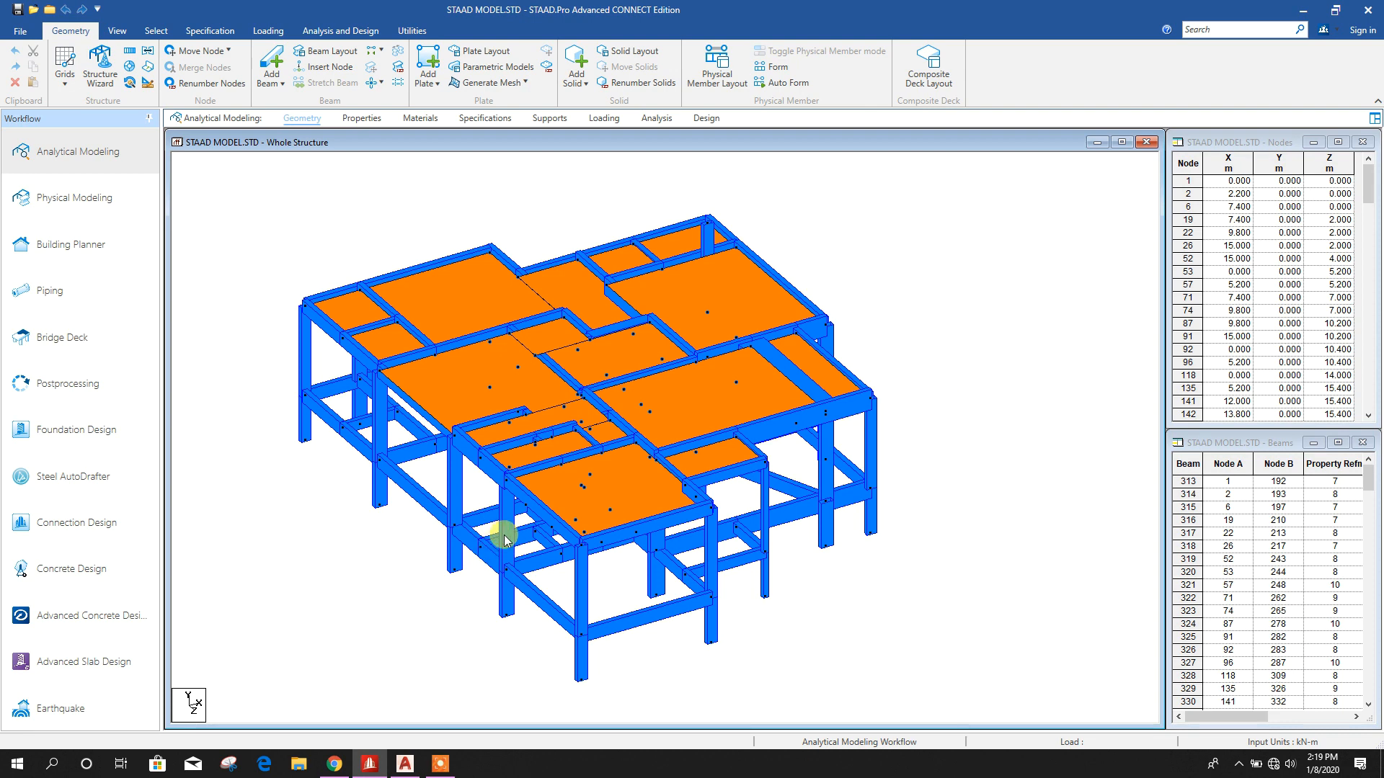
mouse_move(870, 543)
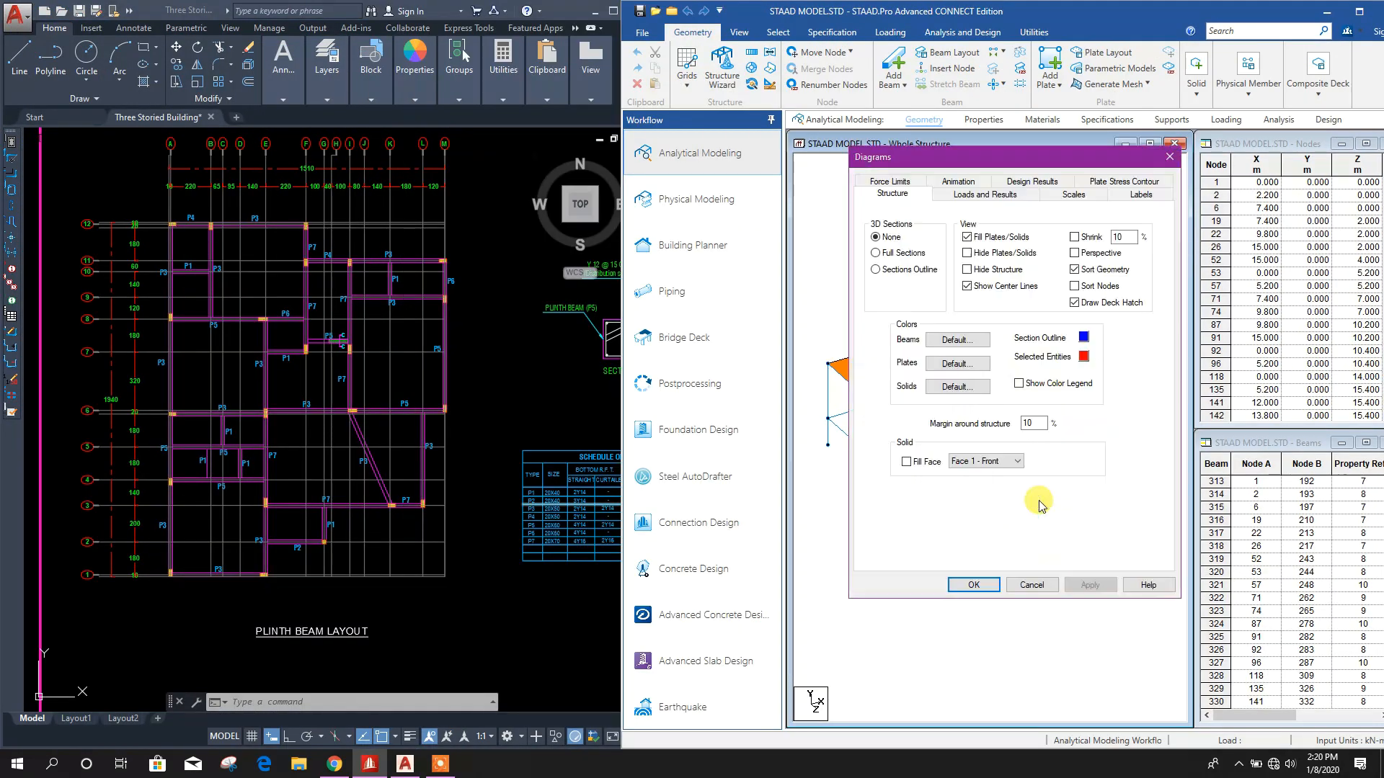
Apply the Full Sections display so members appear as 3D sections again
left_click(1089, 585)
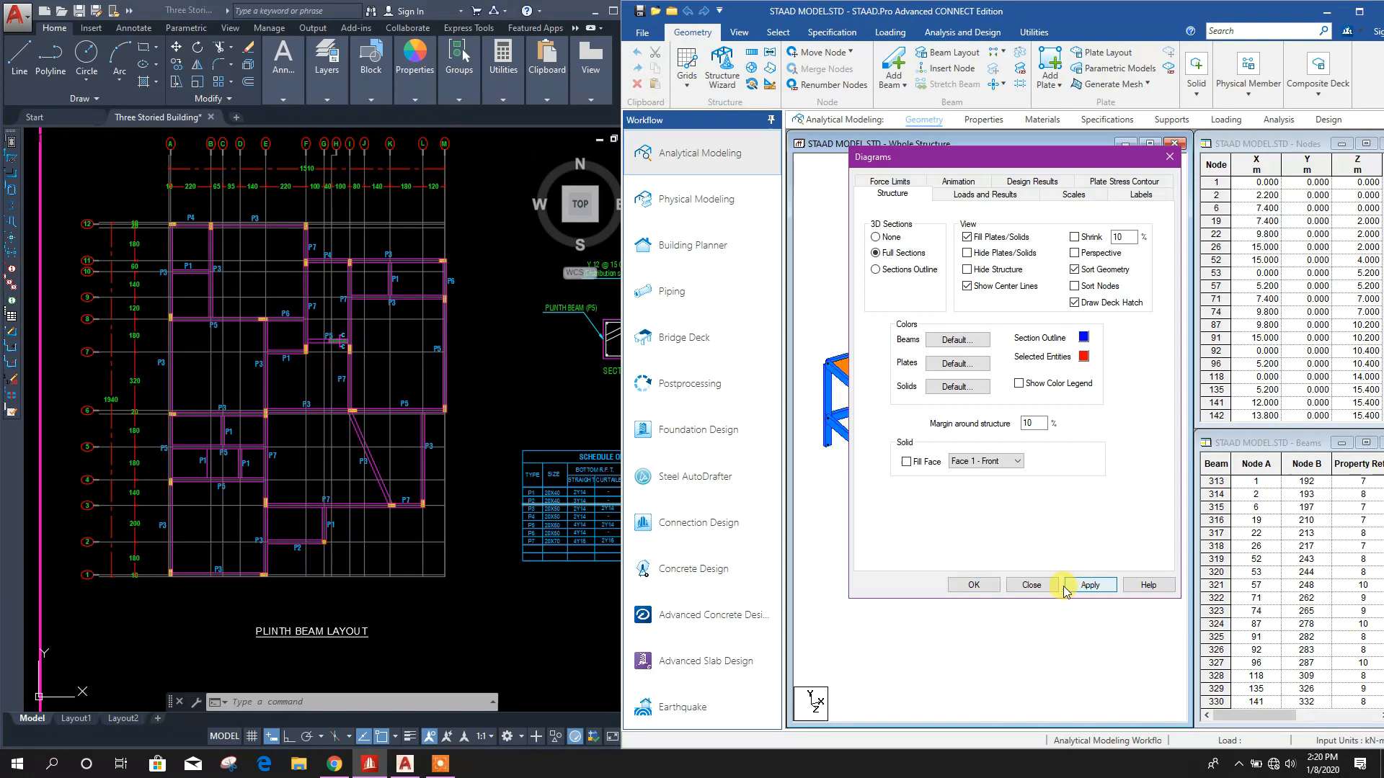
left_click(1029, 585)
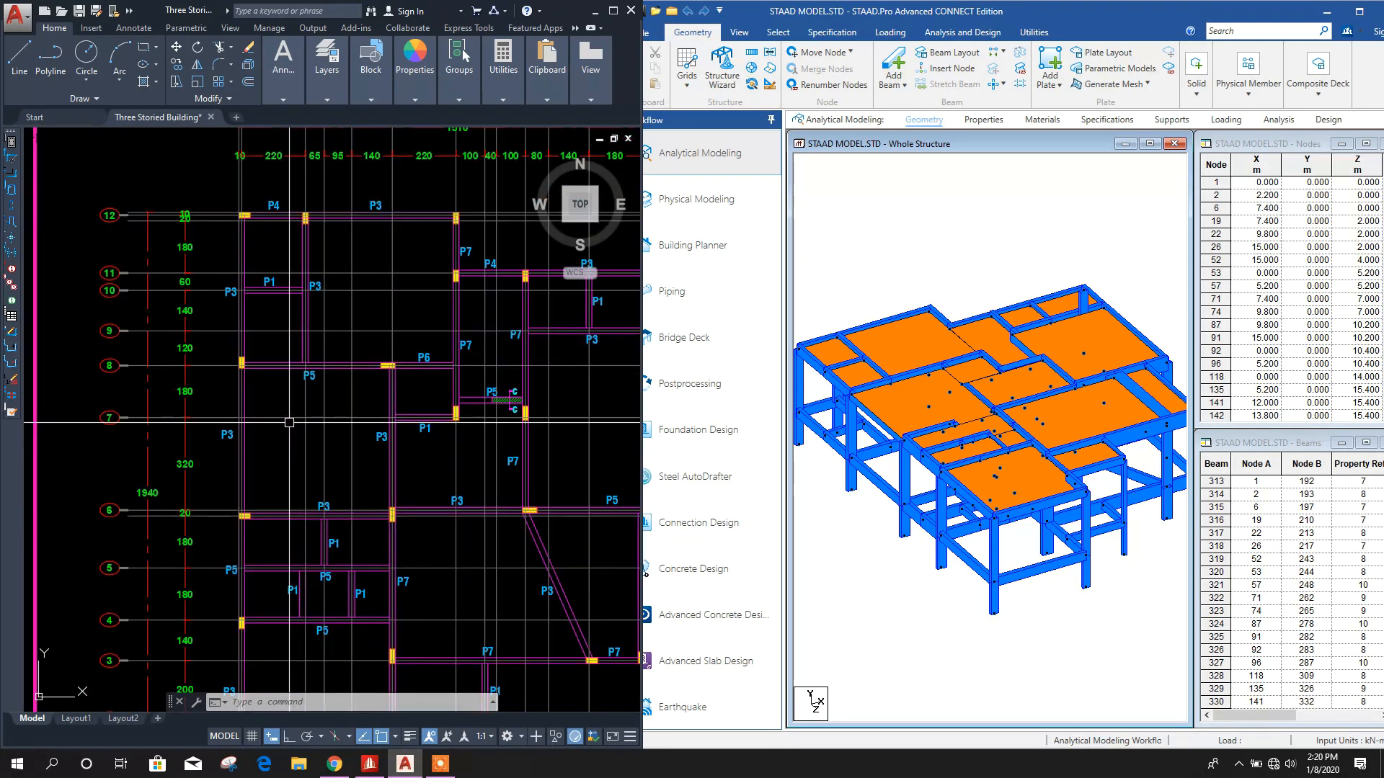
mouse_move(904, 386)
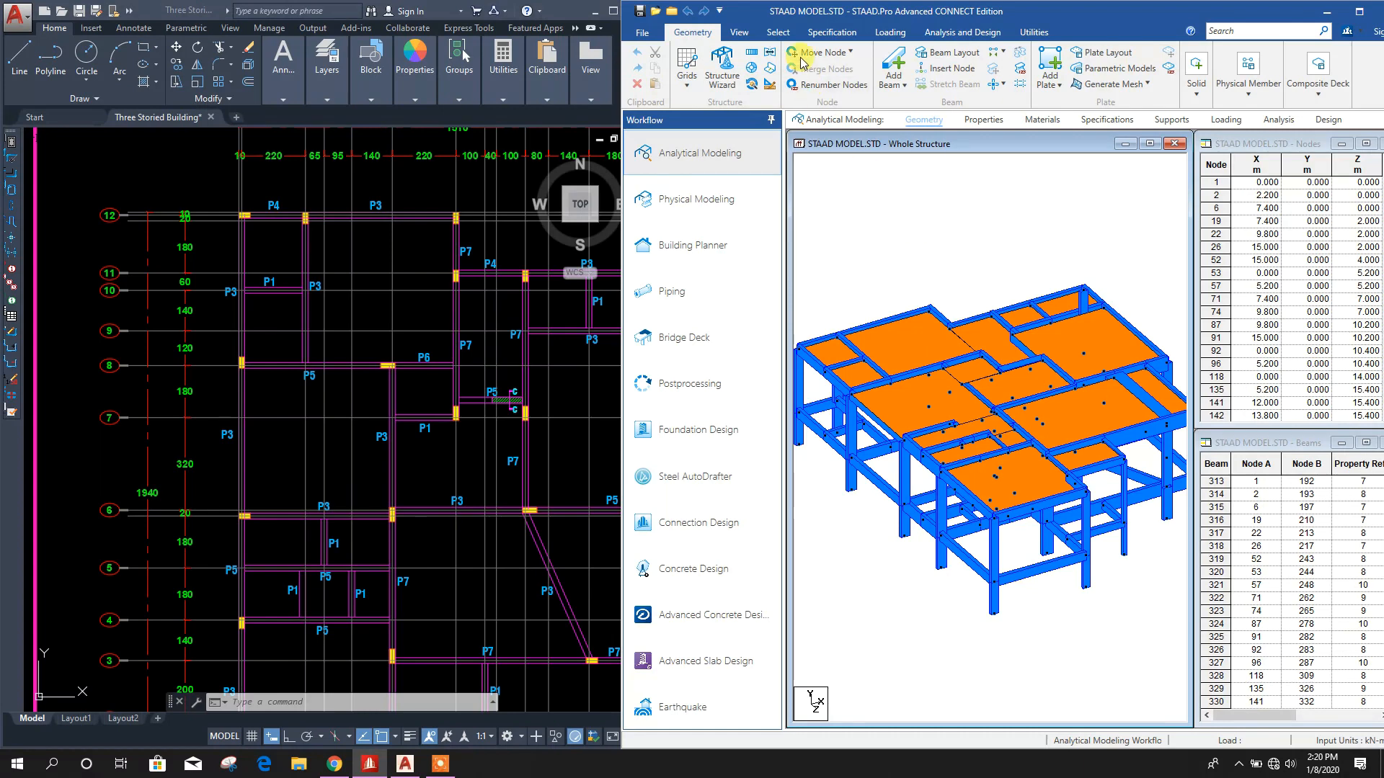
Select all beams parallel to Y and open them in a new view window
left_click(778, 32)
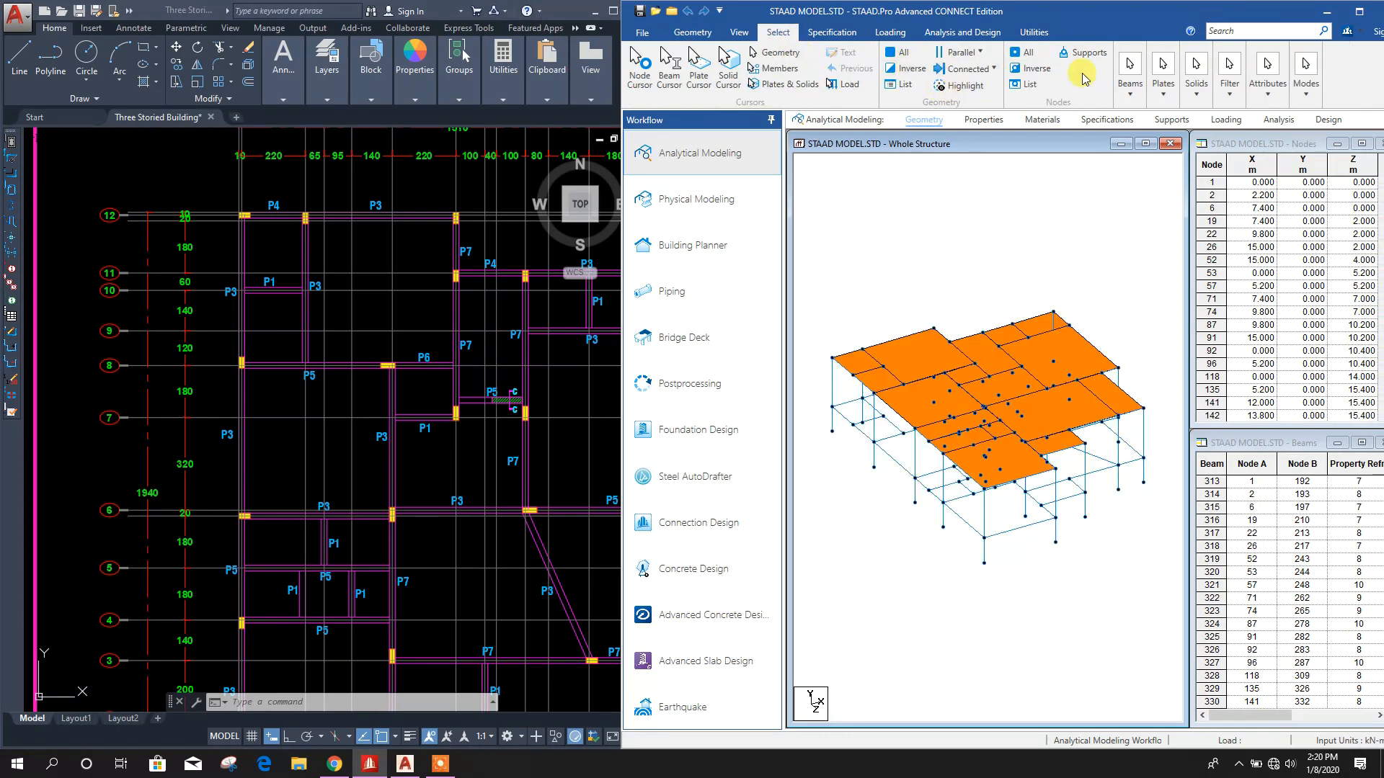
left_click(1129, 69)
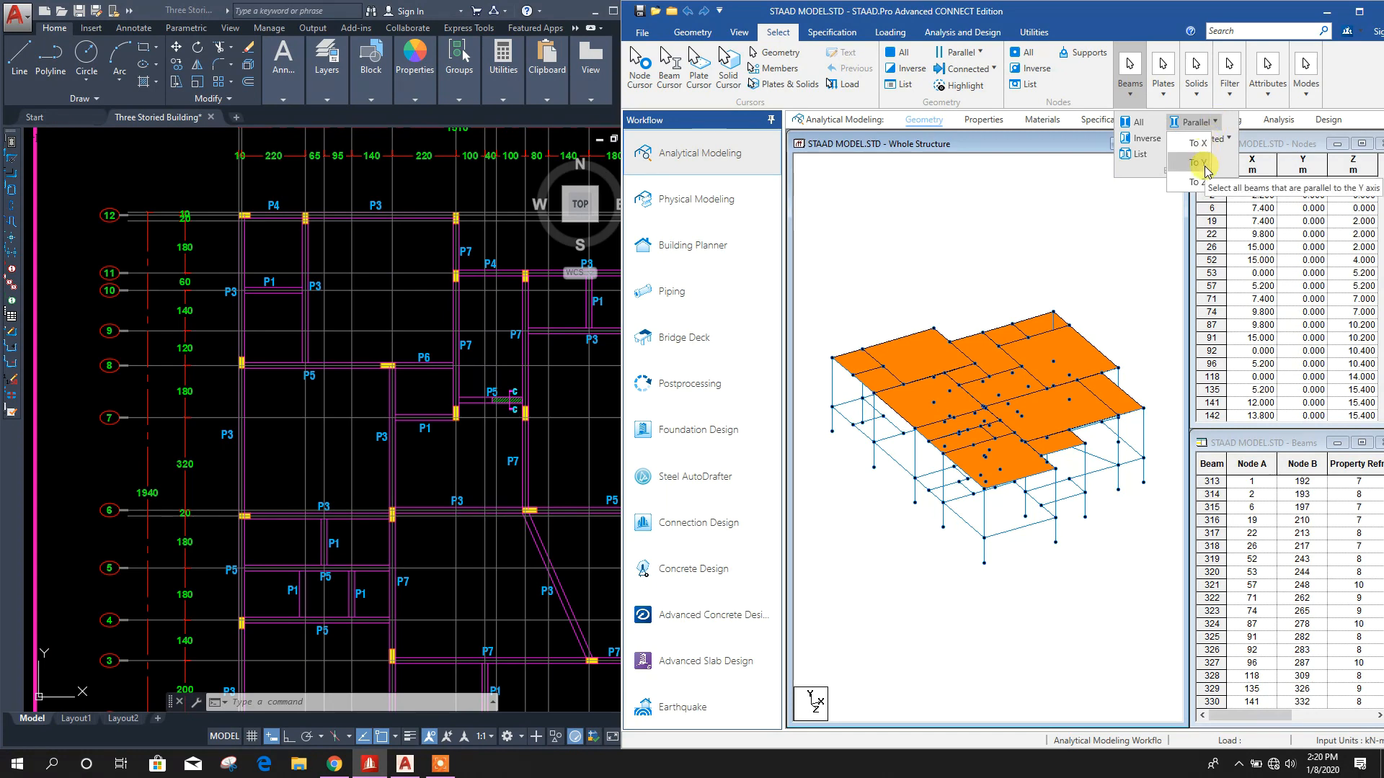
left_click(1194, 162)
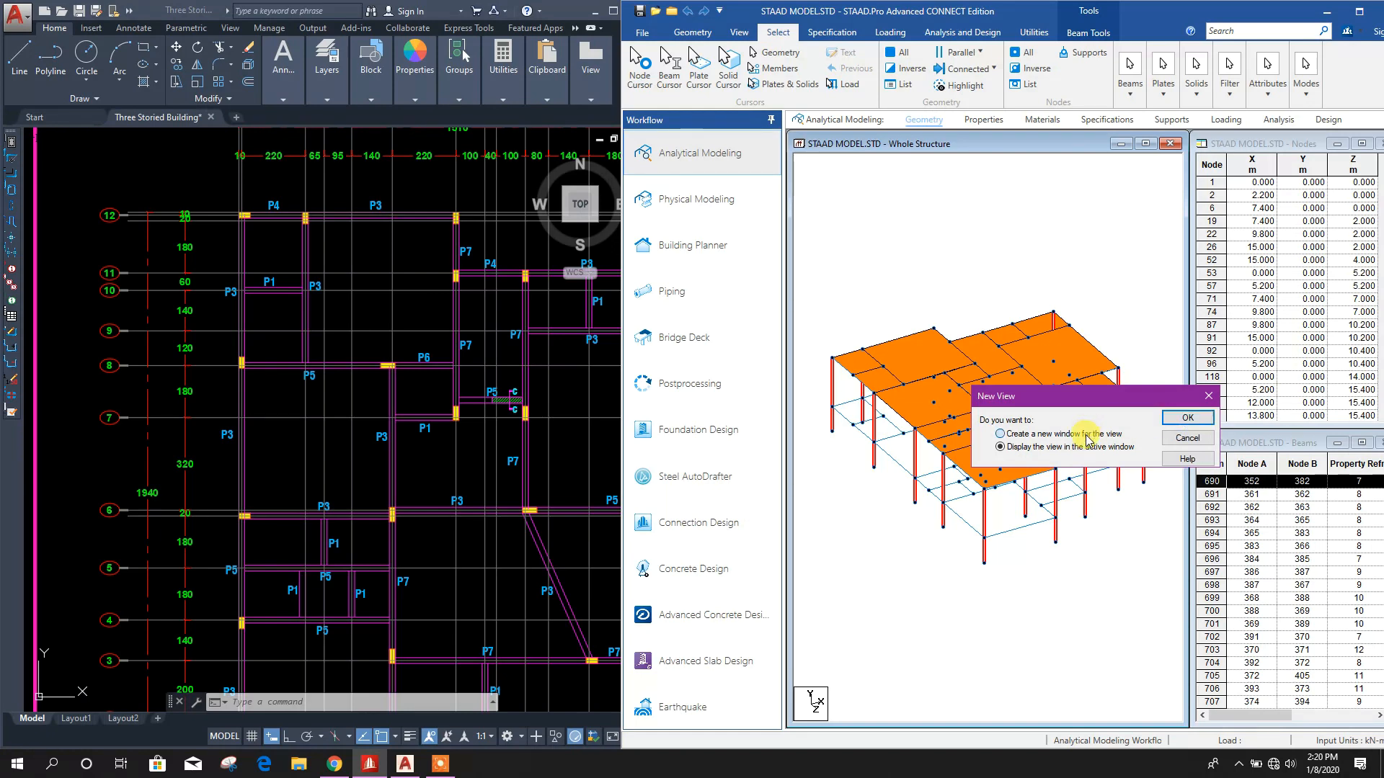
left_click(1186, 417)
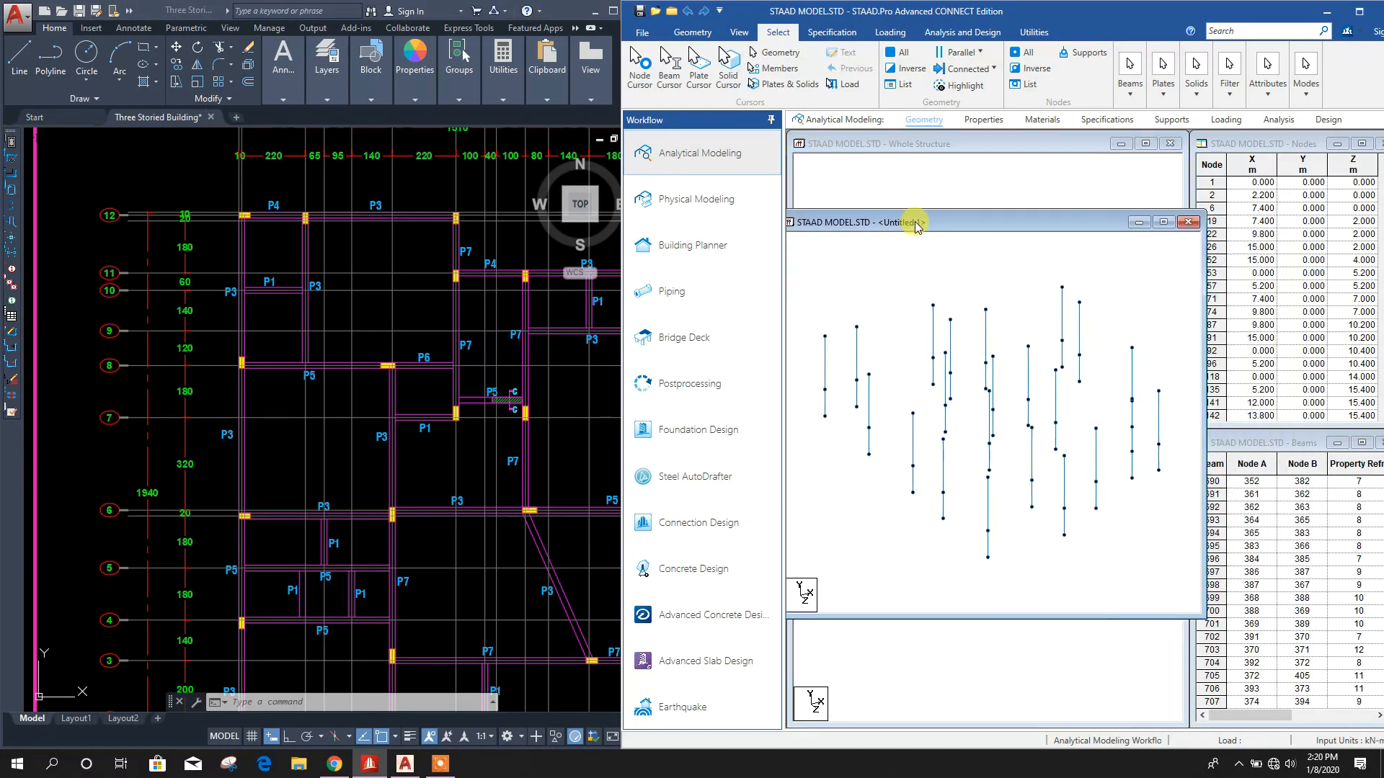
left_click(1164, 221)
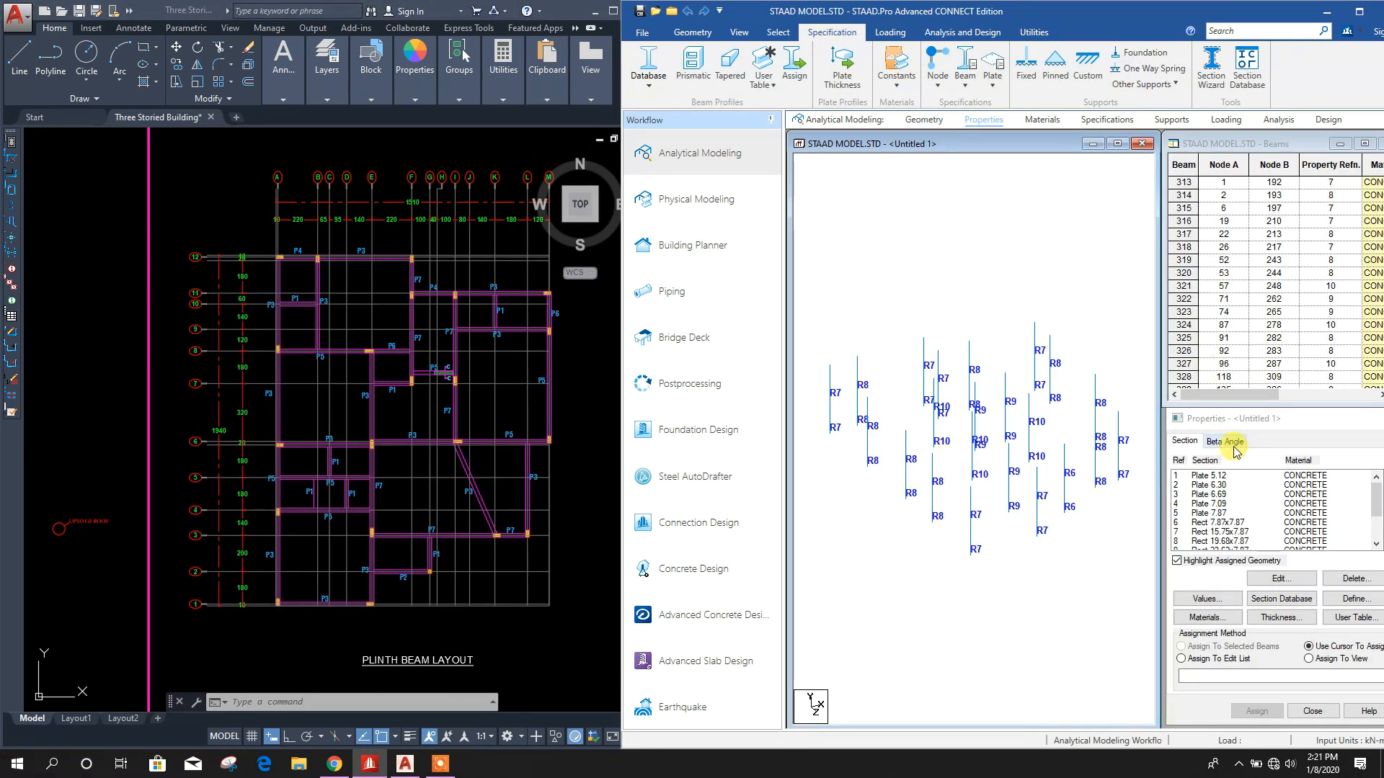
Create a Beta 90 angle and assign it to the selected columns
left_click(1224, 440)
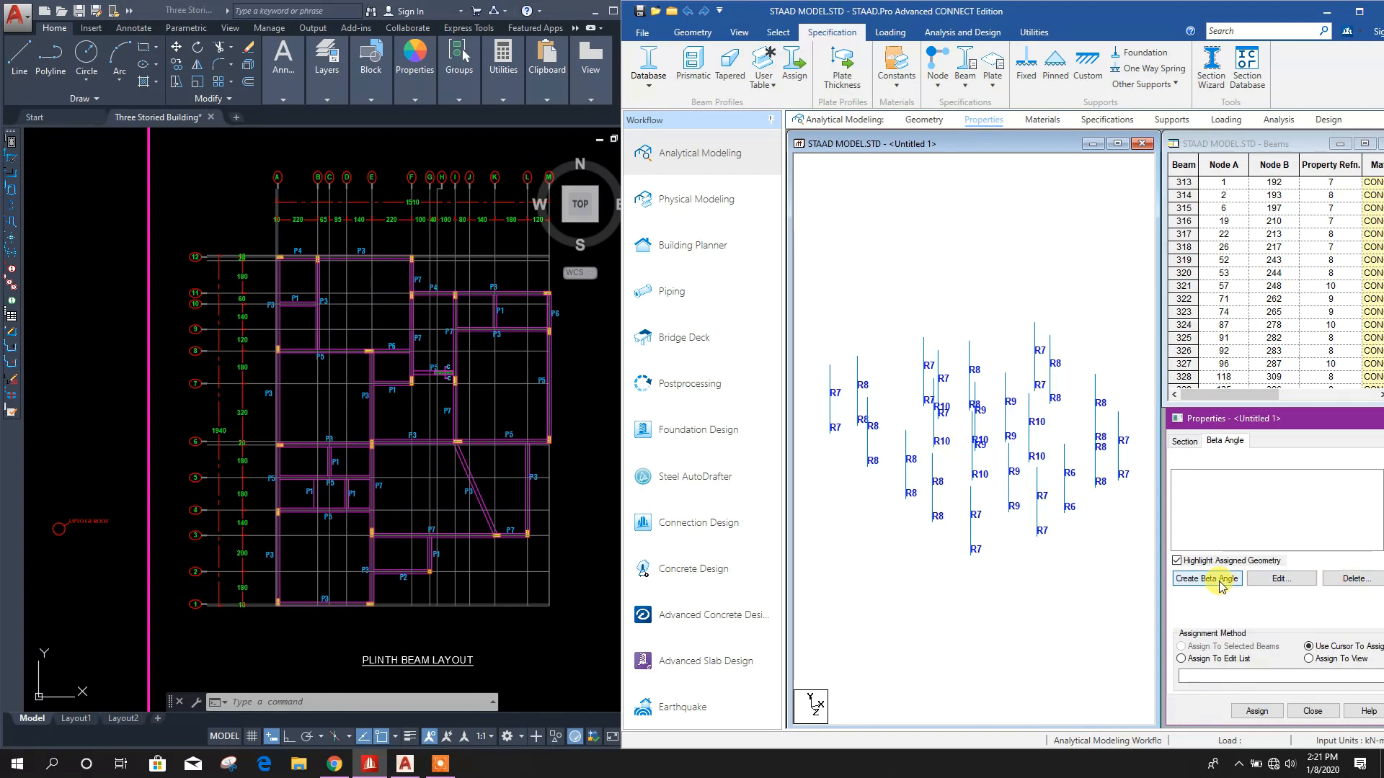
left_click(1206, 578)
type("90")
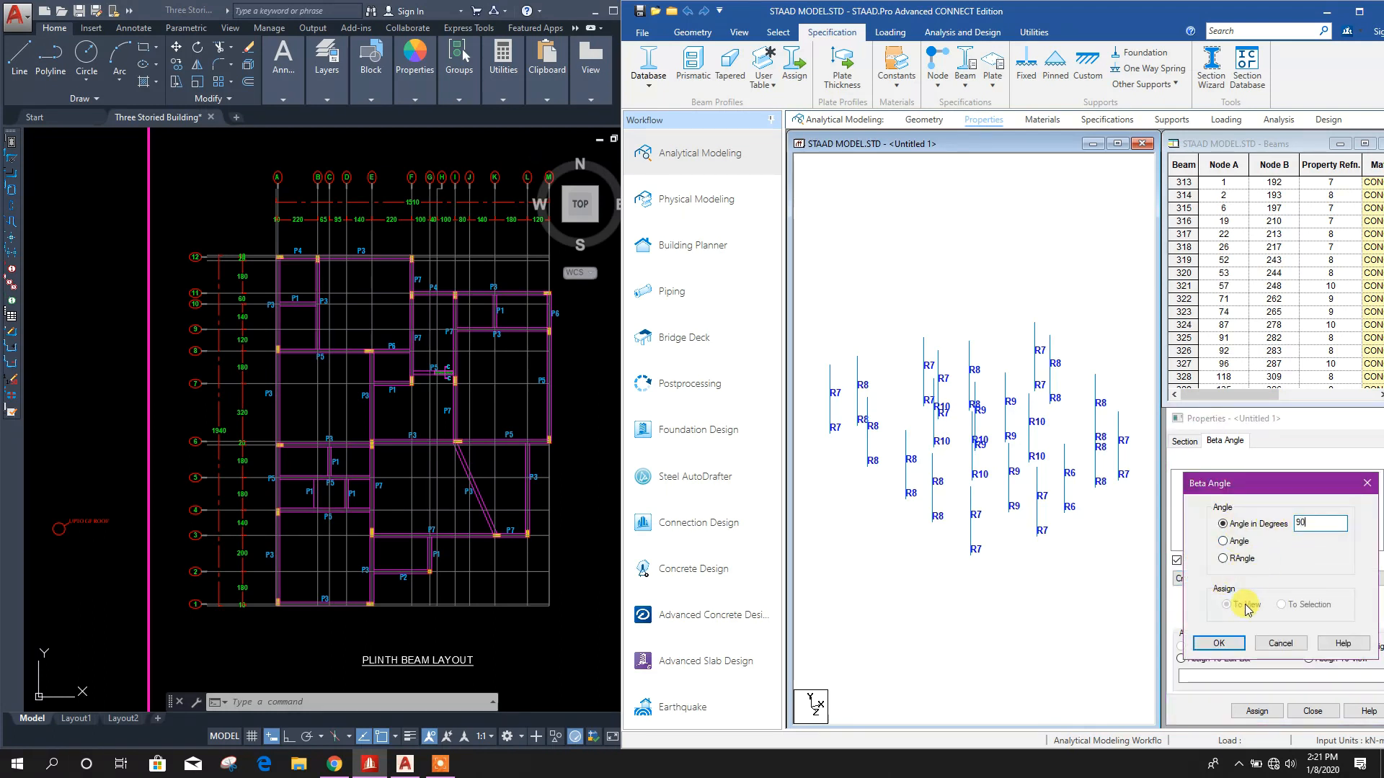
left_click(1217, 642)
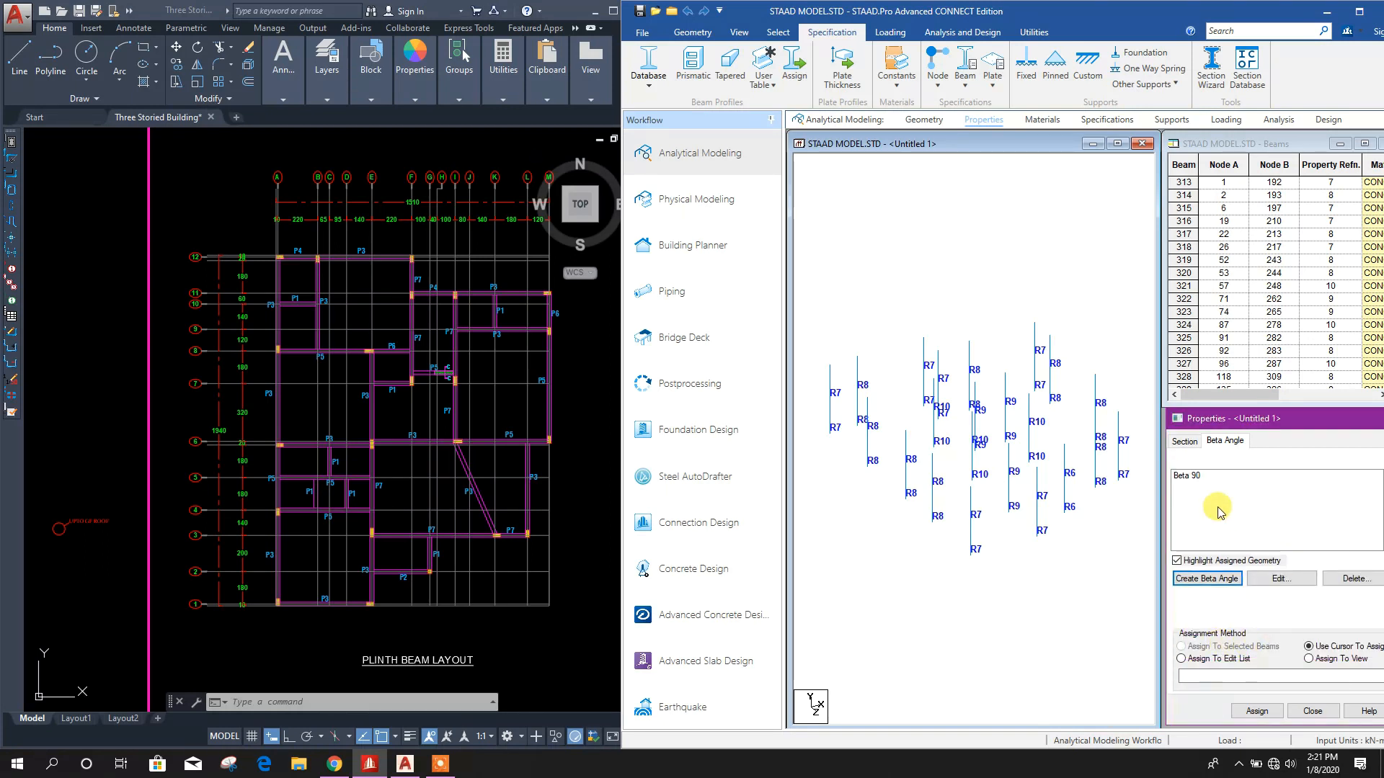
left_click(1235, 475)
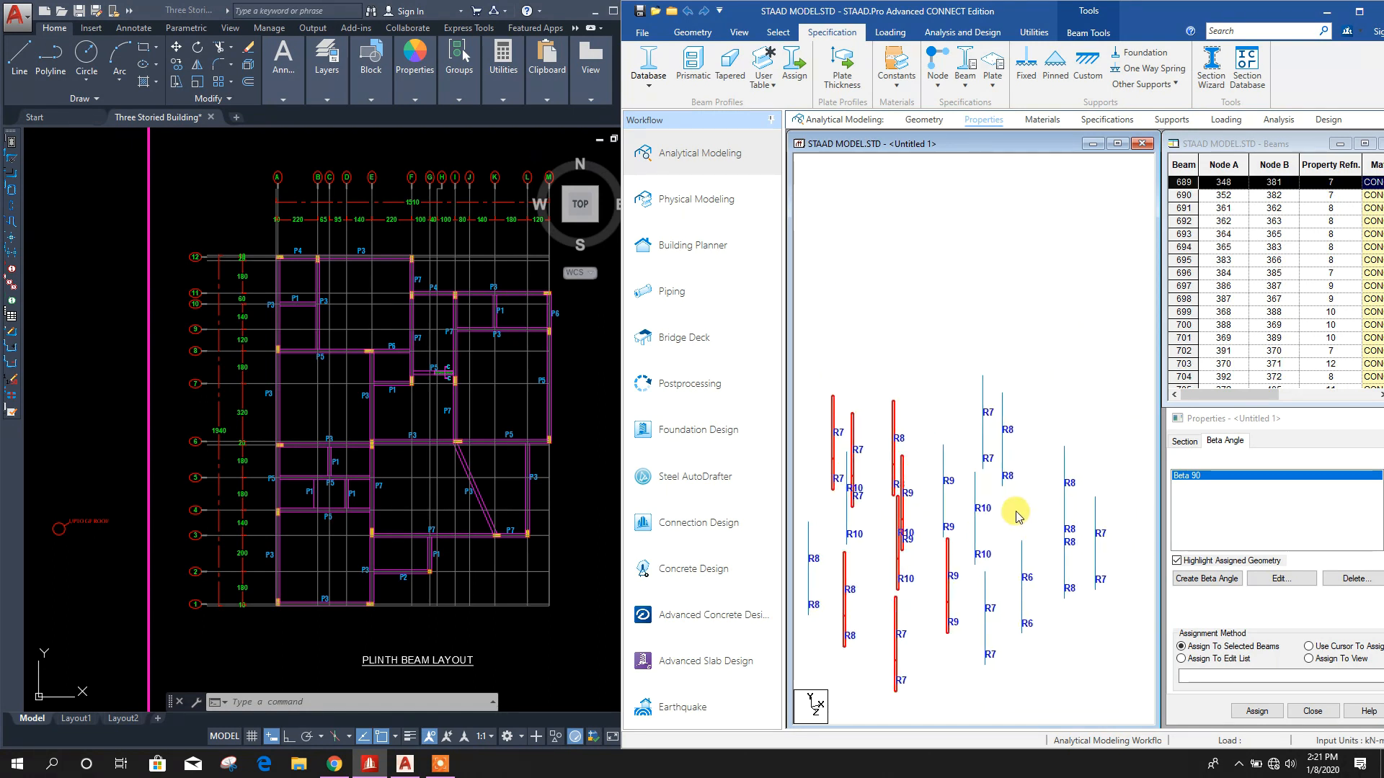
left_click(739, 32)
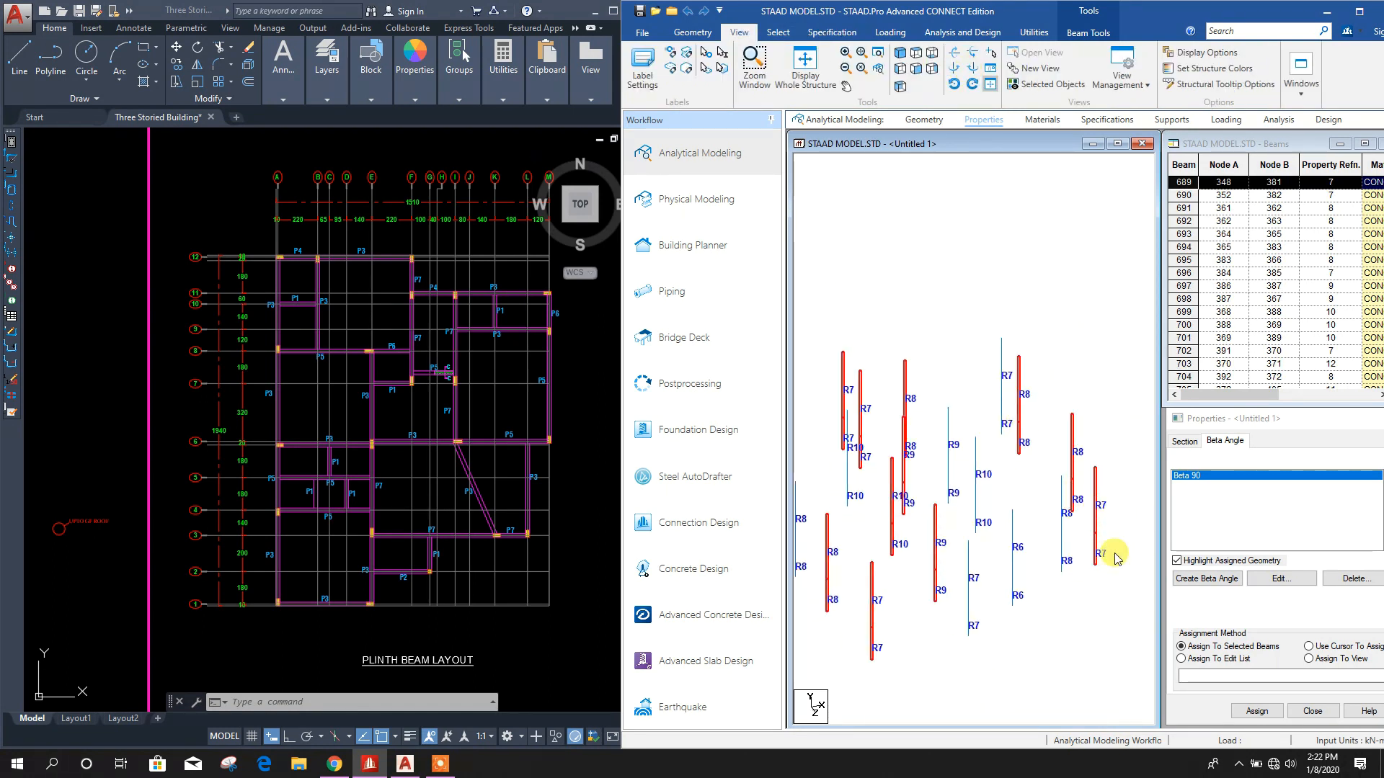
left_click(1256, 711)
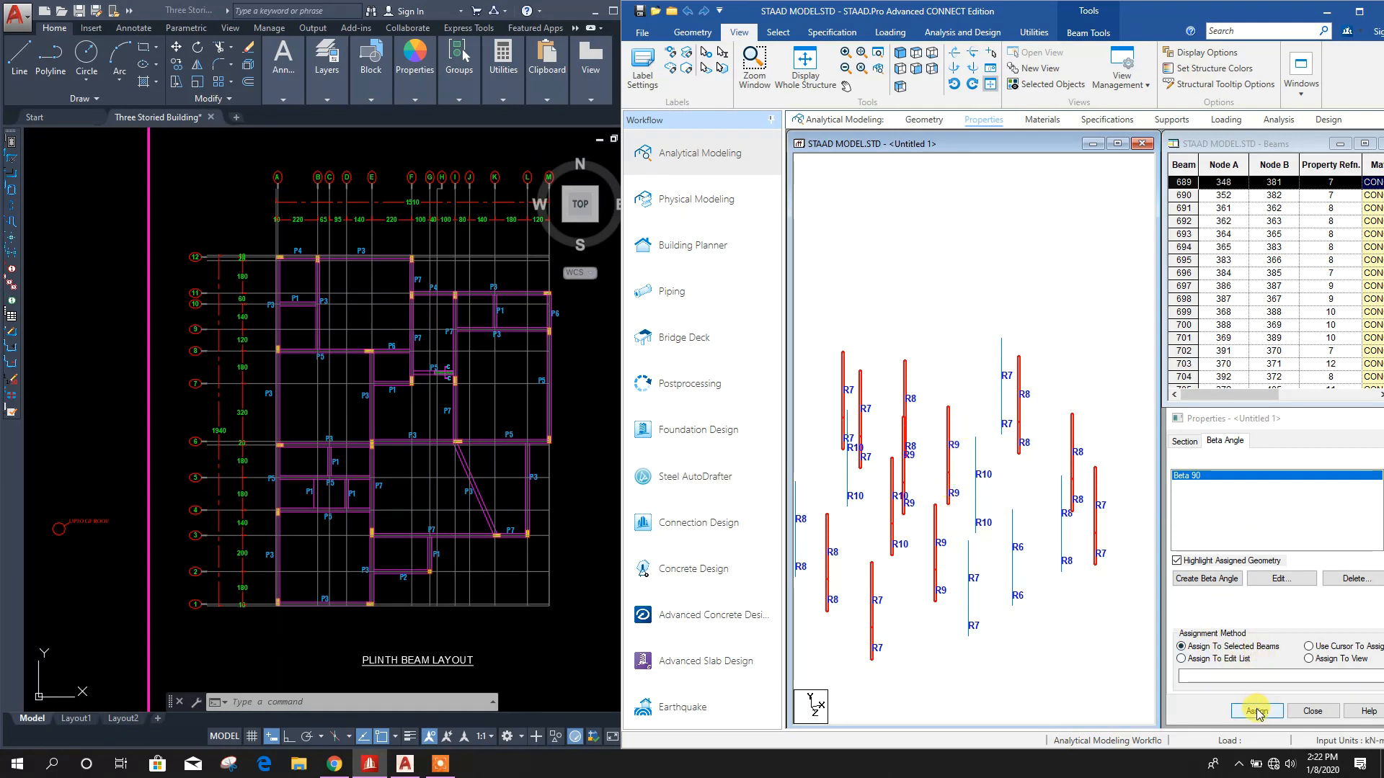
left_click(1255, 710)
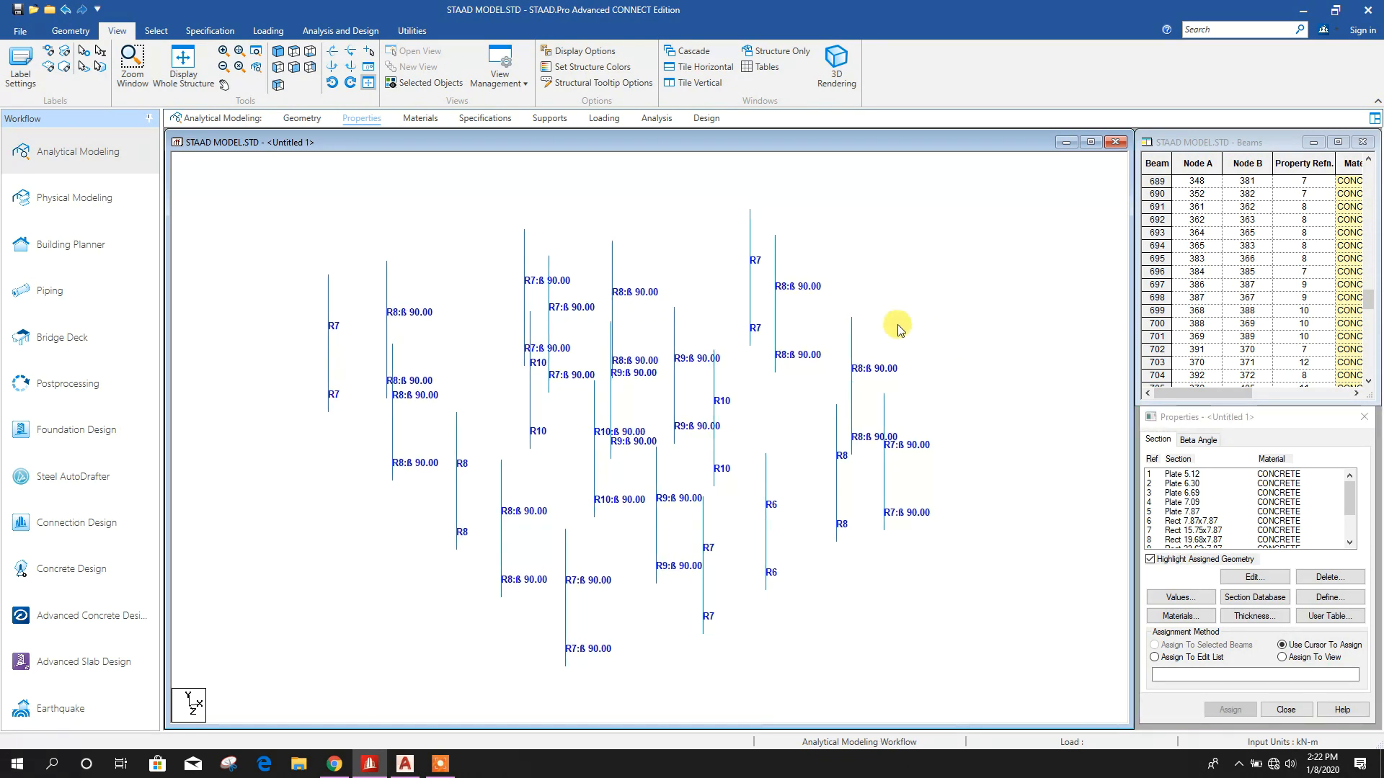
Open Structure Diagrams from the columns view's right-click menu to show full sections
right_click(897, 326)
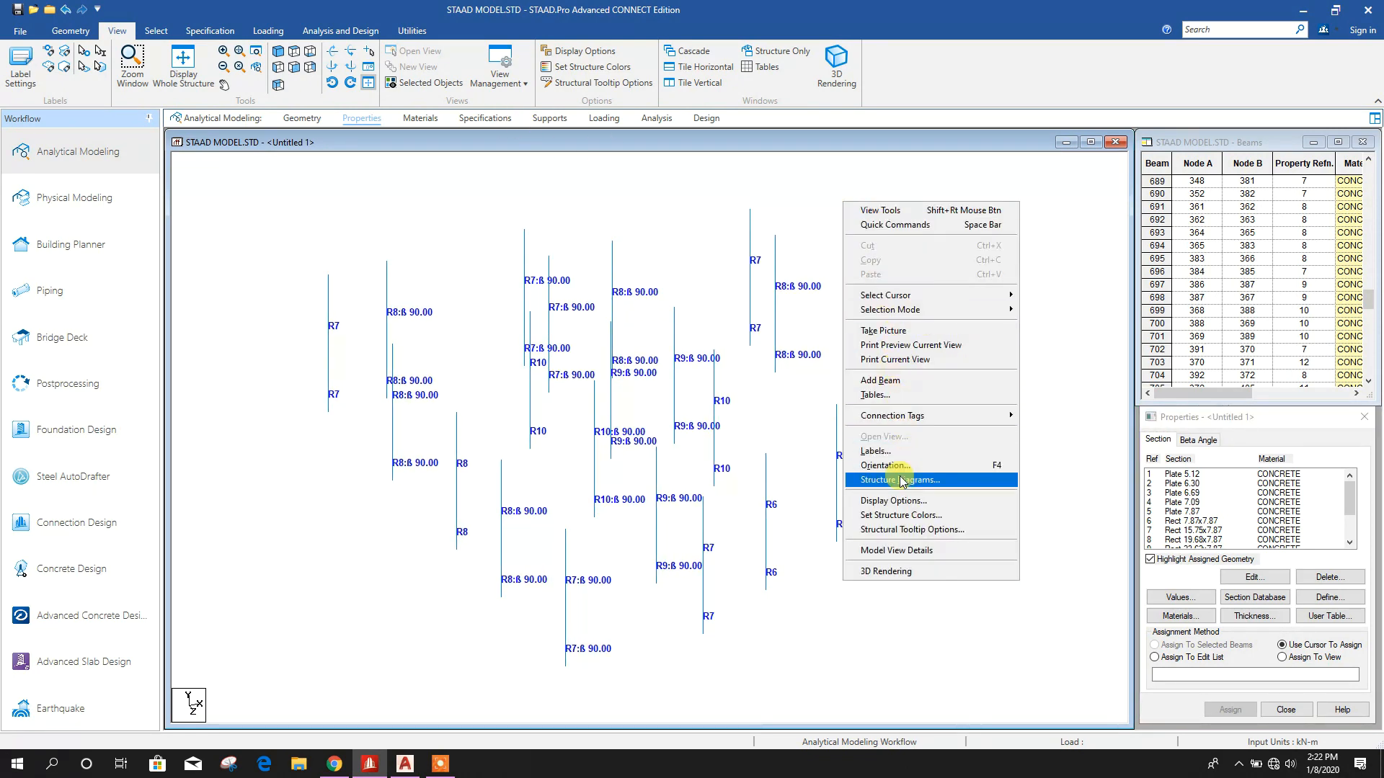
left_click(899, 479)
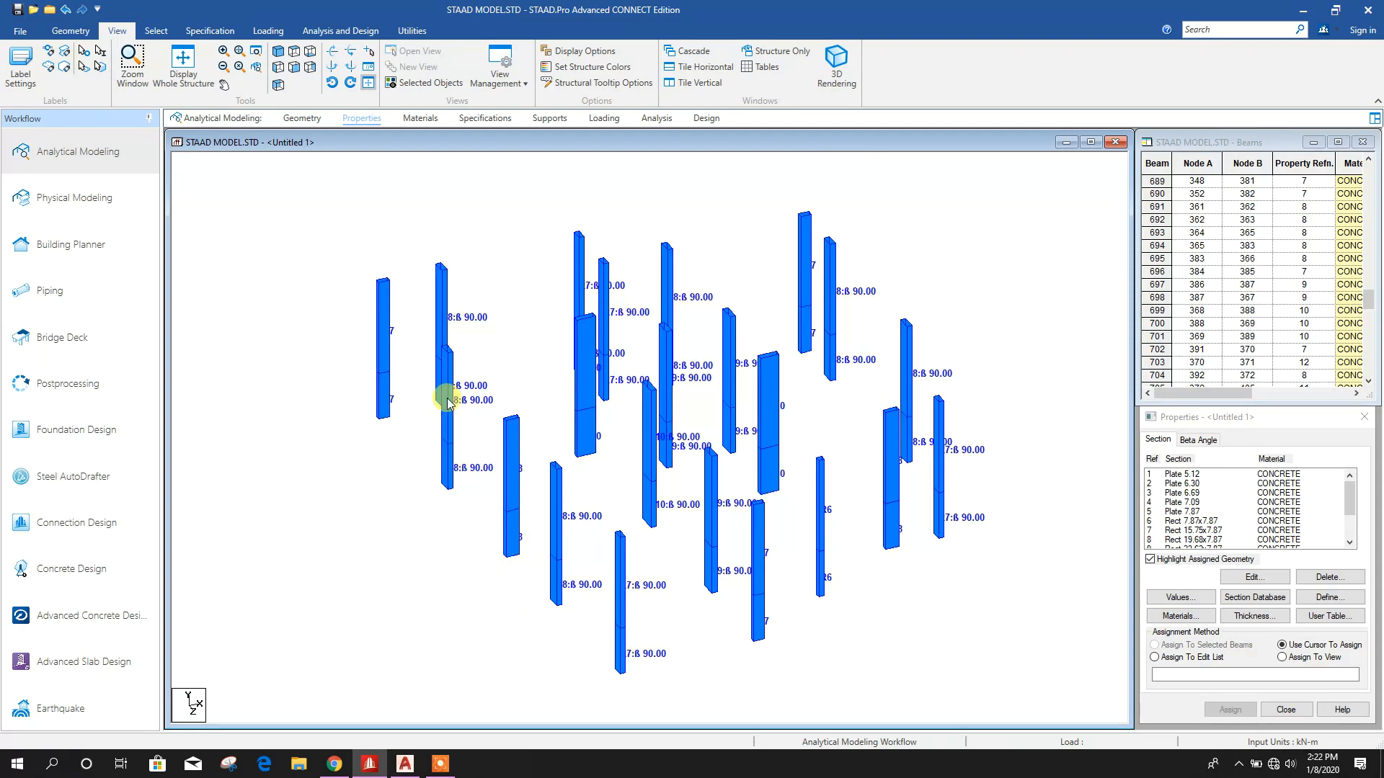
mouse_move(591, 622)
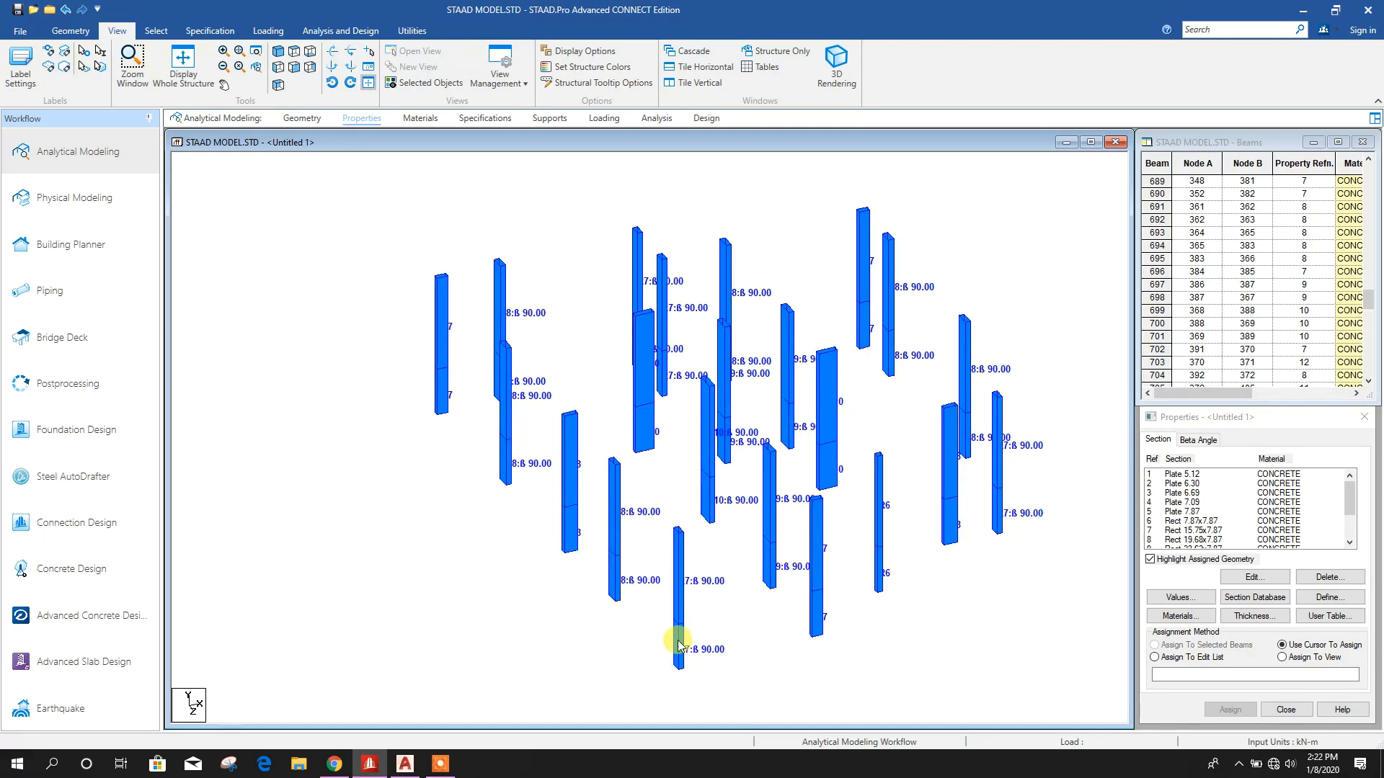
mouse_move(928, 591)
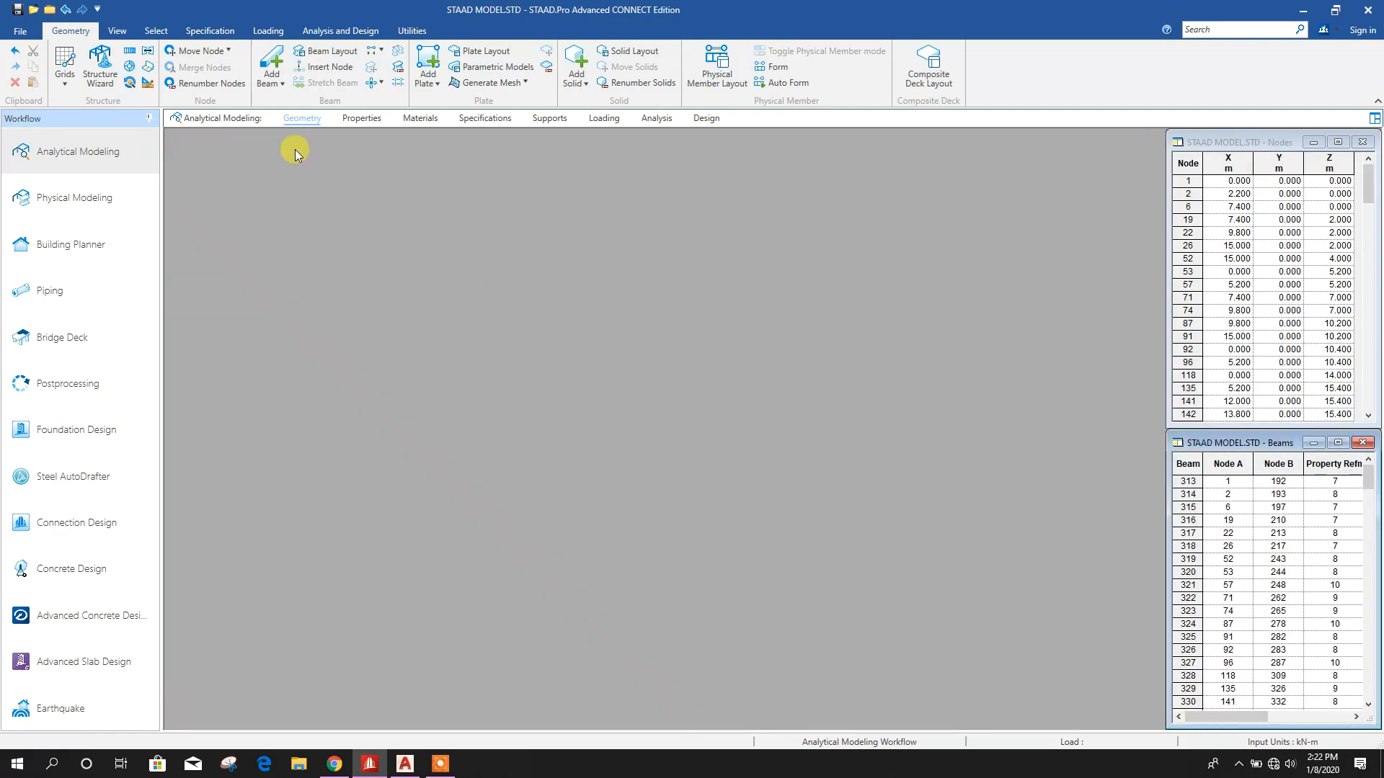
Return to the Whole Structure view and apply Full Sections in Structure Diagrams
left_click(361, 117)
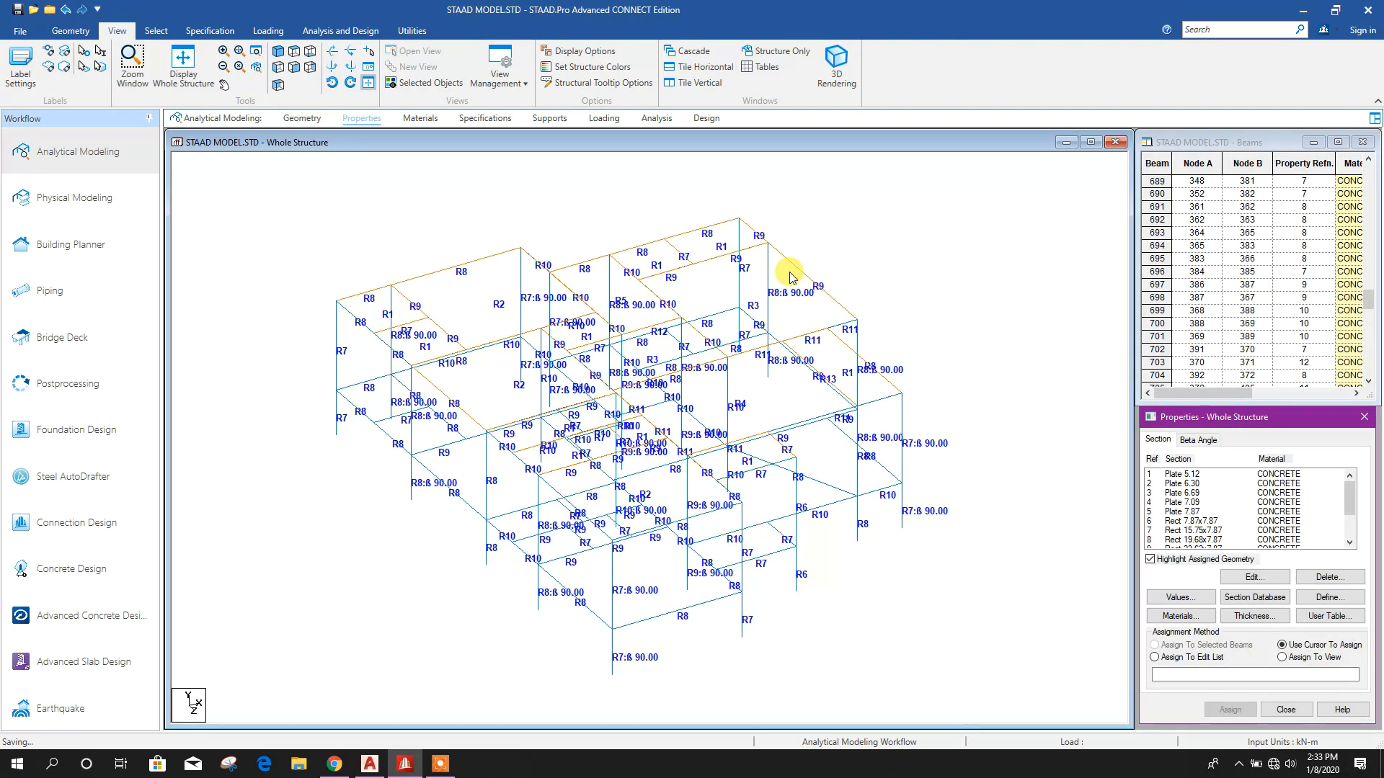
right_click(788, 272)
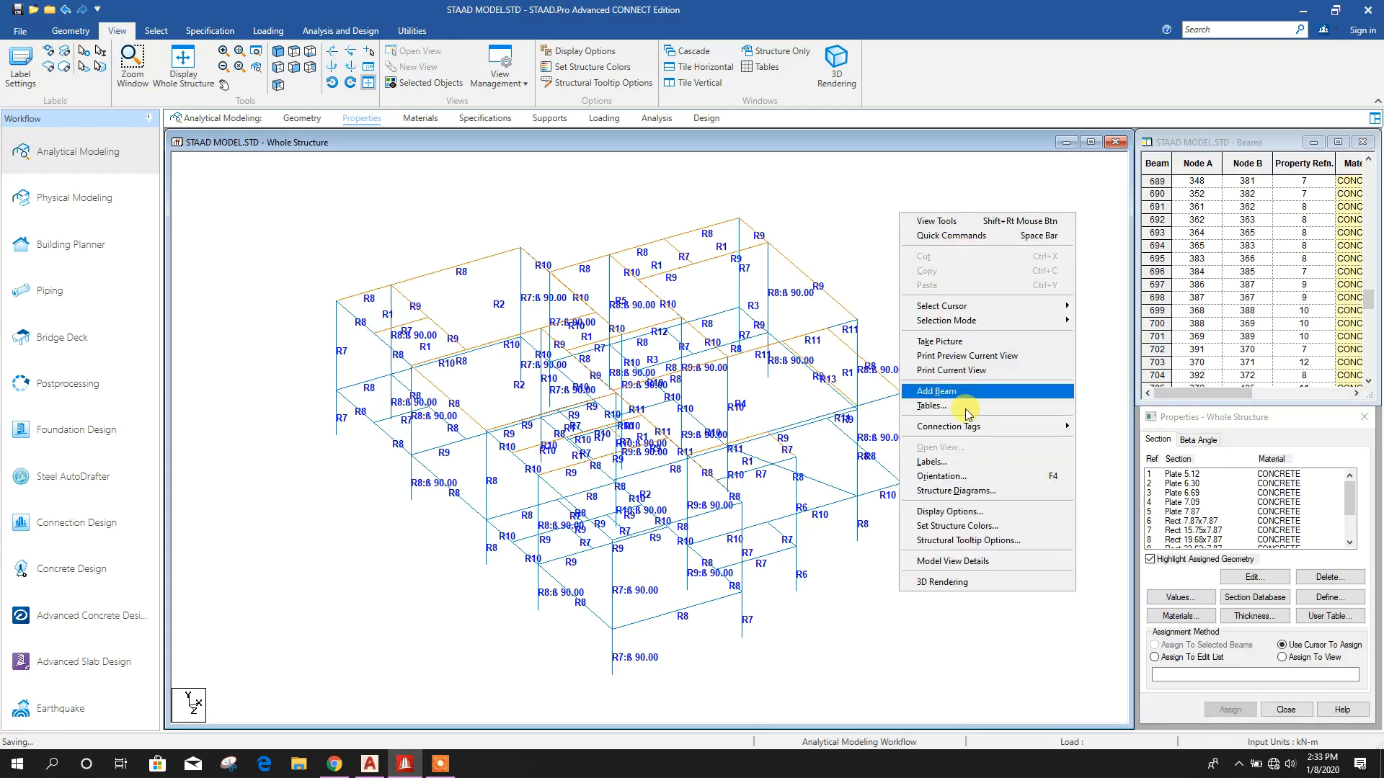
left_click(955, 490)
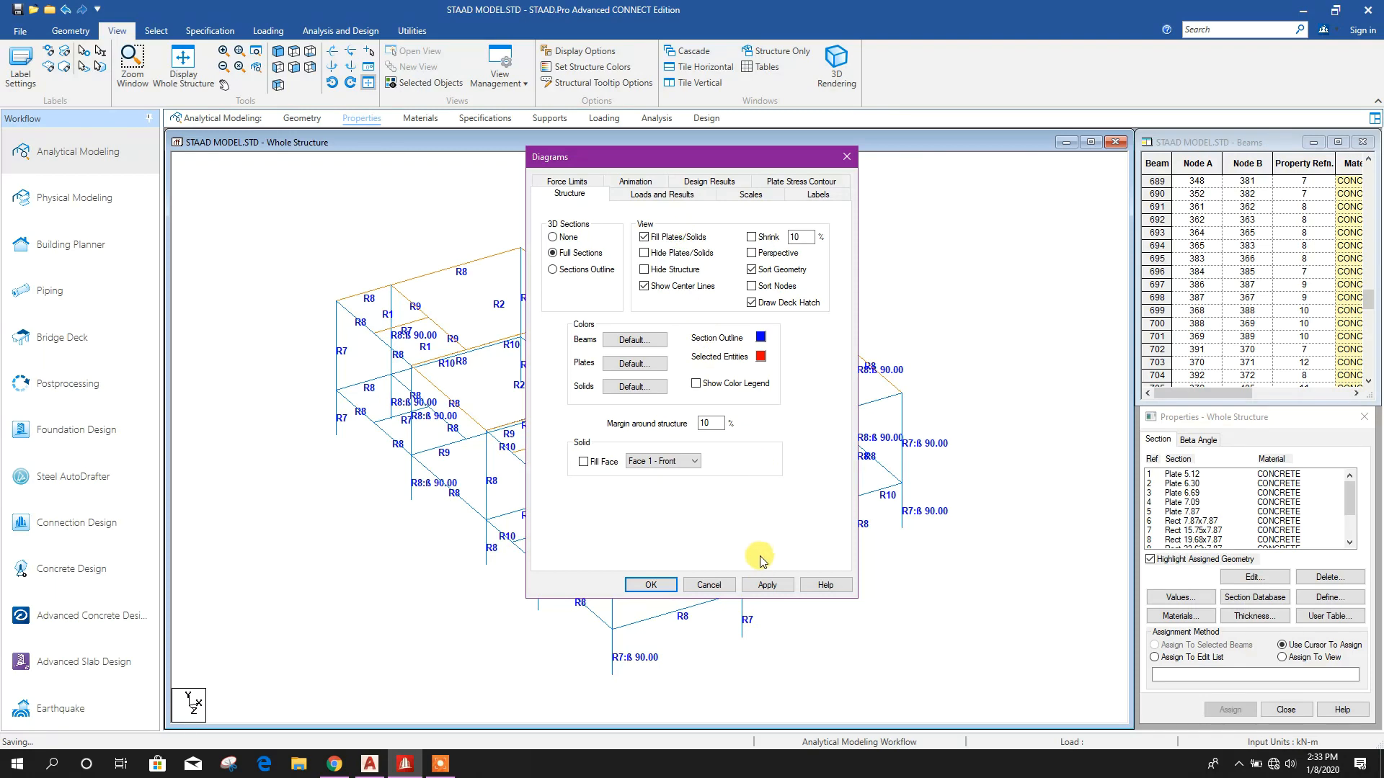
left_click(650, 585)
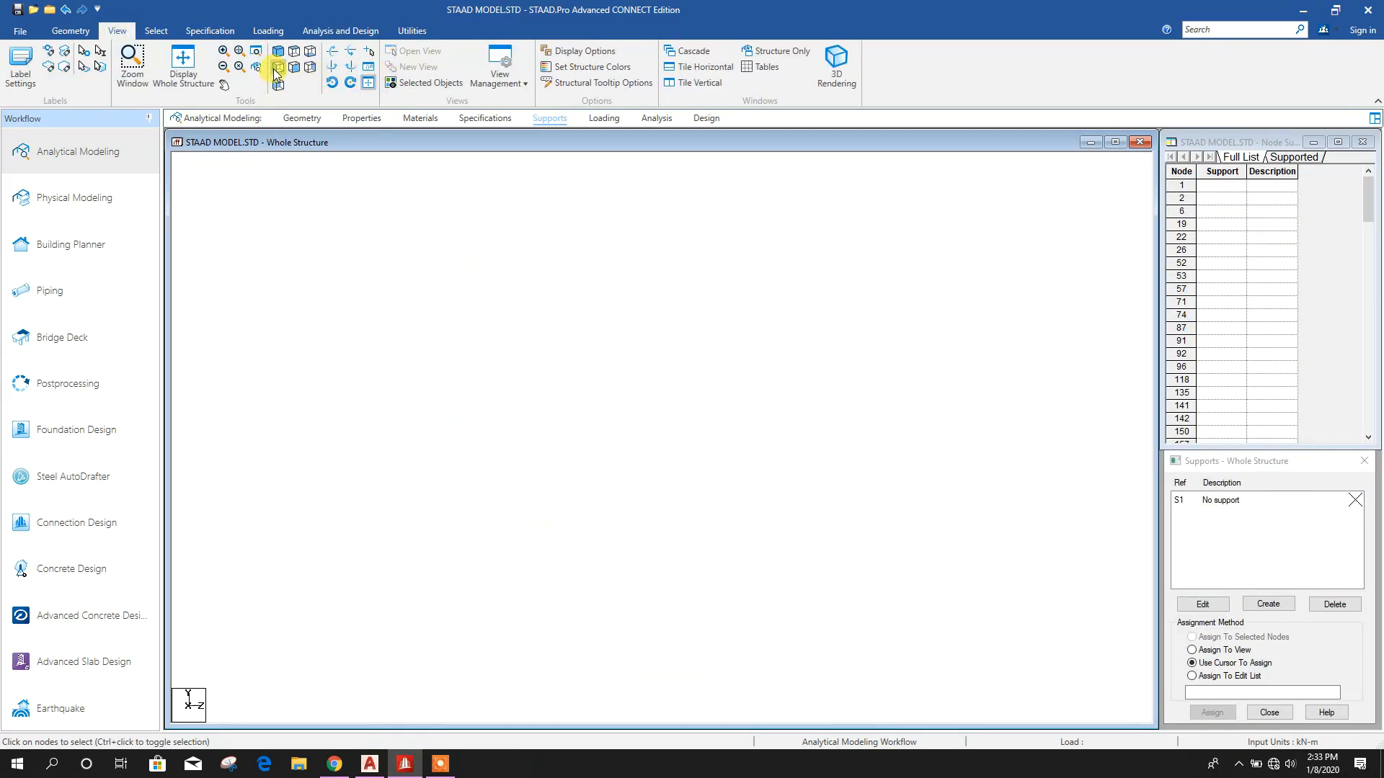
In front view, create a Fixed support S2 and assign it to the base nodes
left_click(276, 68)
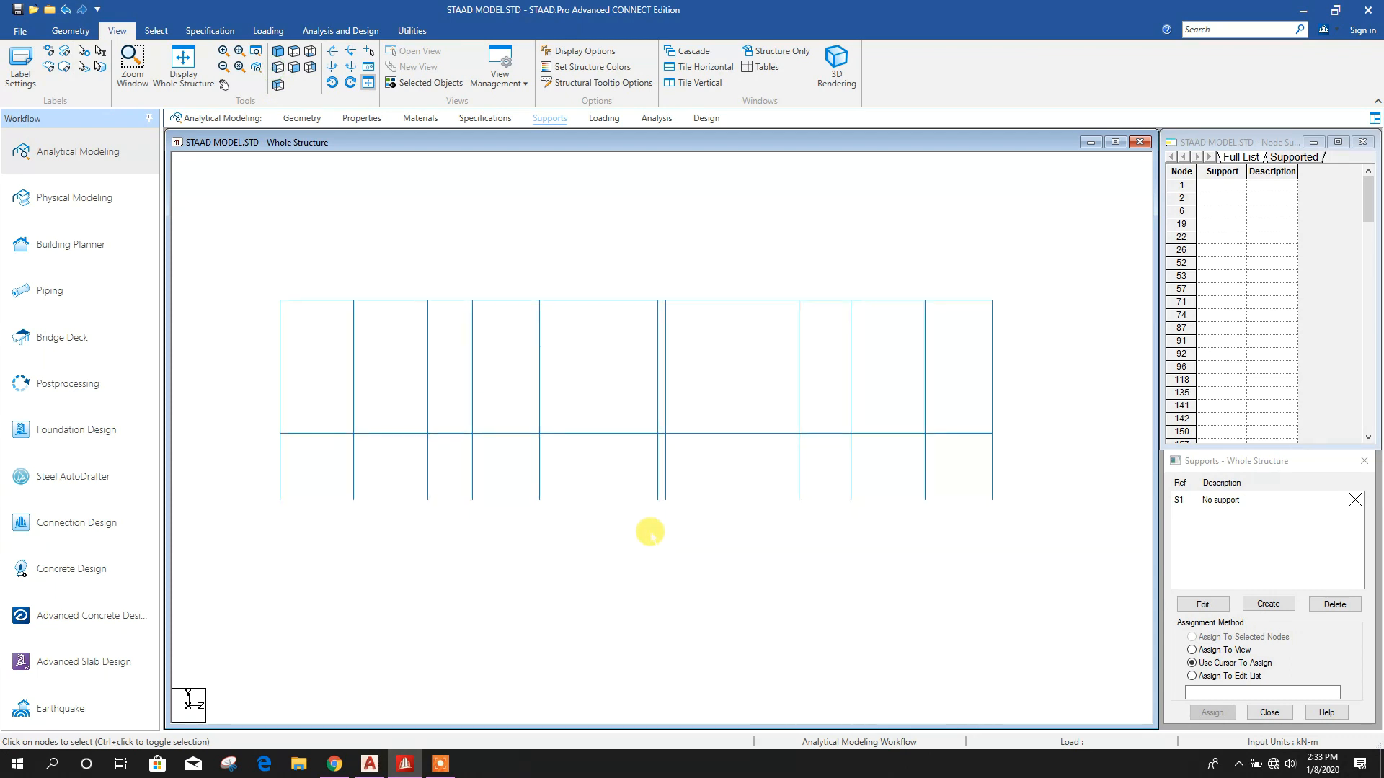
left_click(1267, 604)
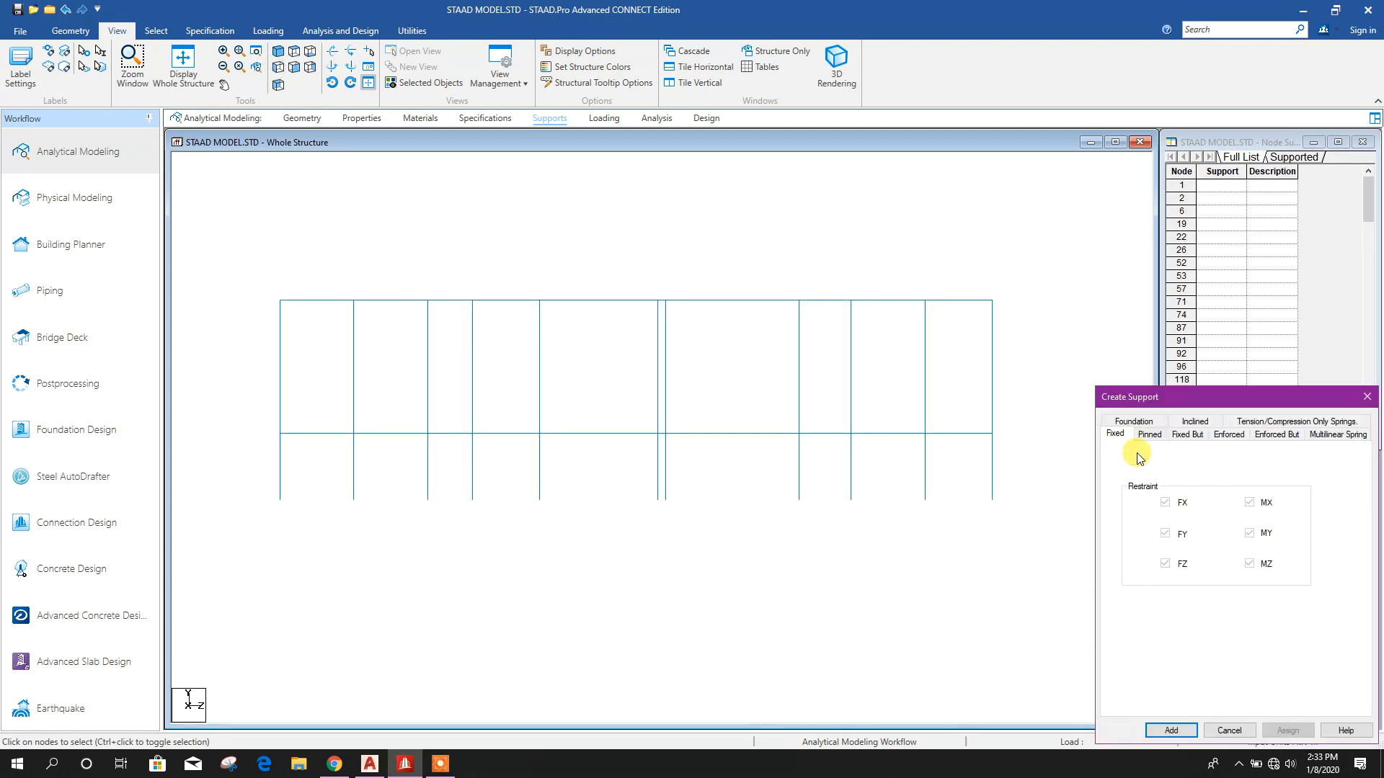
left_click(1169, 730)
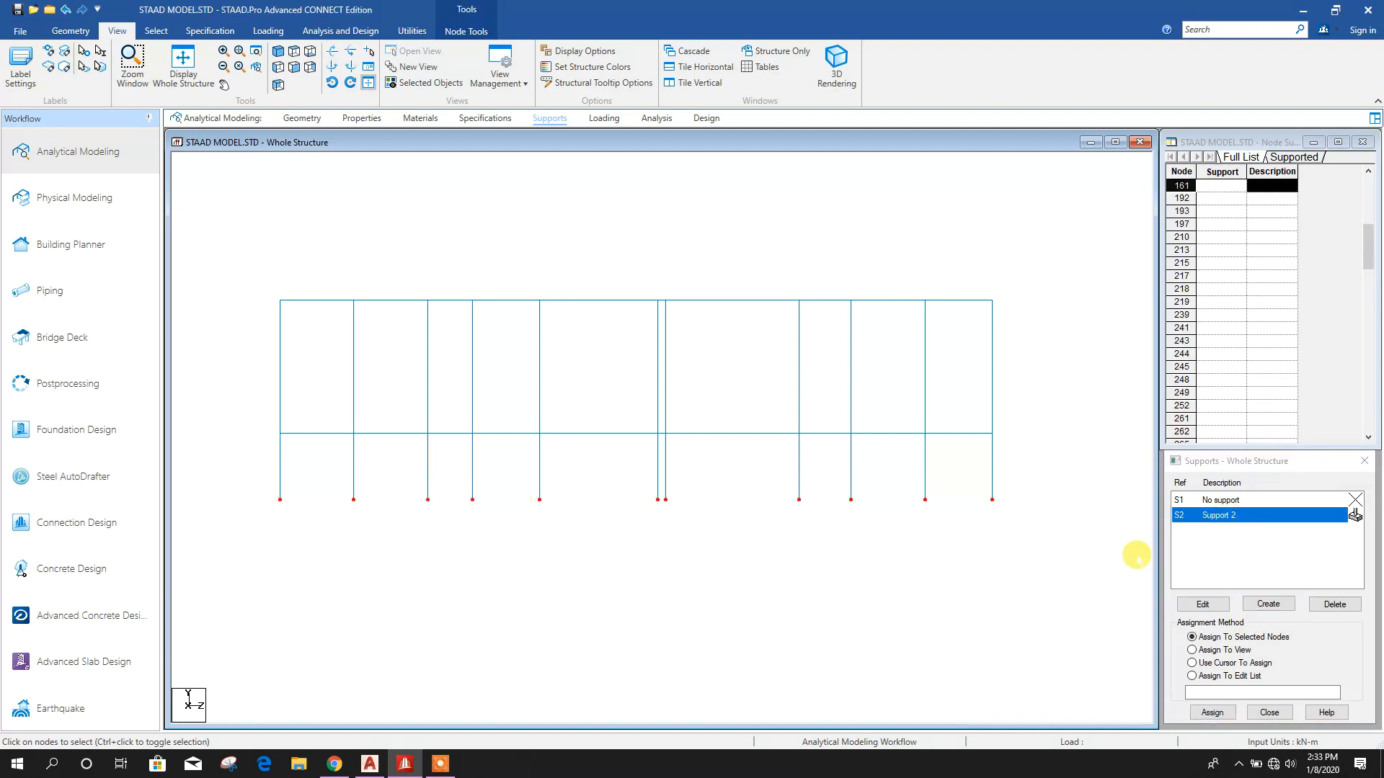
mouse_move(1050, 579)
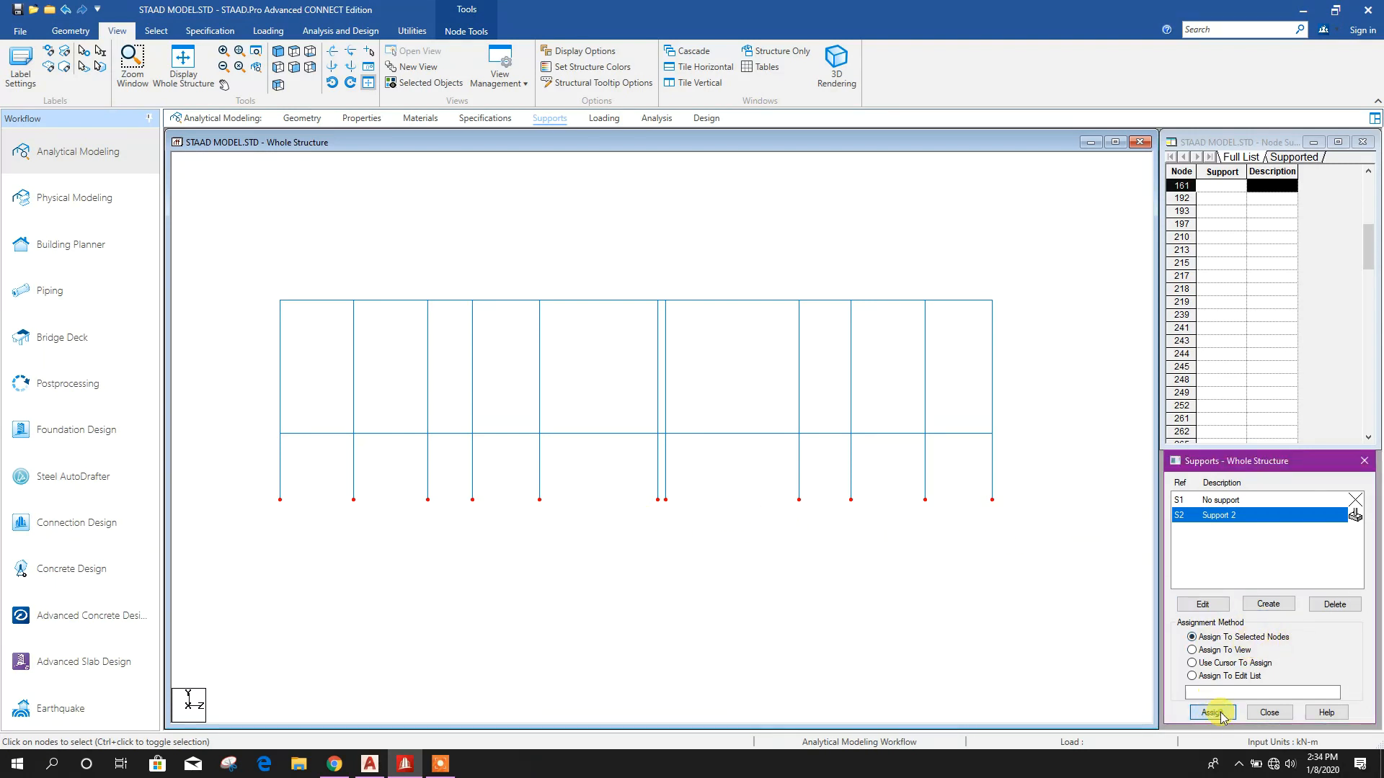
left_click(1211, 712)
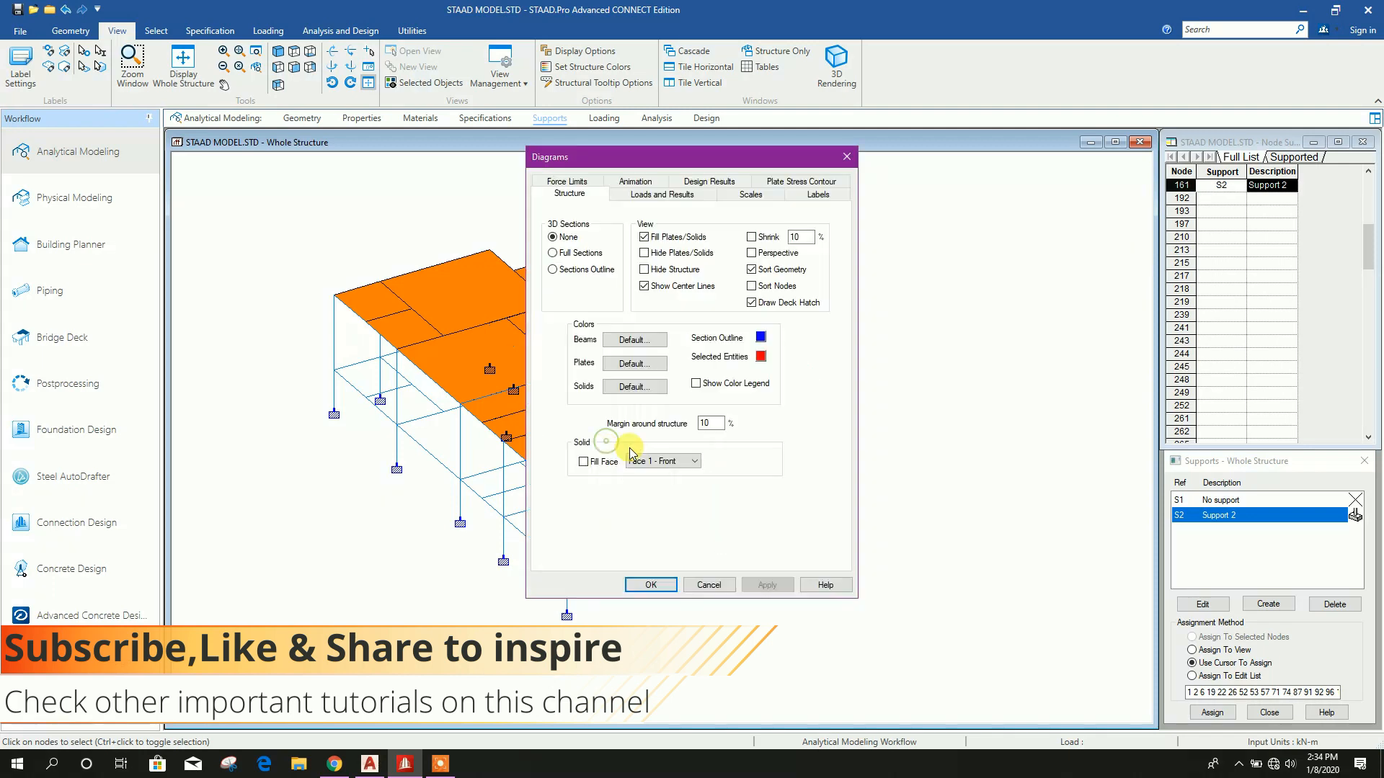
Apply Full Sections under 3D Sections in Structure Diagrams
left_click(553, 253)
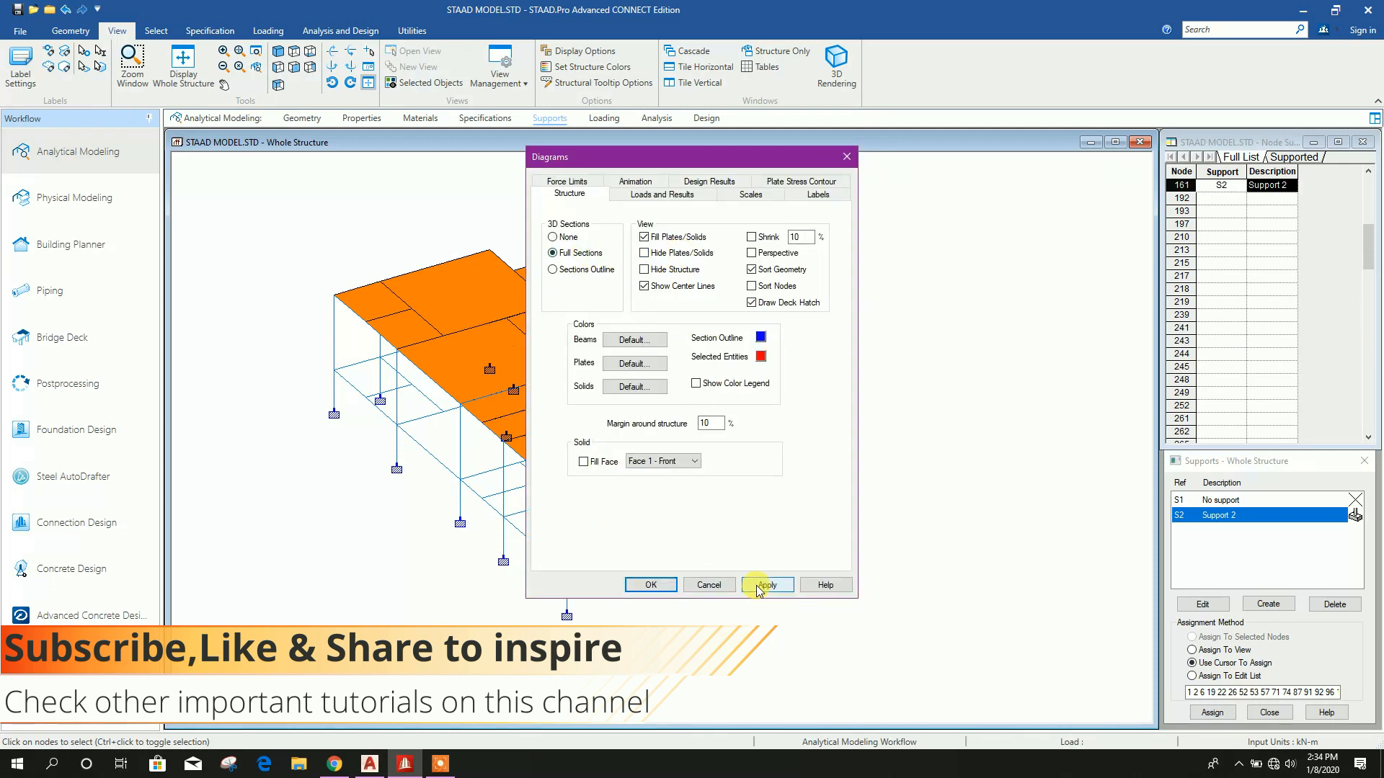